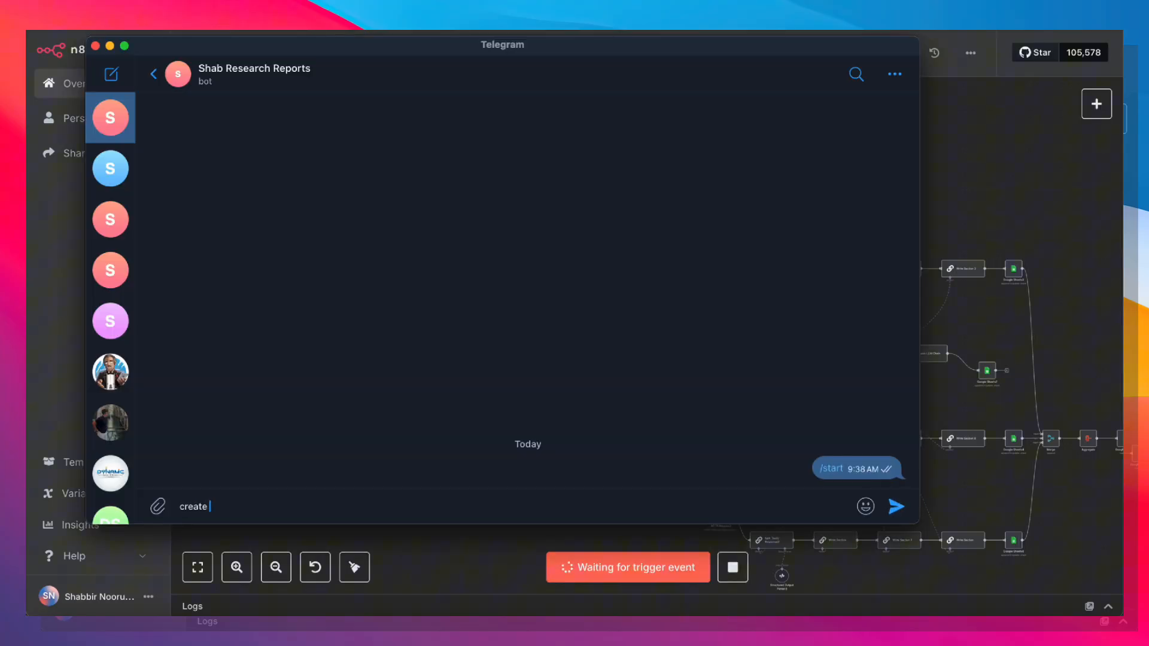
# - Write the message 'a deep research report on the benefits of a high protein breakfast' to the bot
pyautogui.write('a deep resear')
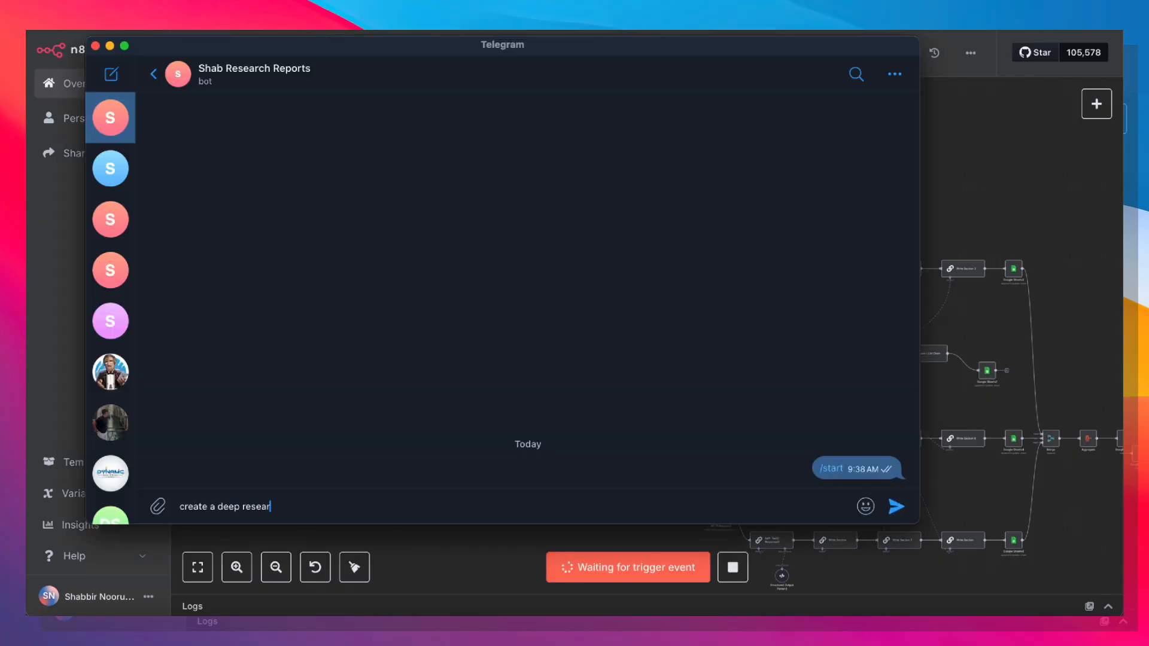
pyautogui.write('ch report on the')
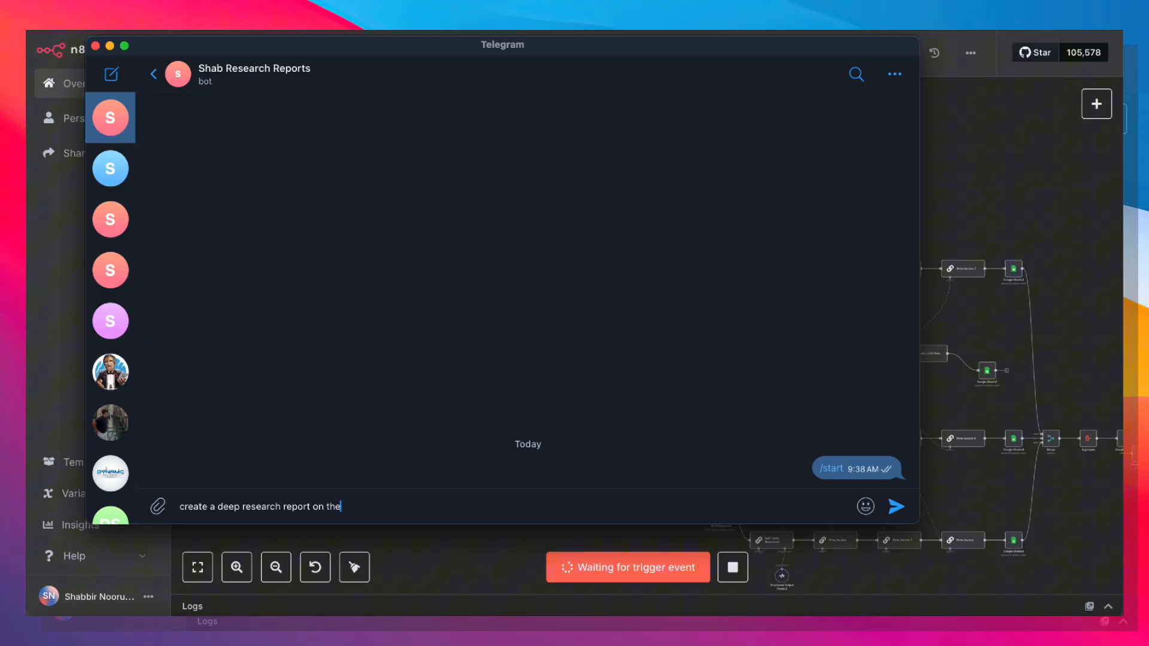
pyautogui.write('benefits of a high')
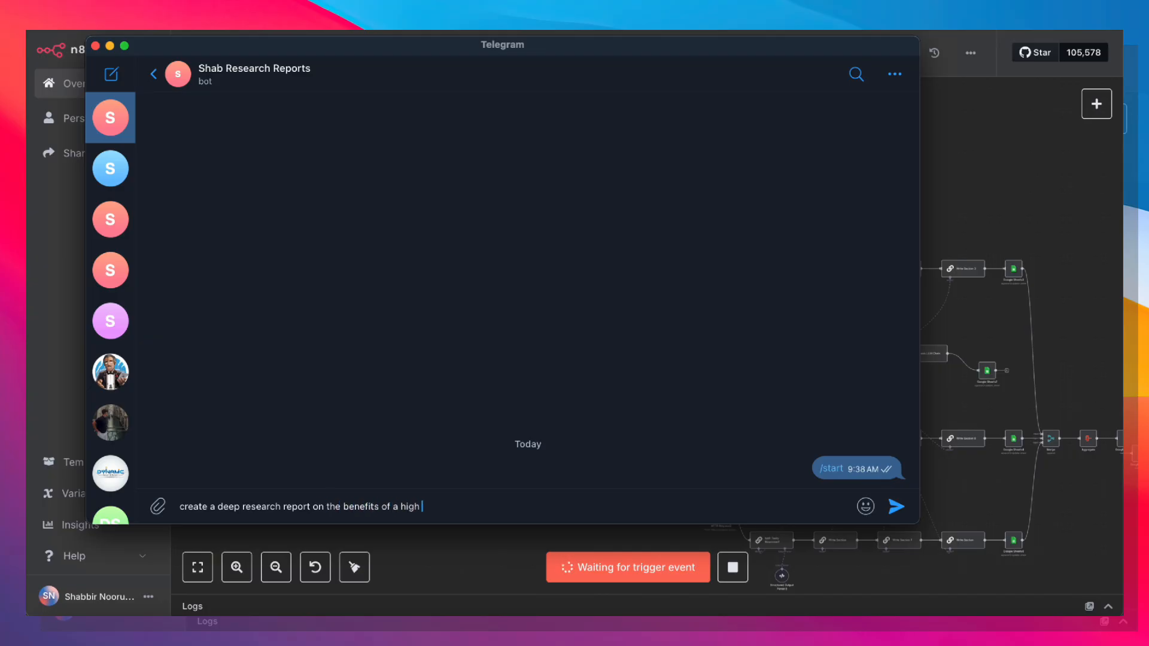
pyautogui.write('protein breakfa')
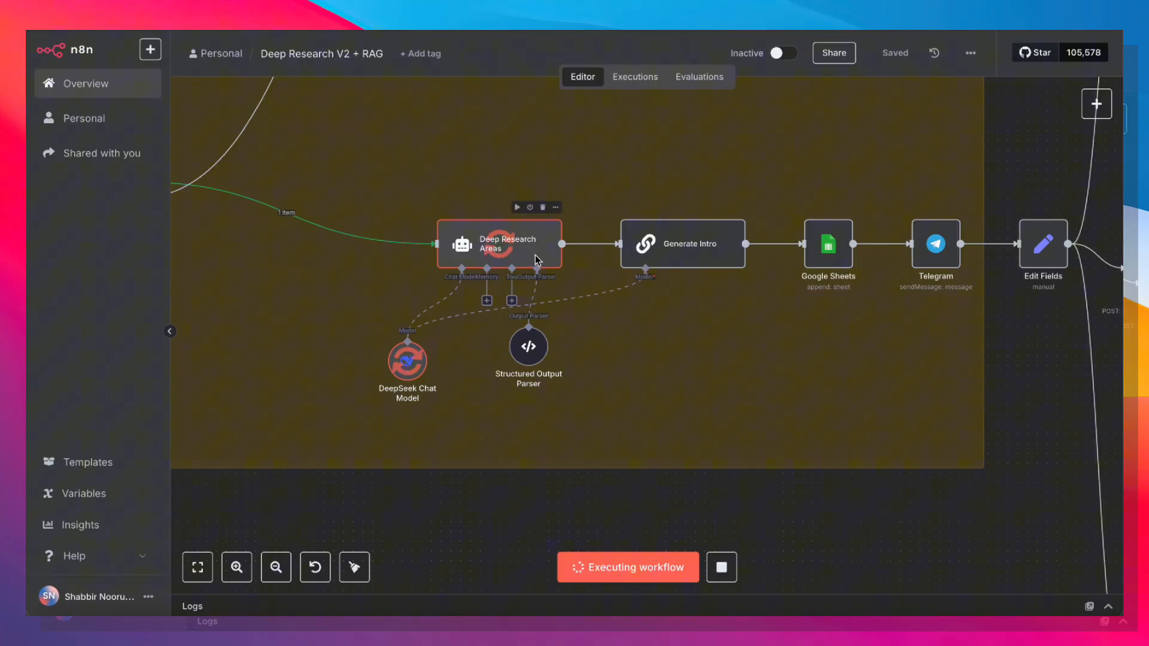
pyautogui.moveTo(536, 257)
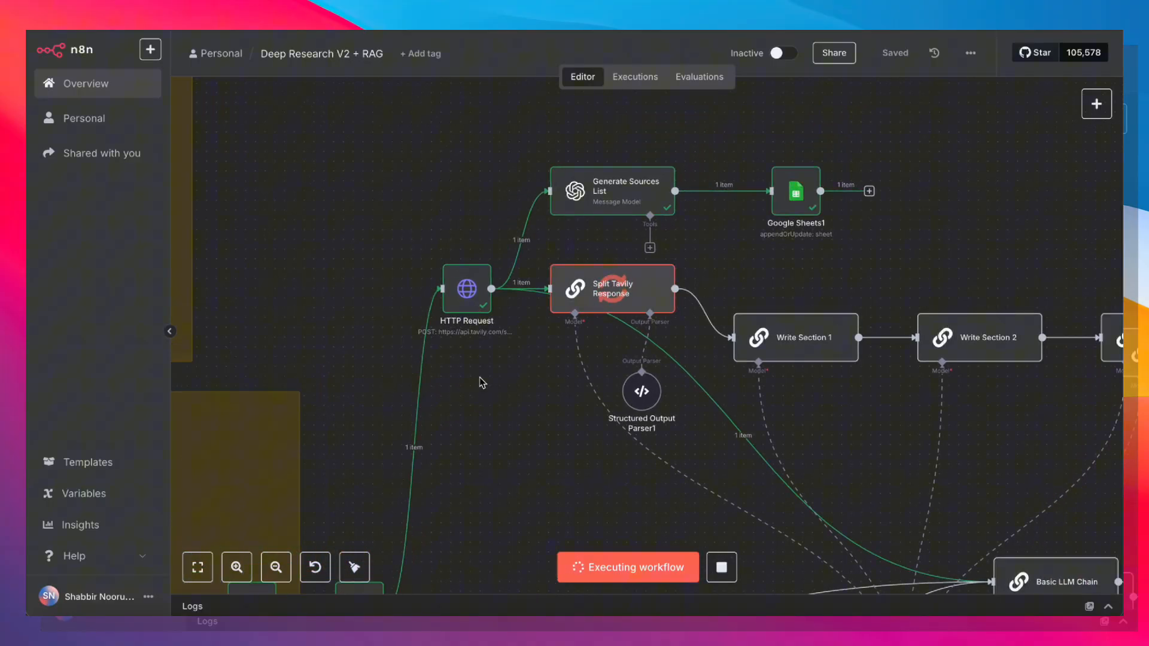
pyautogui.moveTo(576, 190)
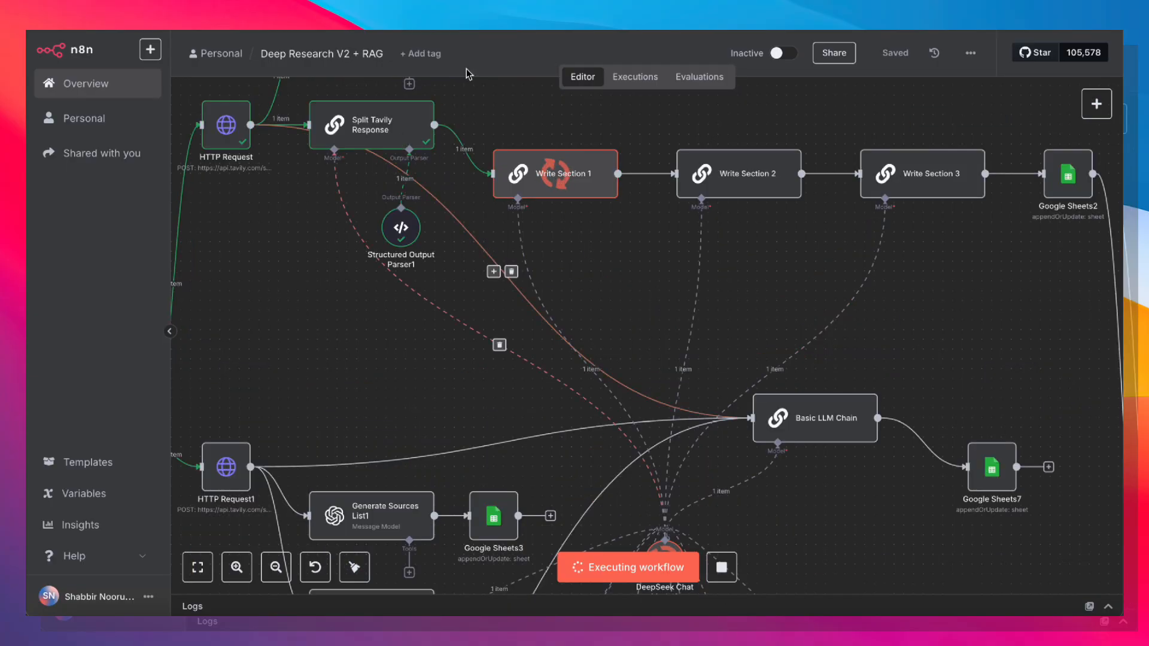
pyautogui.moveTo(541, 168)
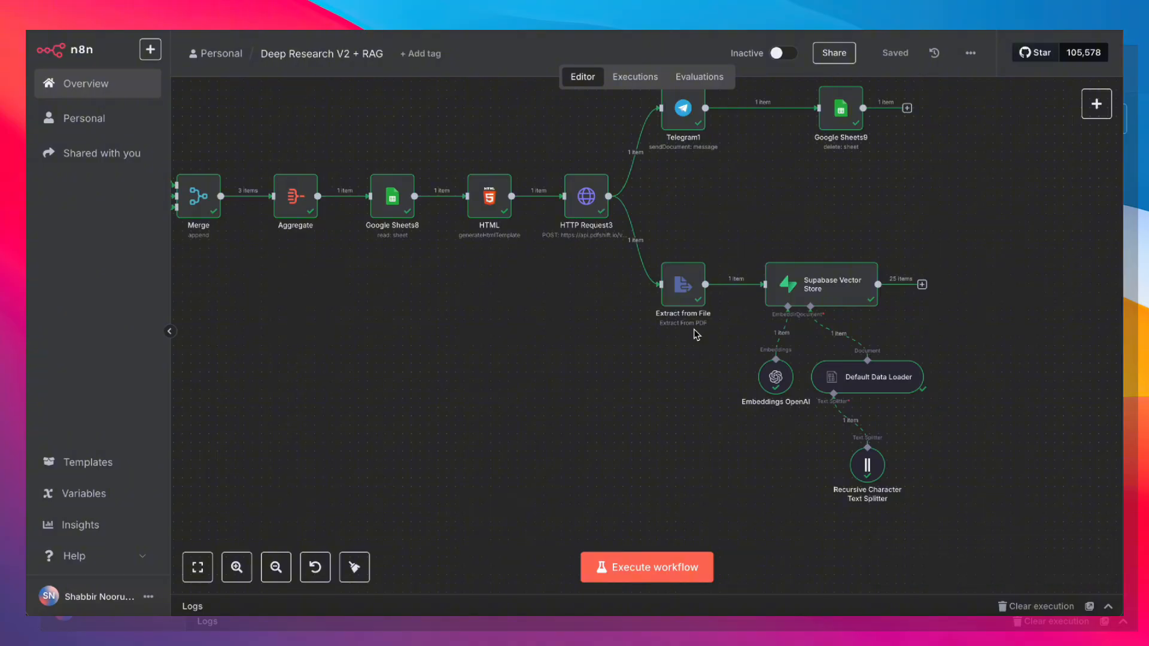
pyautogui.moveTo(637, 452)
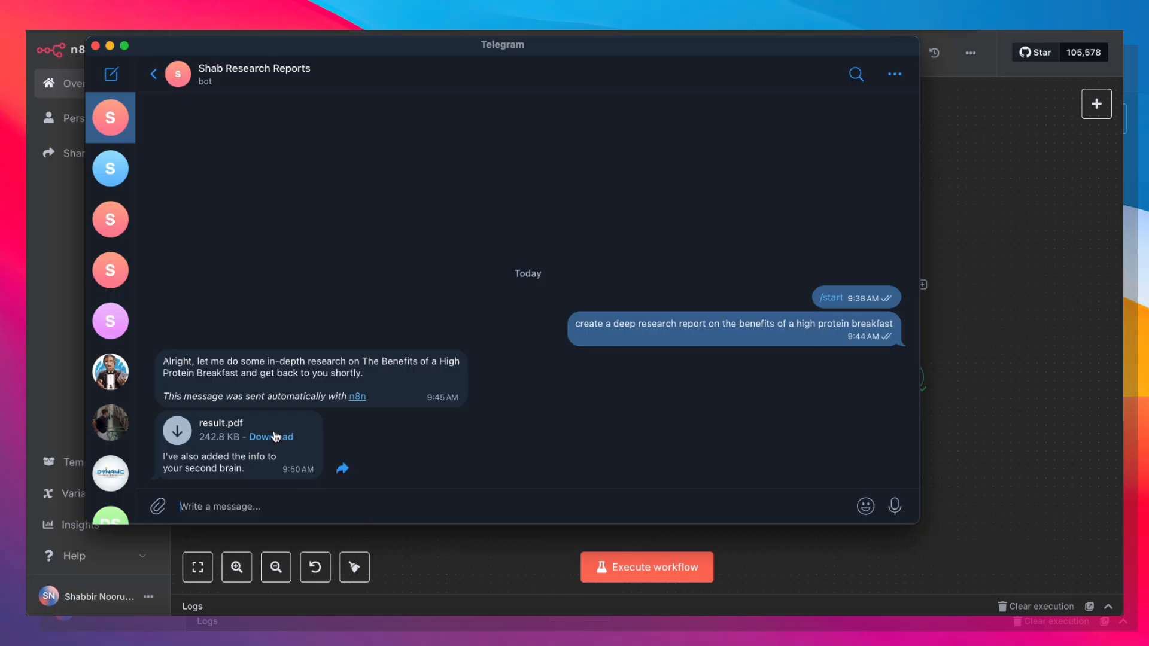
# - Download result.pdf, open it in Preview and scroll through its chapters, sources and conclusion
pyautogui.click(271, 437)
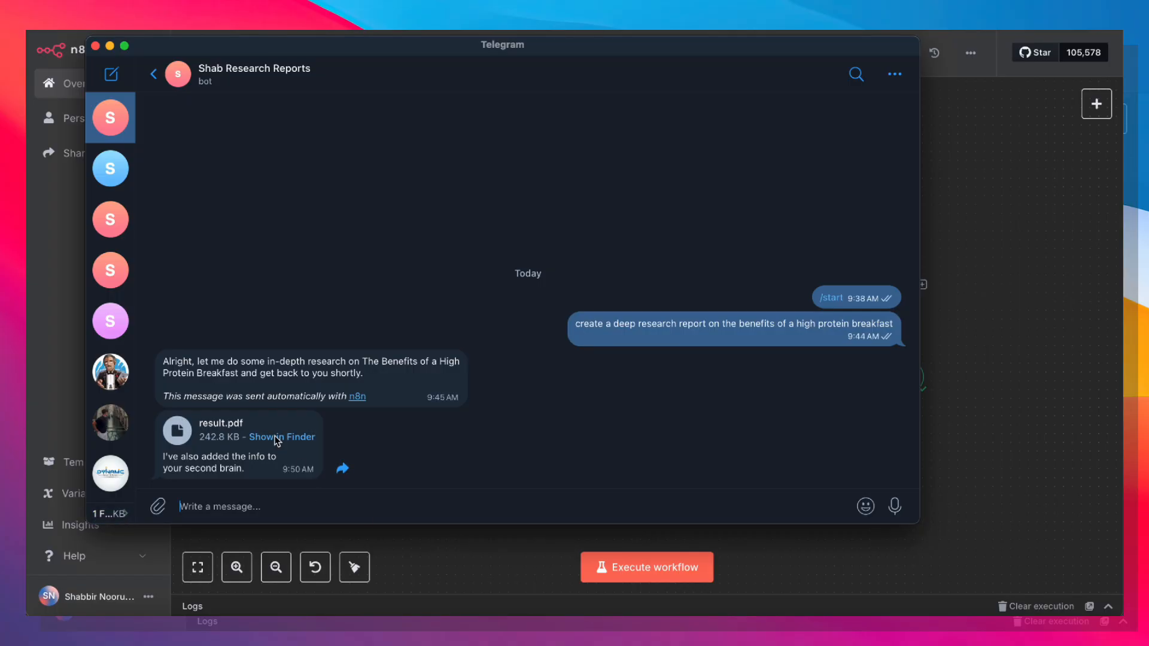
pyautogui.click(220, 422)
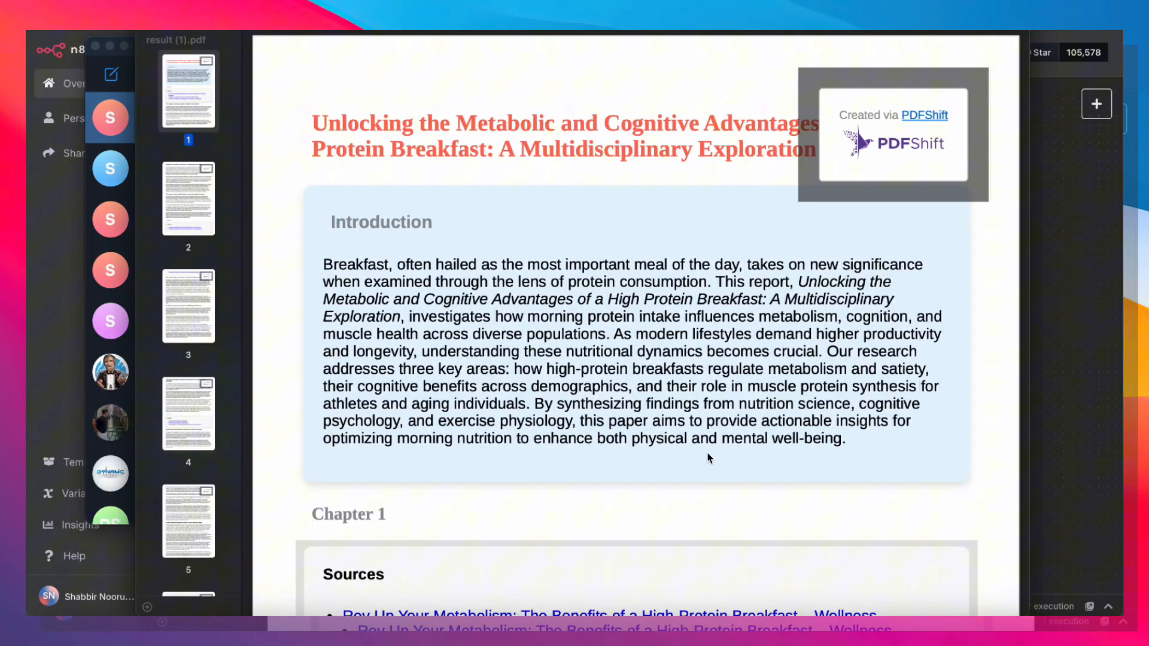
pyautogui.moveTo(399, 152)
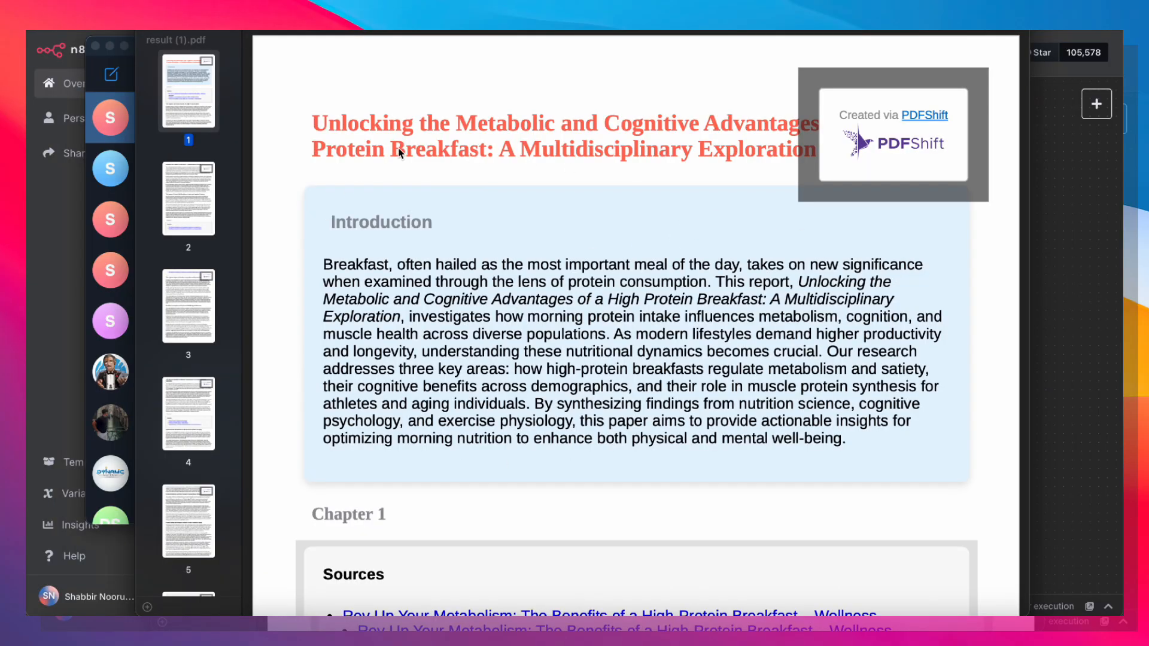
pyautogui.scroll(-3)
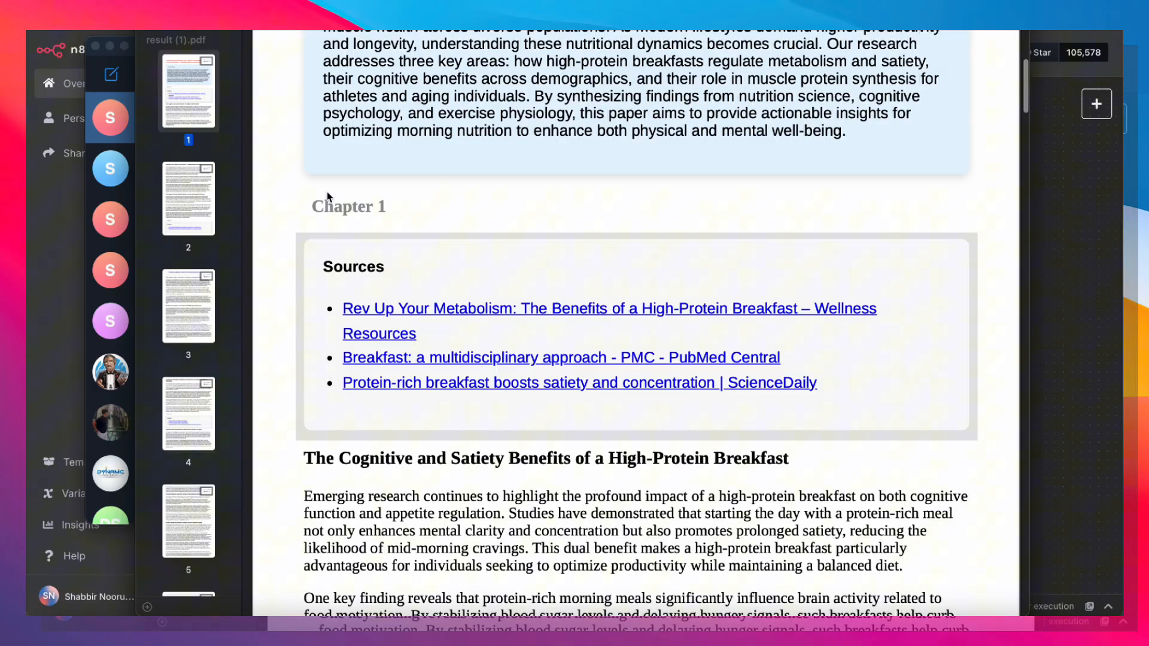
pyautogui.moveTo(339, 349)
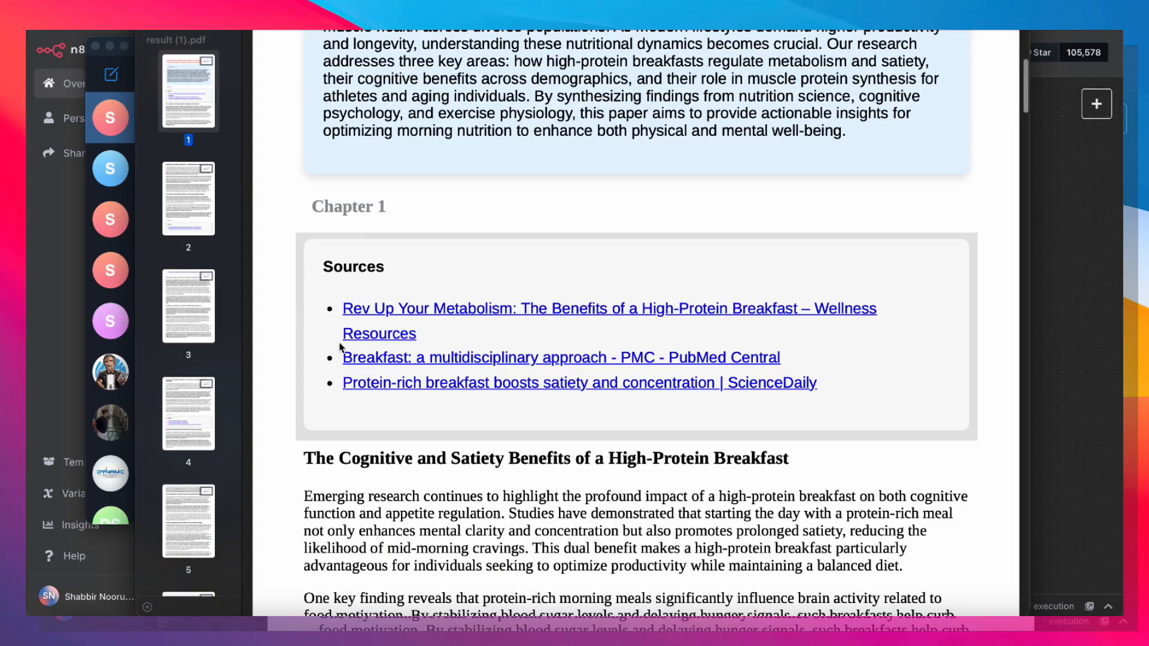
pyautogui.moveTo(513, 324)
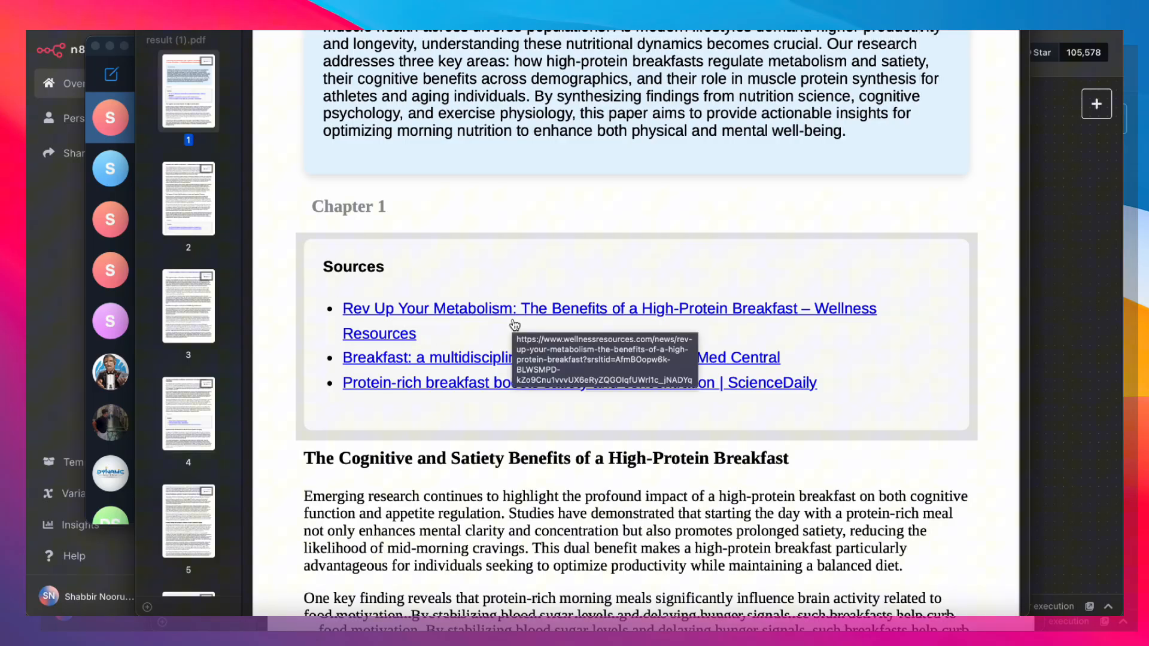
pyautogui.scroll(-3)
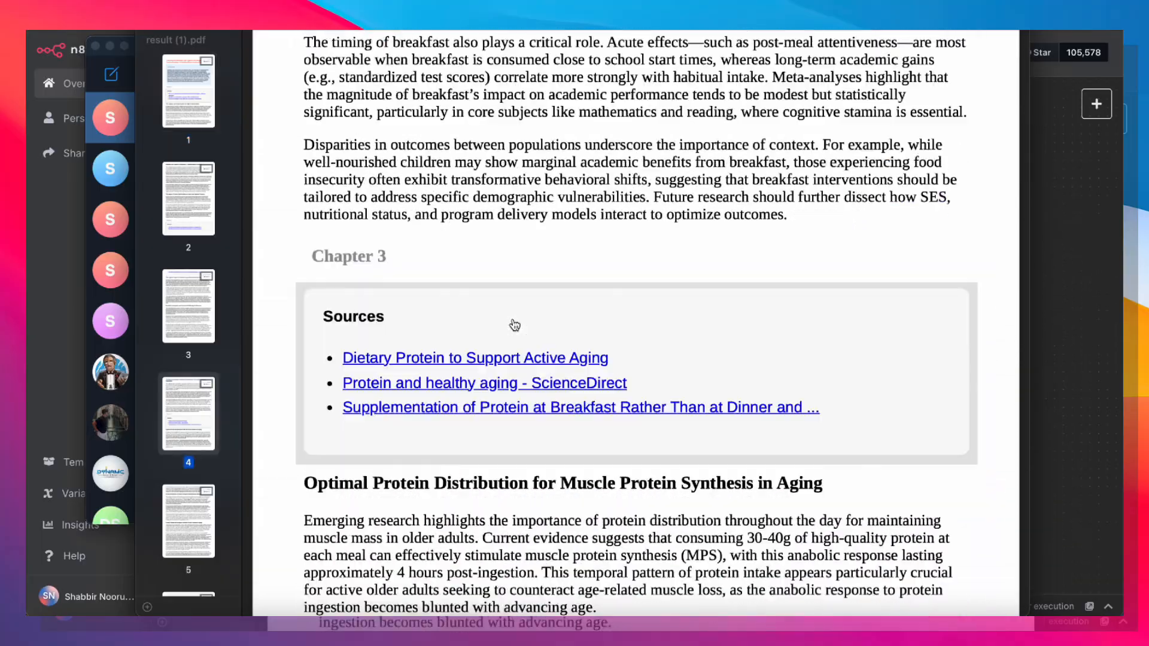
pyautogui.scroll(-3)
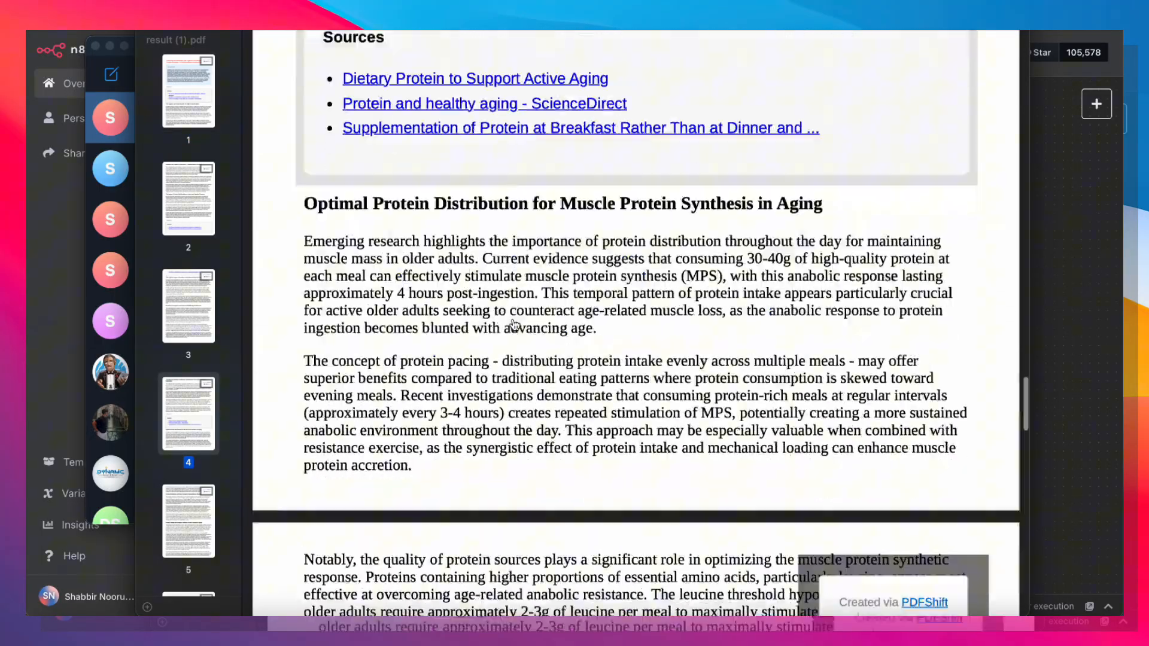
pyautogui.scroll(-3)
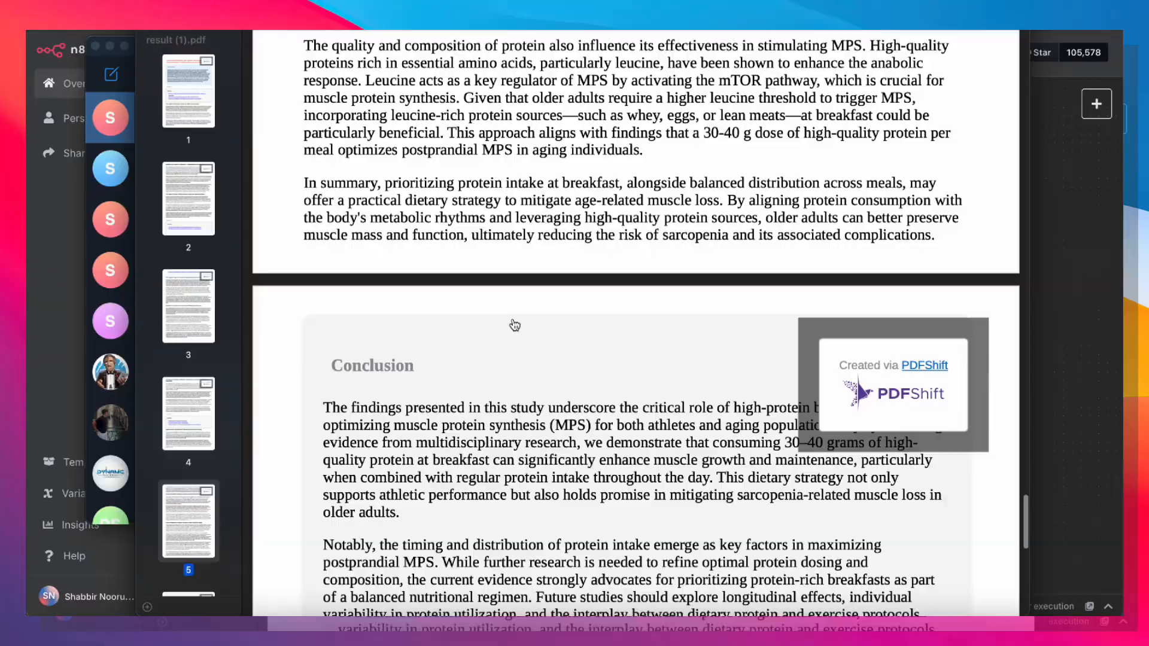
pyautogui.scroll(-3)
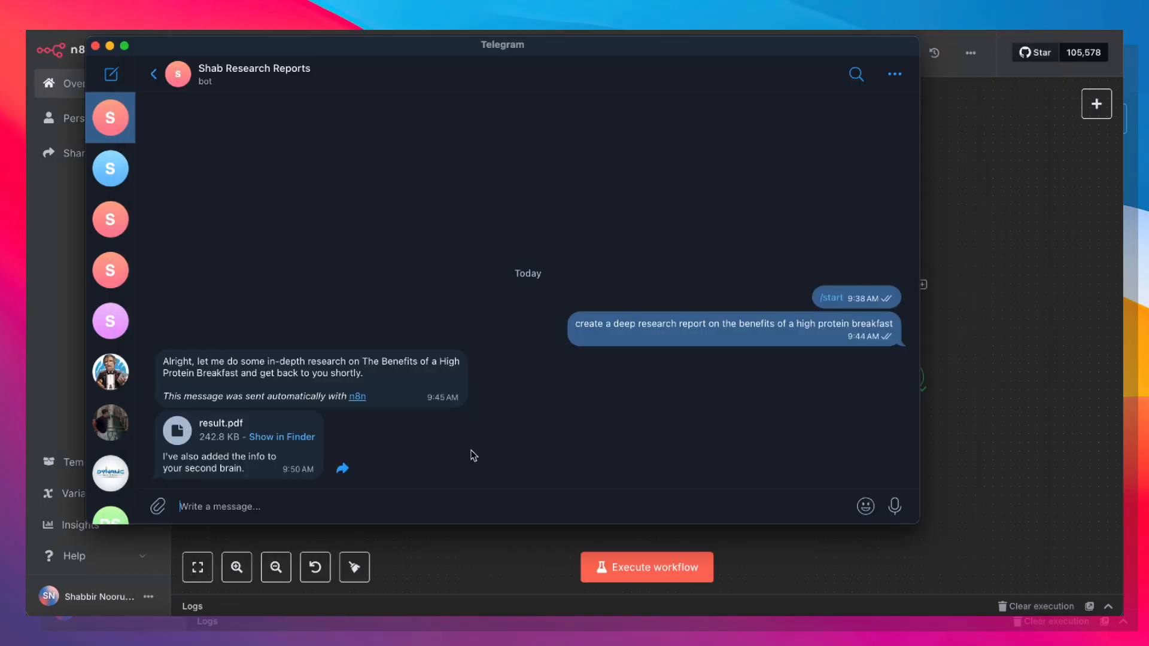
pyautogui.moveTo(992, 283)
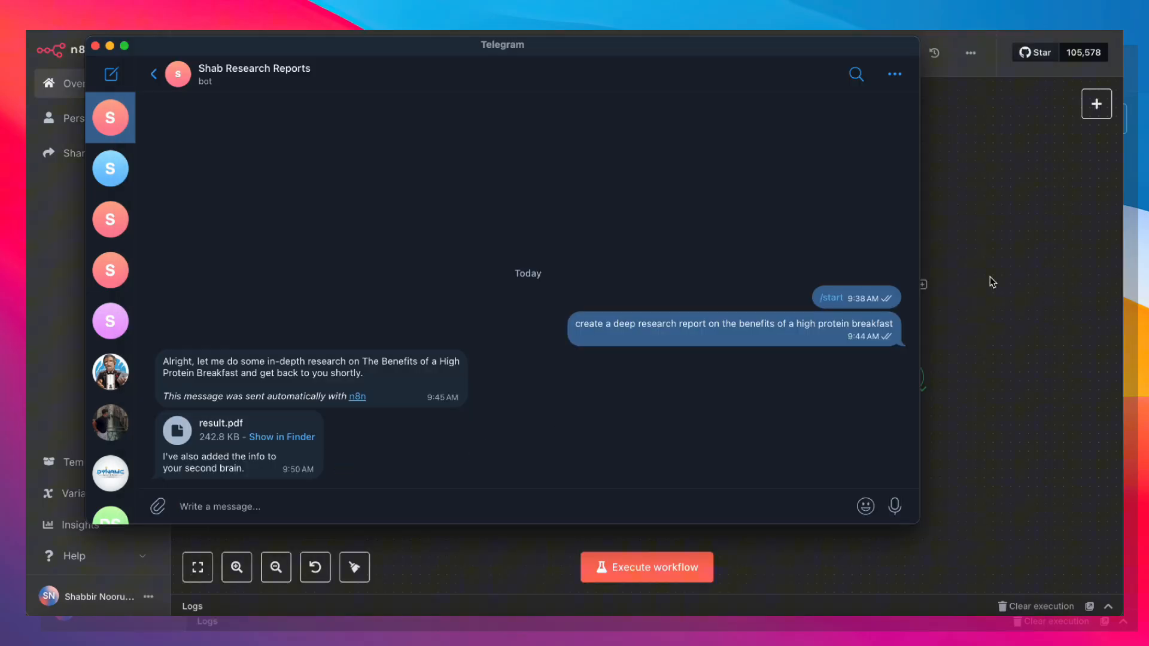
pyautogui.moveTo(508, 263)
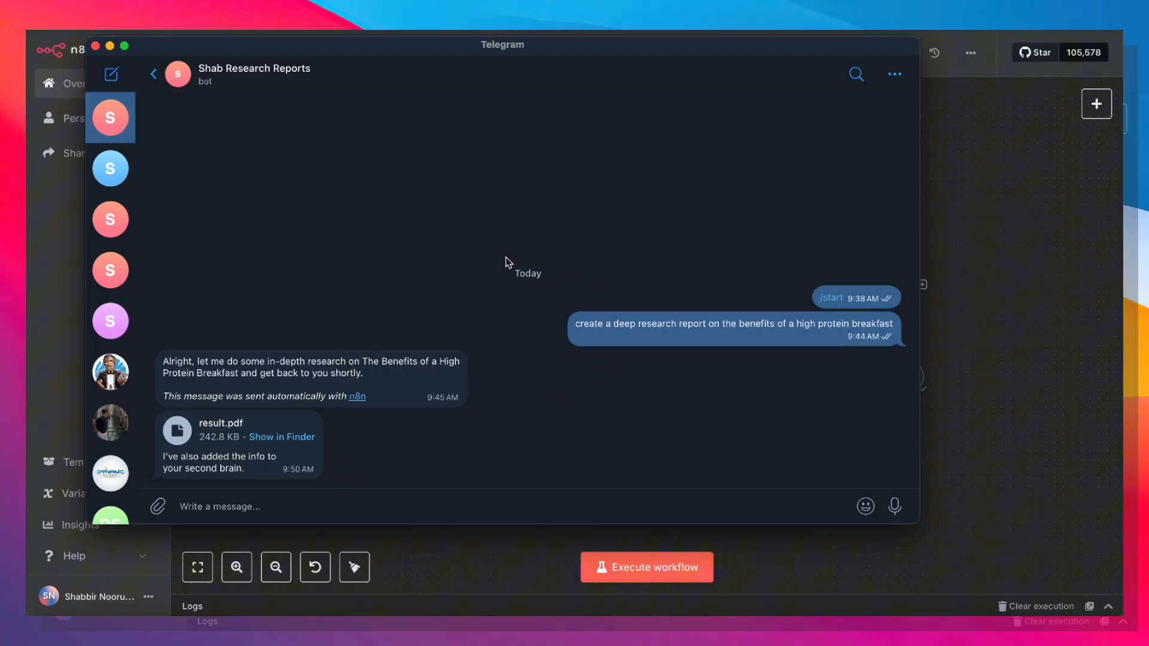
pyautogui.moveTo(1004, 256)
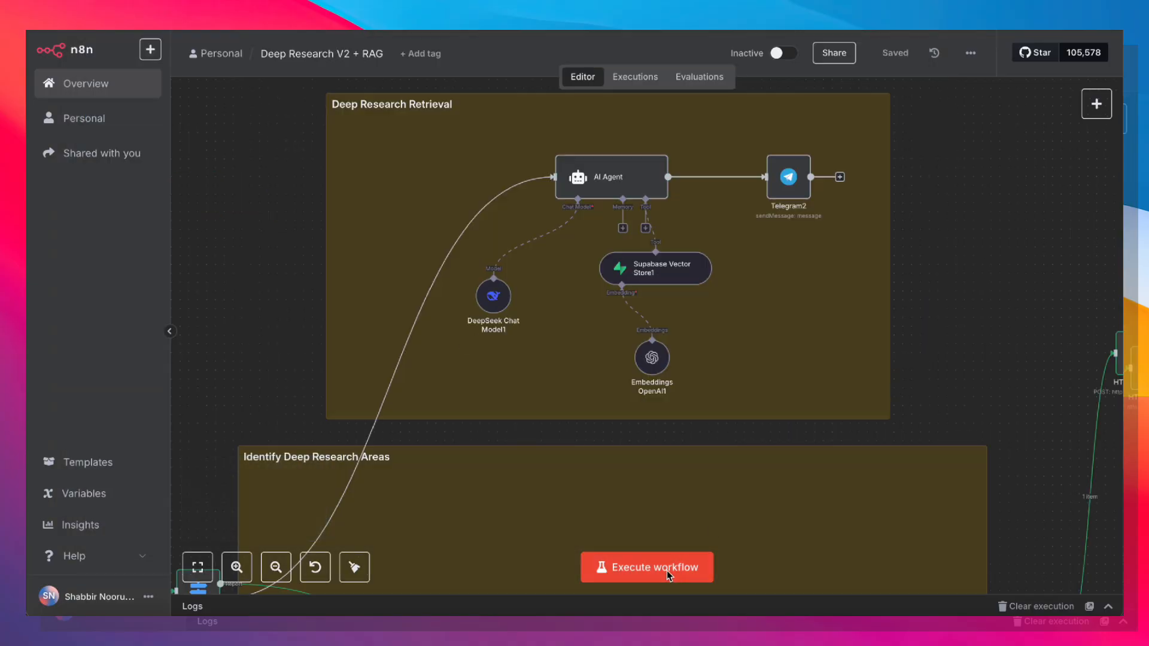
# - Execute the workflow, then send 'should I have eggs or waffles' to the bot
pyautogui.click(647, 566)
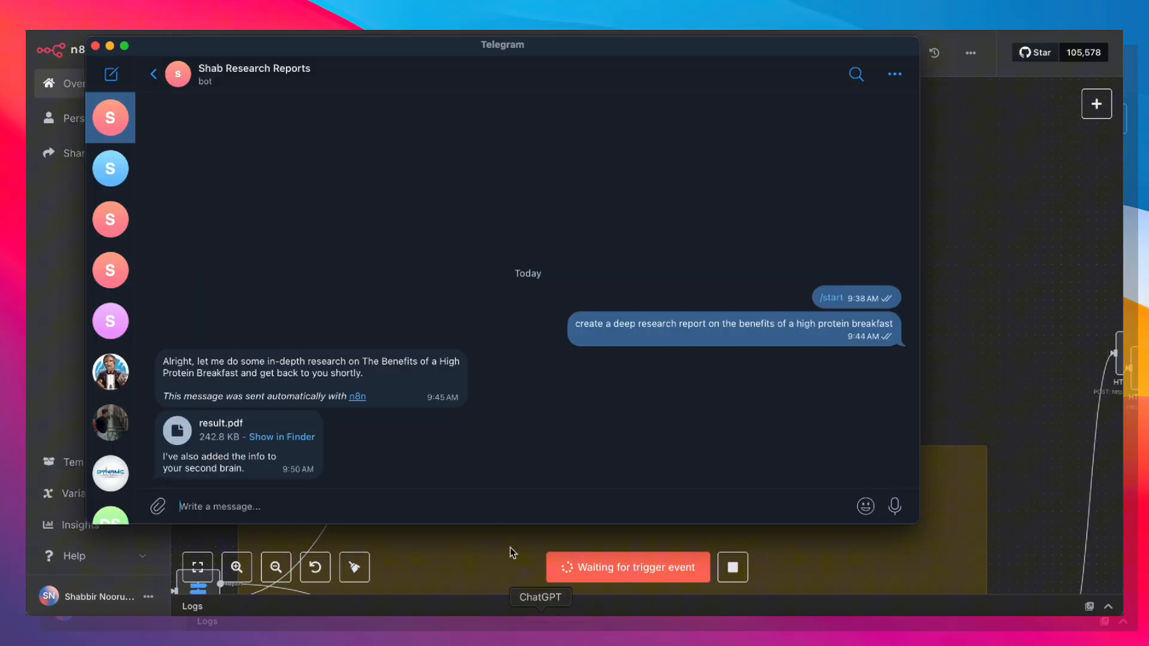
pyautogui.write('should I have e')
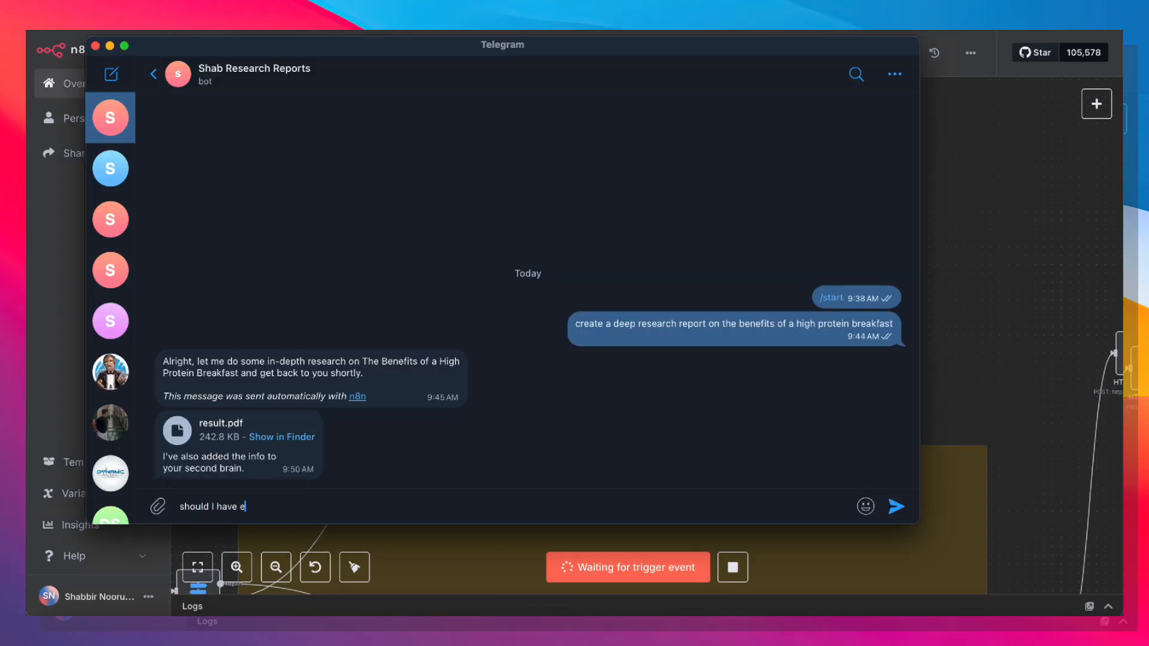
pyautogui.write('ggs or waffles for breakfas')
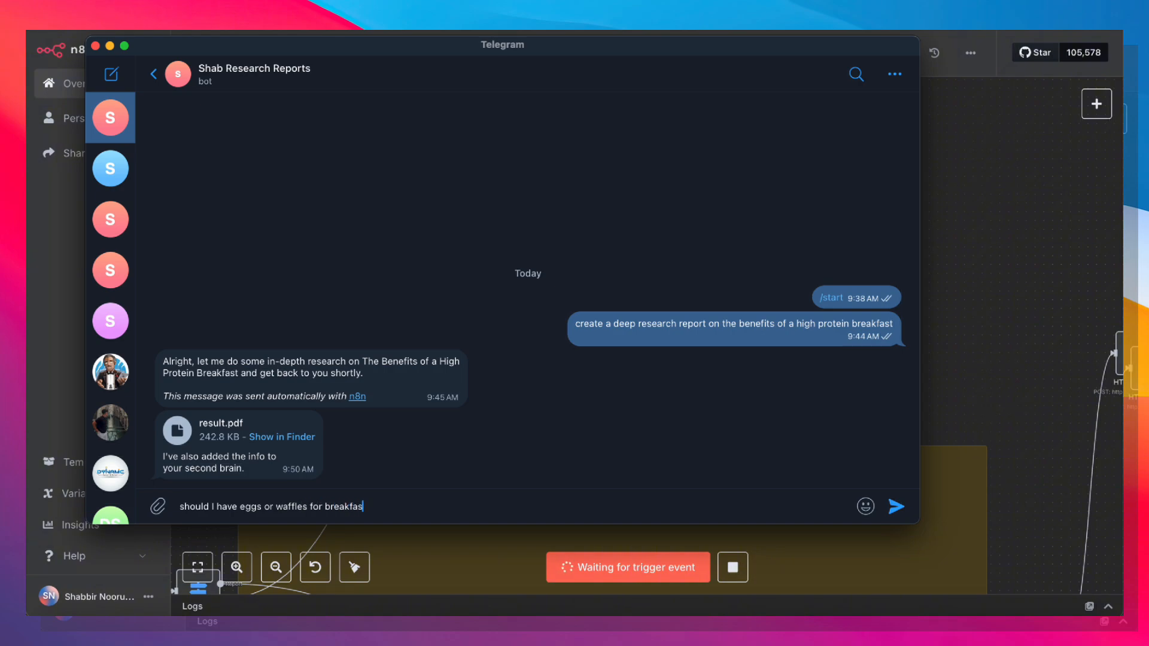
pyautogui.click(895, 506)
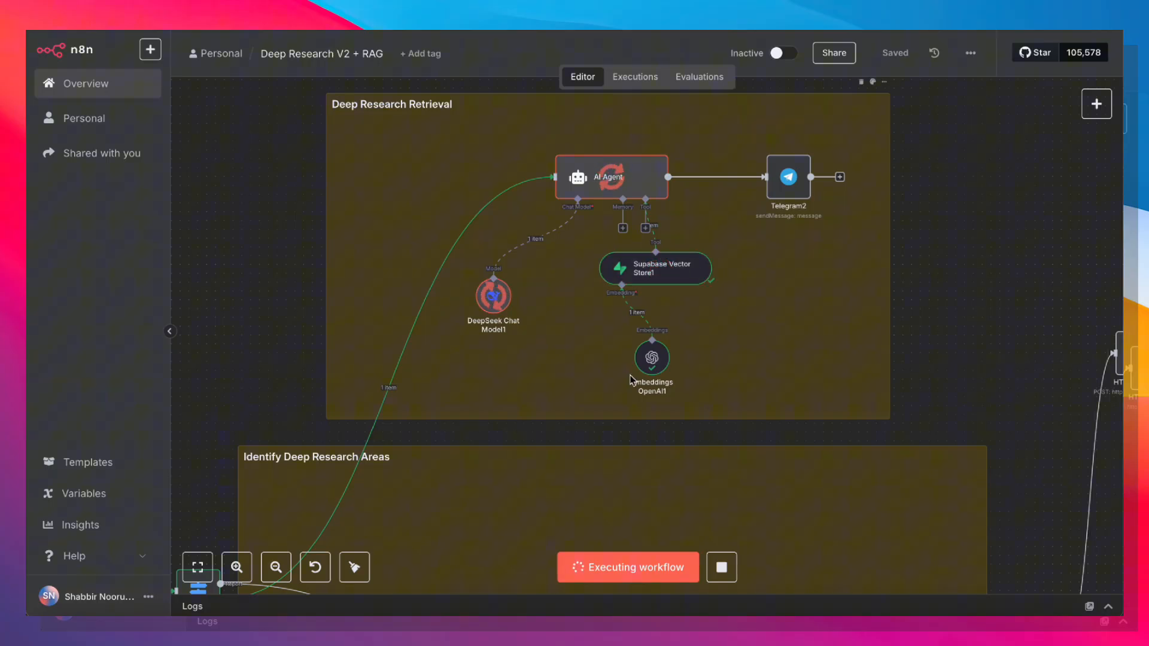
pyautogui.moveTo(762, 181)
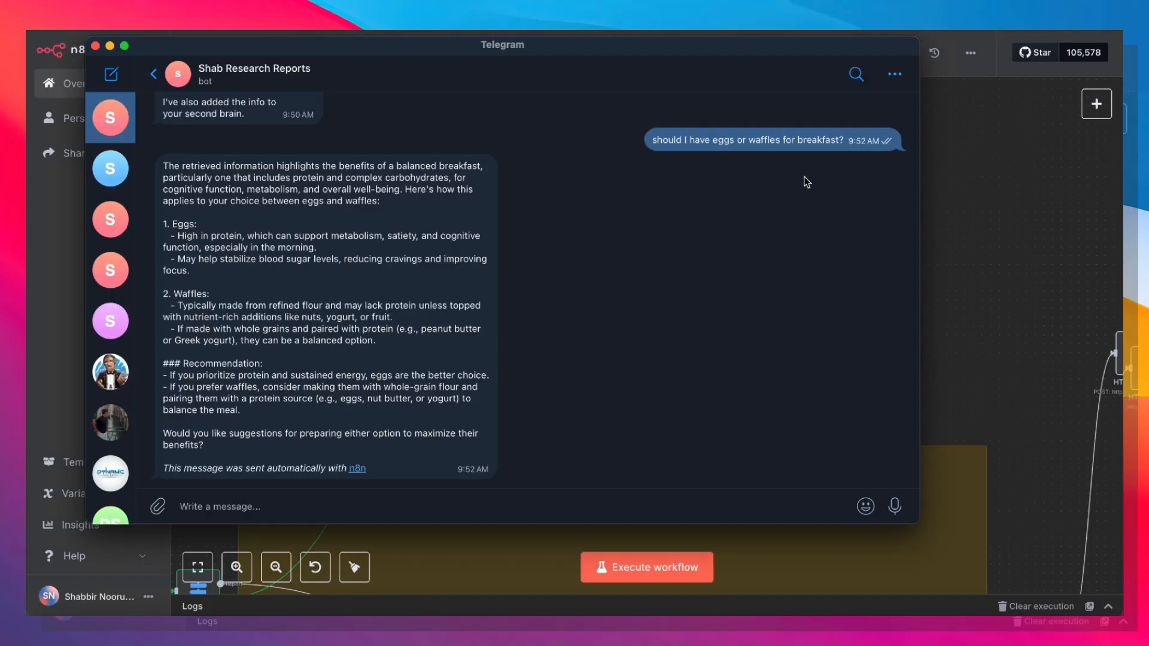
pyautogui.moveTo(827, 165)
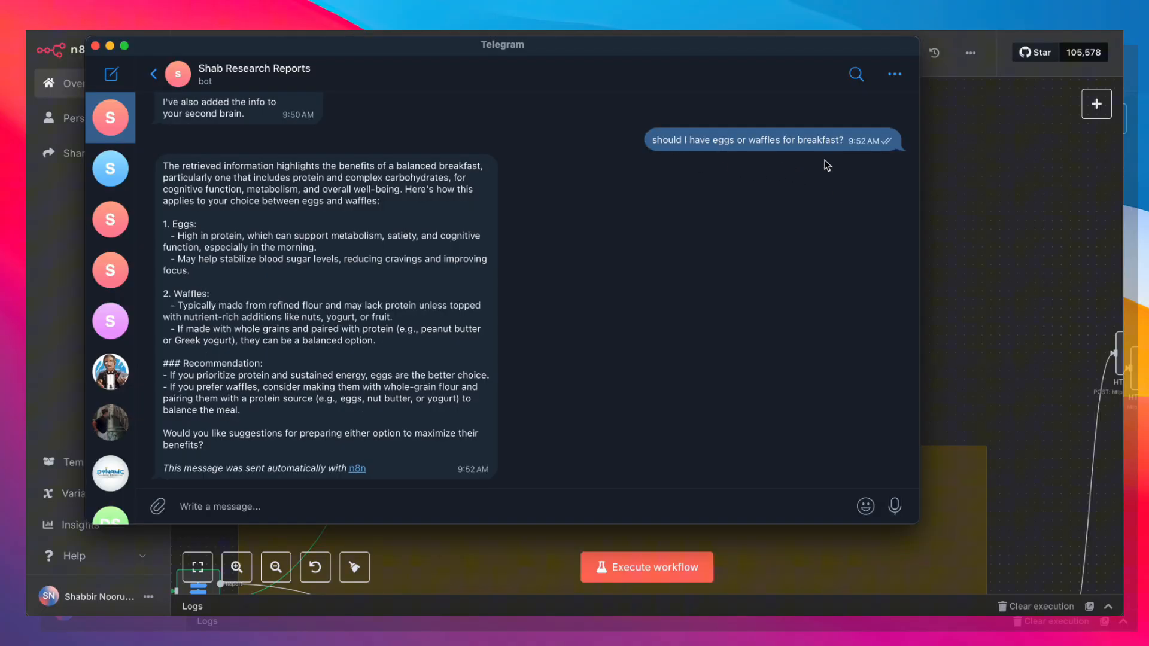
pyautogui.moveTo(742, 187)
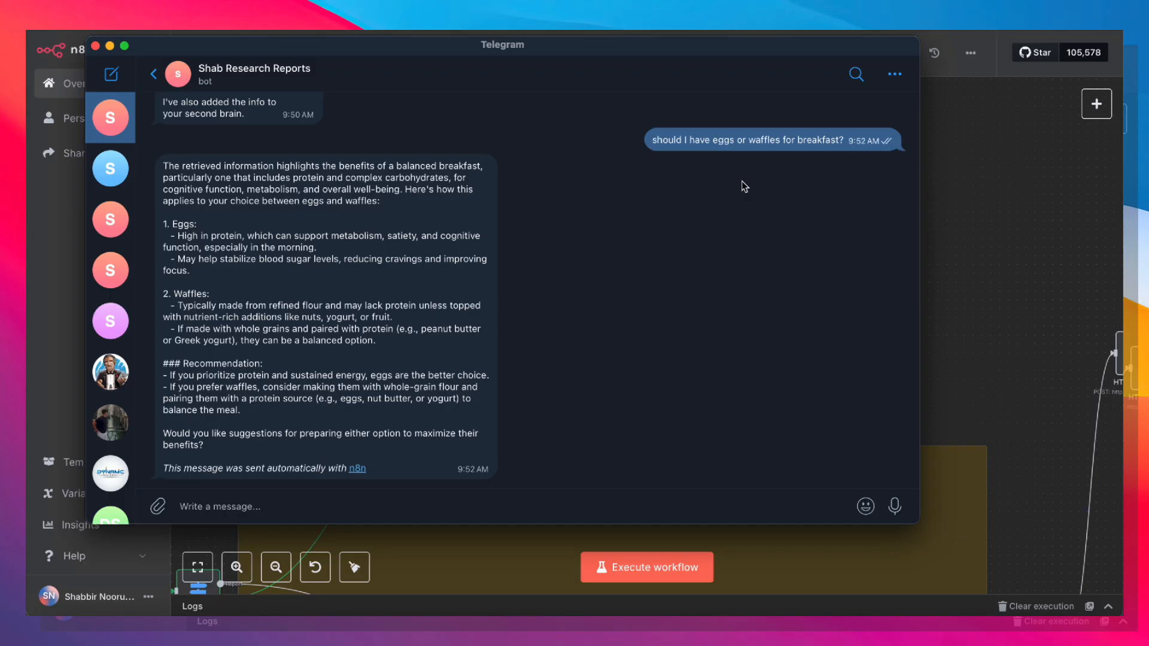
pyautogui.moveTo(982, 231)
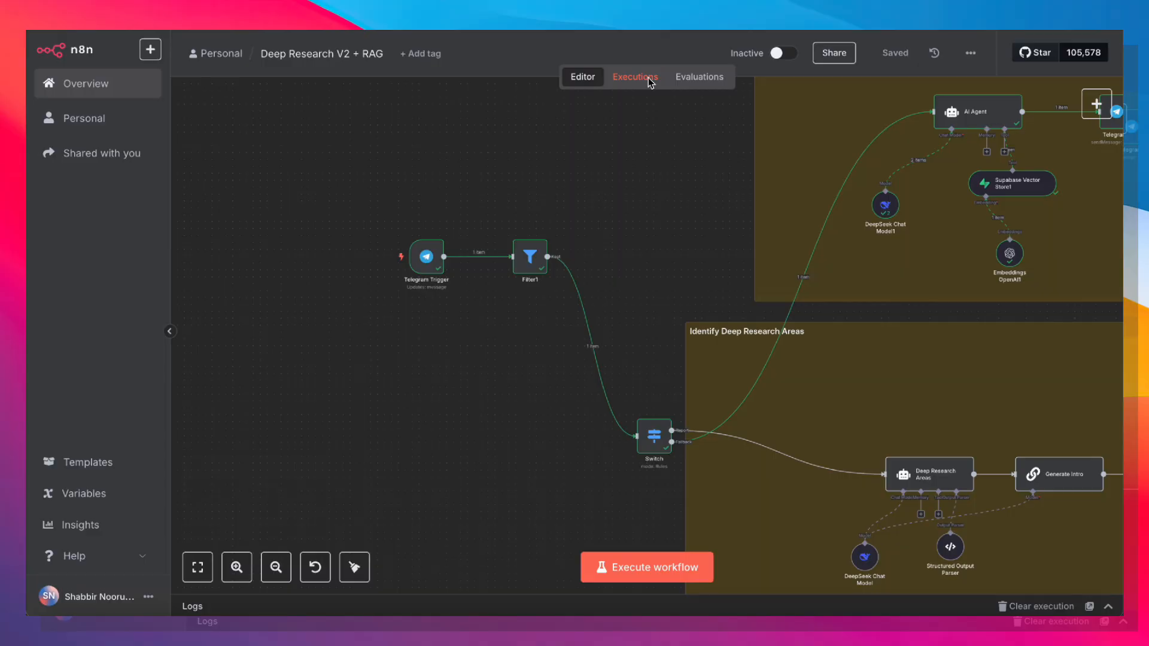
pyautogui.moveTo(941, 430)
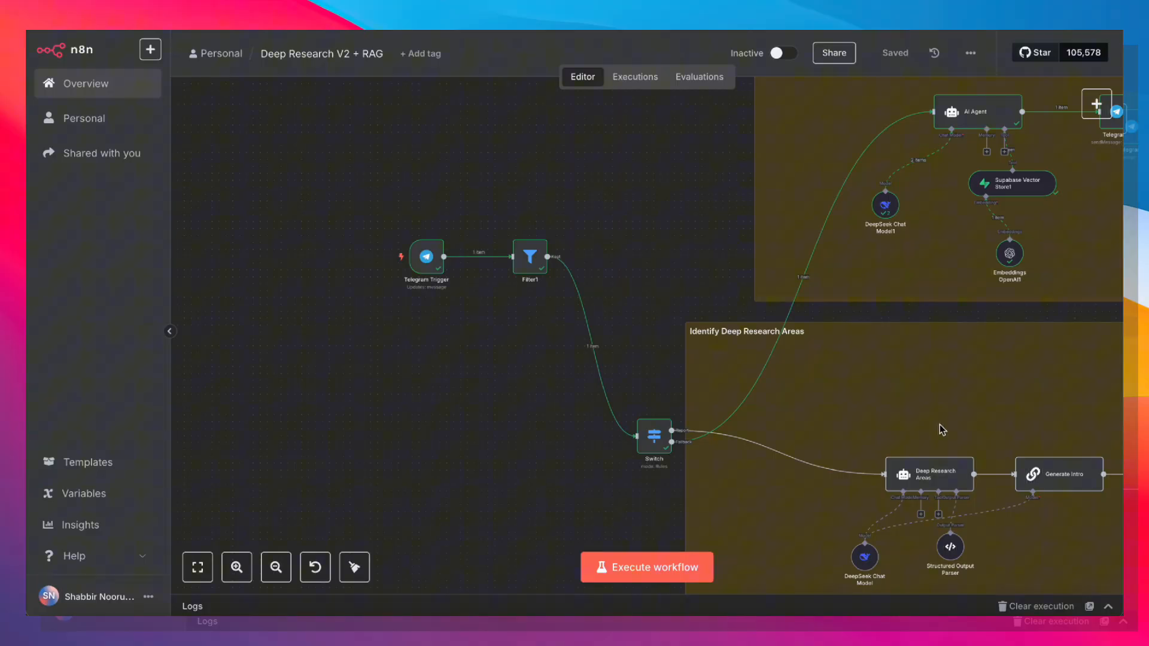
pyautogui.moveTo(633, 161)
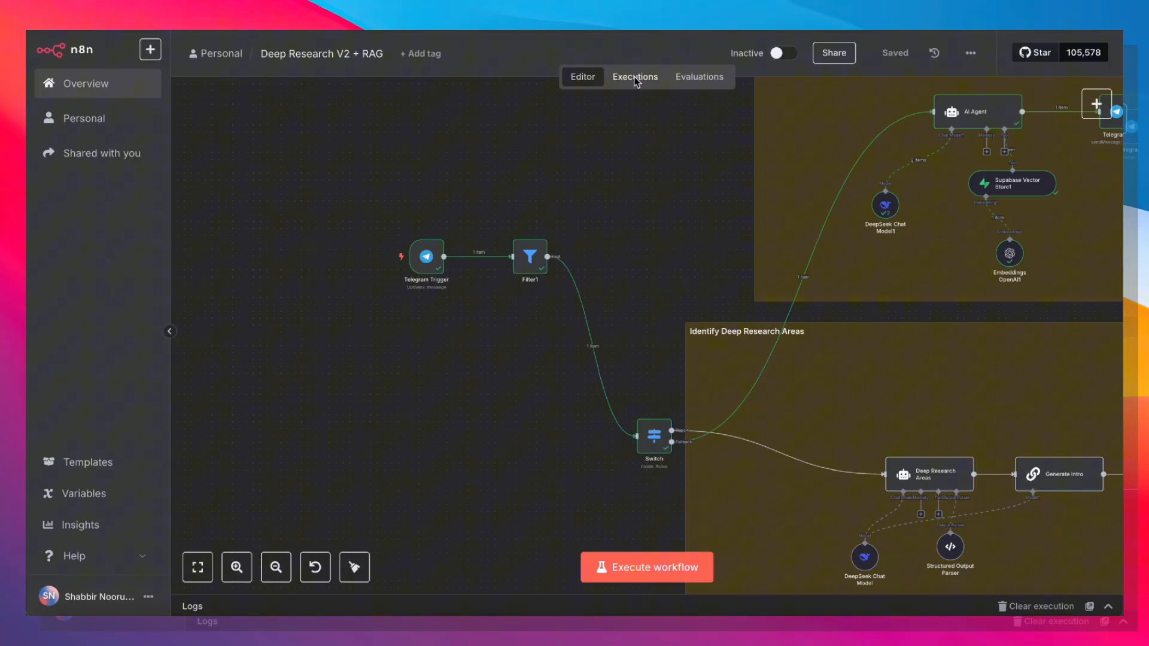
# - Copy the Jun 10 09:44:42 execution's data into the editor and dismiss the import notice
pyautogui.click(634, 77)
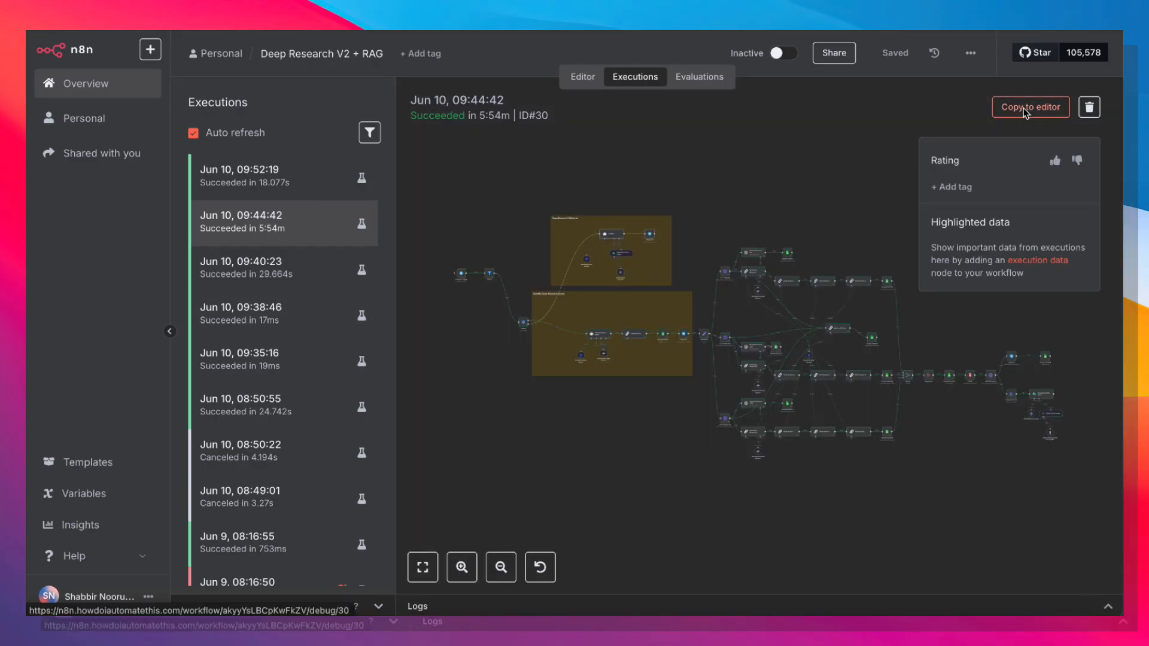
pyautogui.click(1029, 106)
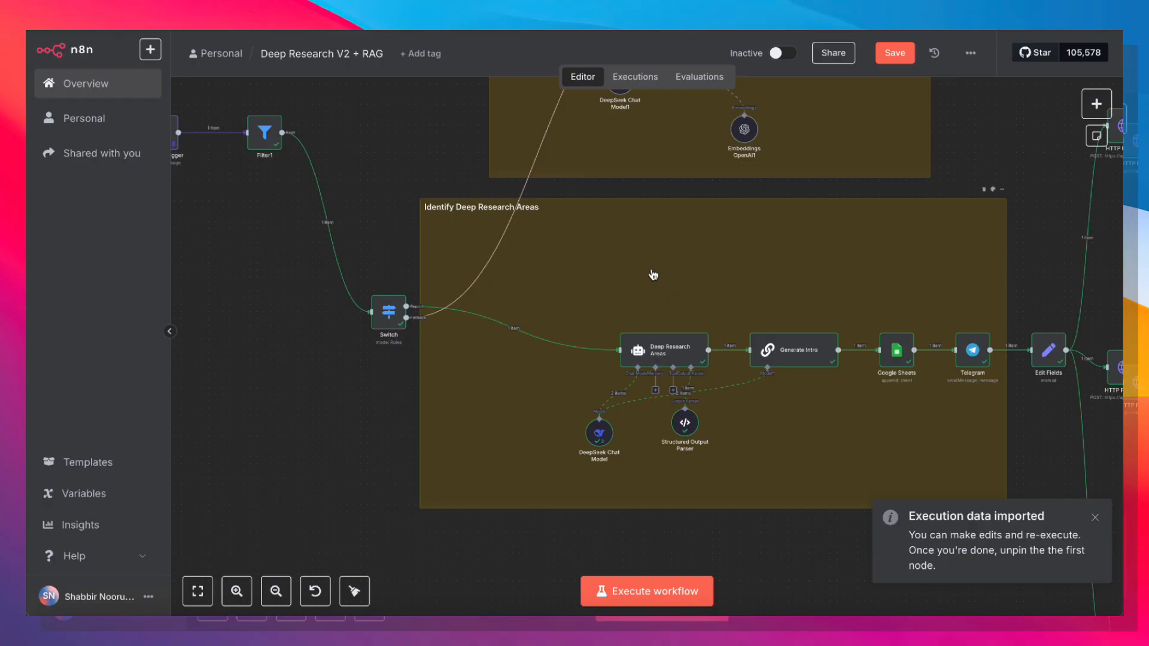
pyautogui.click(1095, 517)
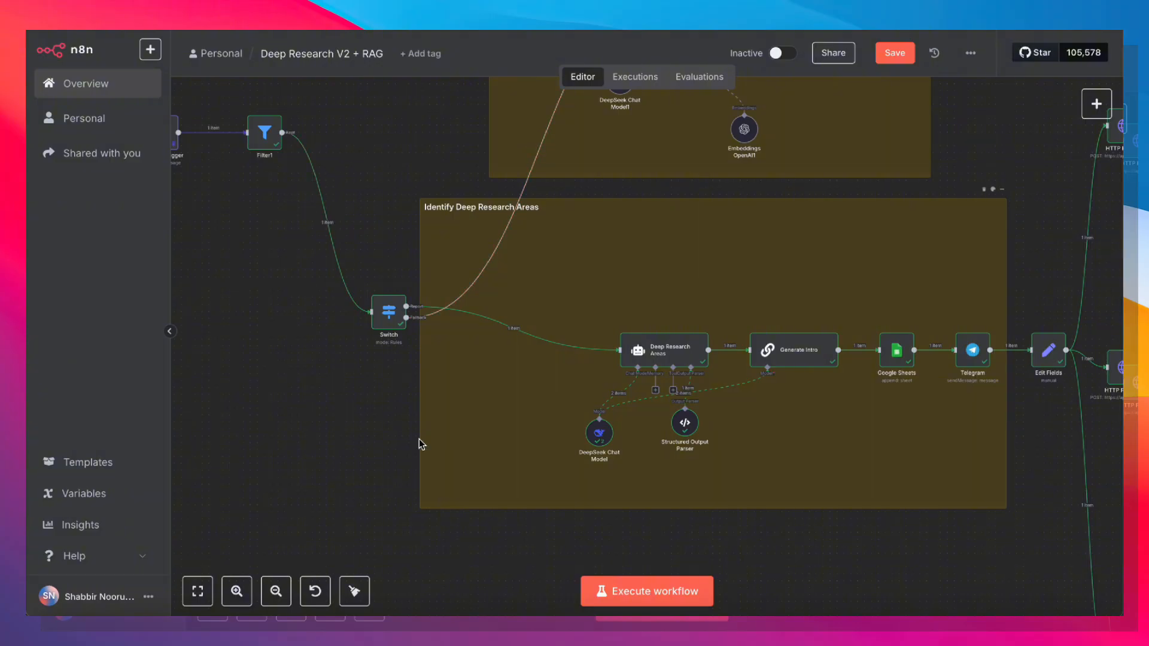
pyautogui.moveTo(769, 541)
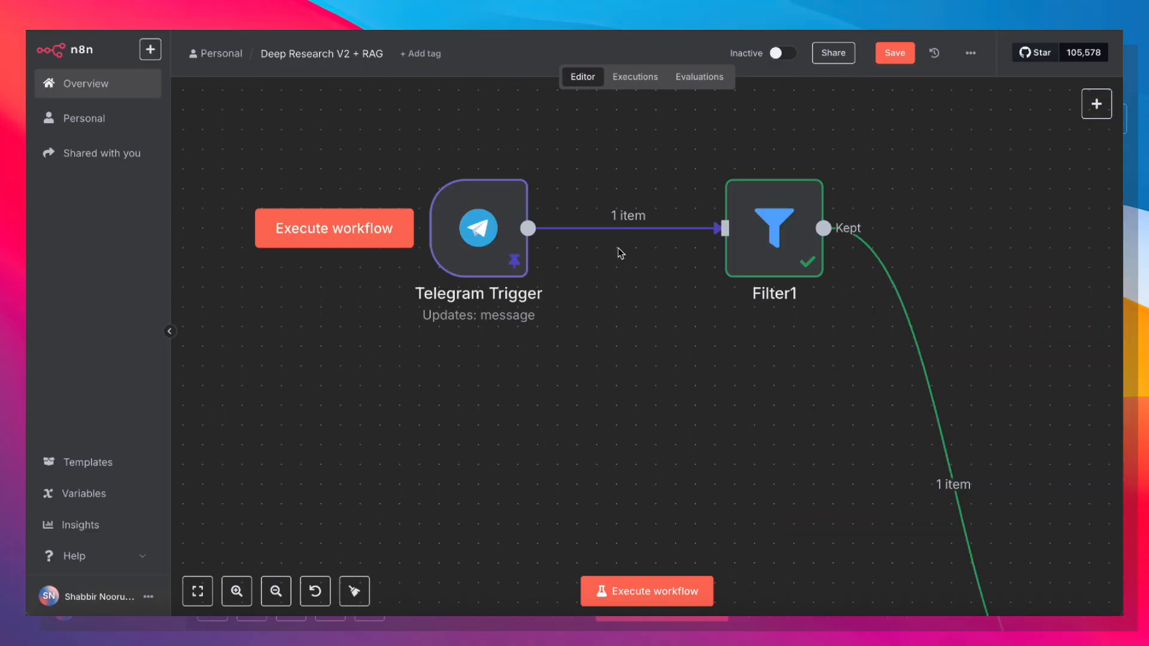
pyautogui.moveTo(628, 377)
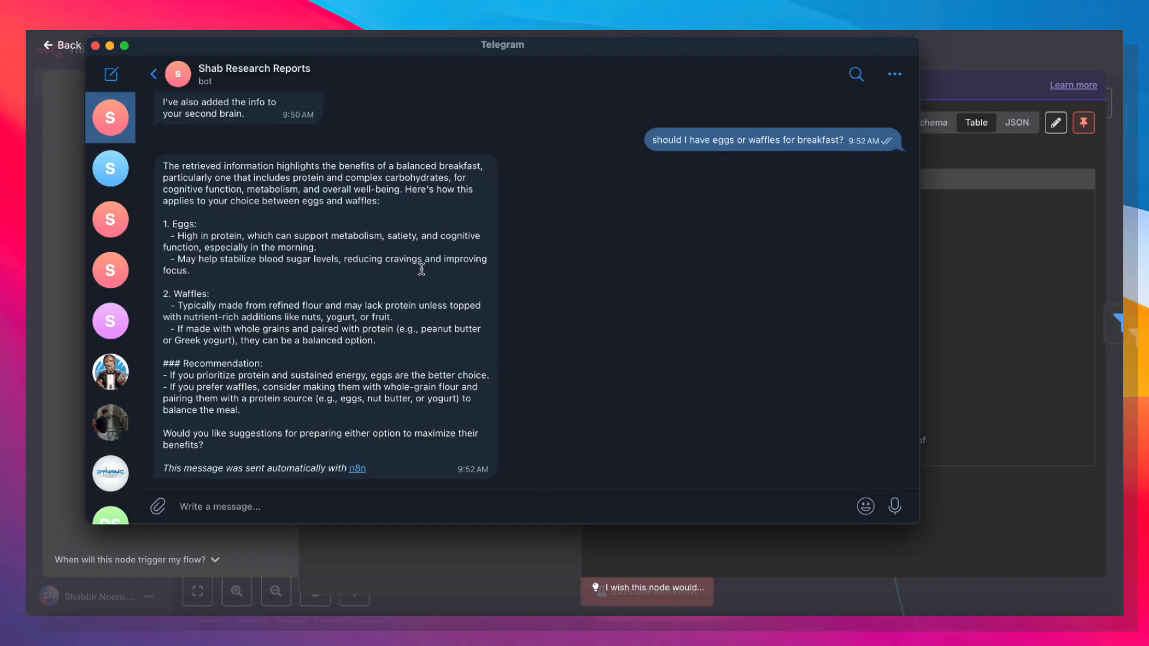
# - Switch to the BotFather chat and begin the /newbot command
pyautogui.click(110, 371)
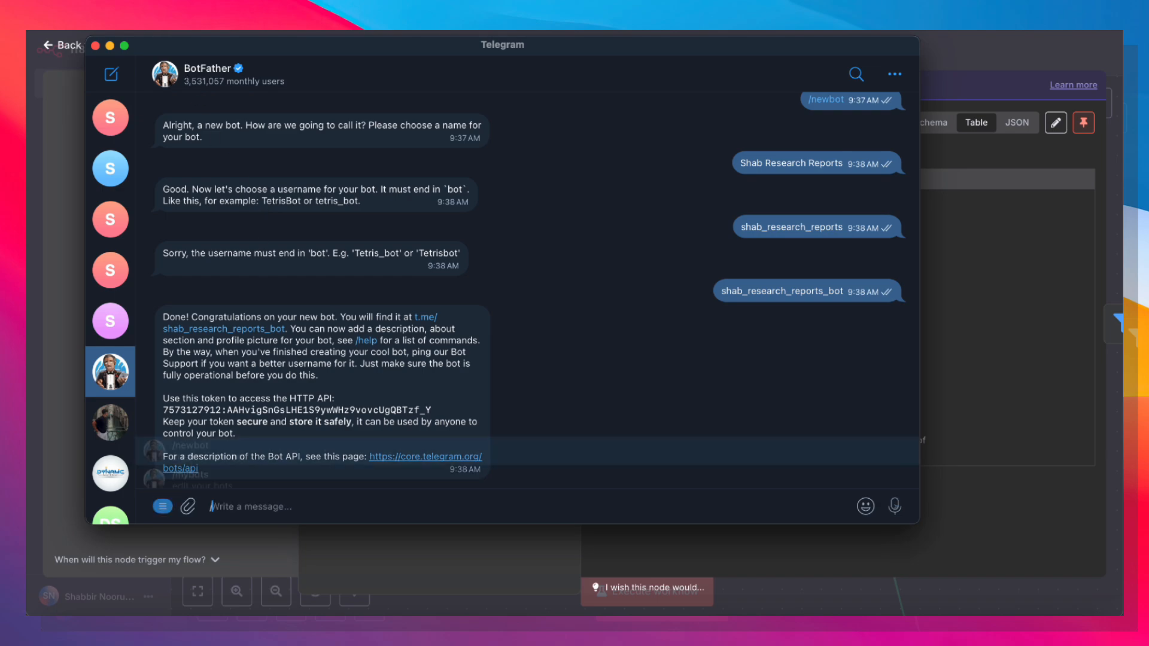
pyautogui.write('/')
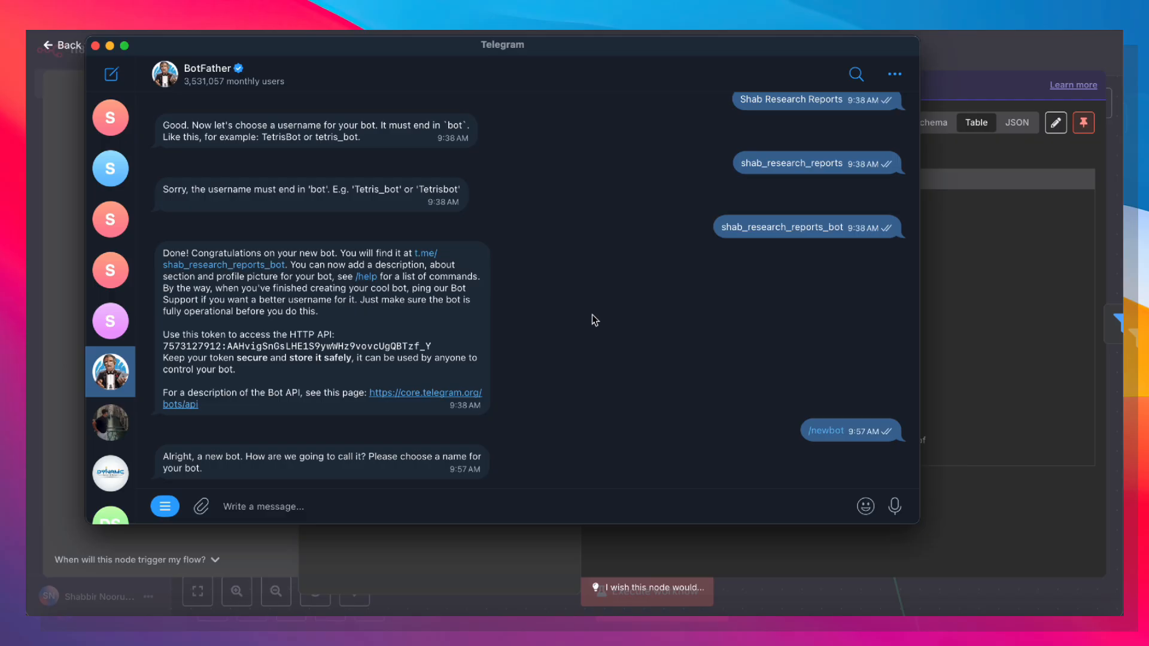
pyautogui.moveTo(388, 361)
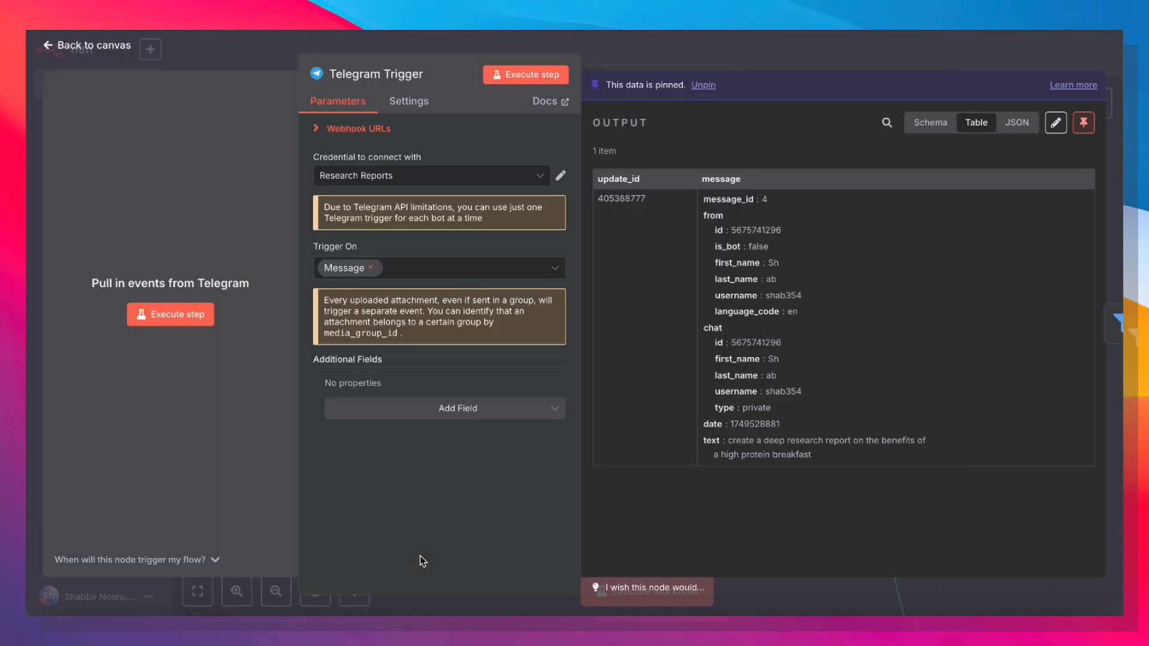
# - Start a new Telegram credential from the trigger node, discard the form and return to the canvas
pyautogui.click(431, 175)
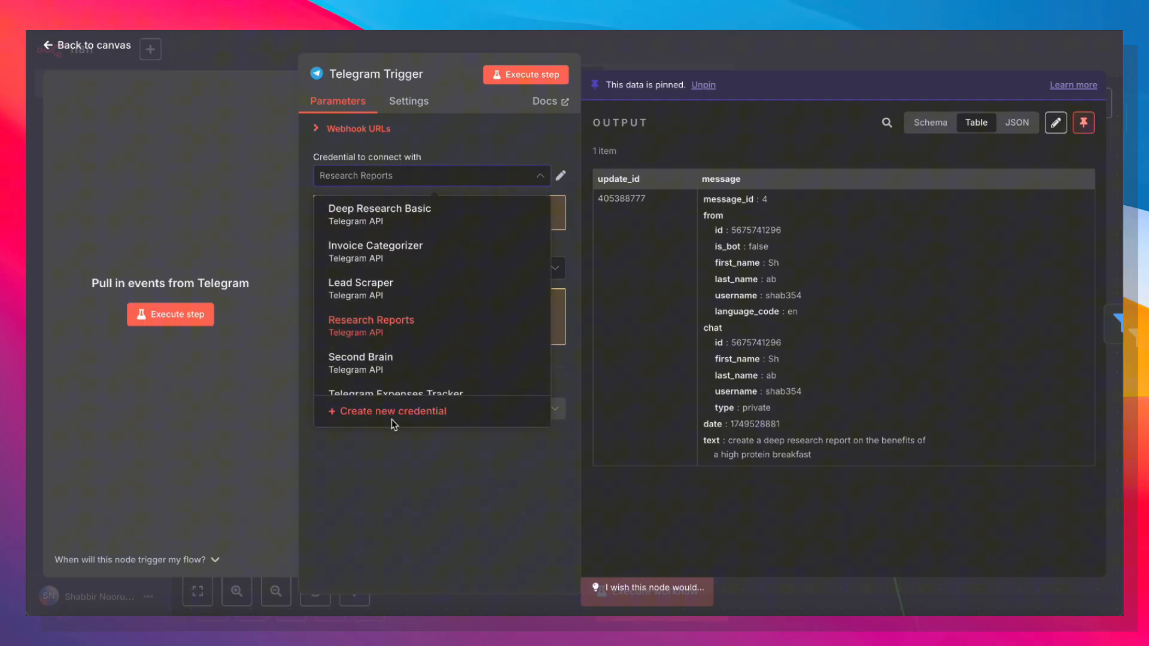
pyautogui.click(392, 410)
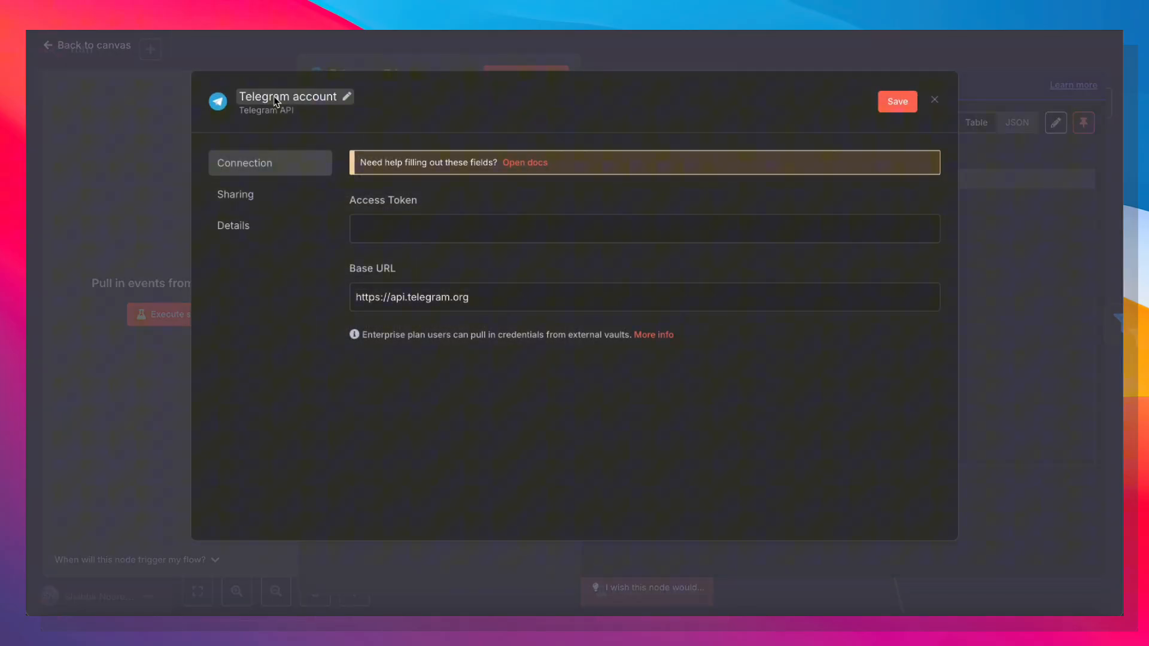
pyautogui.moveTo(134, 171)
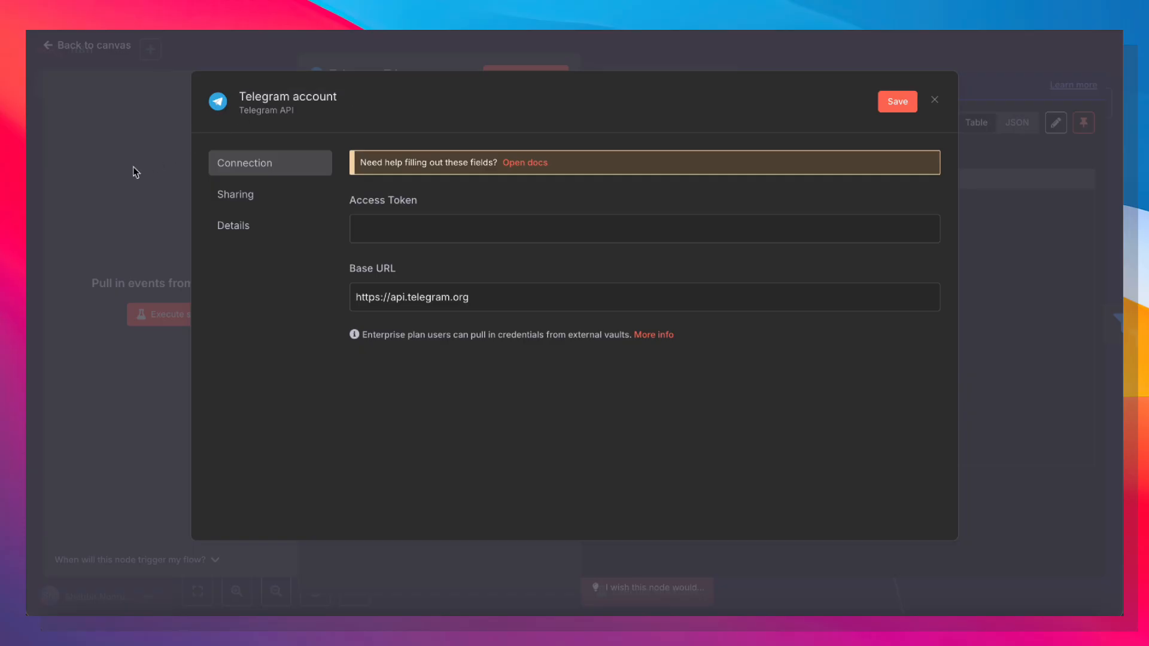
pyautogui.click(935, 99)
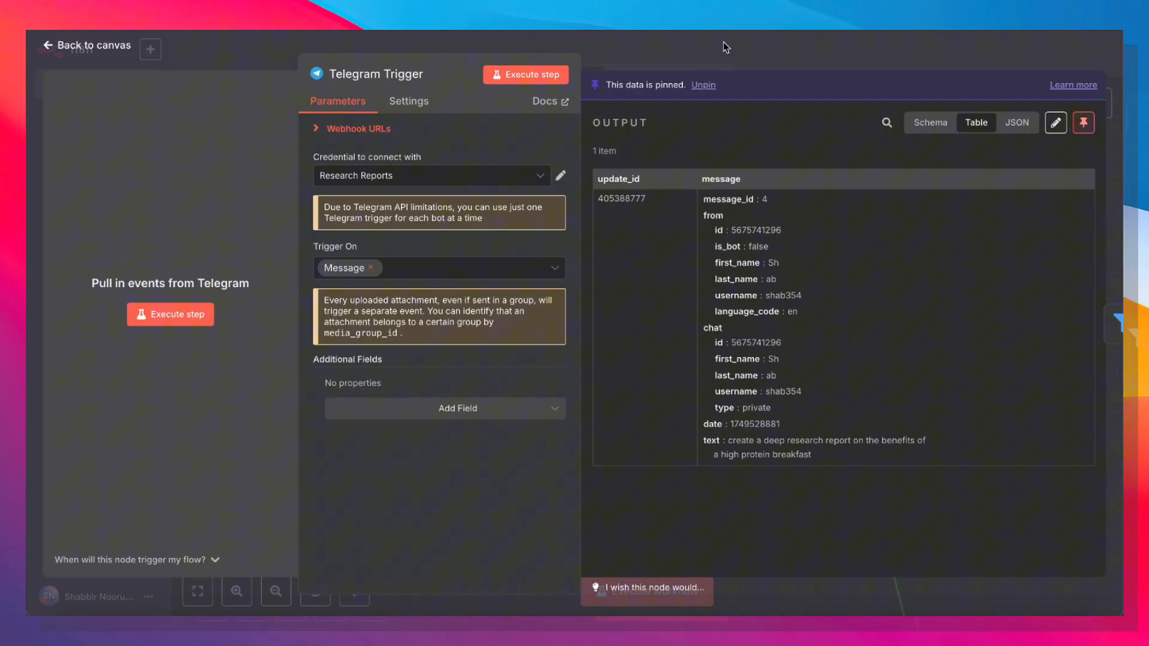
pyautogui.click(86, 44)
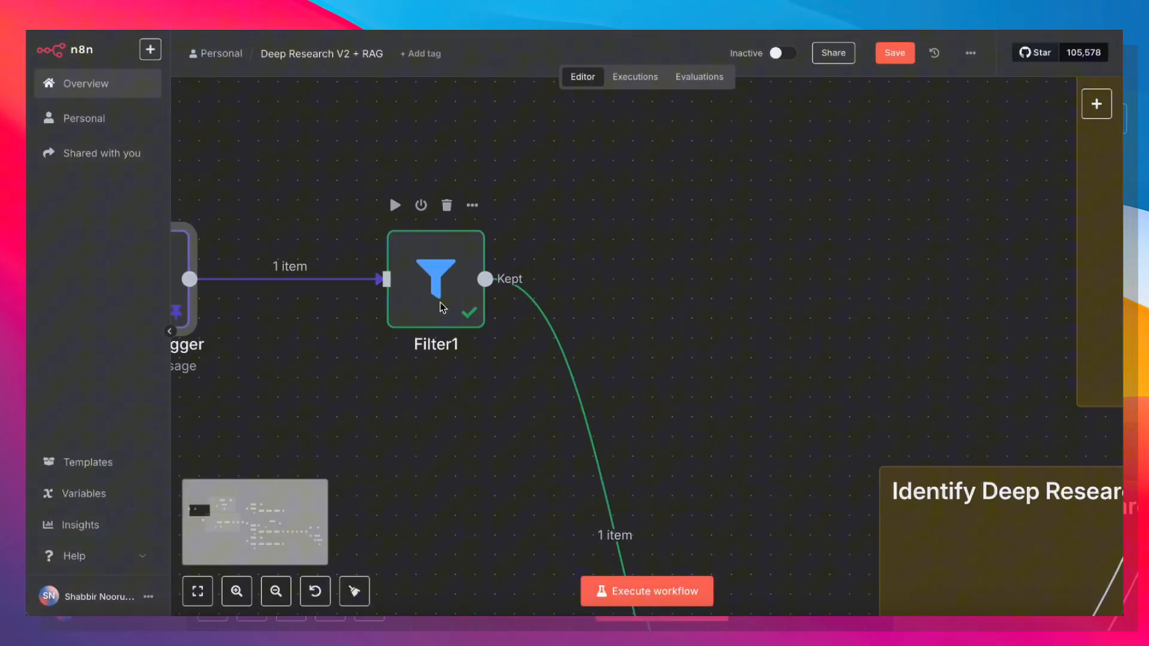
pyautogui.doubleClick(434, 279)
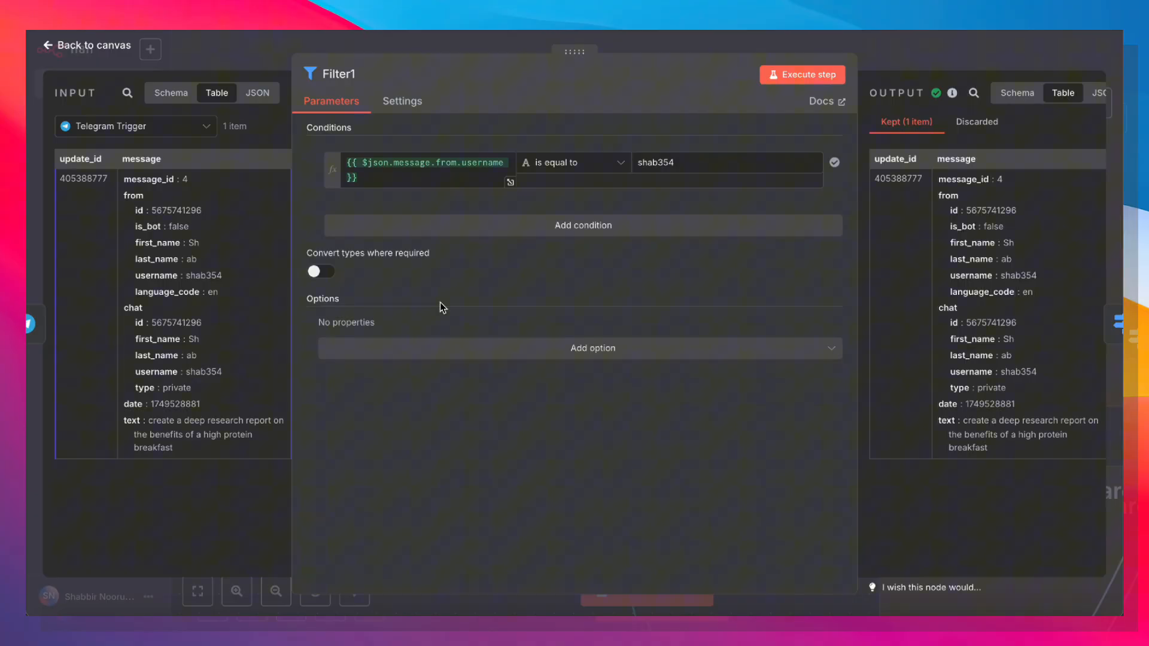
pyautogui.moveTo(654, 243)
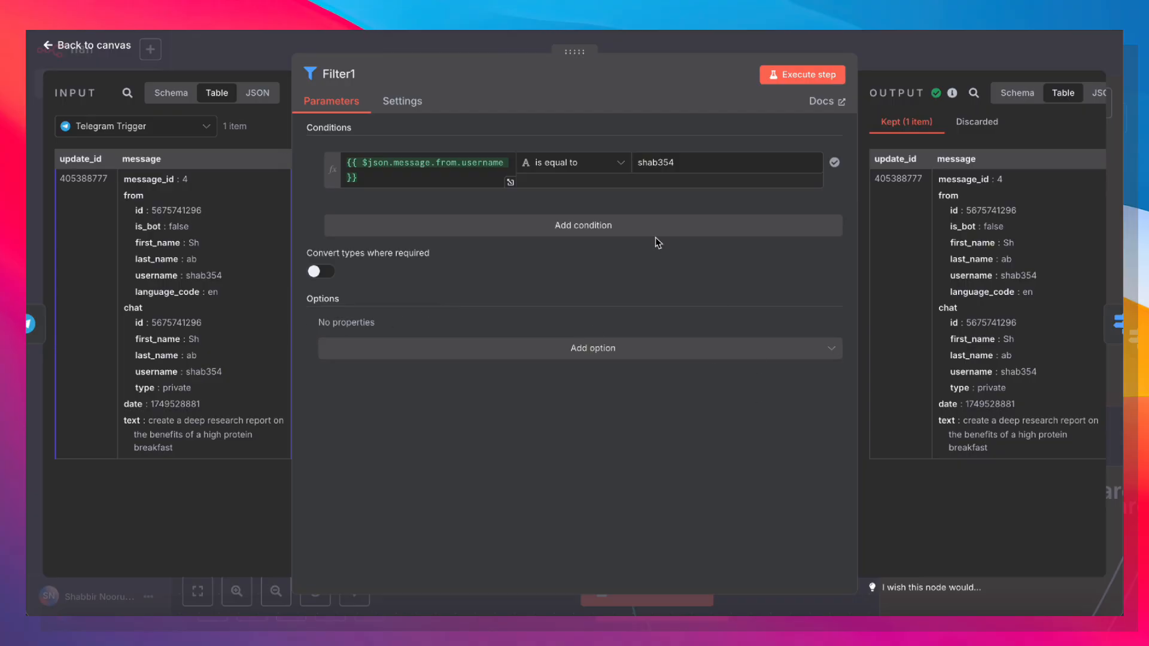
pyautogui.moveTo(1018, 52)
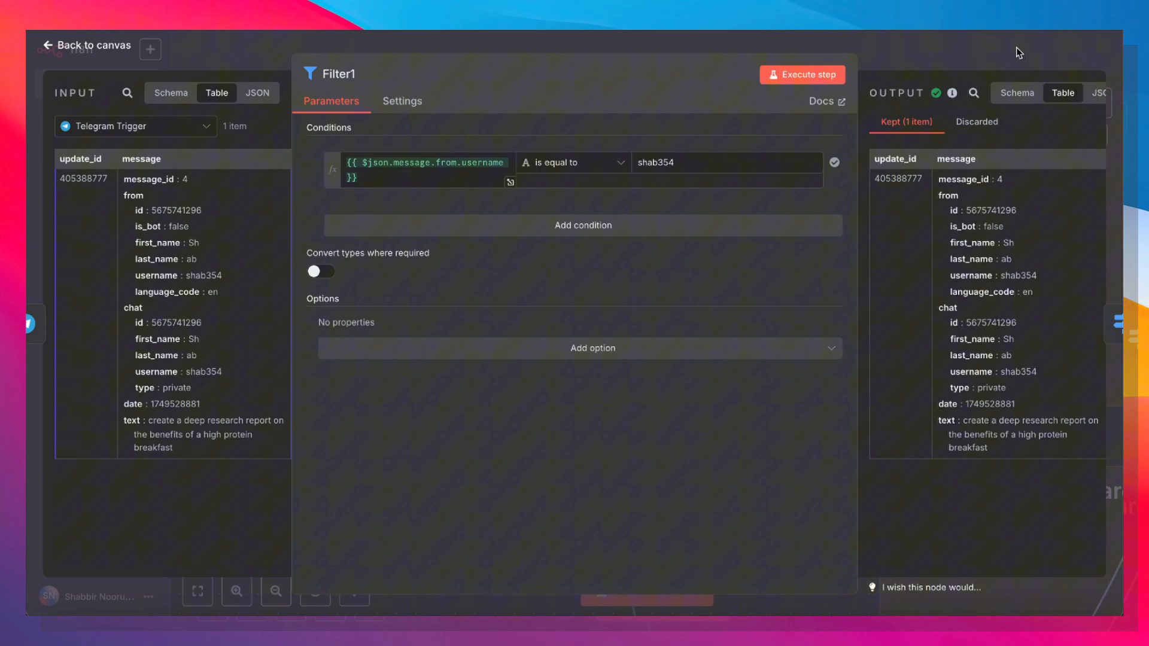
pyautogui.click(86, 44)
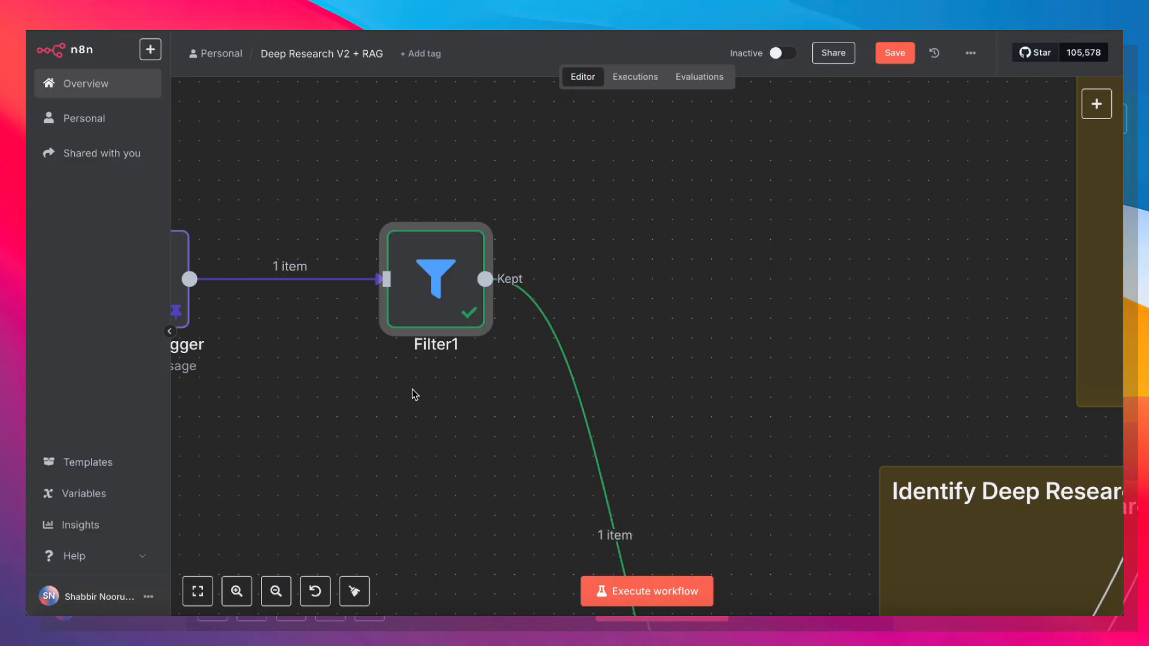
pyautogui.moveTo(533, 382)
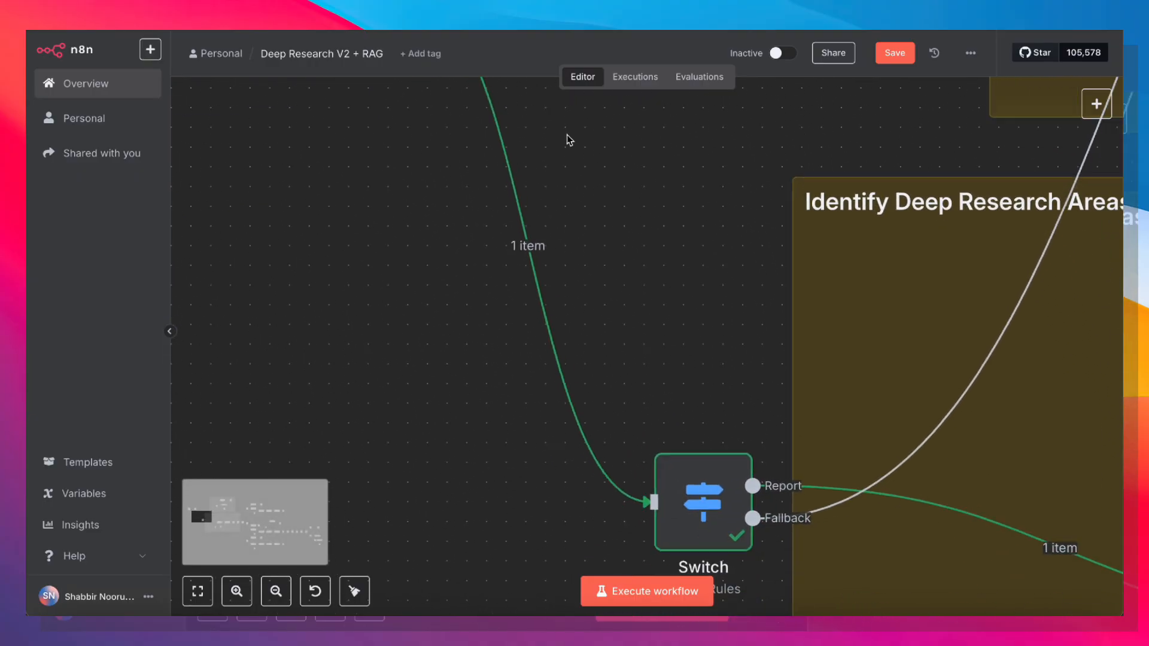
# - Inspect the Switch node's rule matching 'deep research report' for the Report output
pyautogui.doubleClick(702, 501)
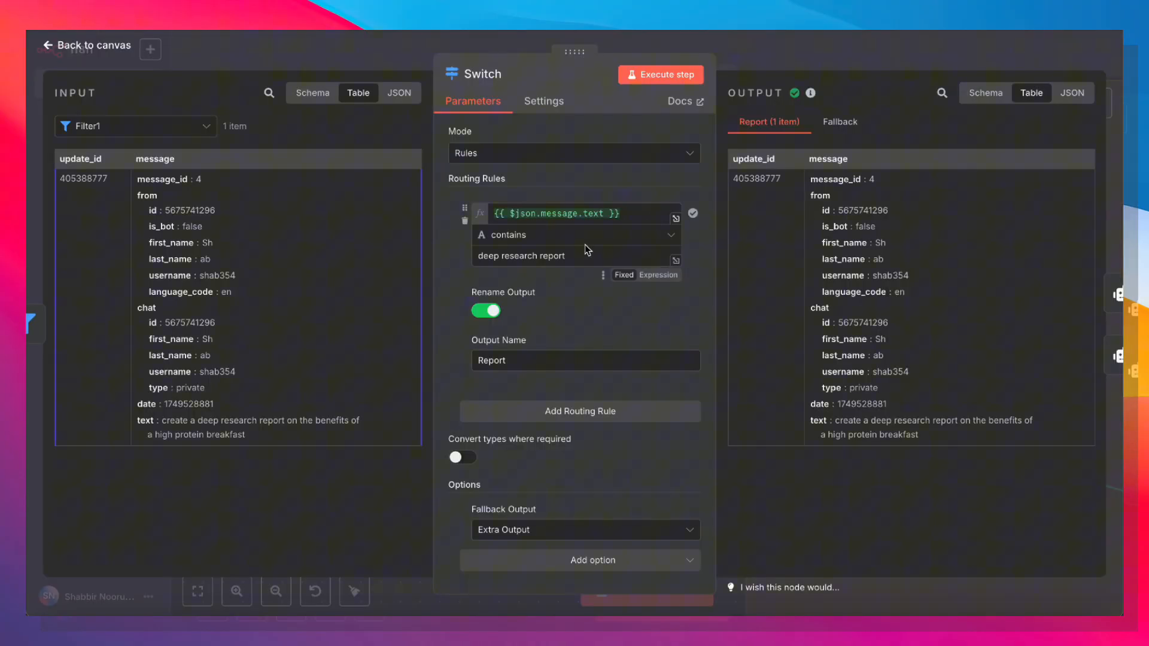
pyautogui.moveTo(597, 280)
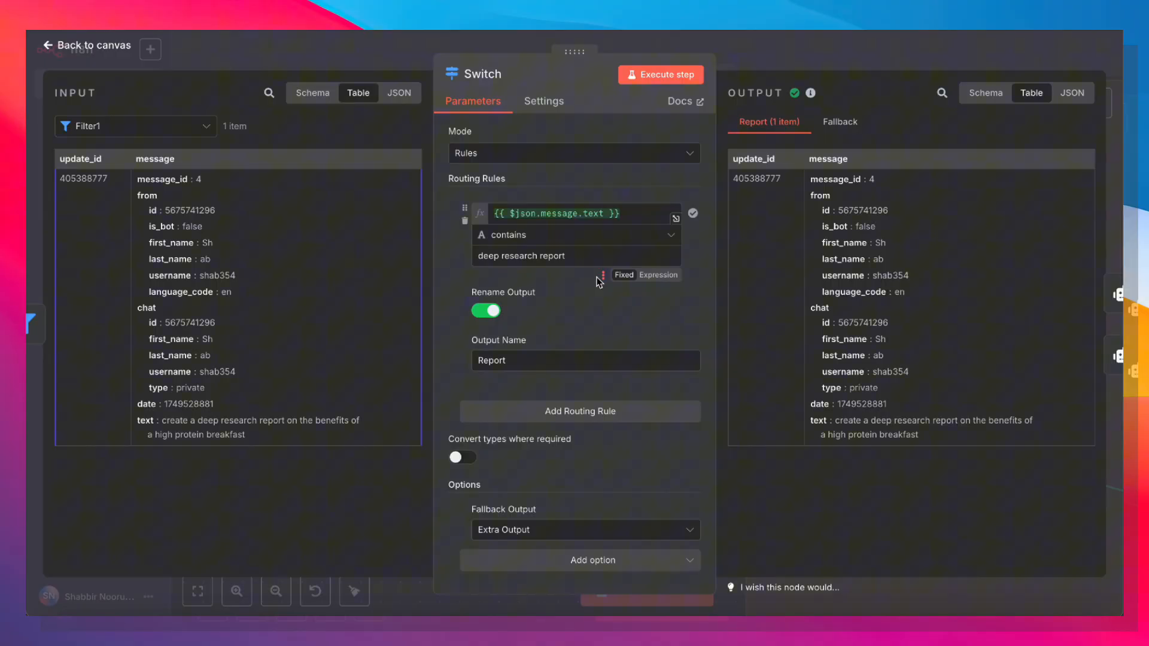
pyautogui.moveTo(700, 369)
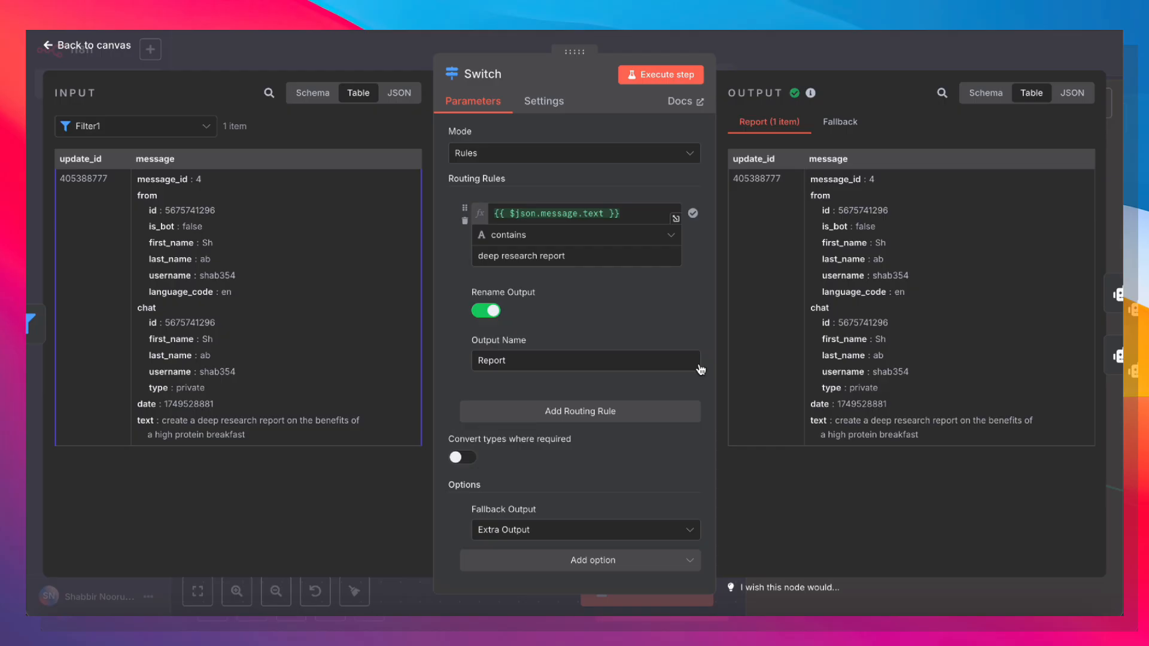
pyautogui.moveTo(442, 193)
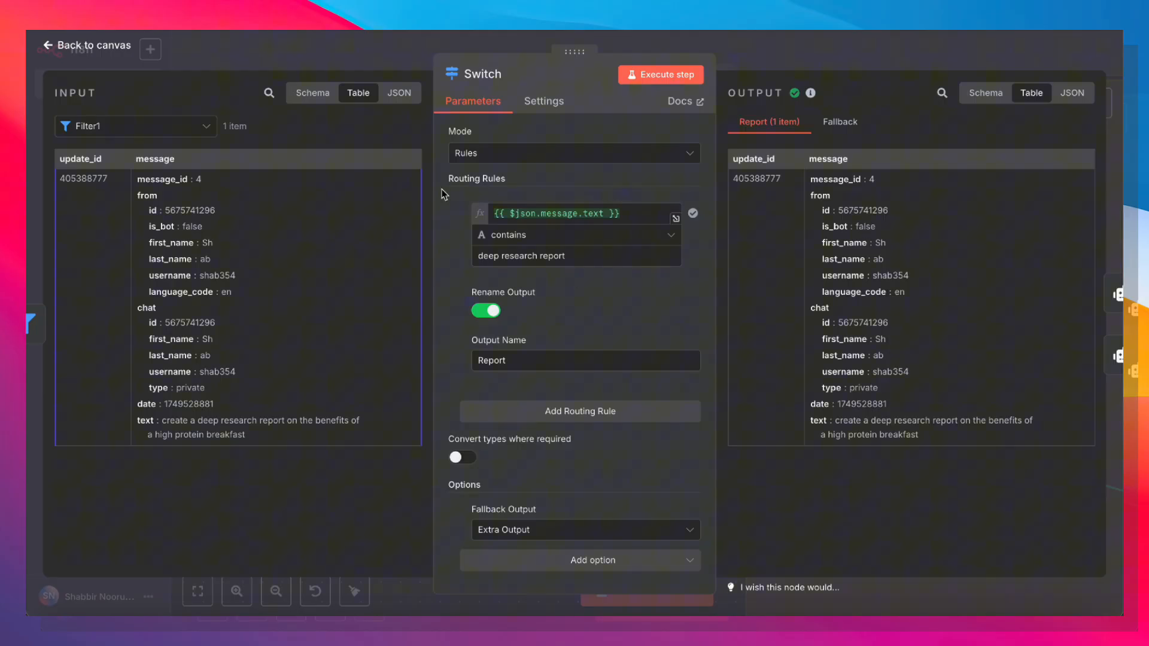
pyautogui.moveTo(511, 223)
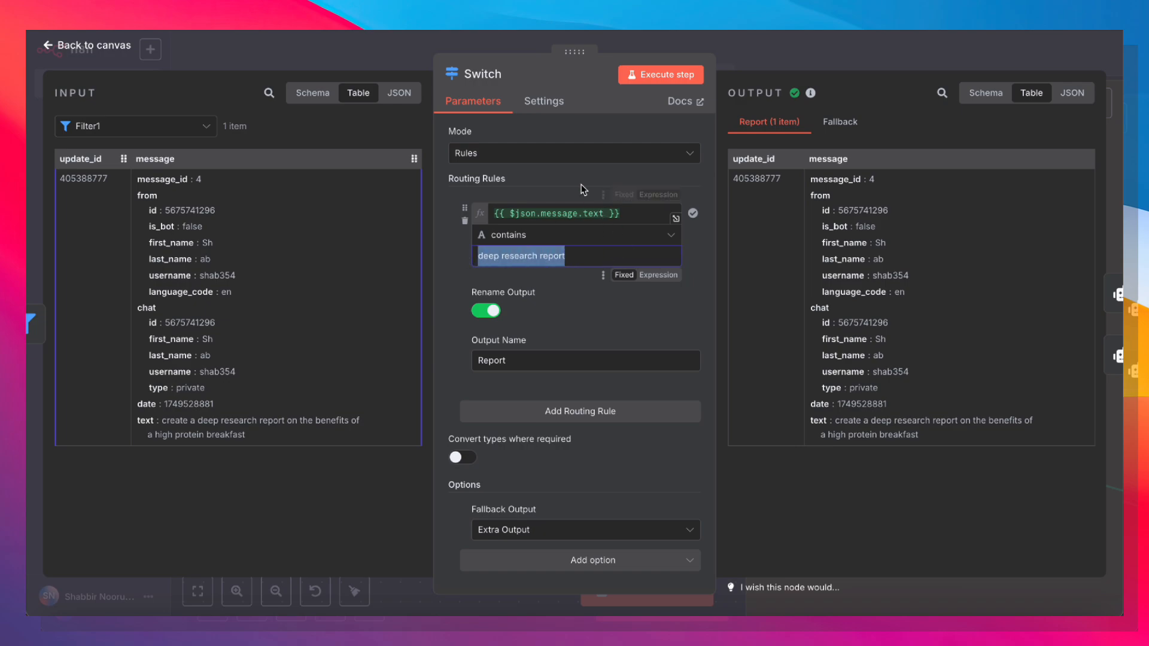
pyautogui.moveTo(766, 239)
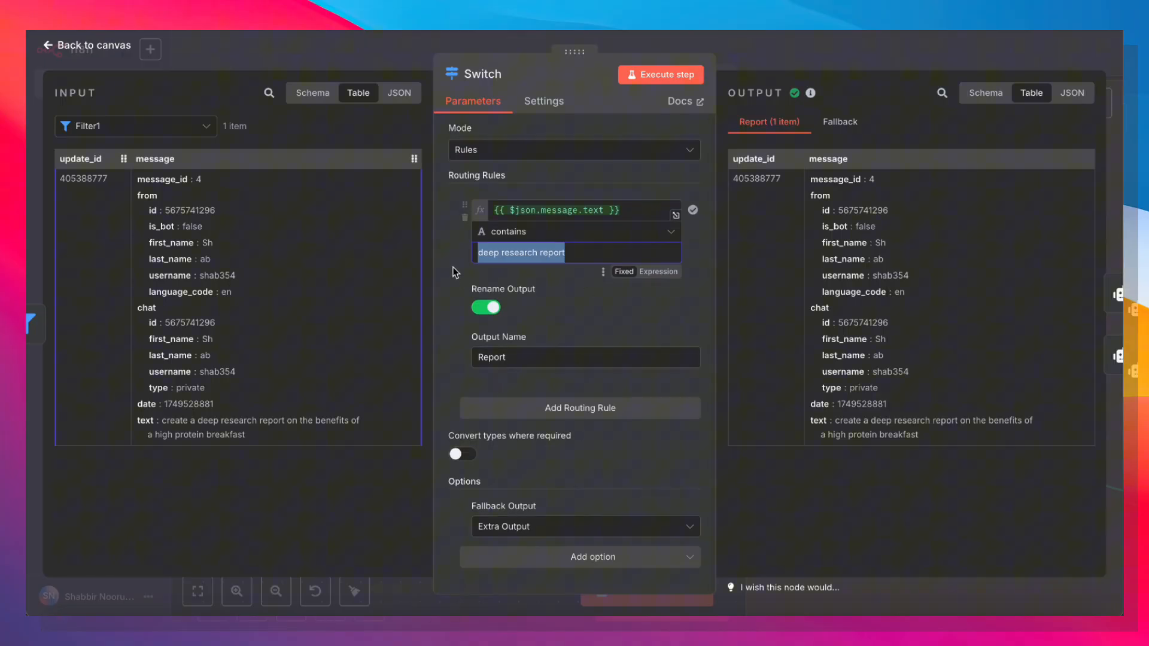
pyautogui.click(572, 252)
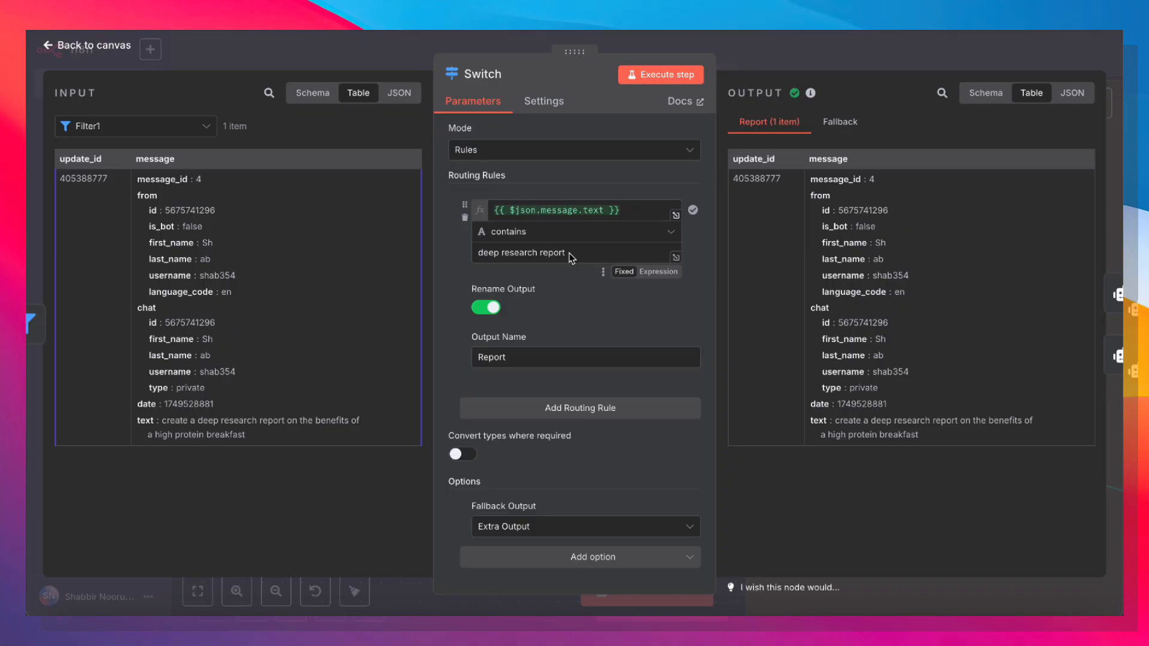
pyautogui.moveTo(572, 253)
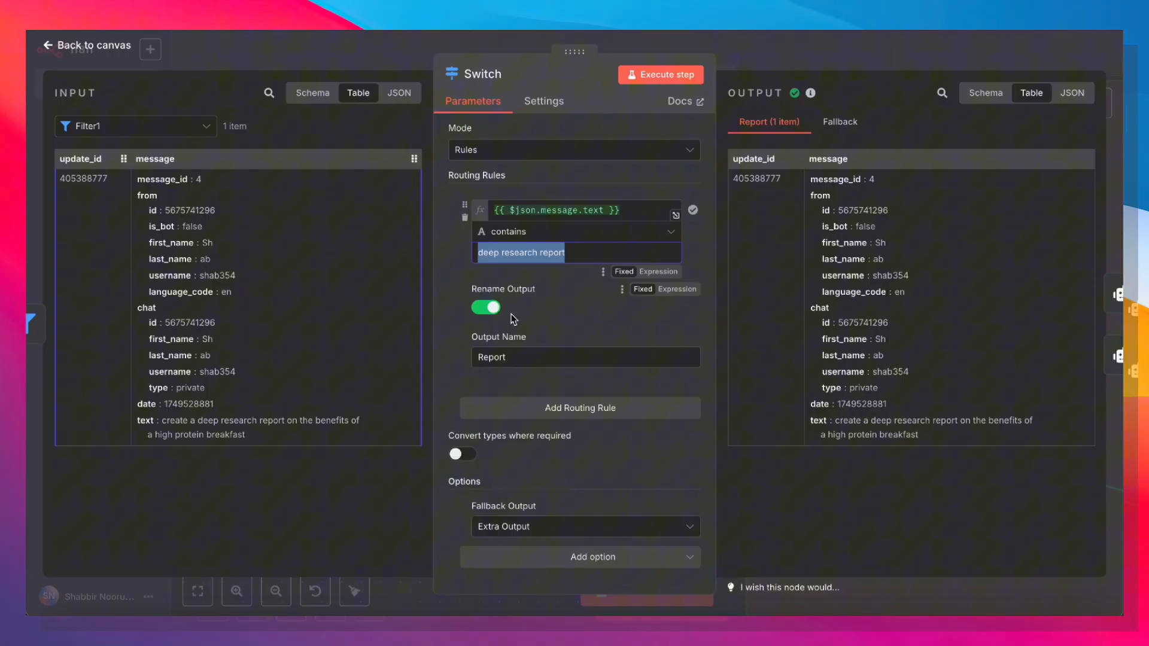
pyautogui.moveTo(790, 45)
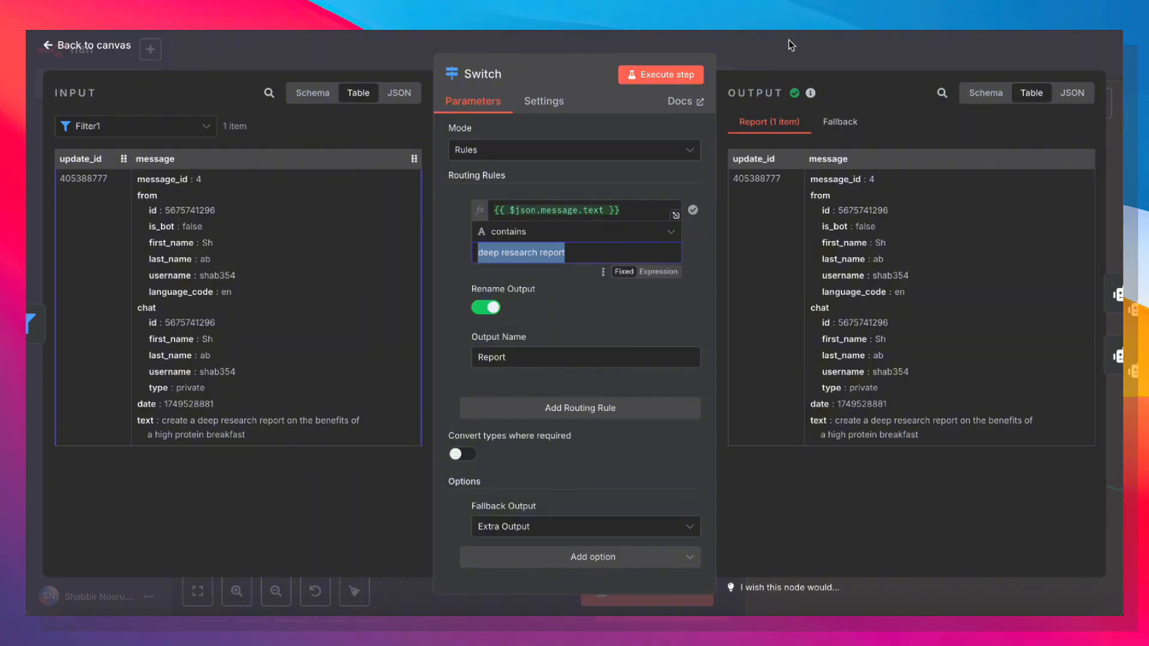
# - Leave the Switch node, inspect the Deep Research Areas agent's system prompt and close its editor
pyautogui.click(85, 44)
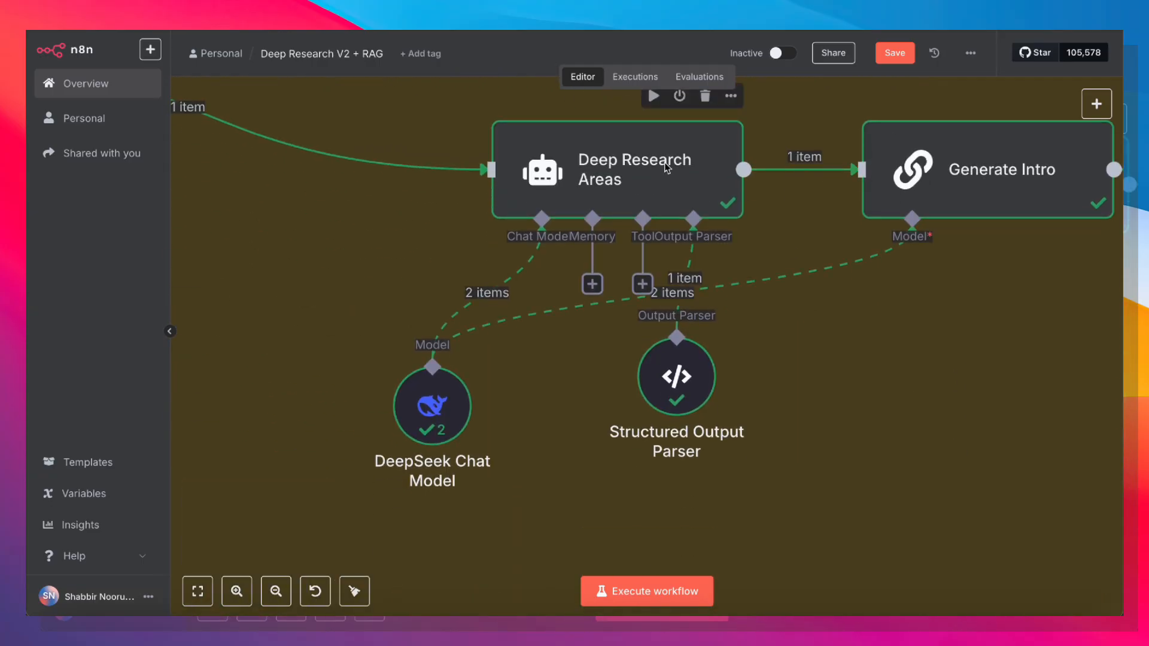
pyautogui.doubleClick(617, 170)
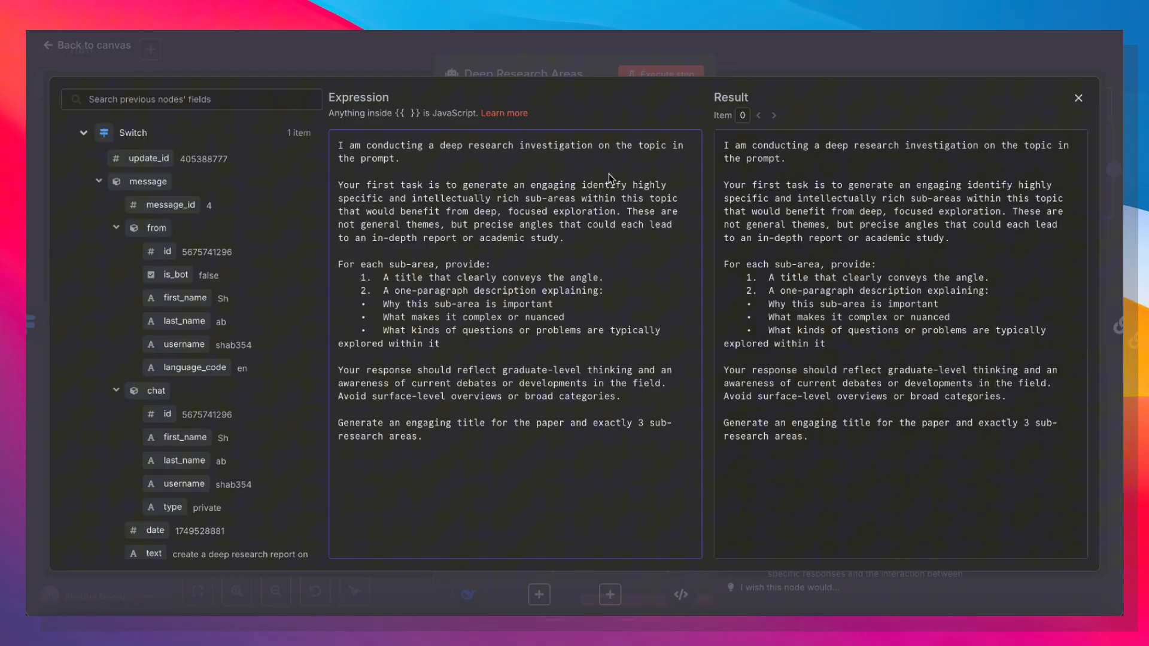
pyautogui.moveTo(555, 170)
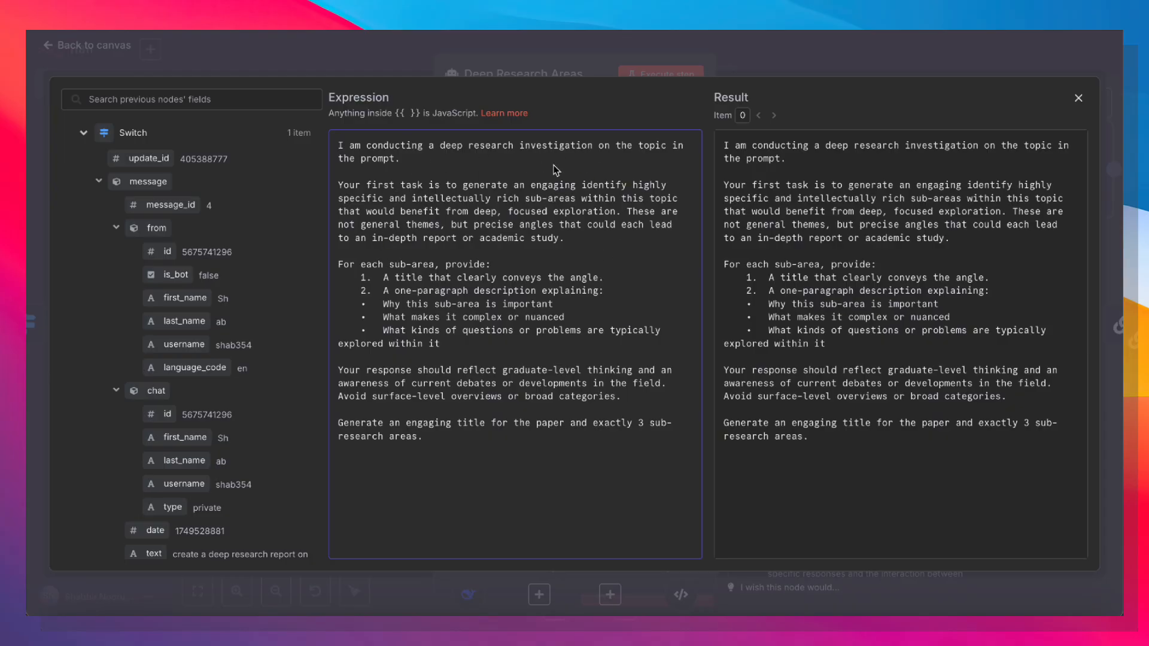
pyautogui.moveTo(625, 175)
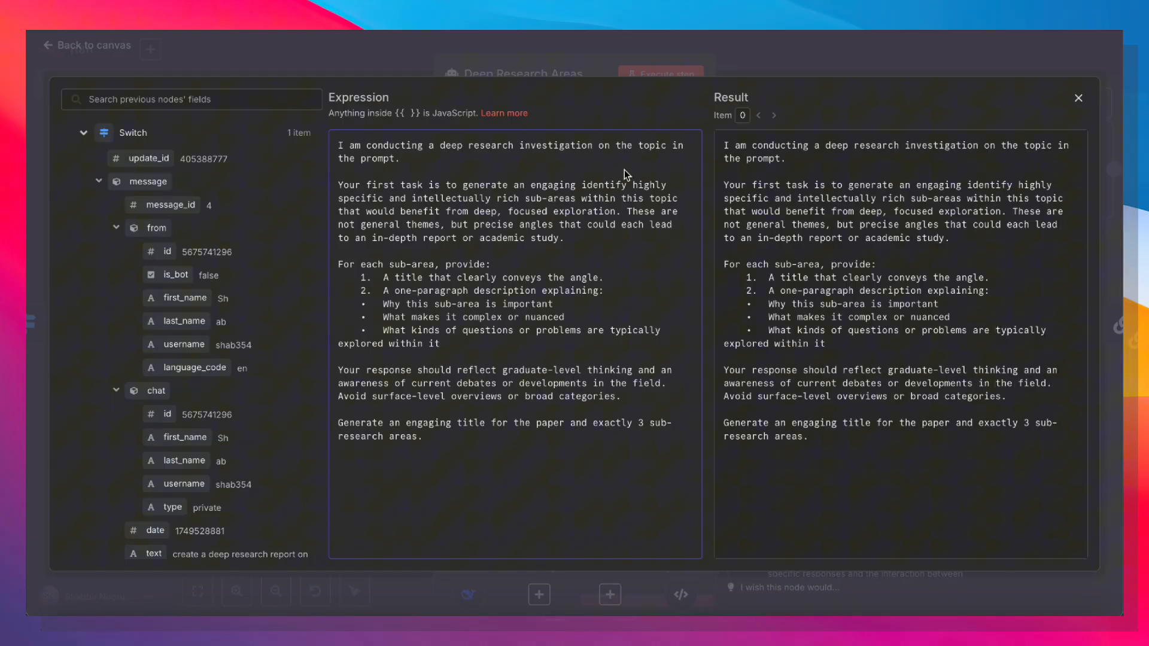
pyautogui.moveTo(386, 261)
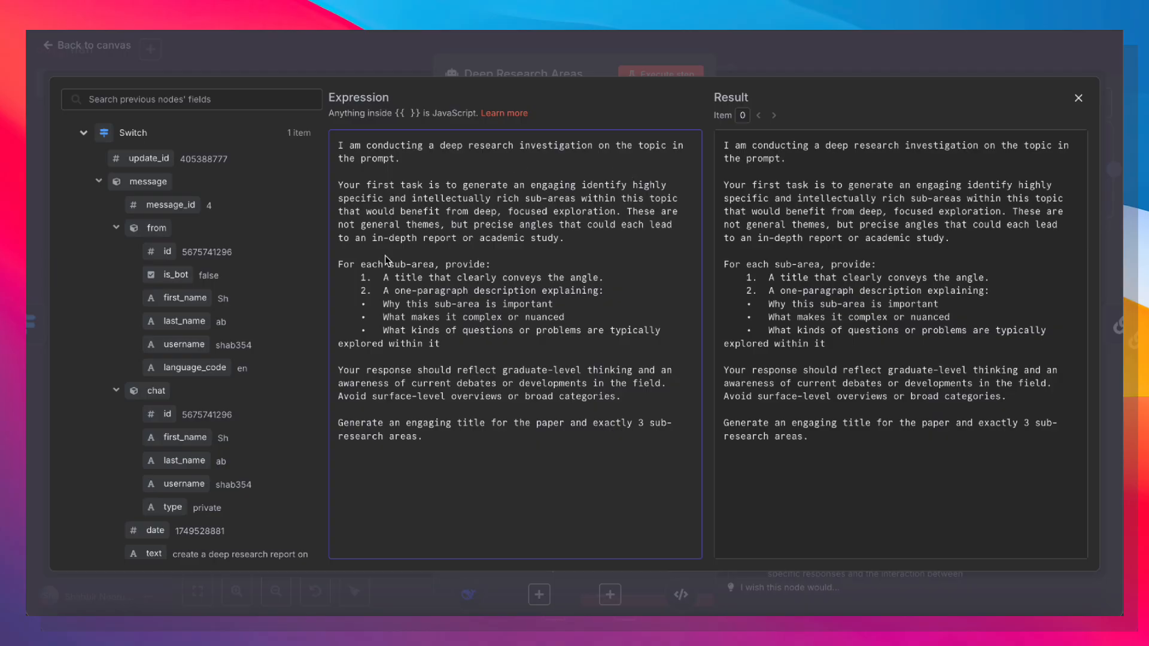
pyautogui.moveTo(367, 295)
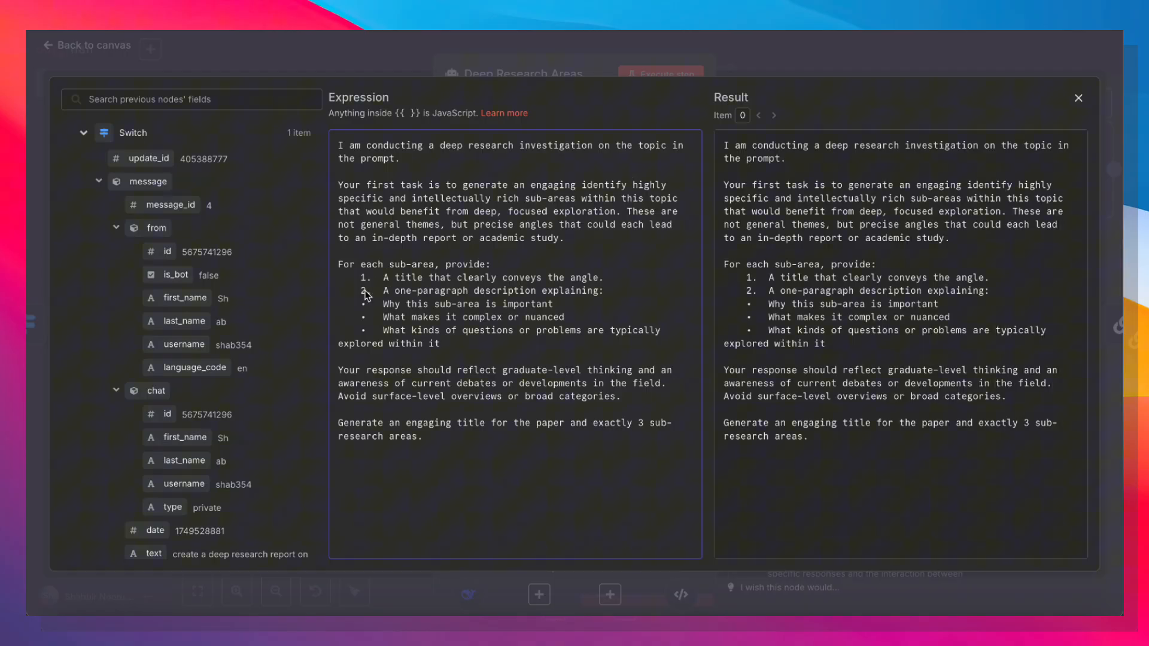
pyautogui.moveTo(583, 376)
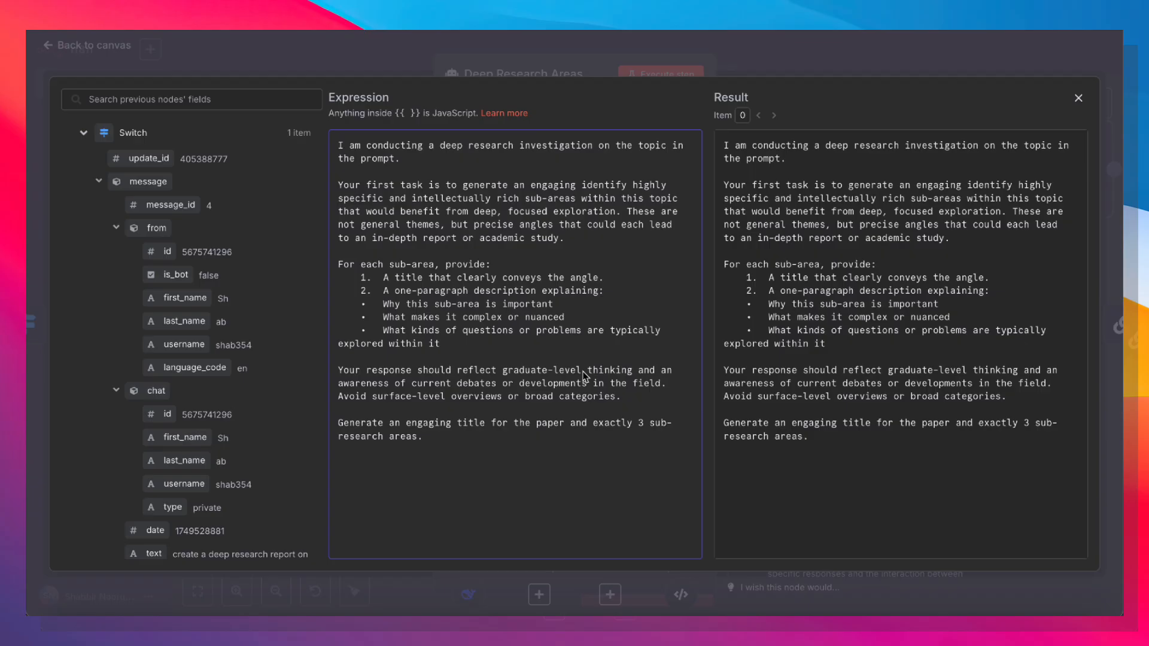
pyautogui.moveTo(405, 312)
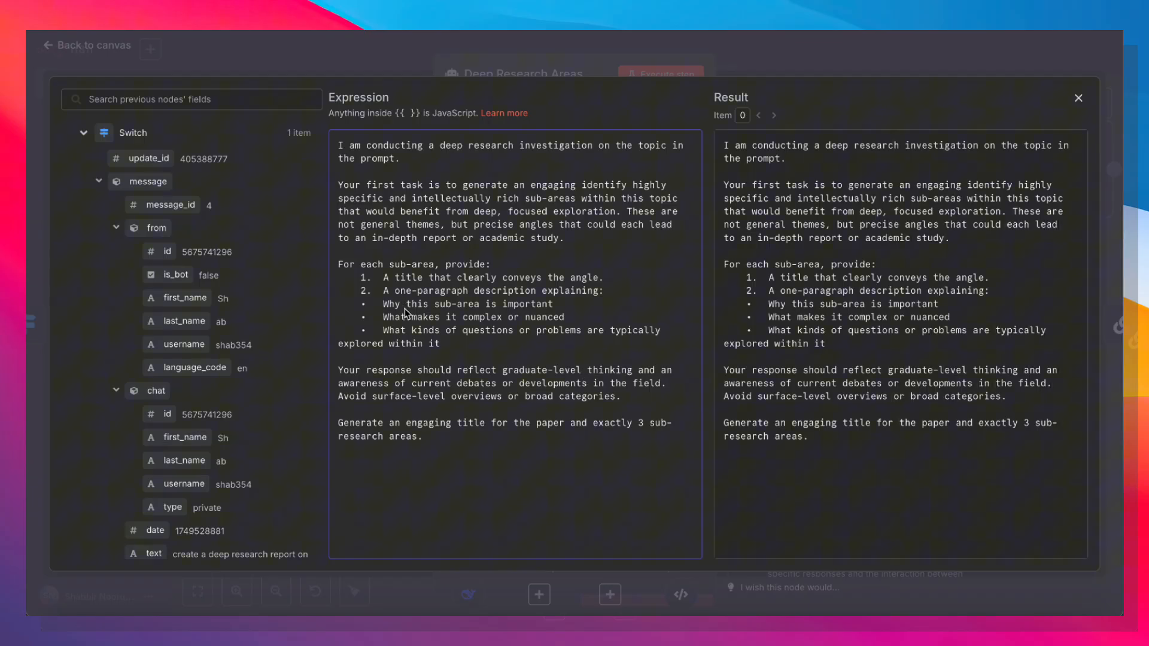
pyautogui.moveTo(585, 356)
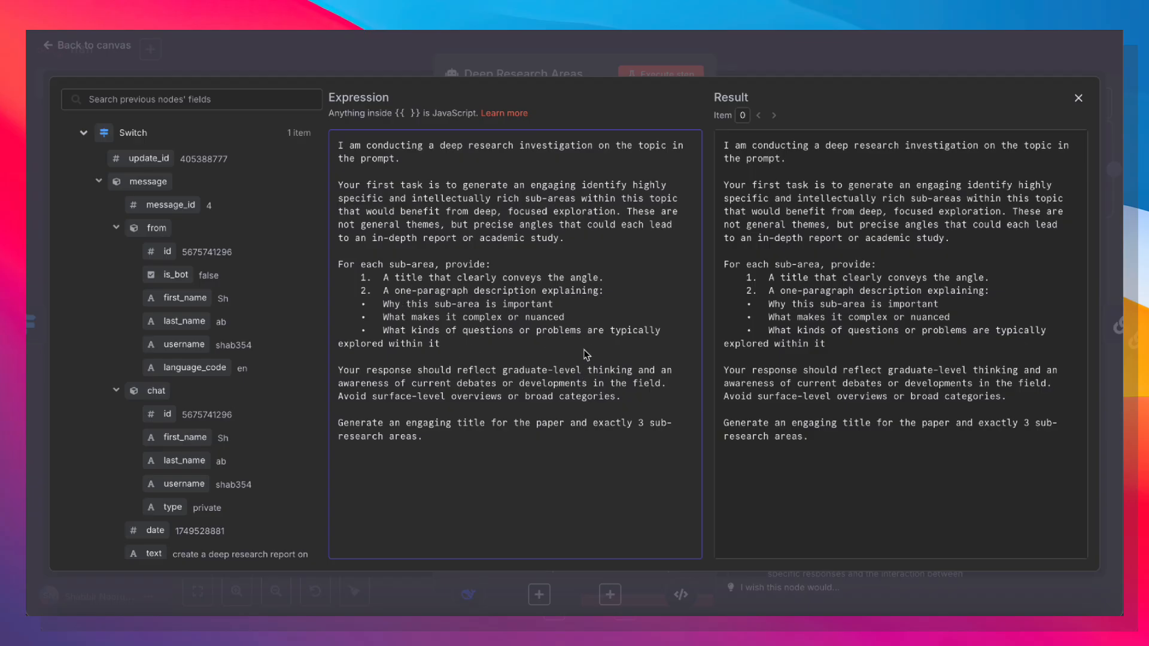
pyautogui.moveTo(638, 355)
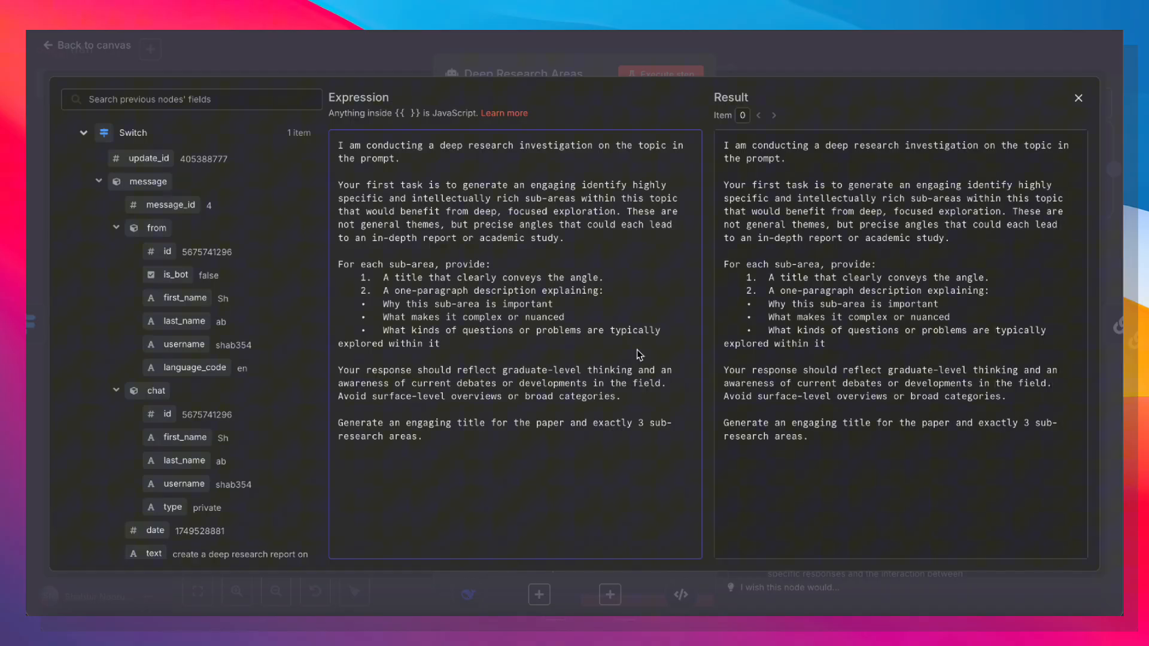
pyautogui.click(1078, 96)
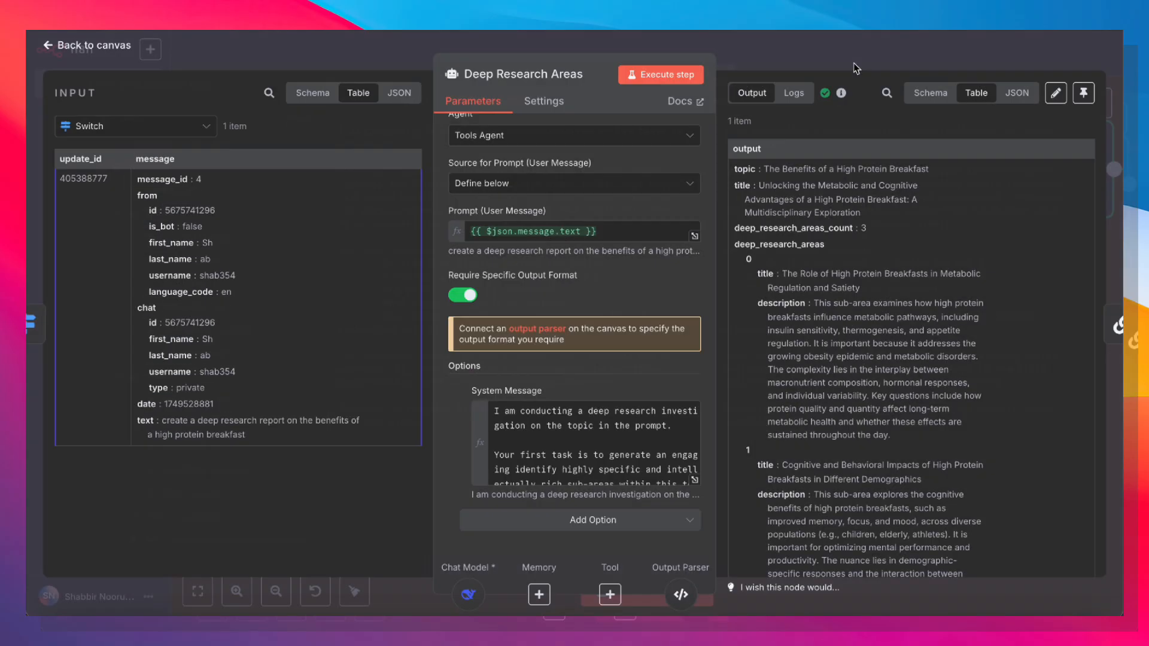
# - Review the Generate Intro node's HTML introduction prompt and output, then return to the canvas
pyautogui.click(86, 45)
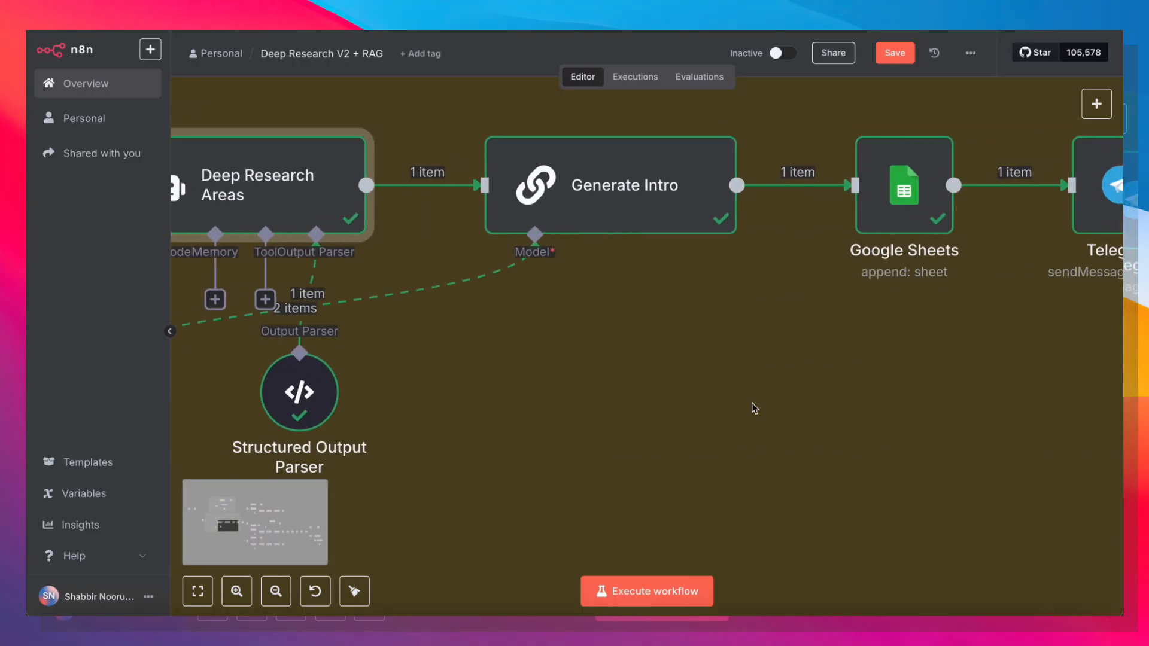
pyautogui.doubleClick(611, 185)
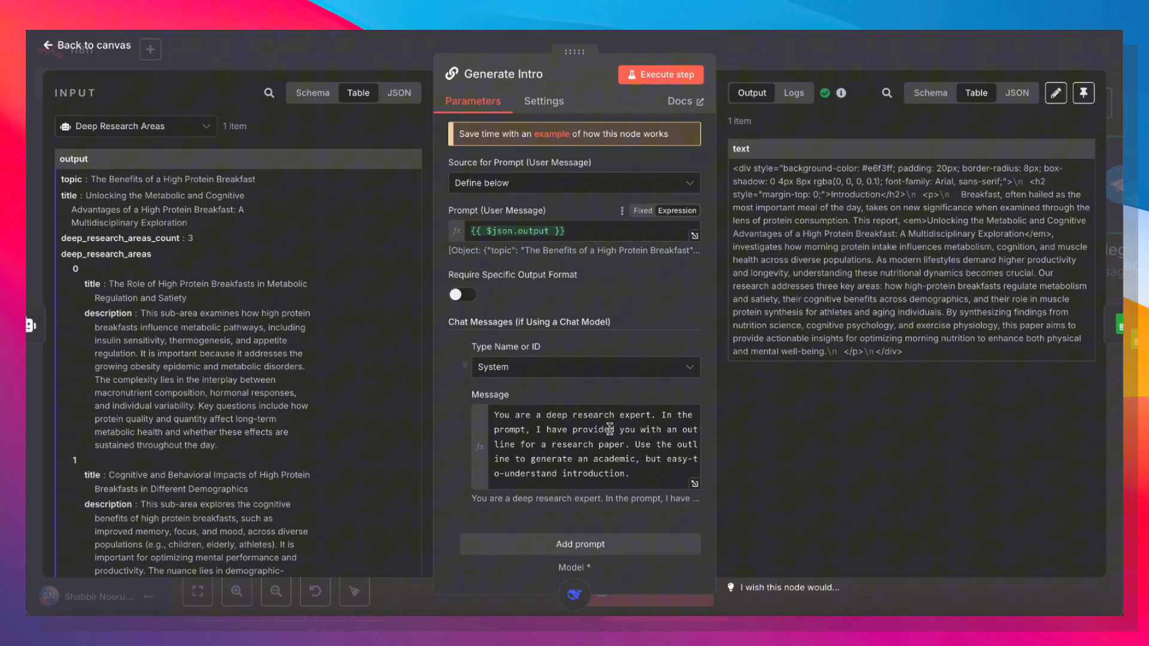
pyautogui.scroll(-3)
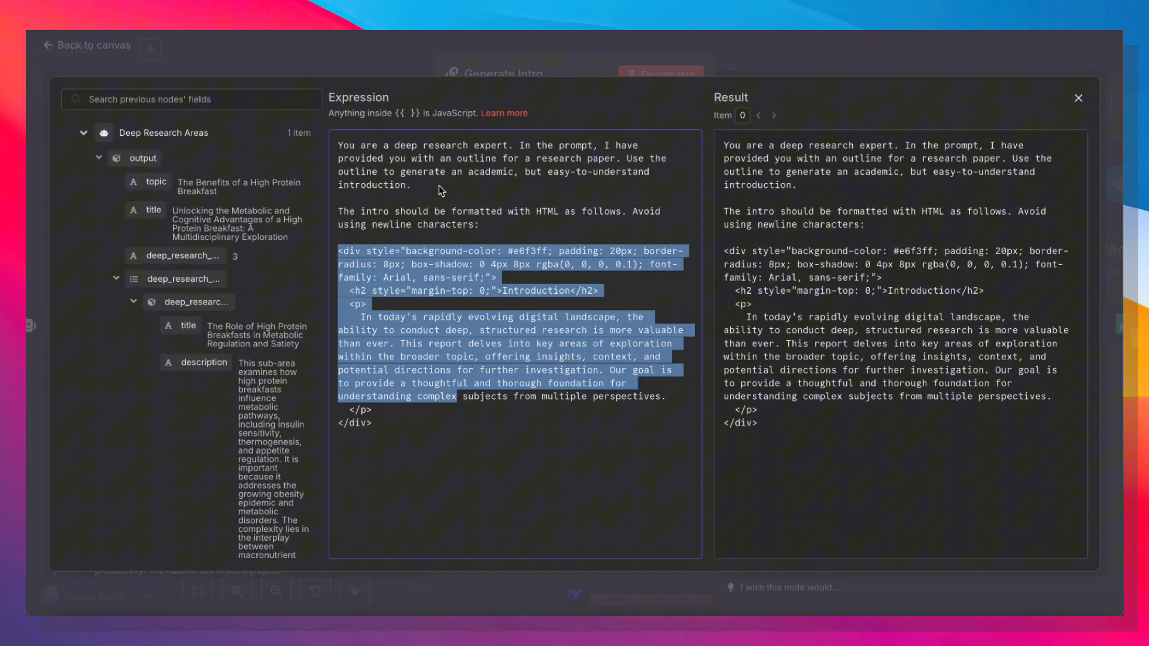
pyautogui.click(338, 255)
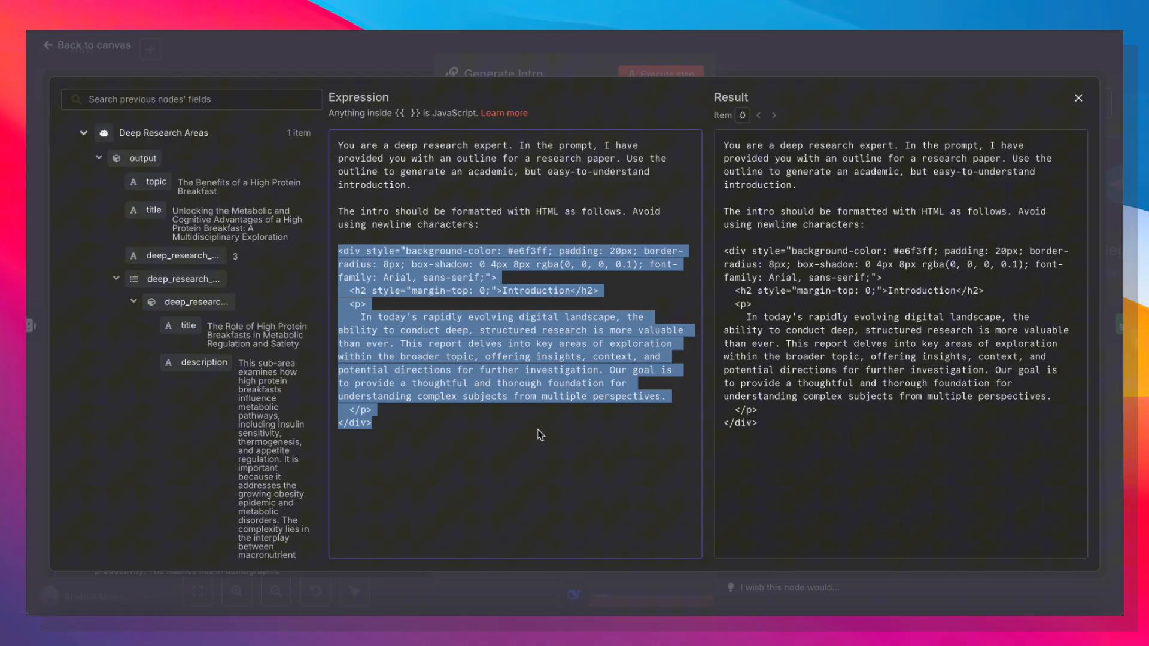
pyautogui.moveTo(473, 305)
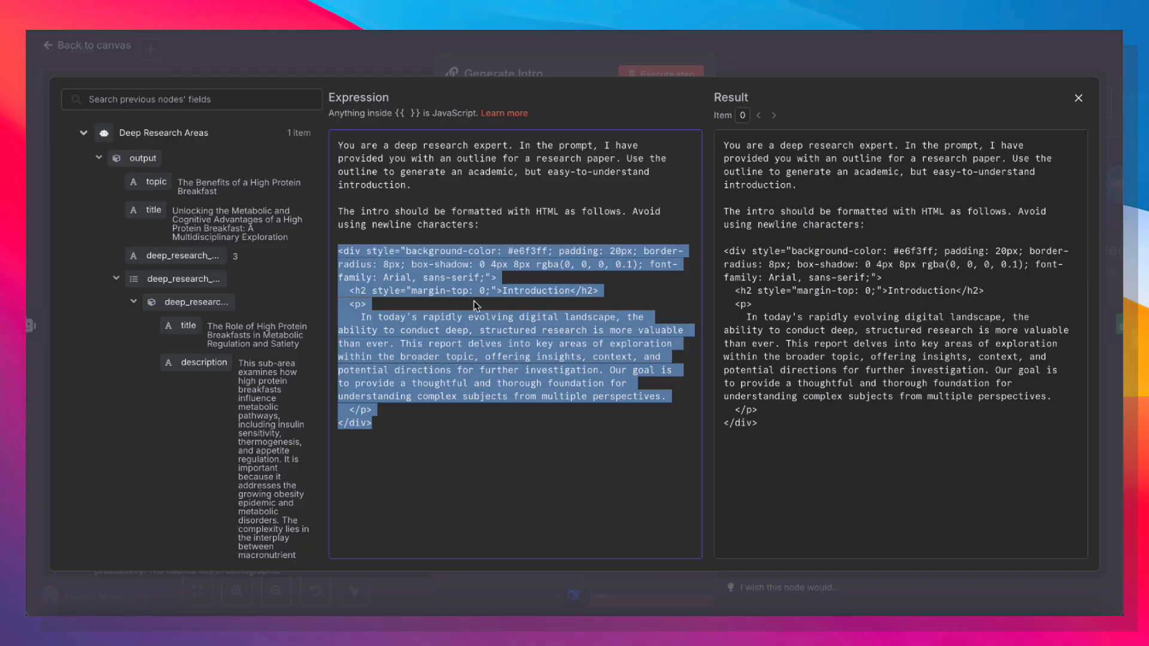
pyautogui.moveTo(475, 246)
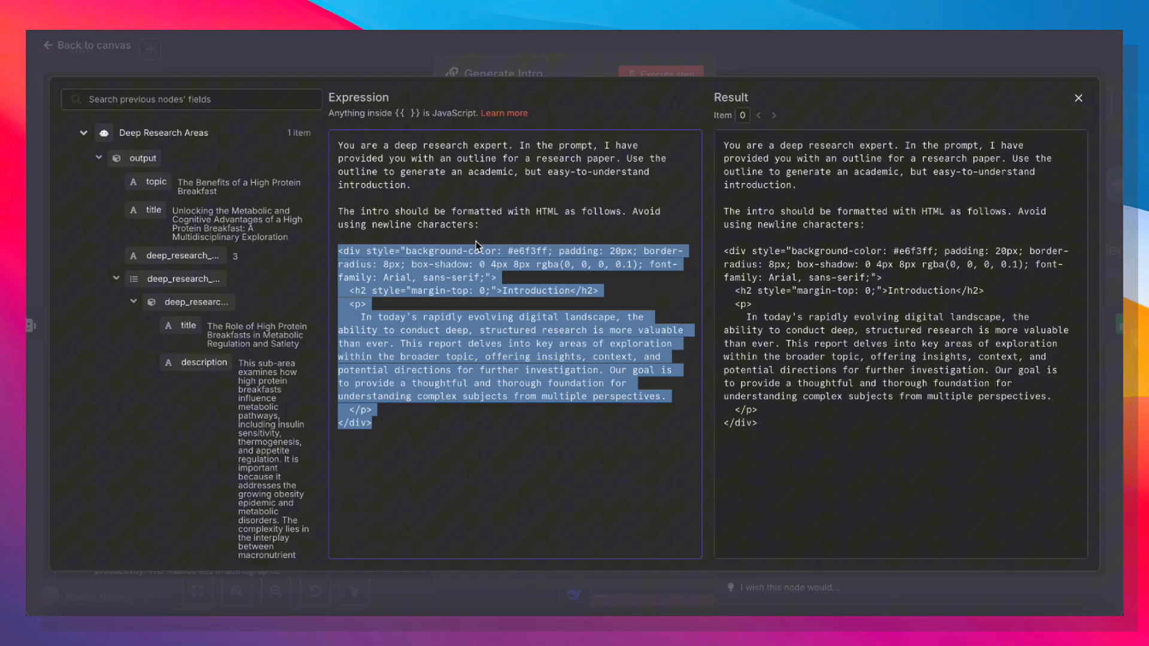
pyautogui.moveTo(514, 238)
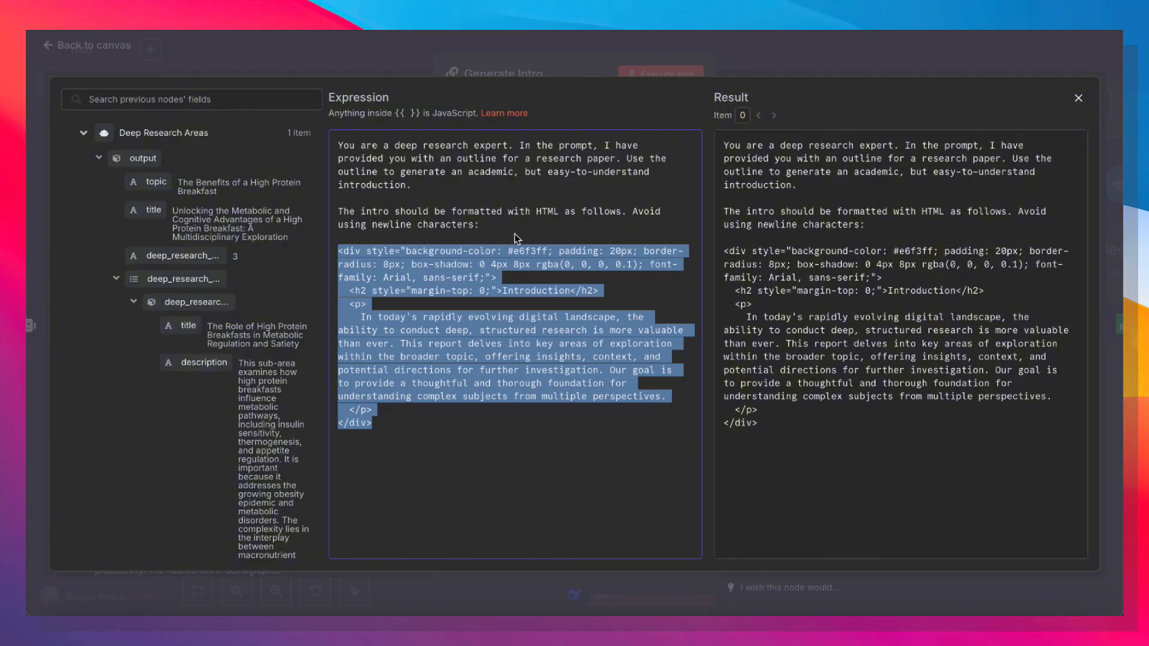
pyautogui.moveTo(517, 211)
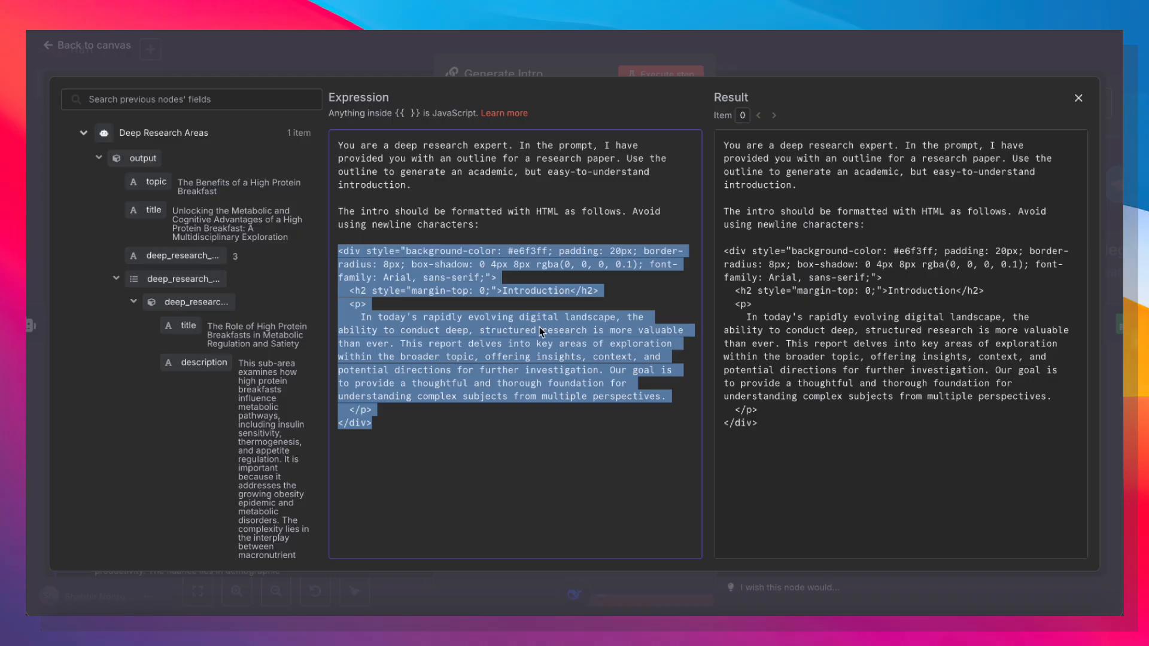
pyautogui.click(1078, 97)
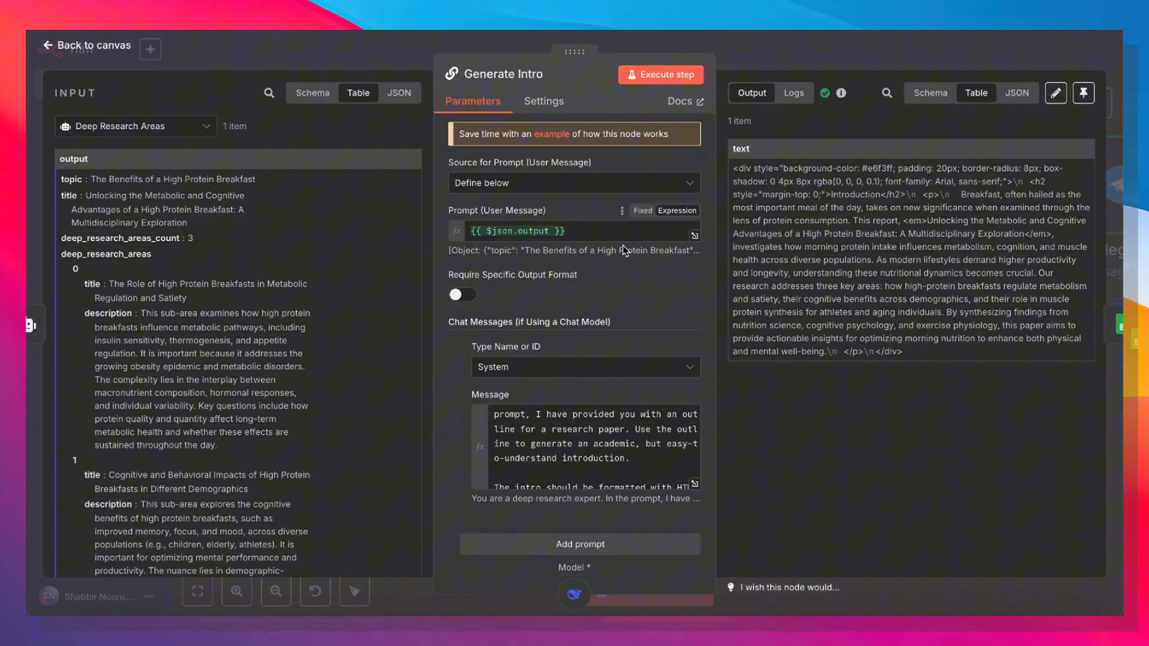
pyautogui.moveTo(144, 145)
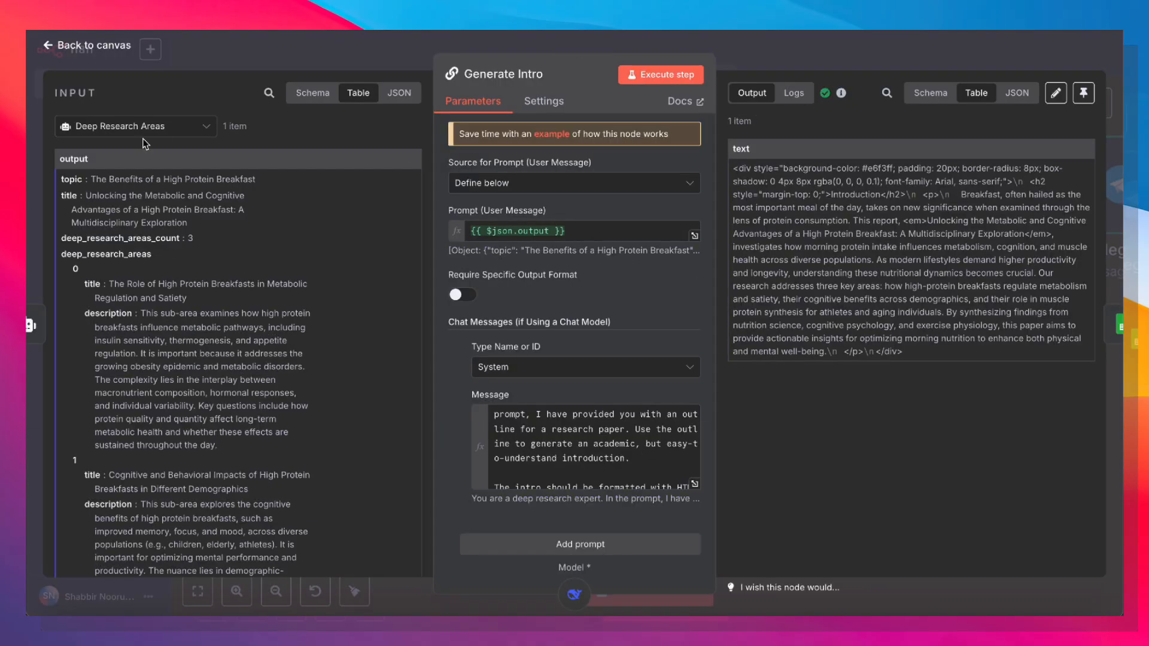
pyautogui.click(579, 231)
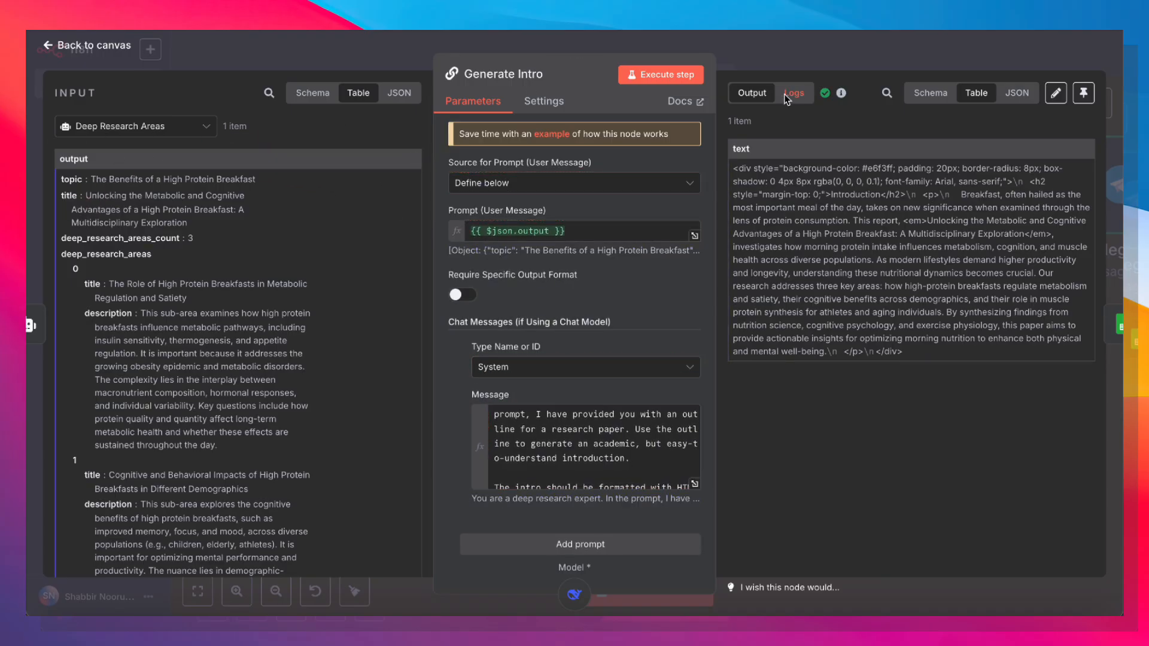
pyautogui.click(86, 46)
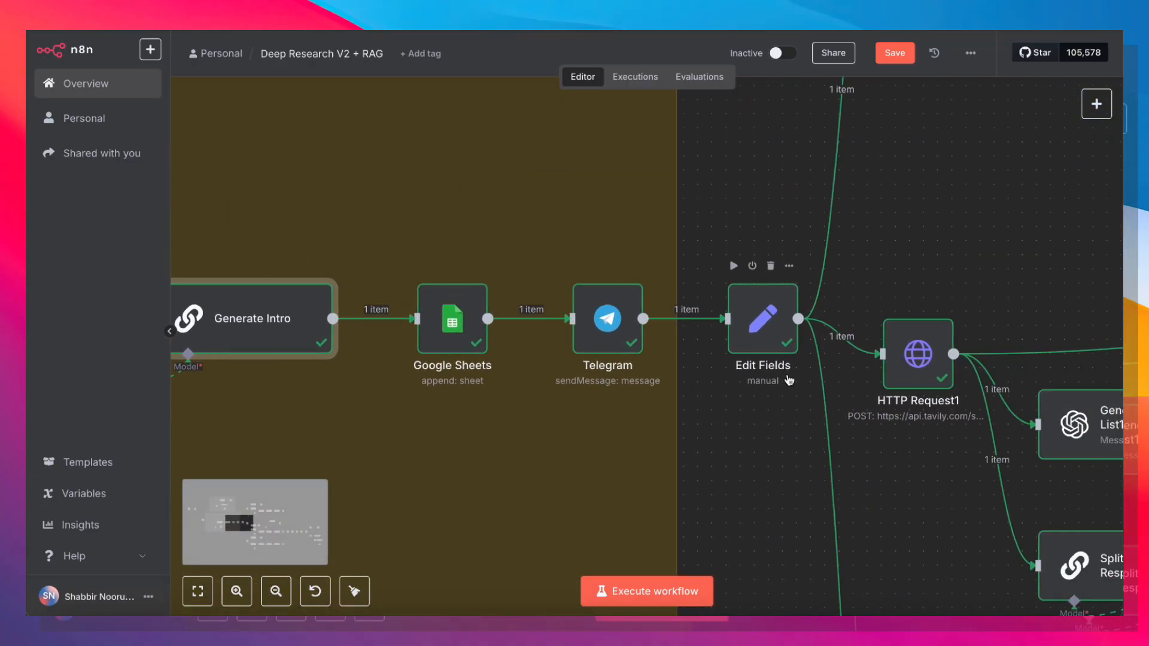
pyautogui.doubleClick(607, 318)
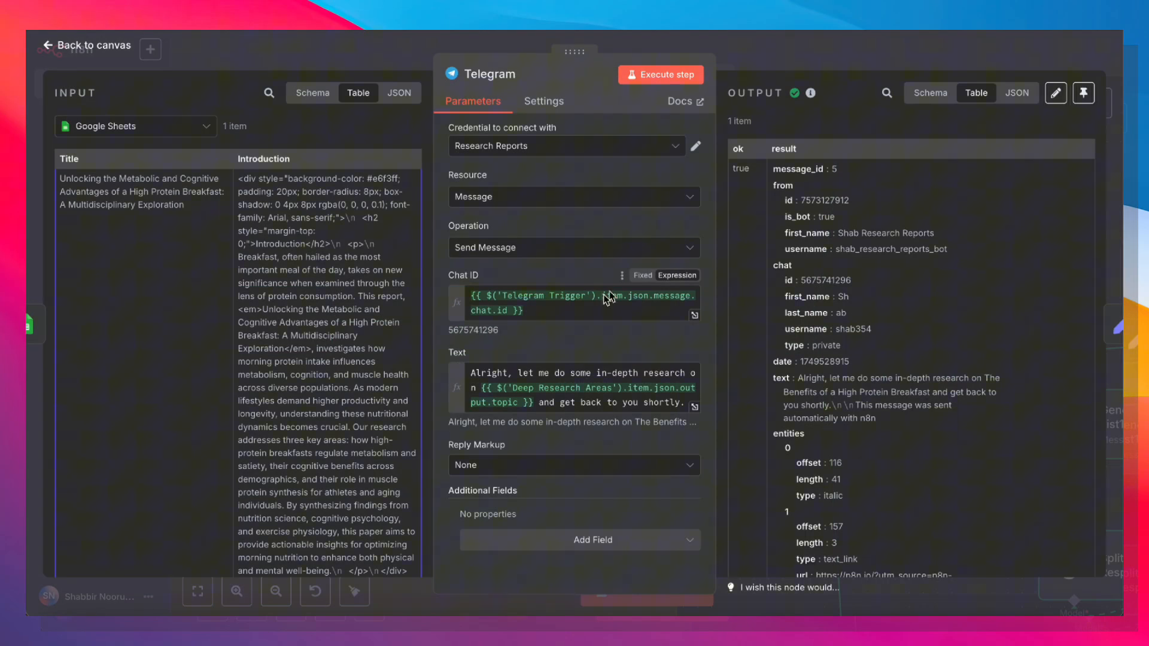
pyautogui.moveTo(604, 356)
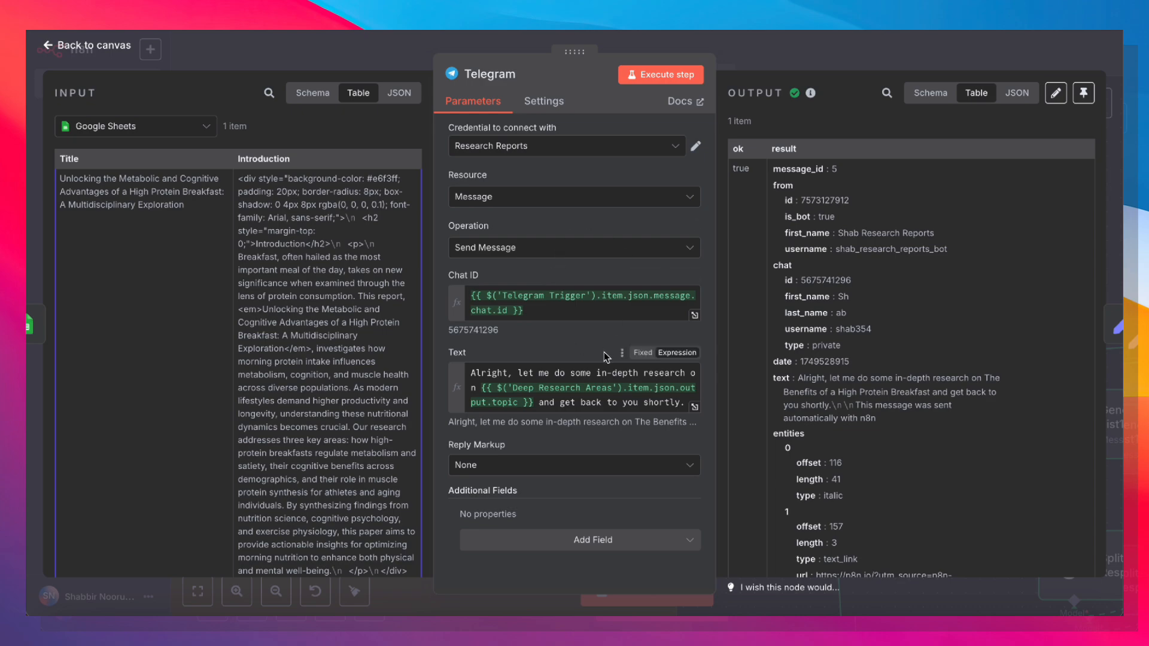
pyautogui.click(579, 386)
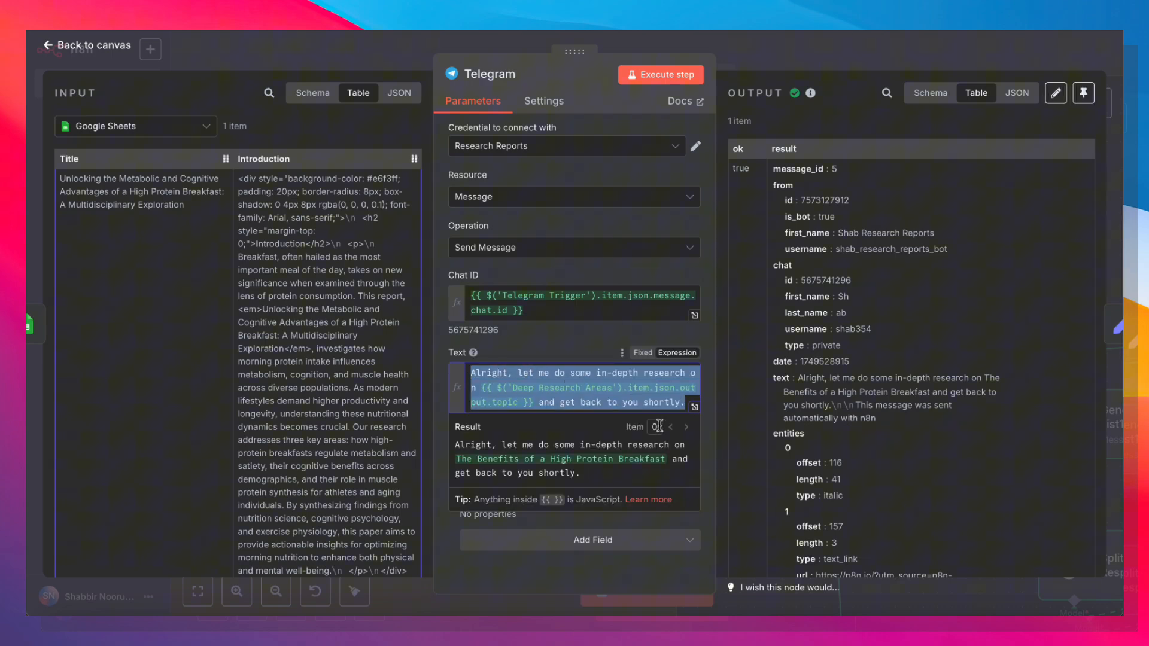
pyautogui.moveTo(618, 389)
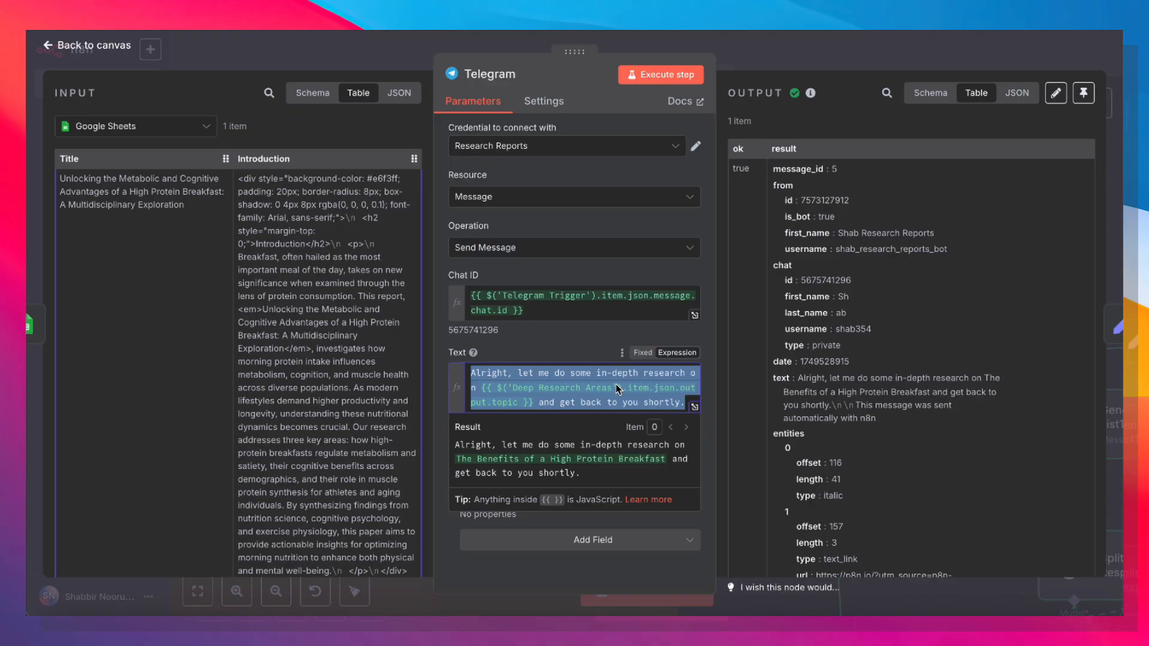
pyautogui.moveTo(456, 382)
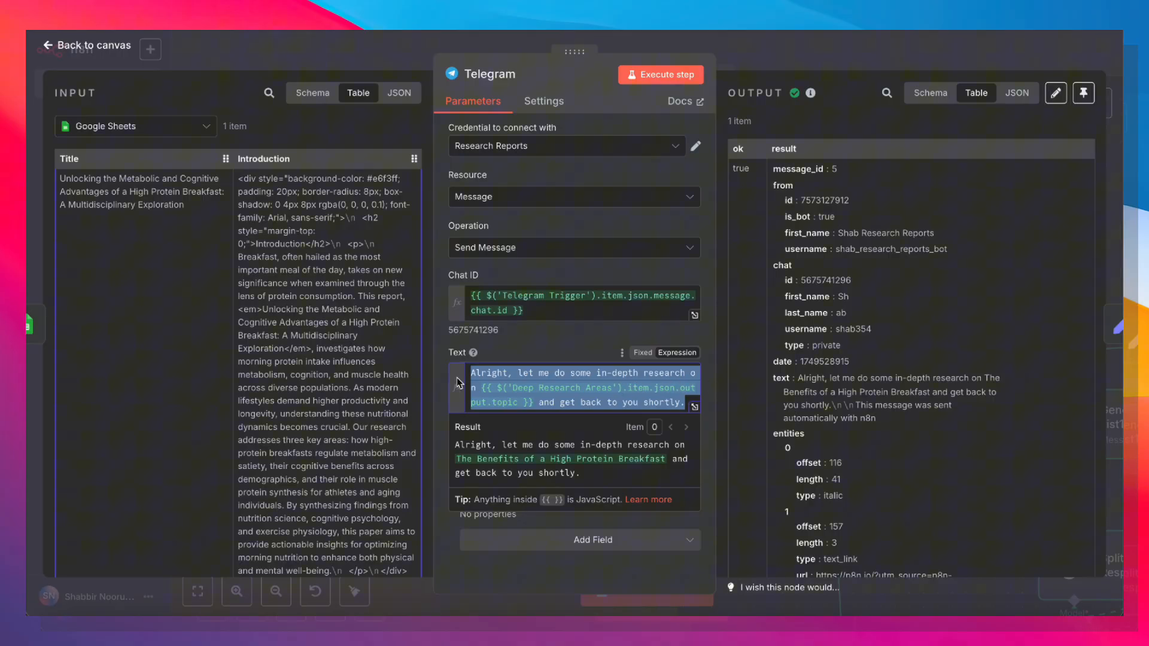
pyautogui.moveTo(593, 410)
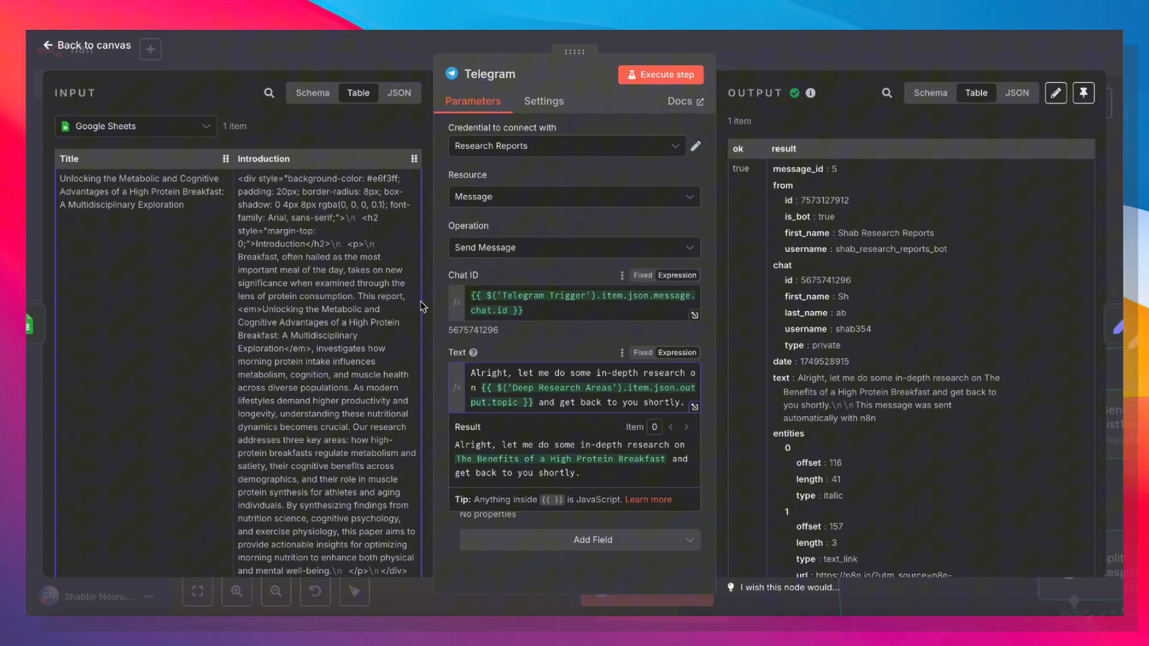
pyautogui.moveTo(578, 304)
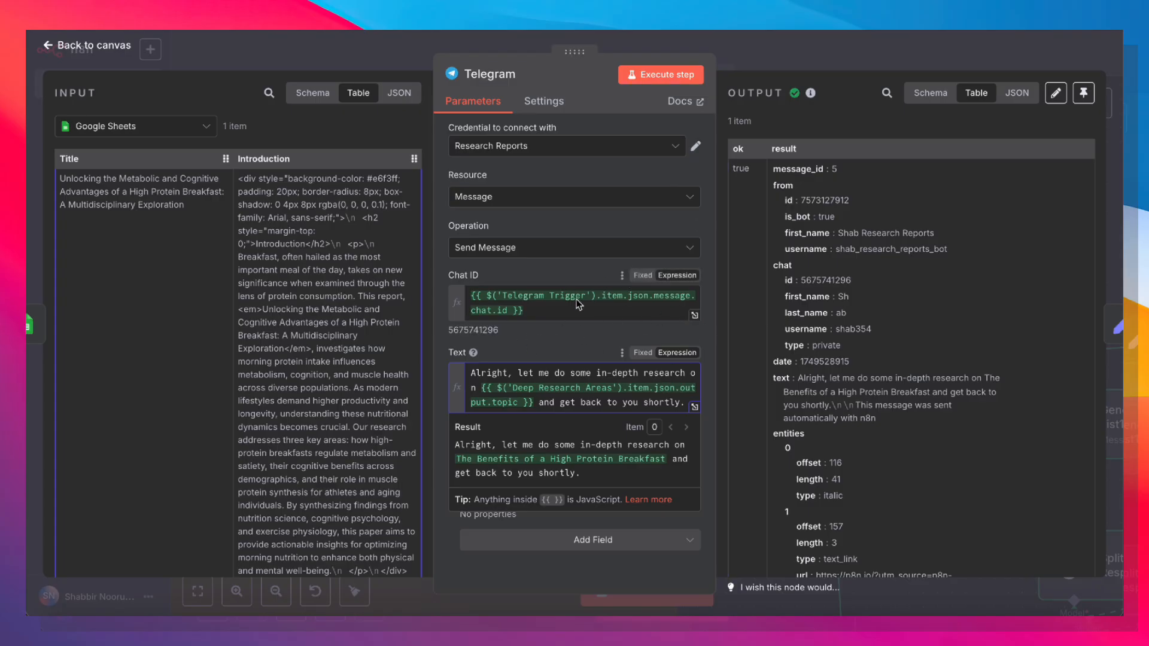
pyautogui.moveTo(766, 170)
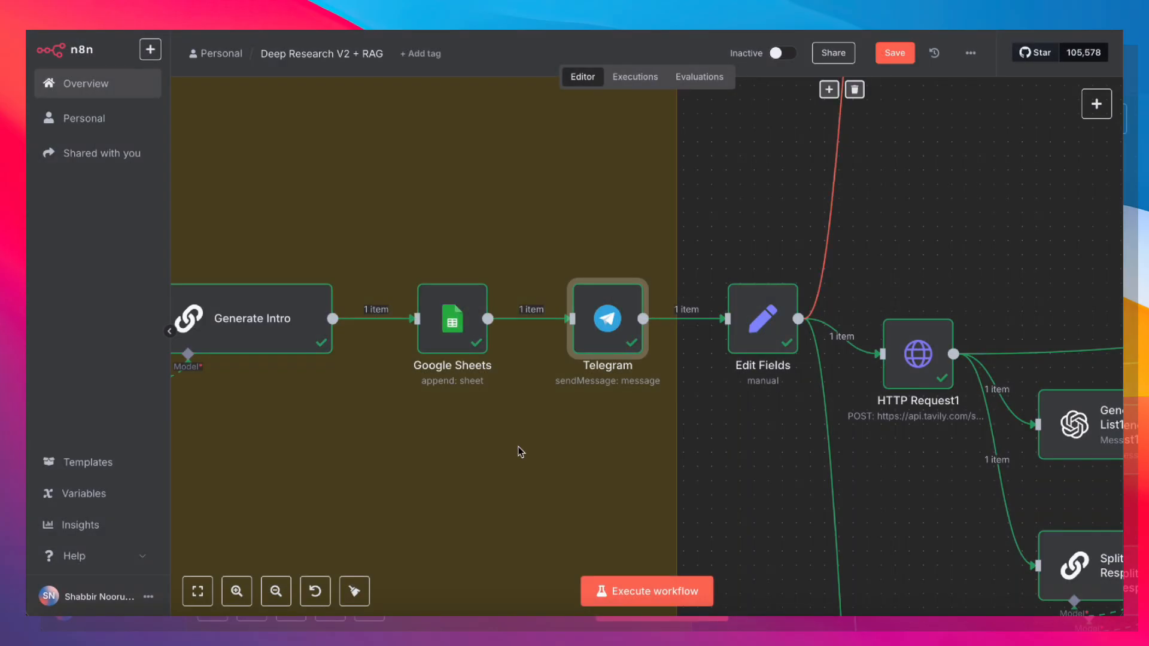
pyautogui.doubleClick(762, 318)
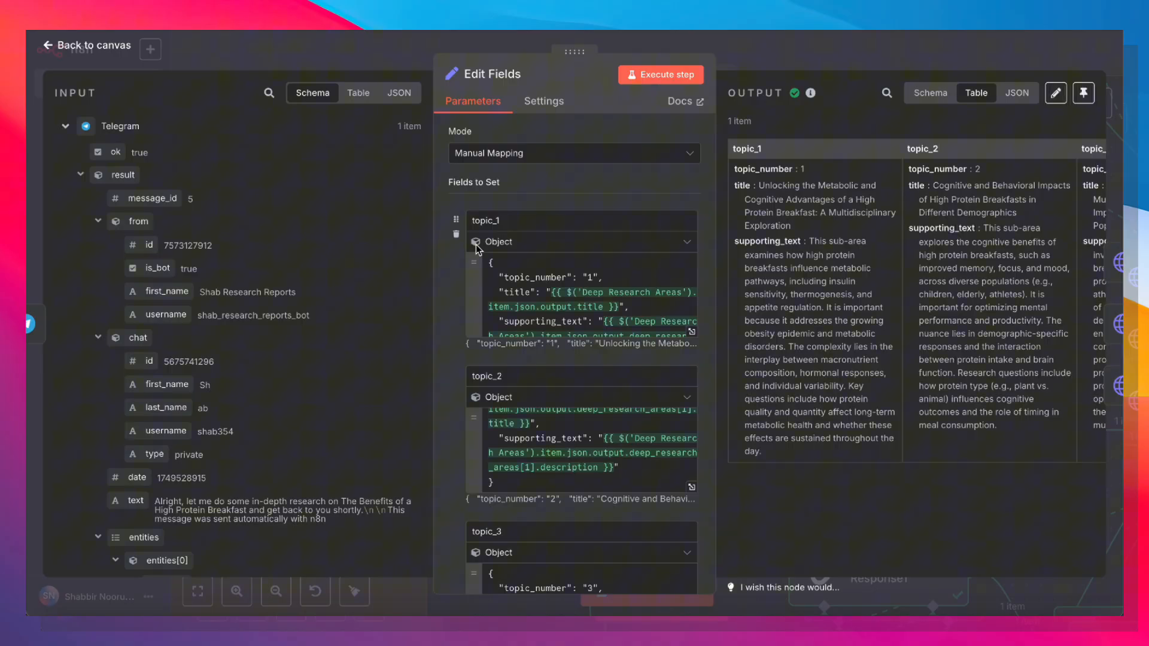
pyautogui.moveTo(766, 176)
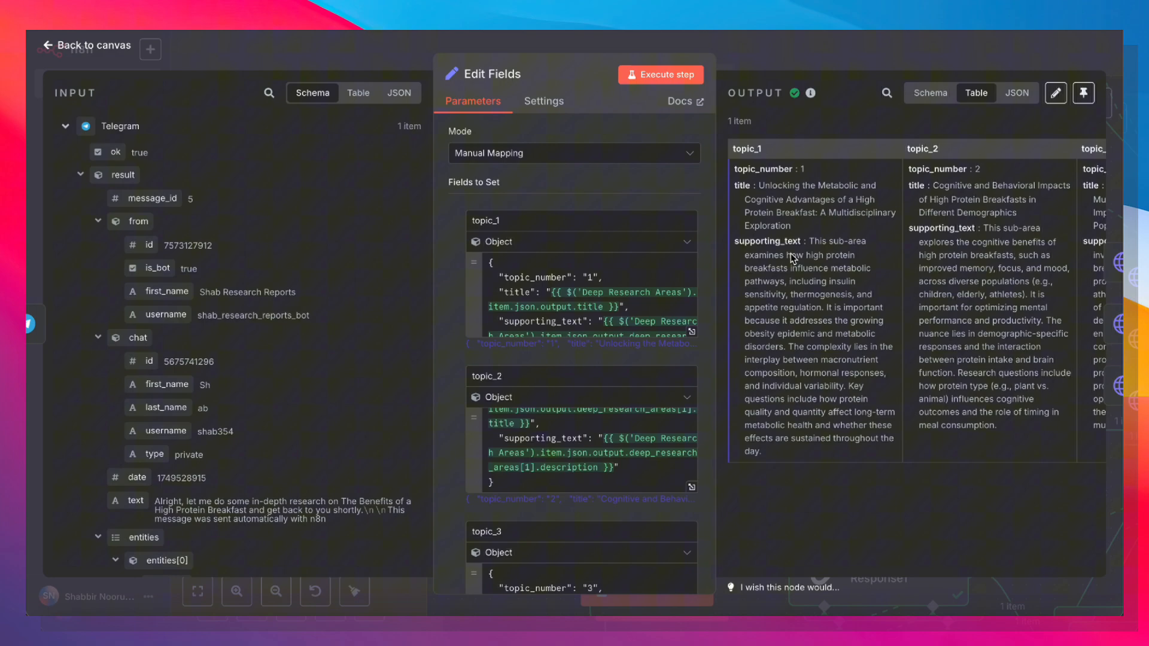
pyautogui.moveTo(861, 61)
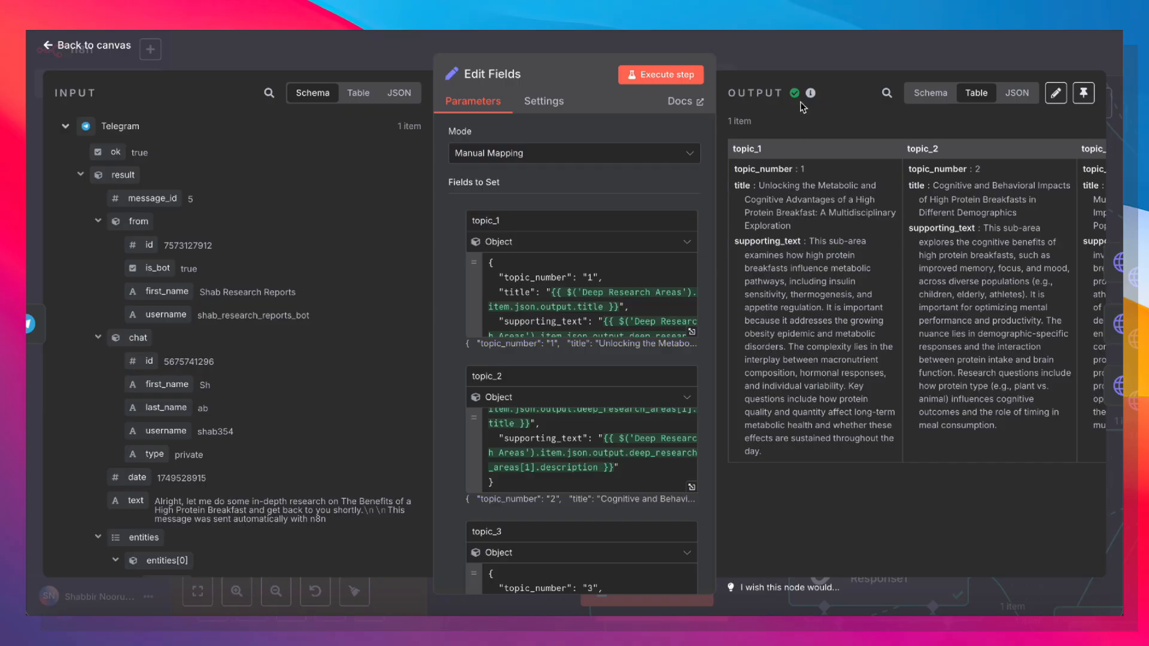
# - Leave the field mappings and inspect the HTTP Request node calling Tavily
pyautogui.click(85, 44)
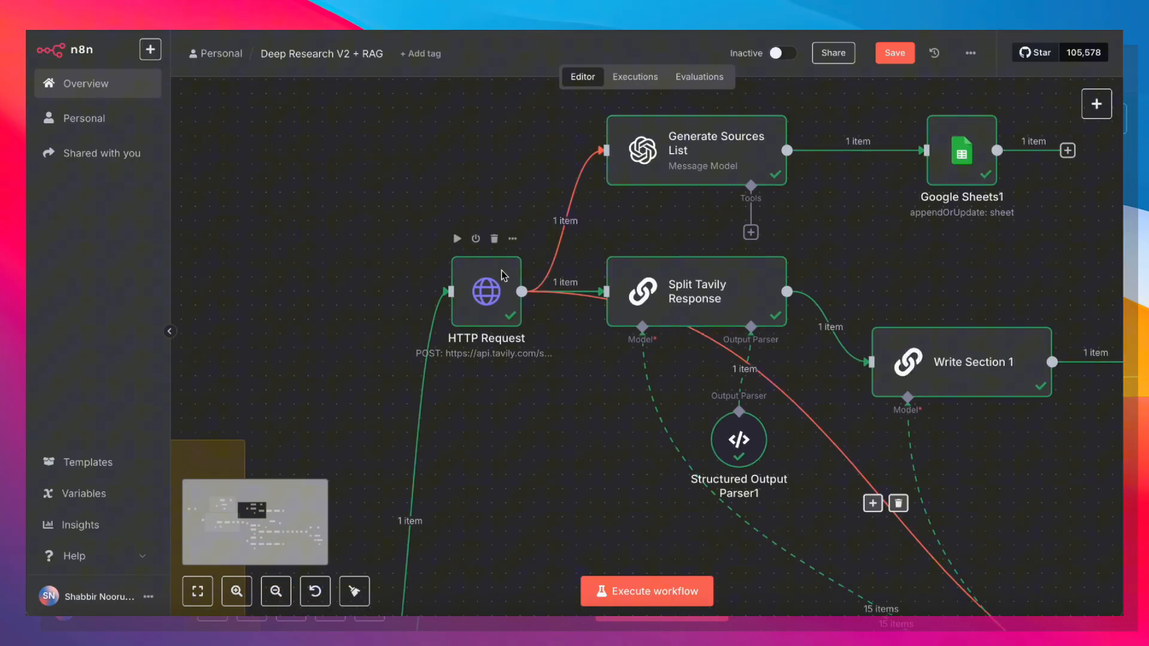
pyautogui.doubleClick(486, 295)
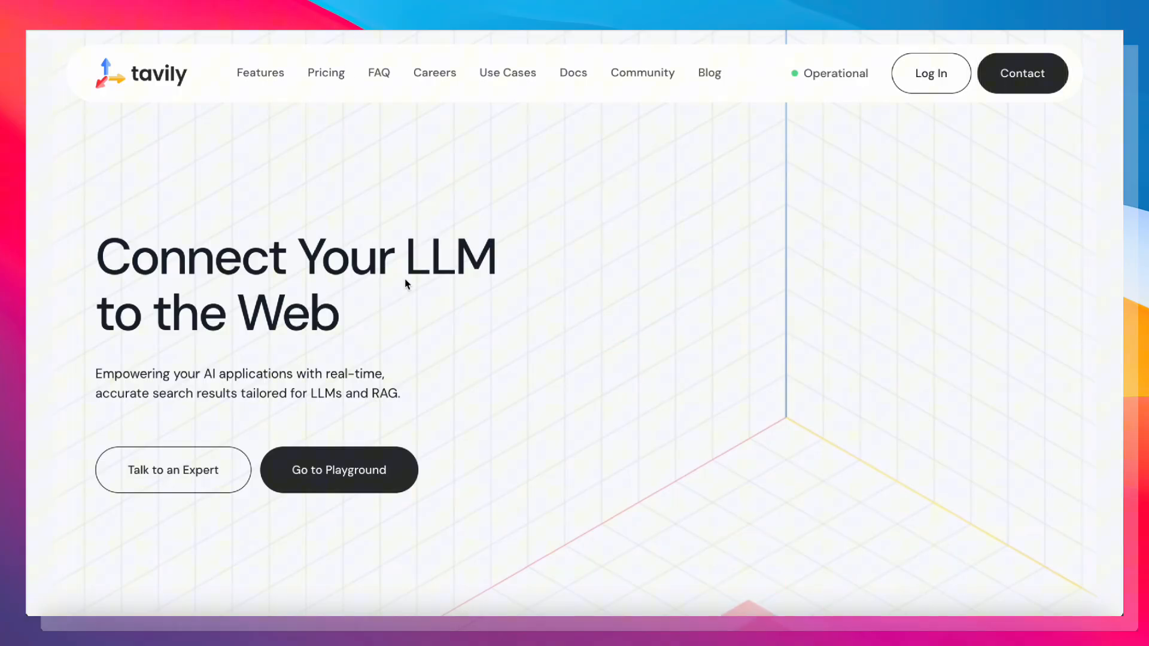
pyautogui.moveTo(325, 73)
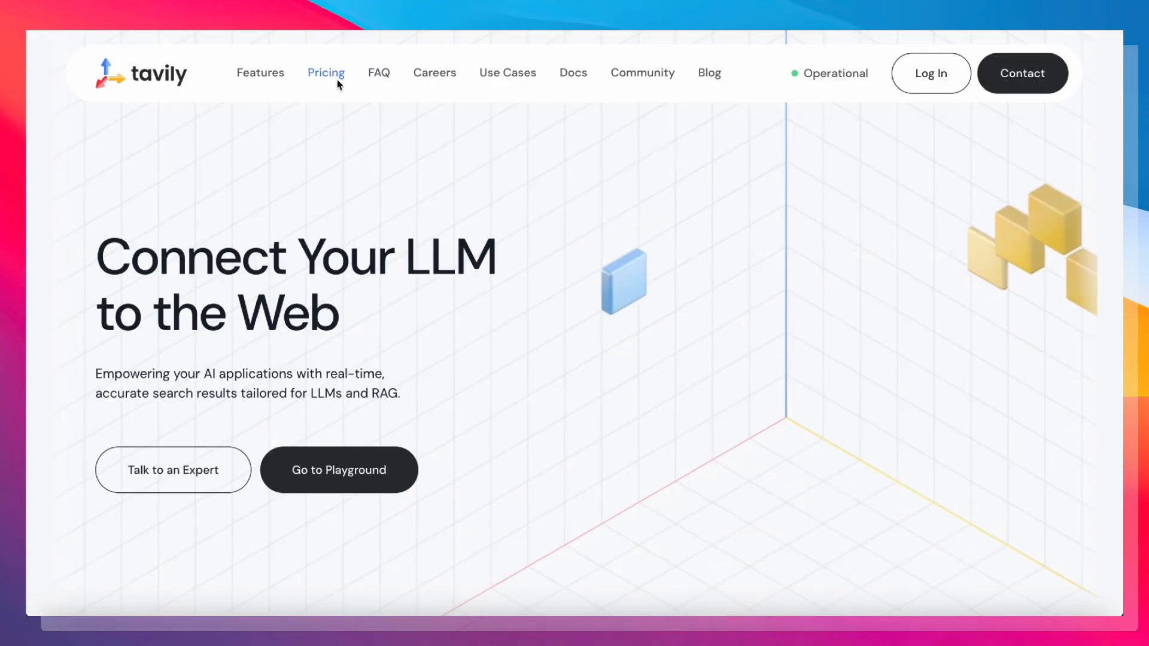
# - Review Tavily's pricing plans, then bring up the Tavily Search API reference
pyautogui.click(325, 73)
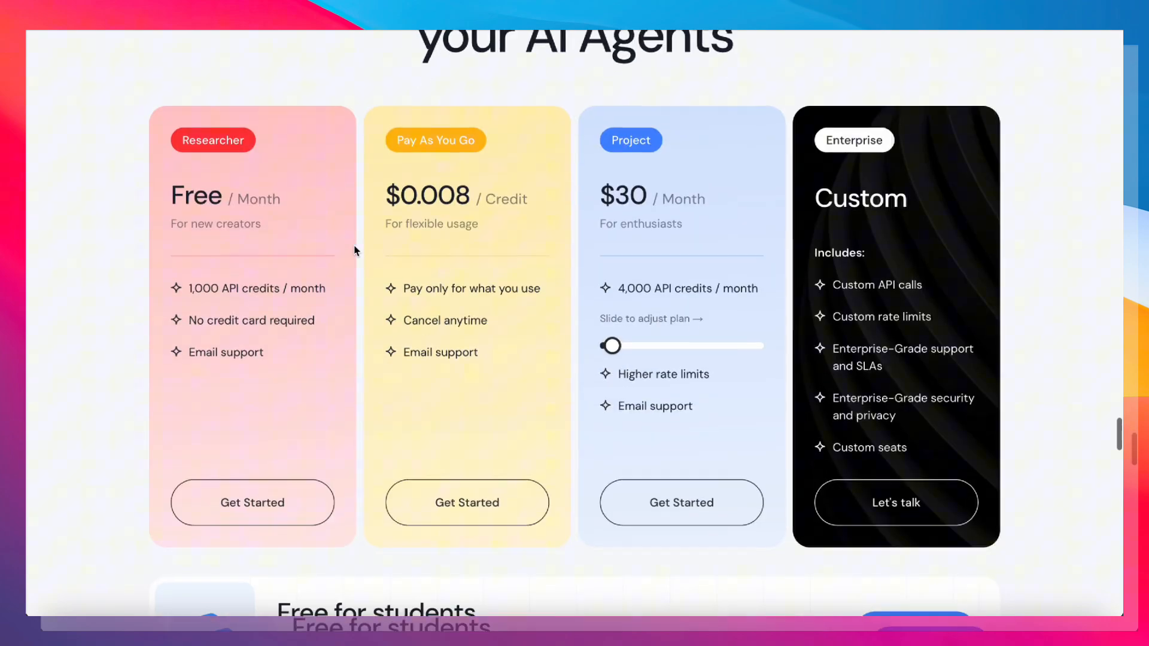
pyautogui.doubleClick(248, 288)
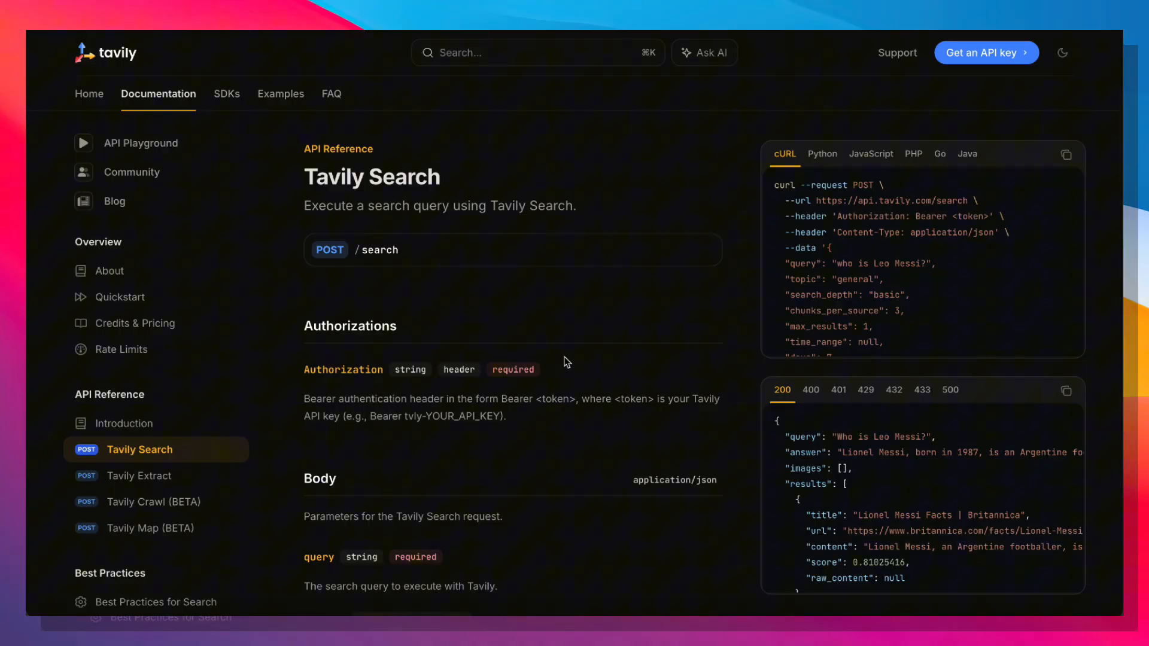
pyautogui.moveTo(816, 207)
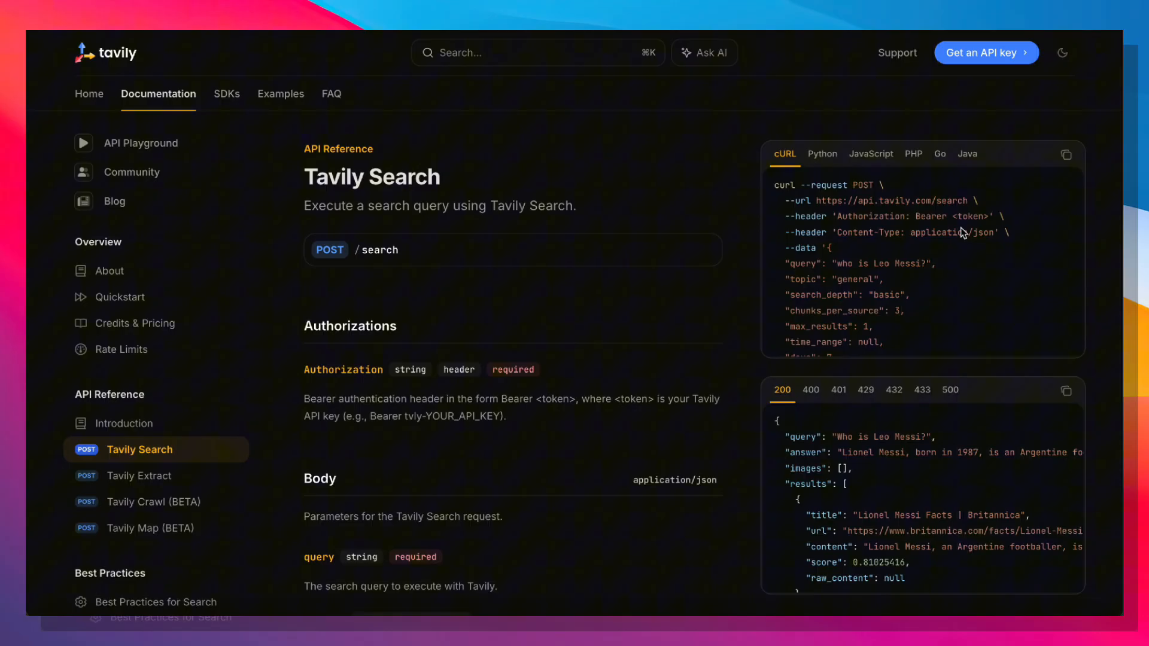
# - Scroll the Tavily Search reference down to the request body's query and topic parameters
pyautogui.scroll(-3)
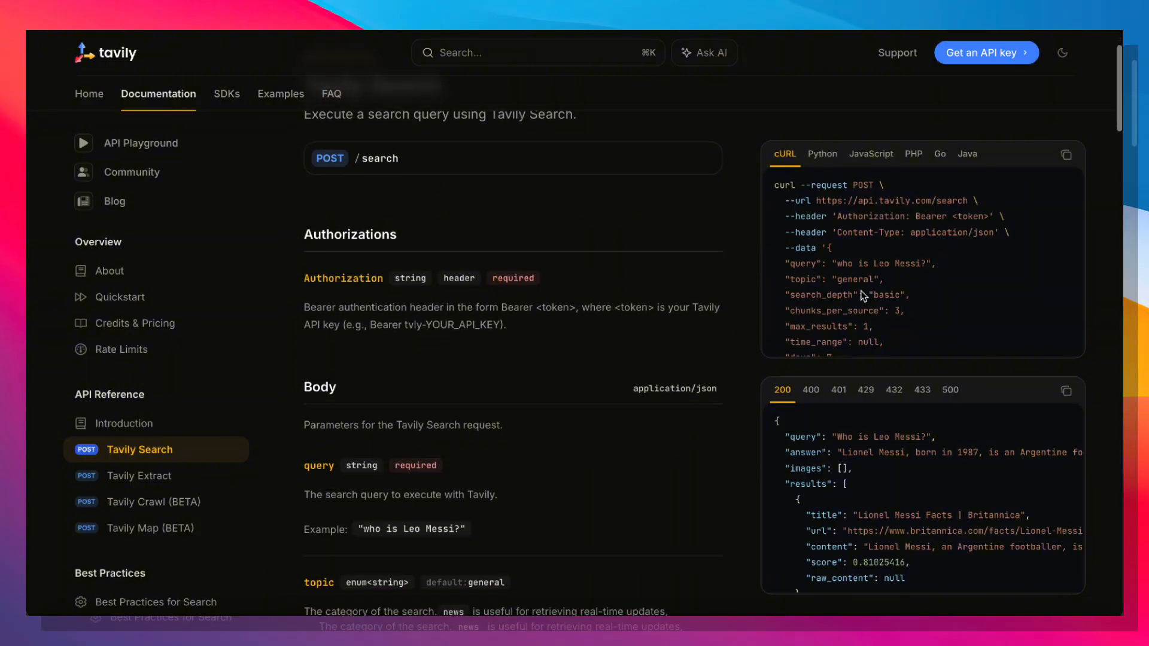
pyautogui.scroll(-3)
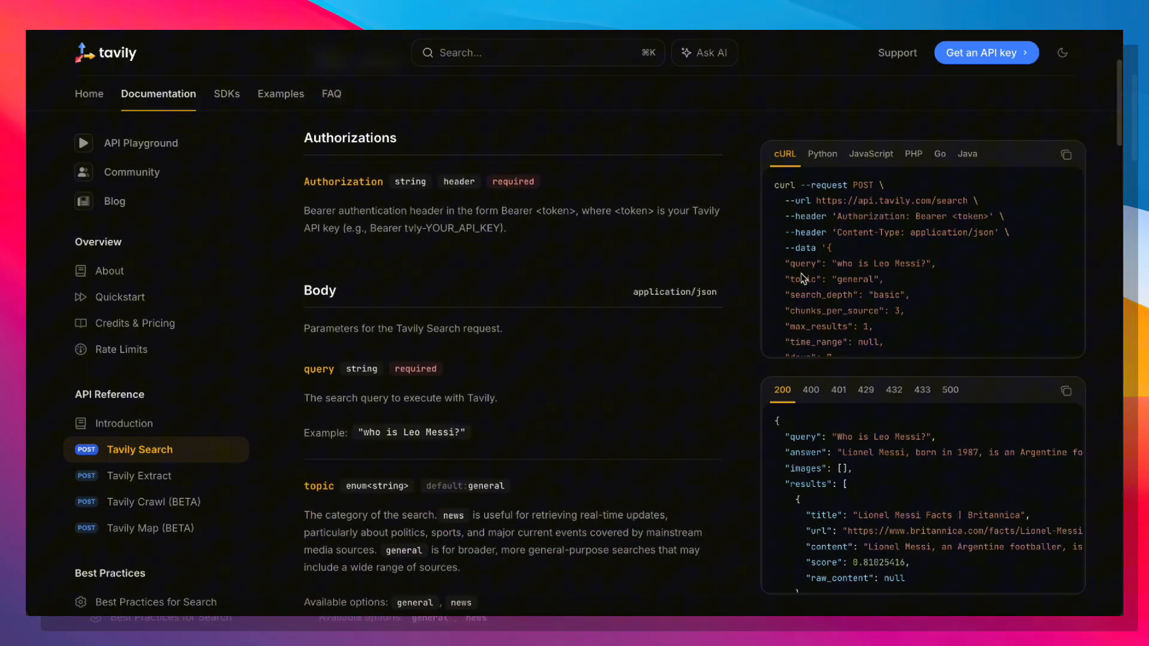
pyautogui.moveTo(857, 292)
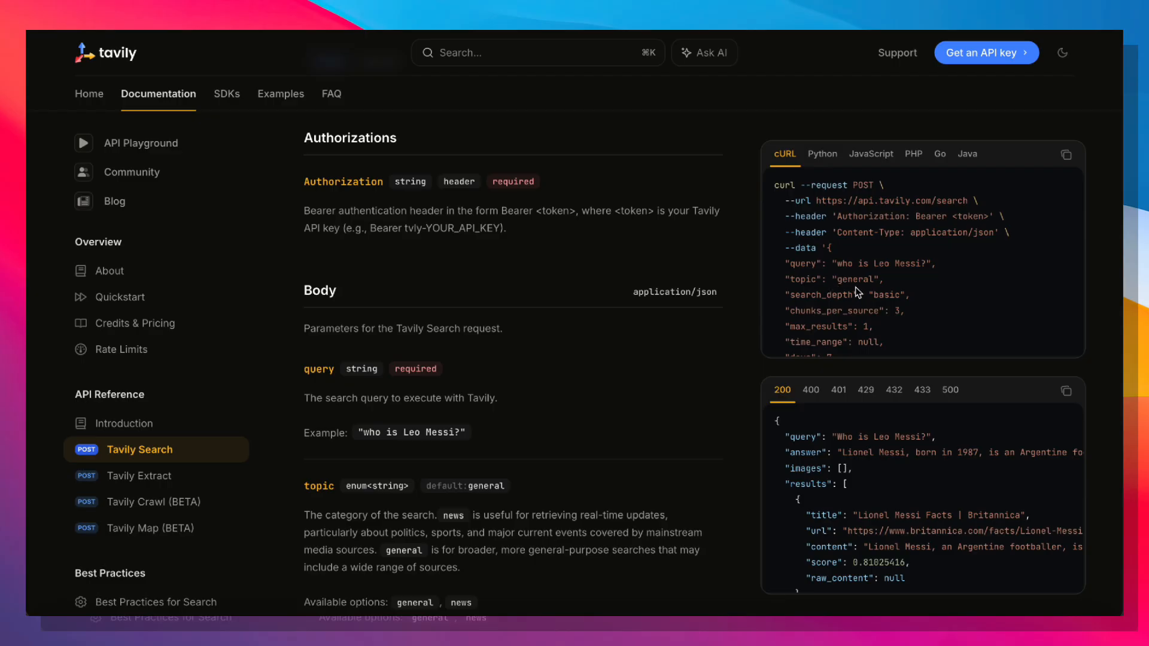
pyautogui.moveTo(899, 273)
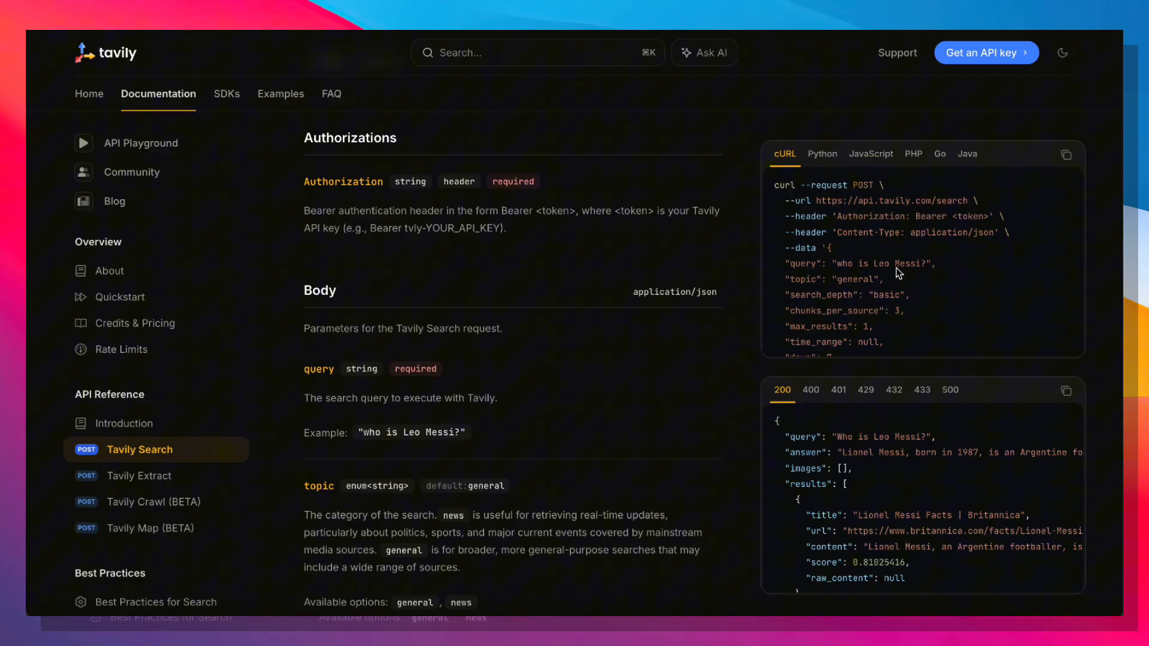
pyautogui.moveTo(818, 304)
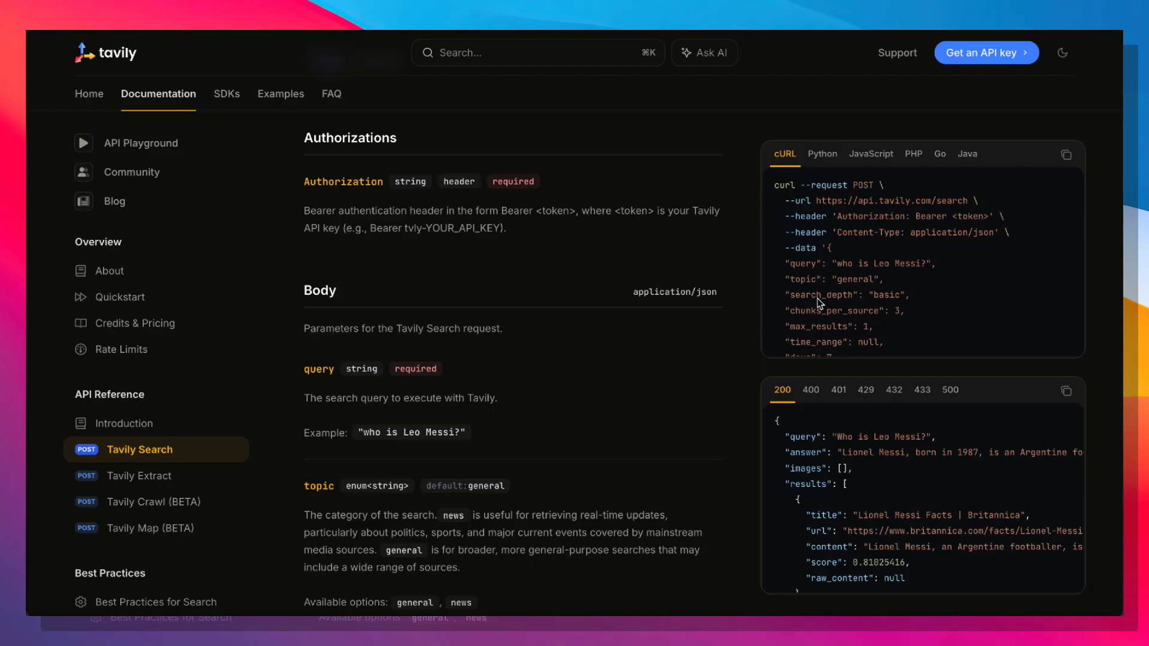
pyautogui.moveTo(887, 330)
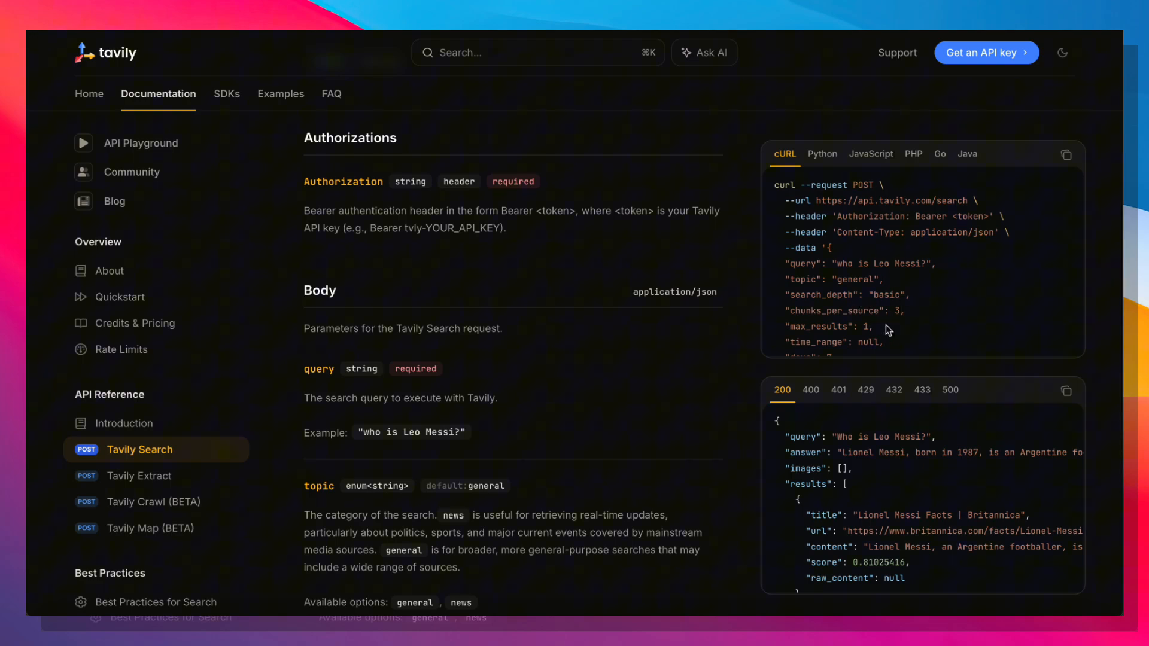
pyautogui.moveTo(879, 343)
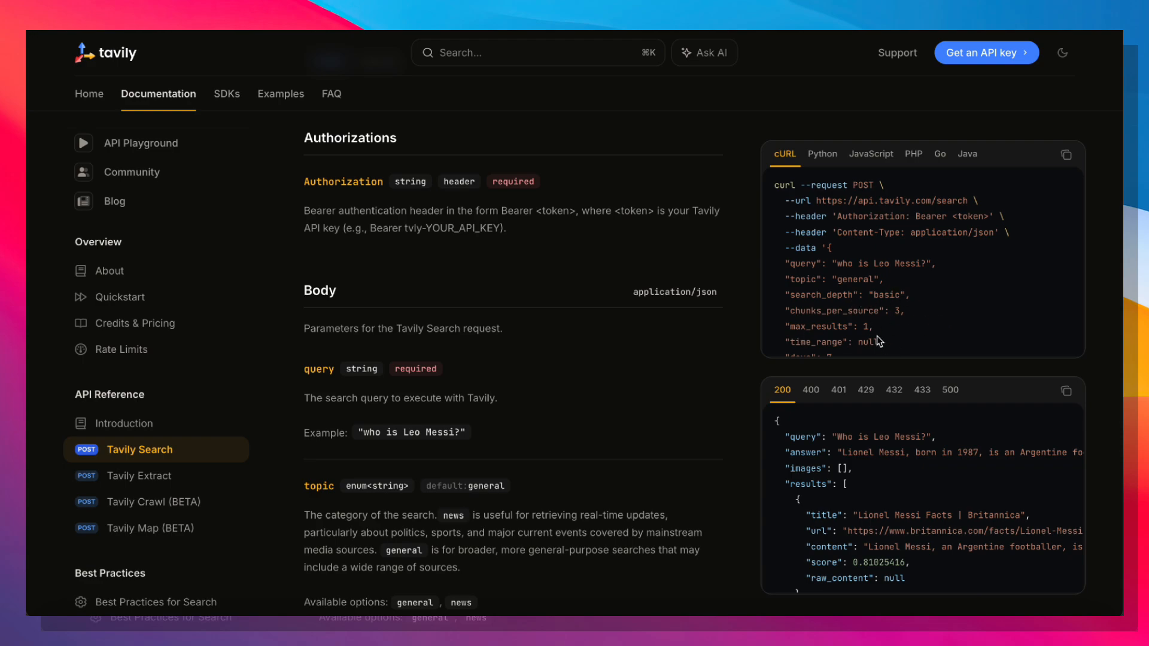
pyautogui.moveTo(256, 38)
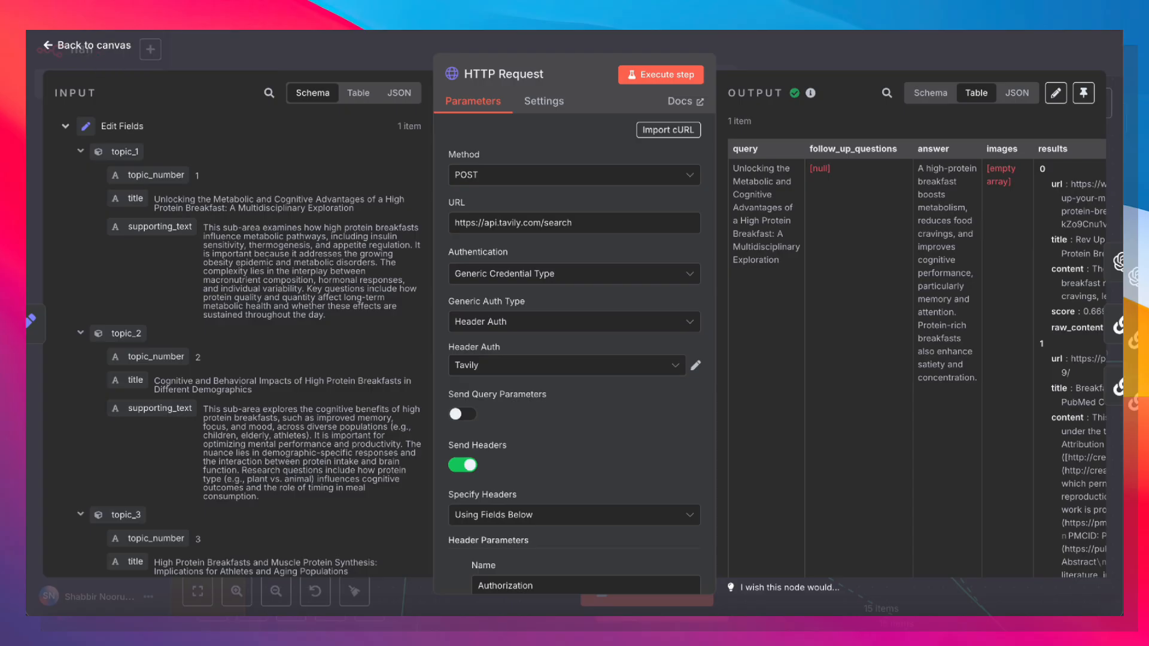
# - Check the advanced search depth in the request body and browse the results as a schema, then move to Generate Sources List
pyautogui.scroll(-3)
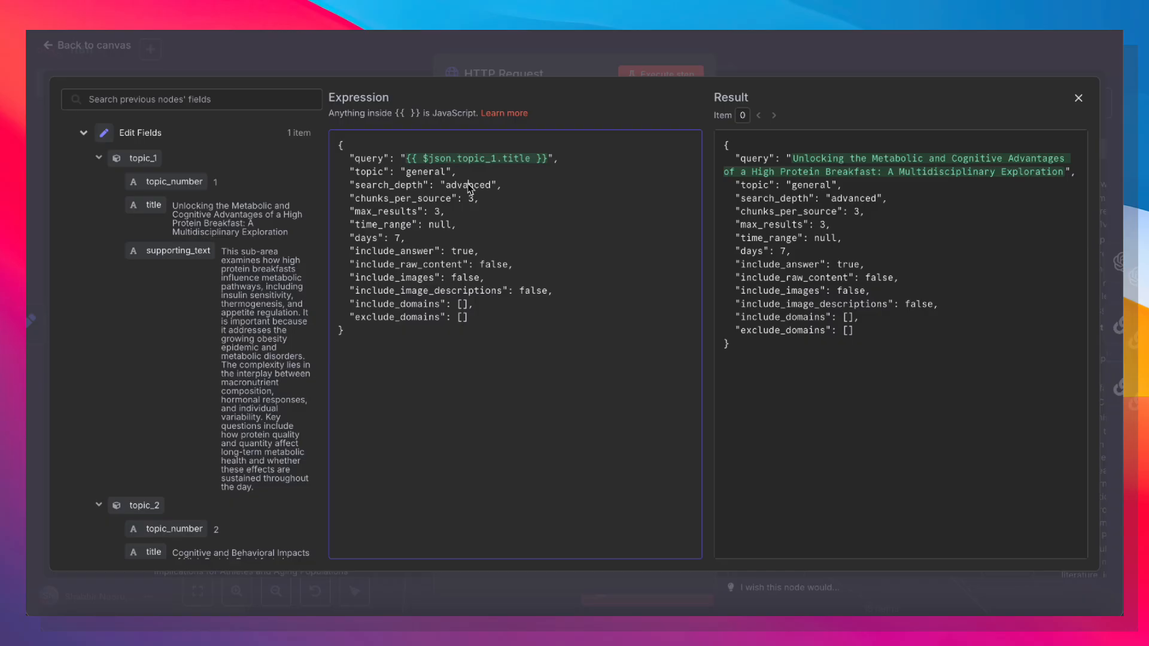
pyautogui.doubleClick(468, 184)
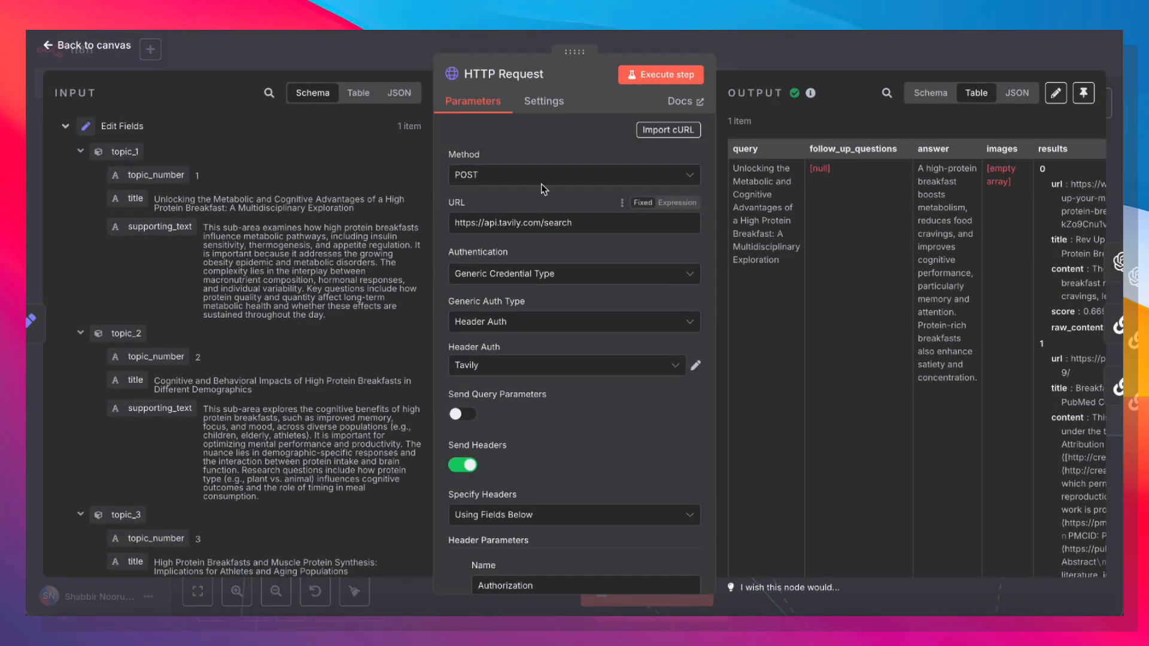
pyautogui.click(930, 93)
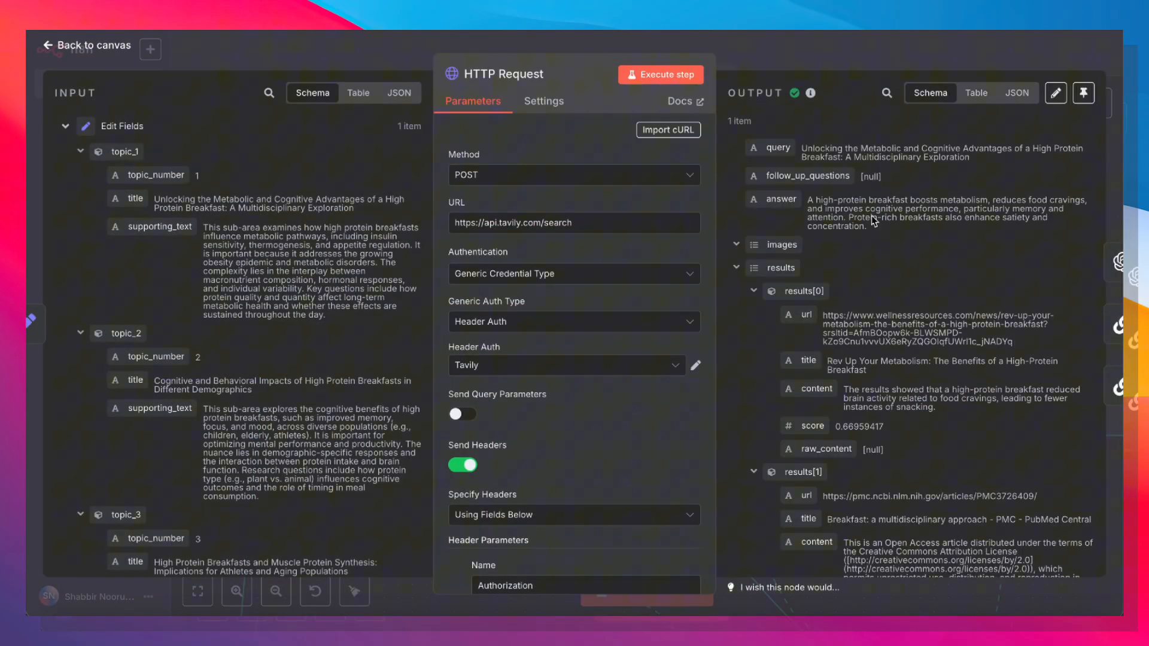
pyautogui.moveTo(794, 201)
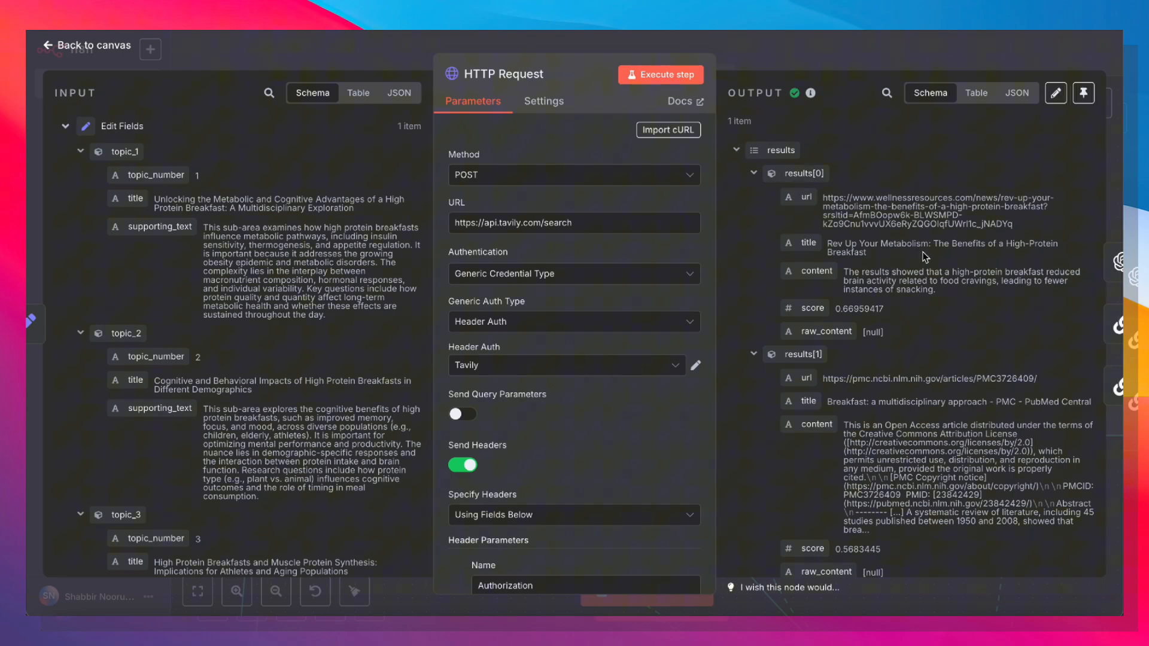
pyautogui.moveTo(931, 305)
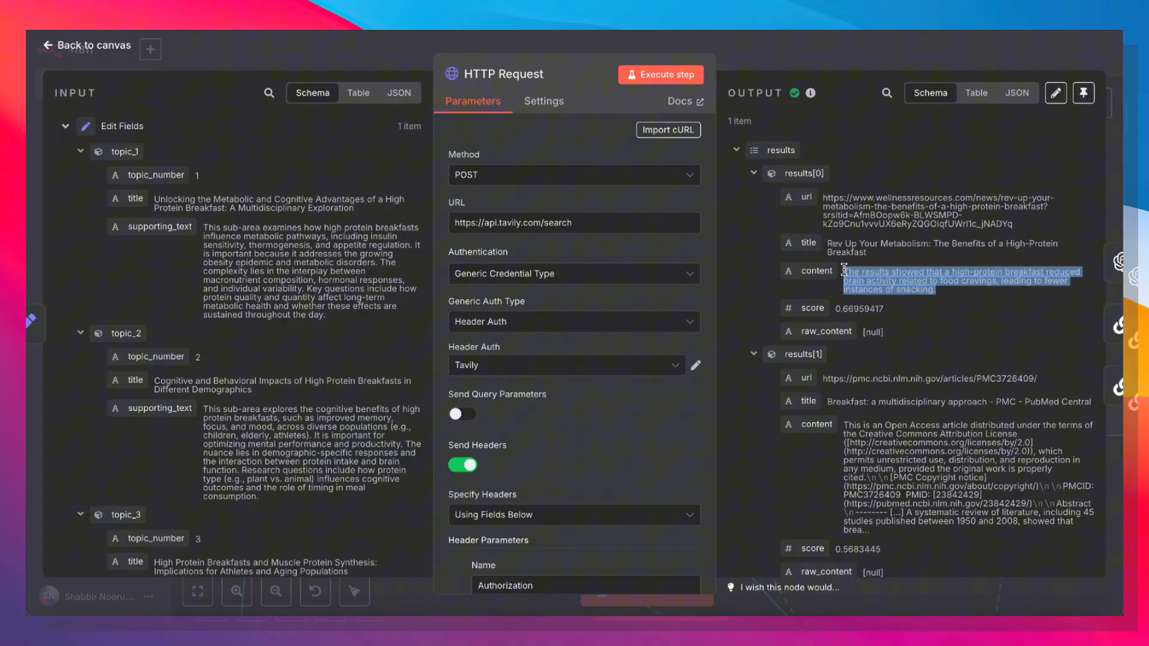
pyautogui.scroll(-3)
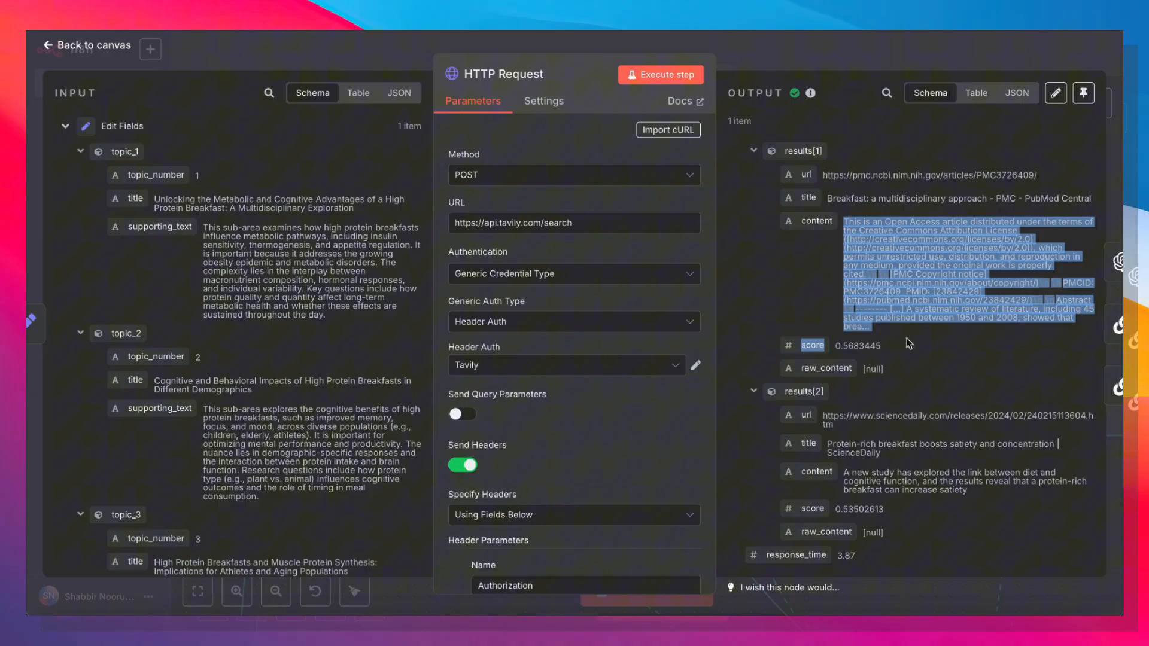
pyautogui.scroll(3)
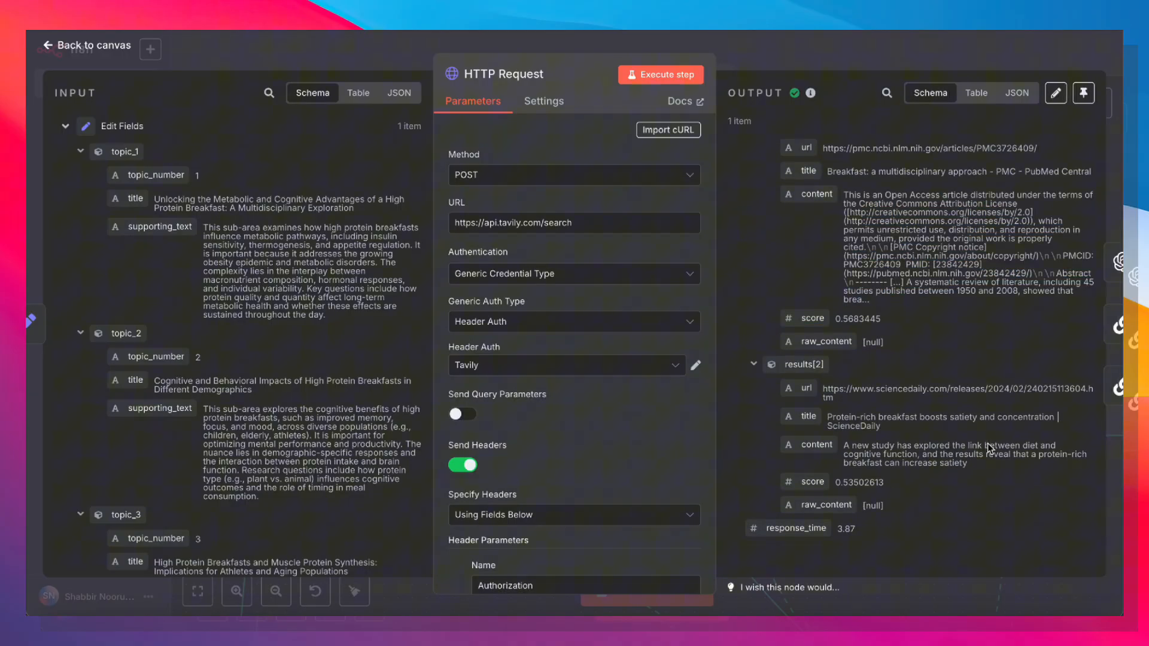
pyautogui.moveTo(985, 475)
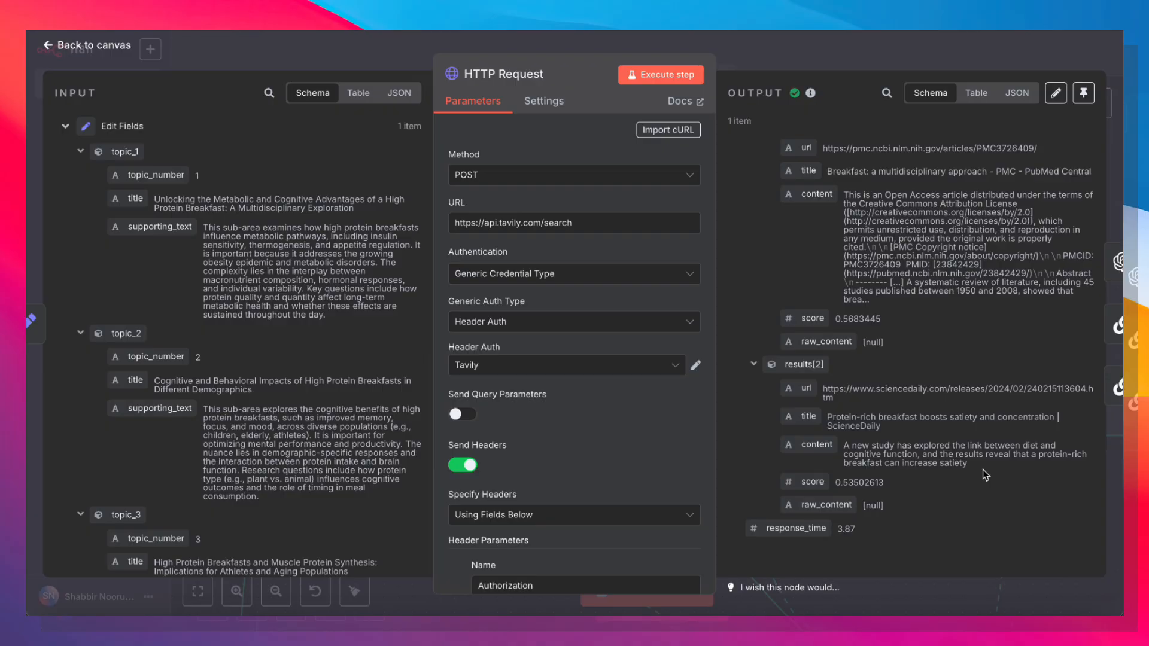
pyautogui.moveTo(952, 318)
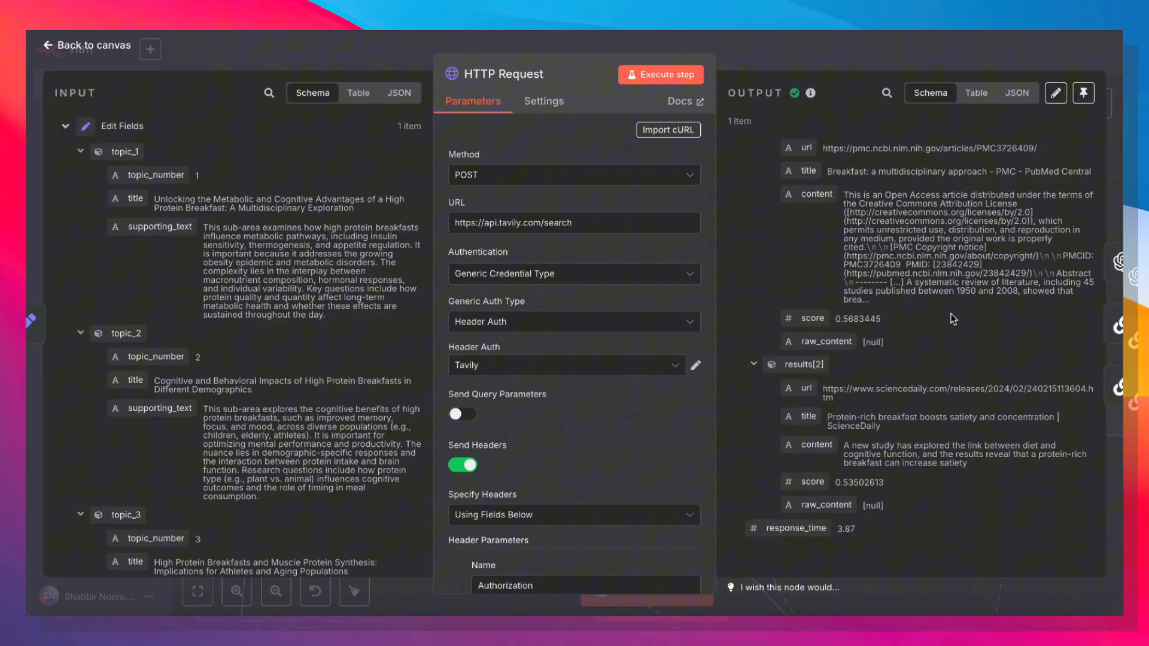
pyautogui.moveTo(880, 45)
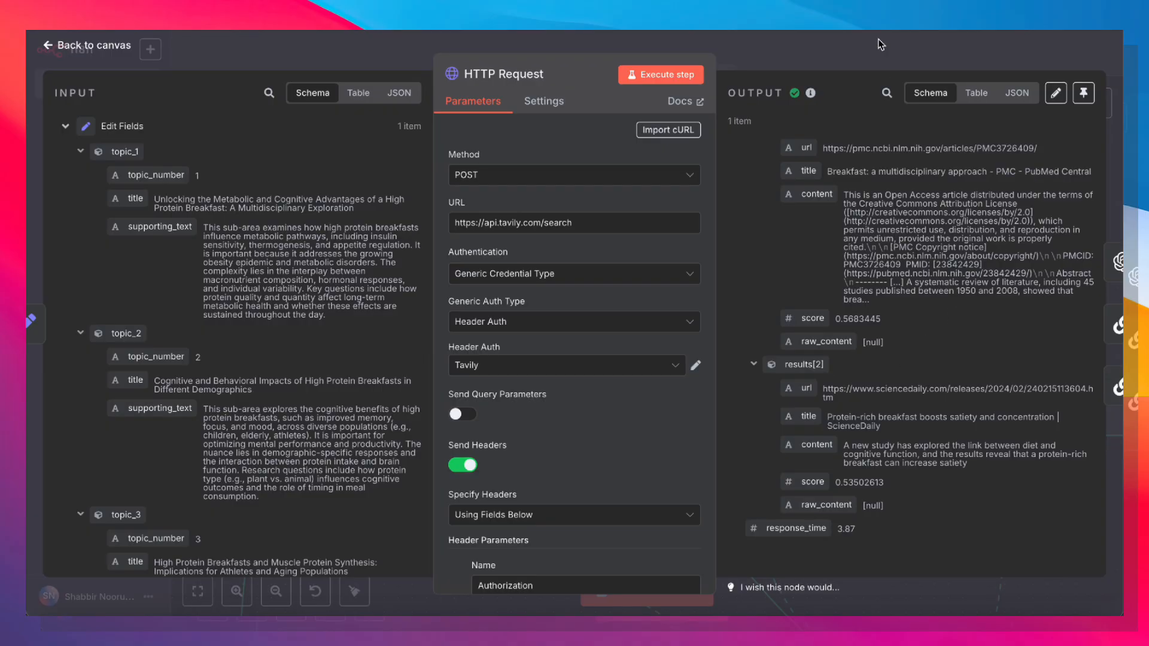
pyautogui.moveTo(851, 53)
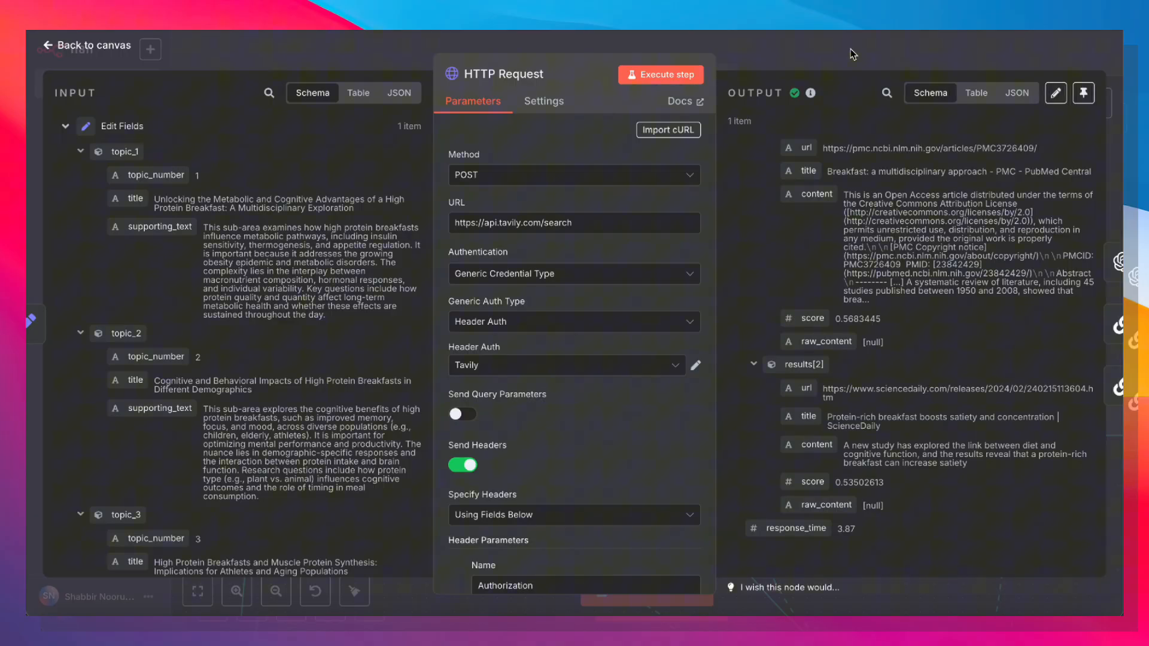
pyautogui.click(86, 44)
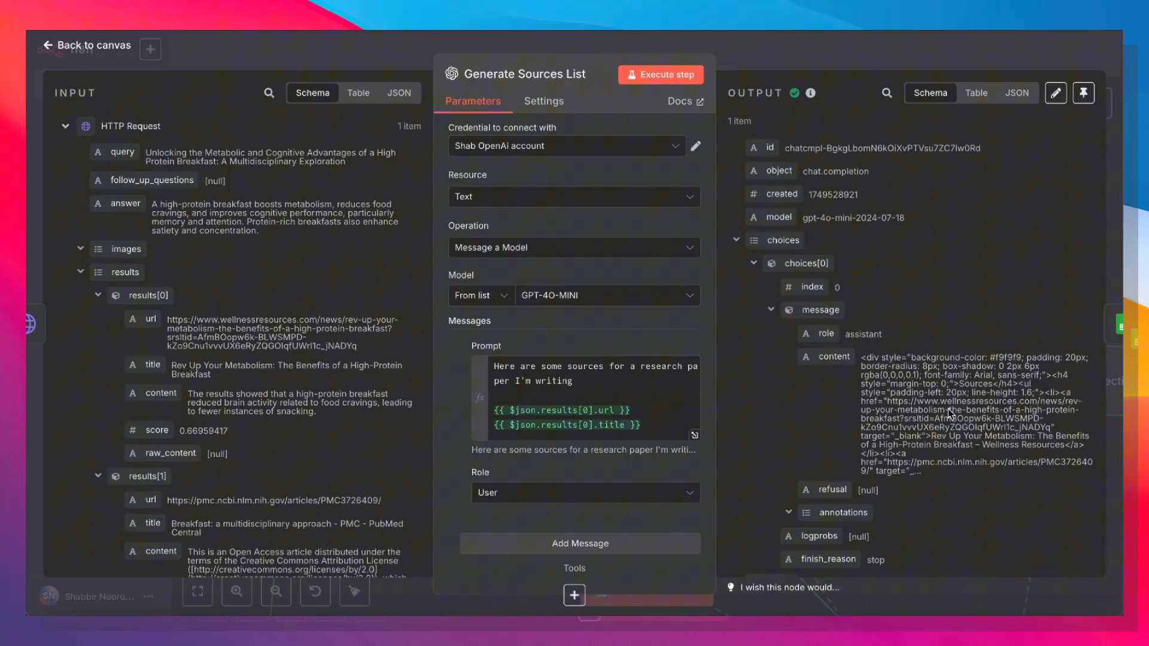
pyautogui.moveTo(131, 325)
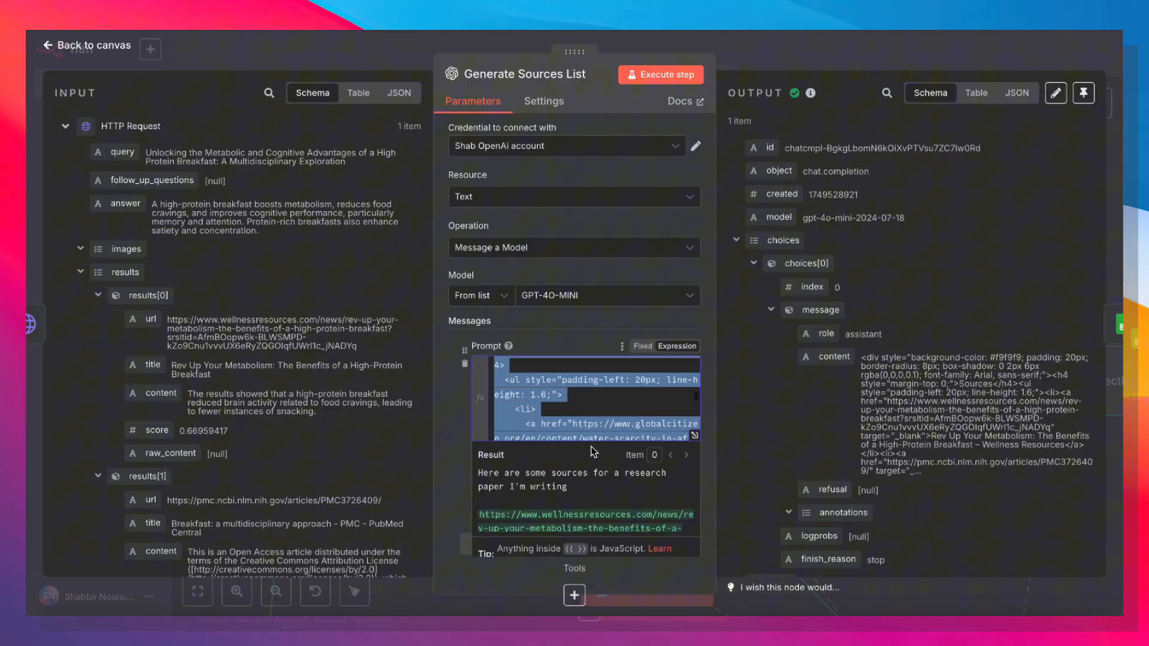
# - Scroll through the Generate Sources List prompt of Tavily URLs and titles, then return to the canvas
pyautogui.scroll(-3)
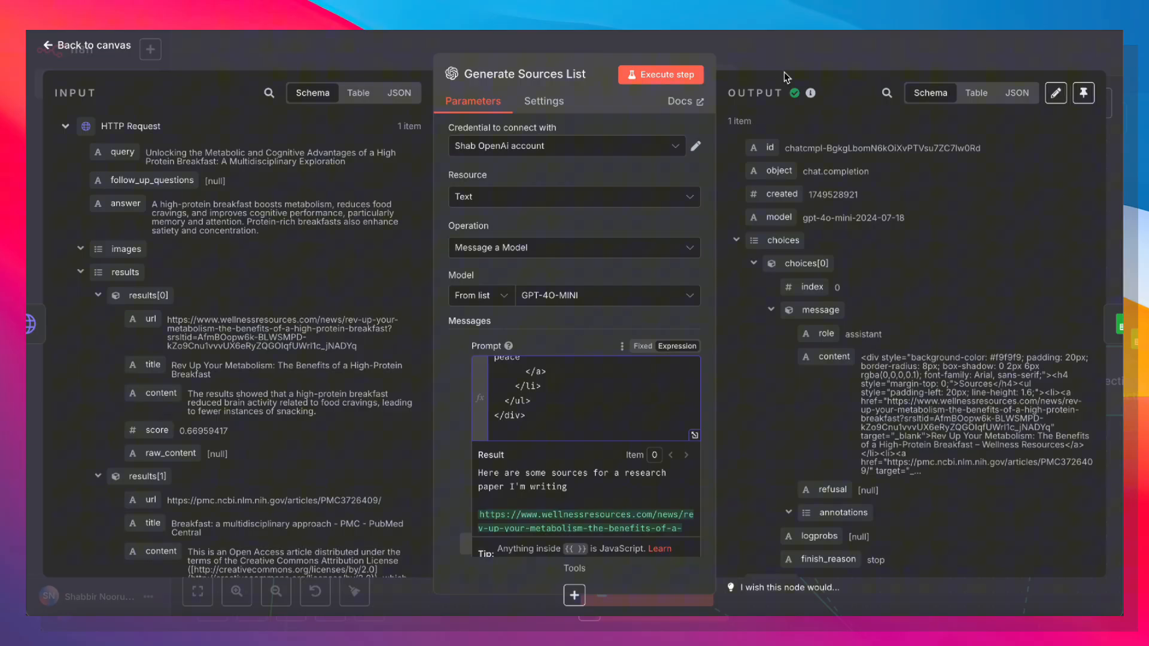
pyautogui.click(85, 45)
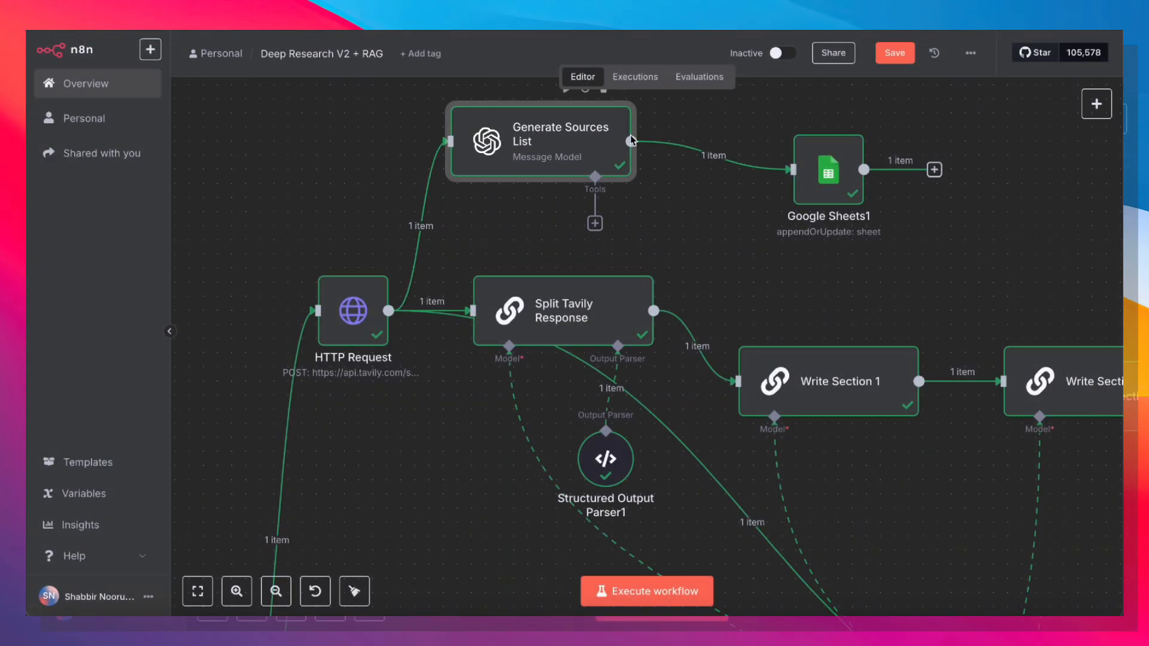
pyautogui.click(809, 142)
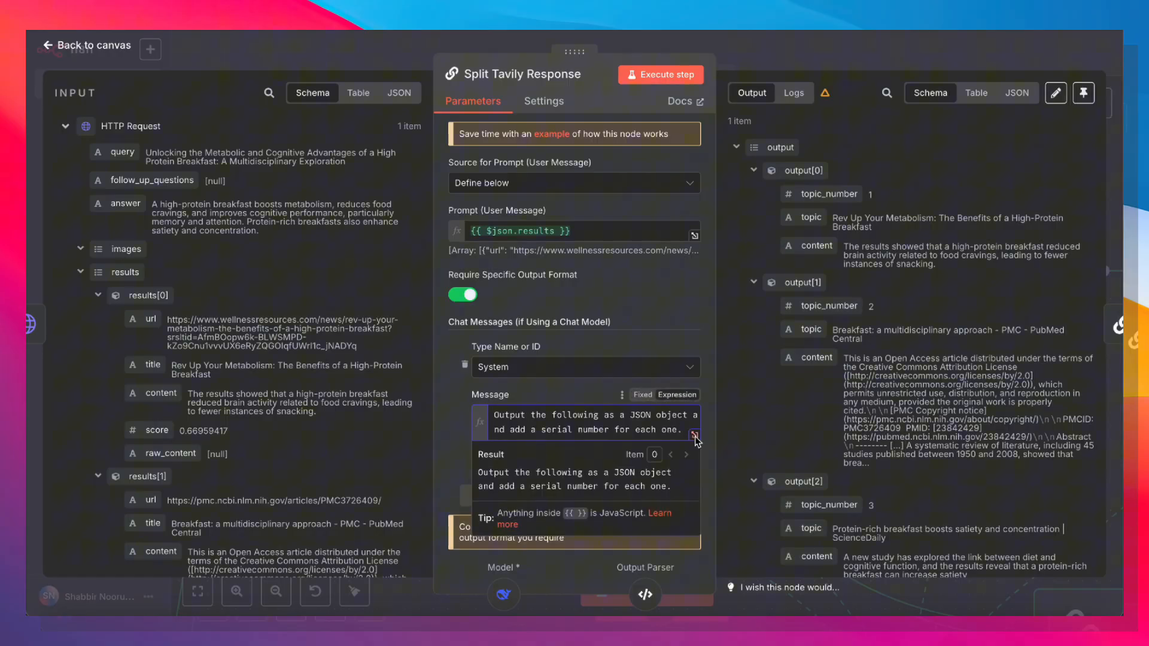
pyautogui.moveTo(560, 432)
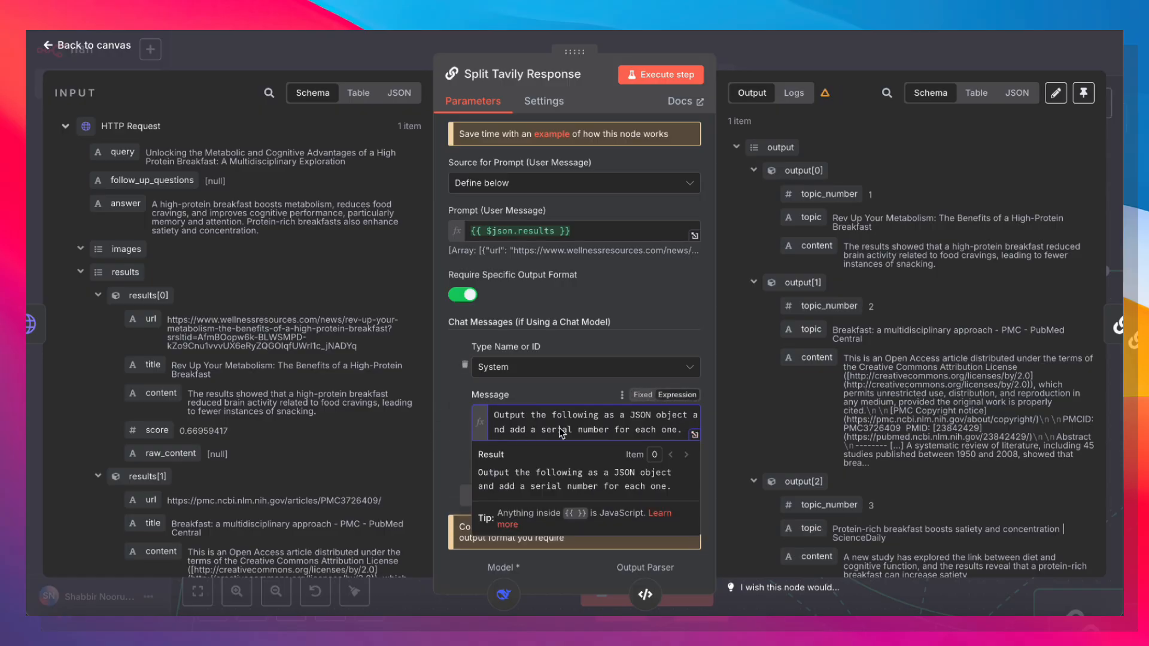
pyautogui.moveTo(421, 346)
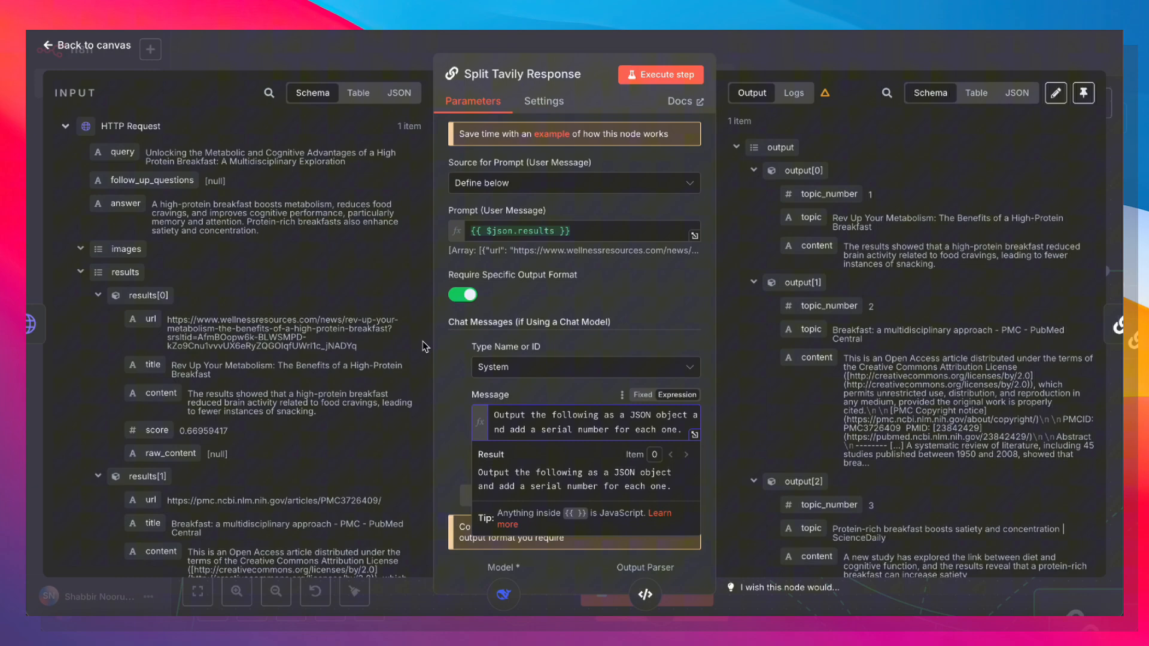
pyautogui.moveTo(611, 285)
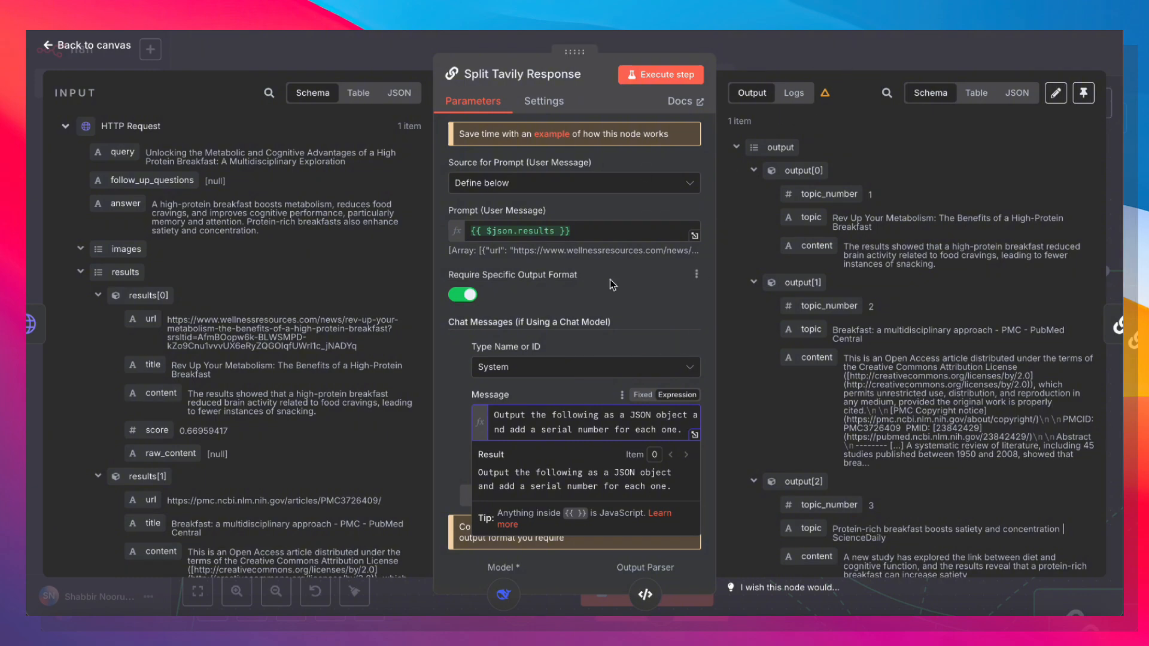
pyautogui.moveTo(842, 208)
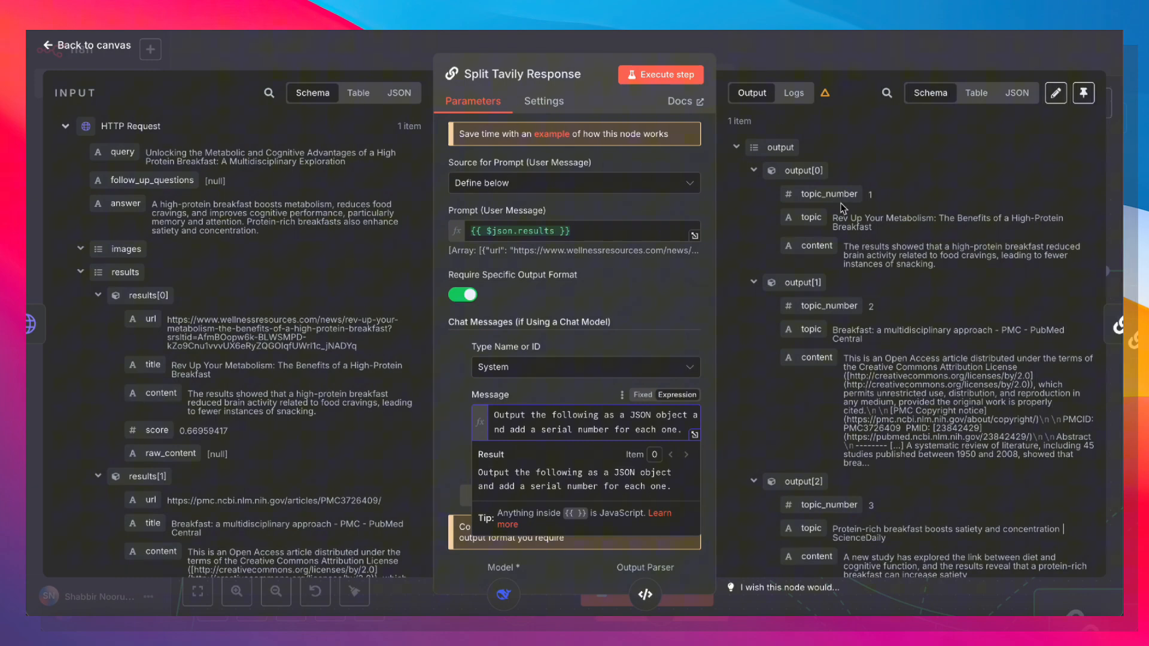
pyautogui.moveTo(969, 375)
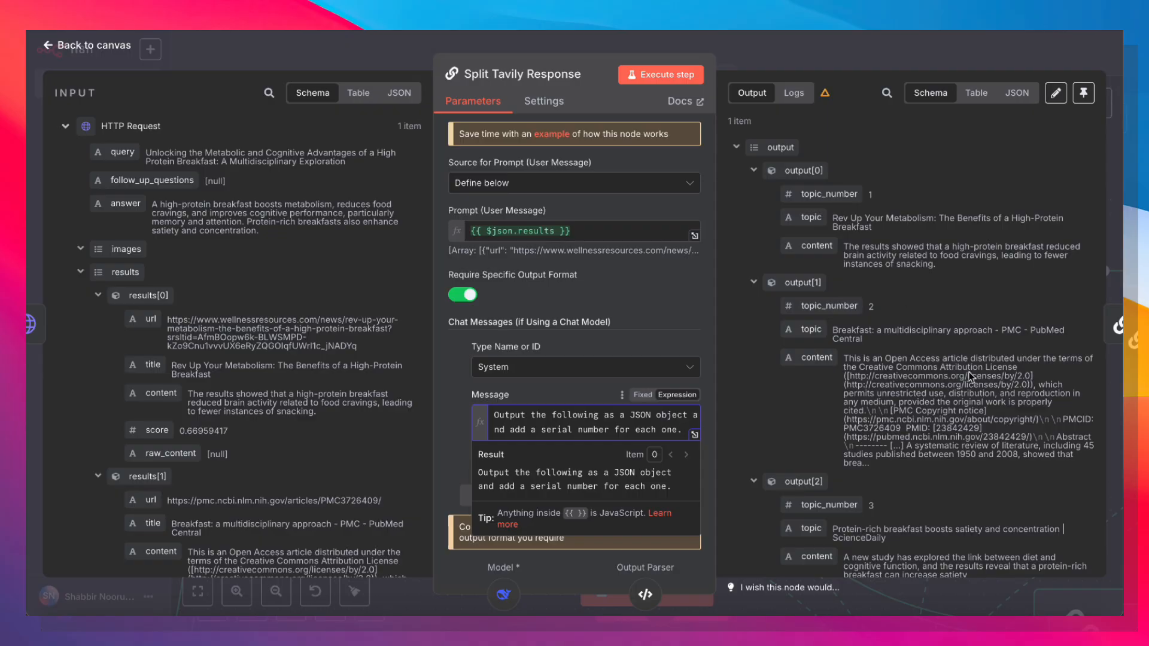
pyautogui.moveTo(925, 310)
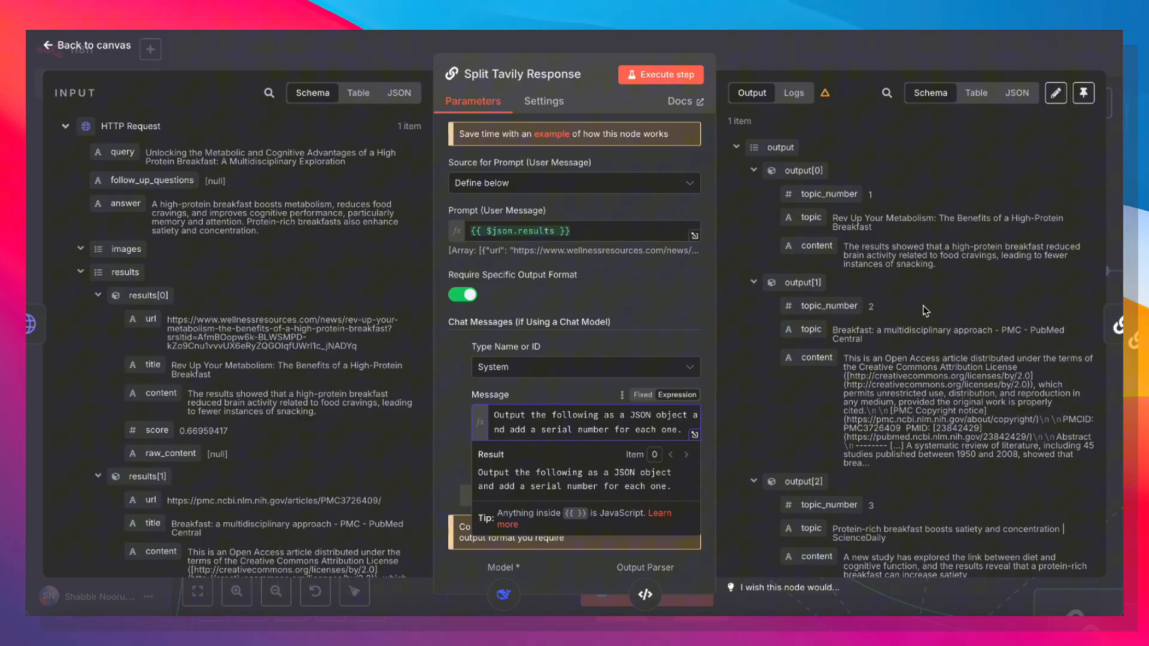
pyautogui.moveTo(817, 266)
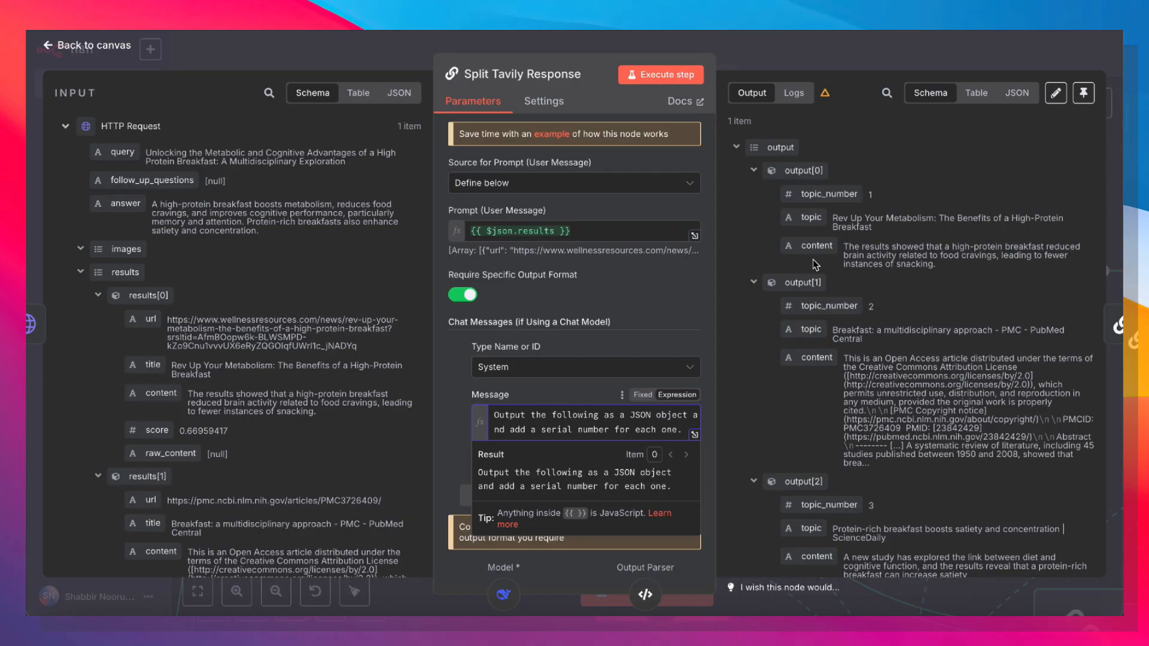
pyautogui.click(85, 45)
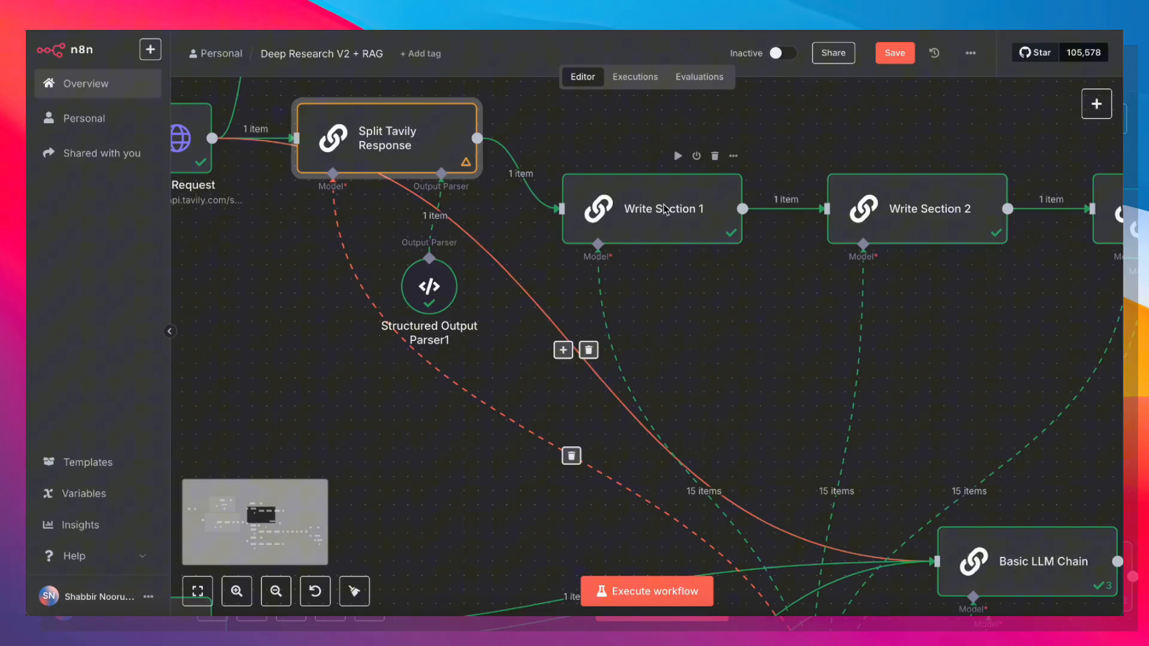
pyautogui.doubleClick(652, 208)
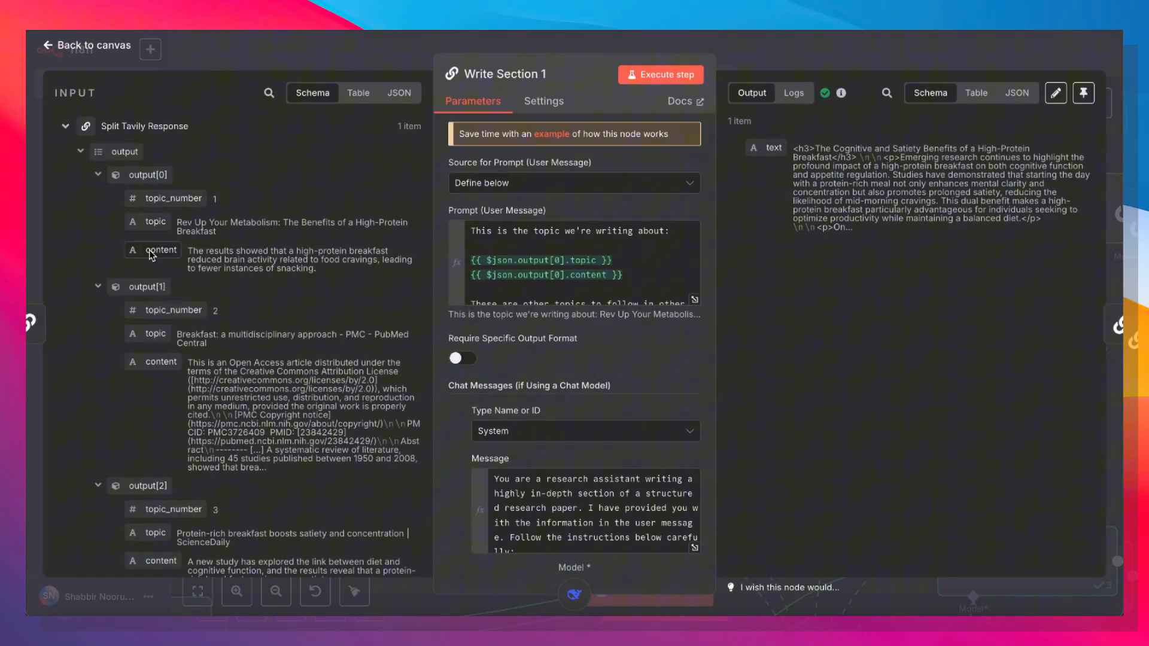
pyautogui.click(85, 45)
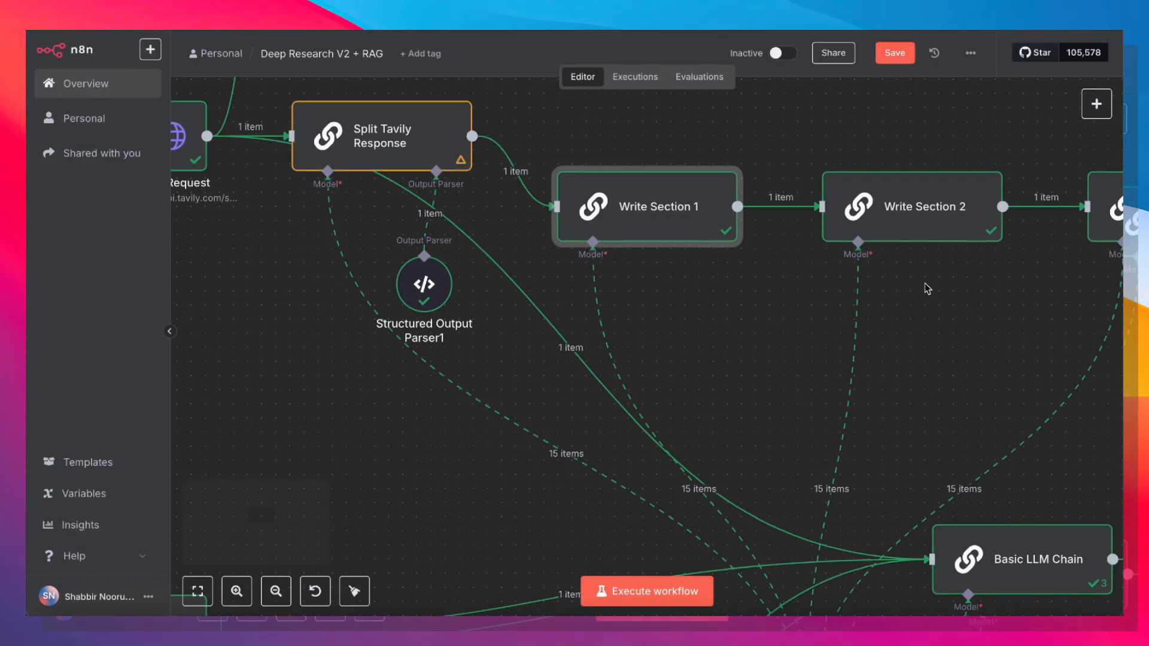
pyautogui.doubleClick(911, 207)
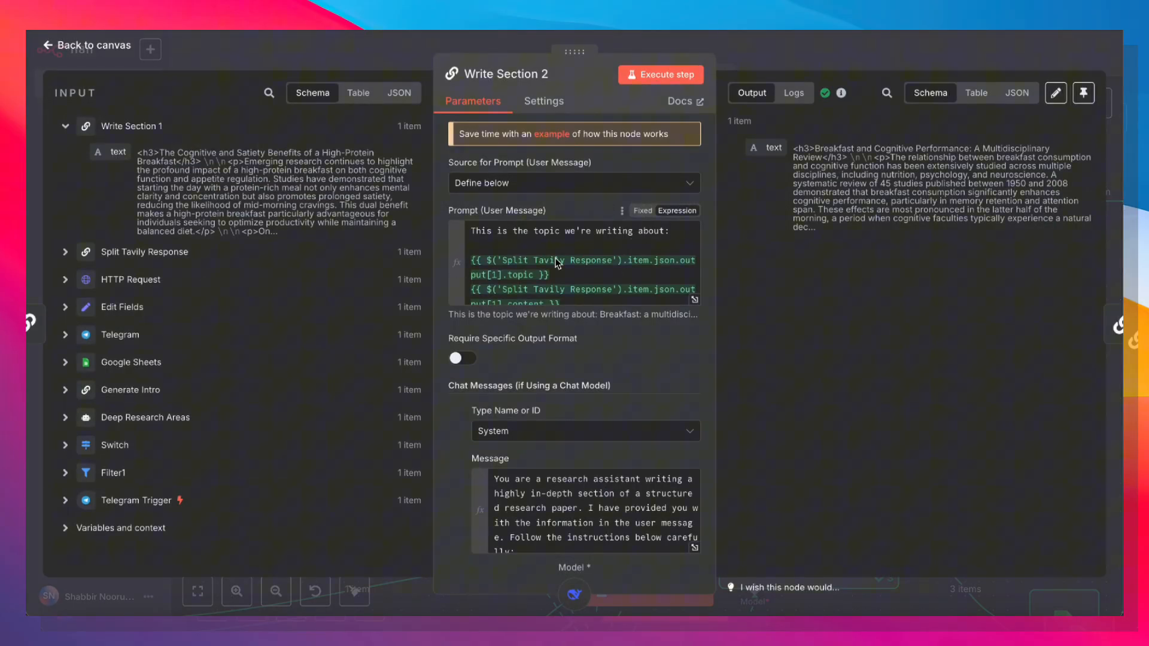
pyautogui.scroll(-3)
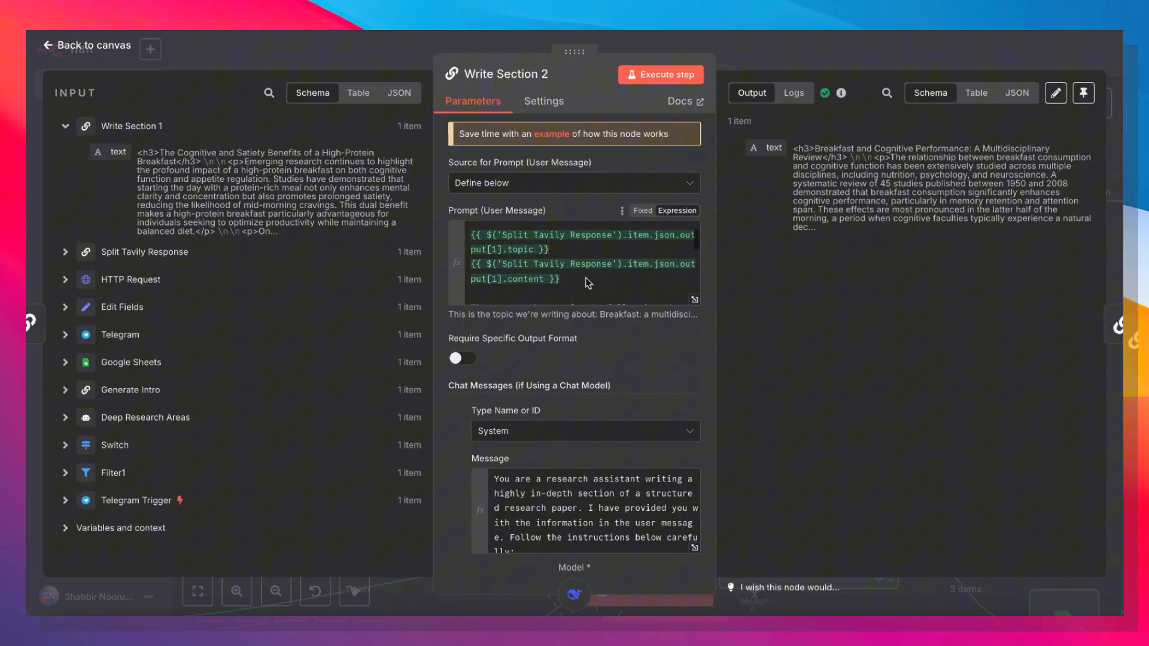
pyautogui.scroll(3)
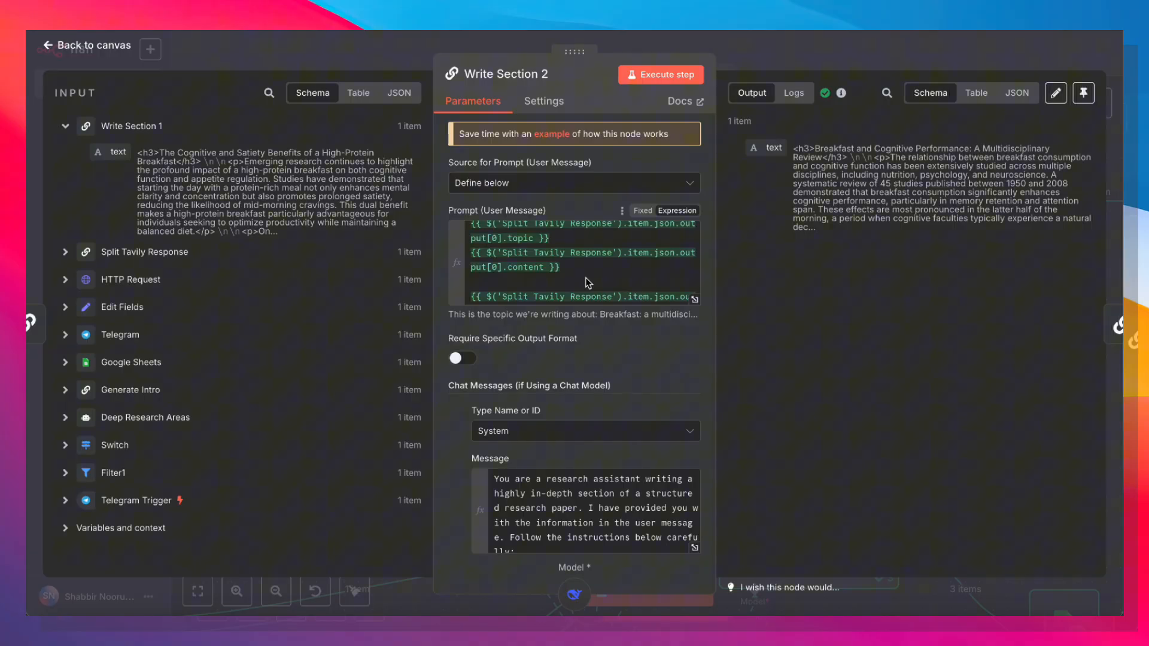
pyautogui.scroll(-3)
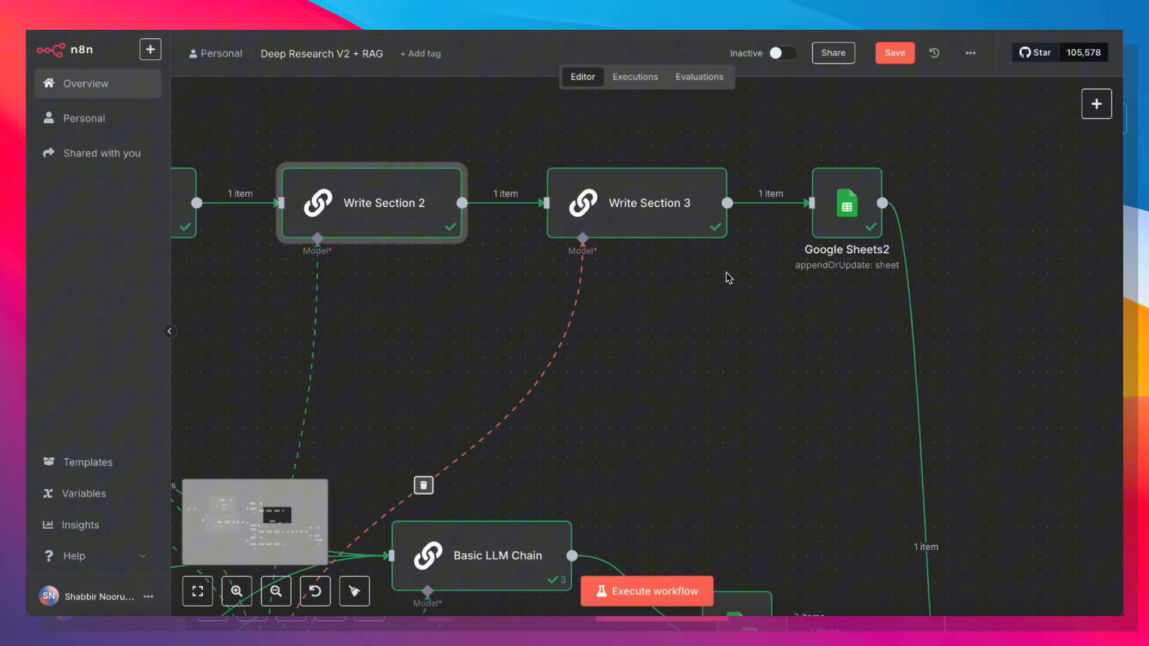
# - Review the Write Section 3 node and the Google Sheets2 column mappings from the canvas
pyautogui.doubleClick(636, 203)
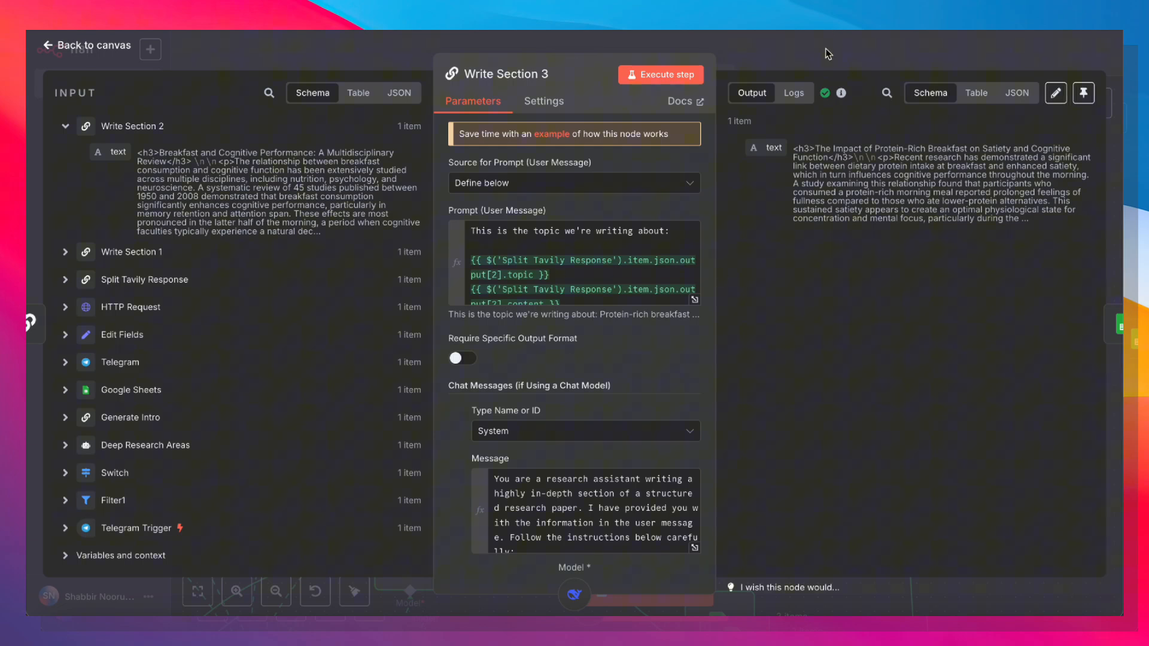
pyautogui.click(86, 44)
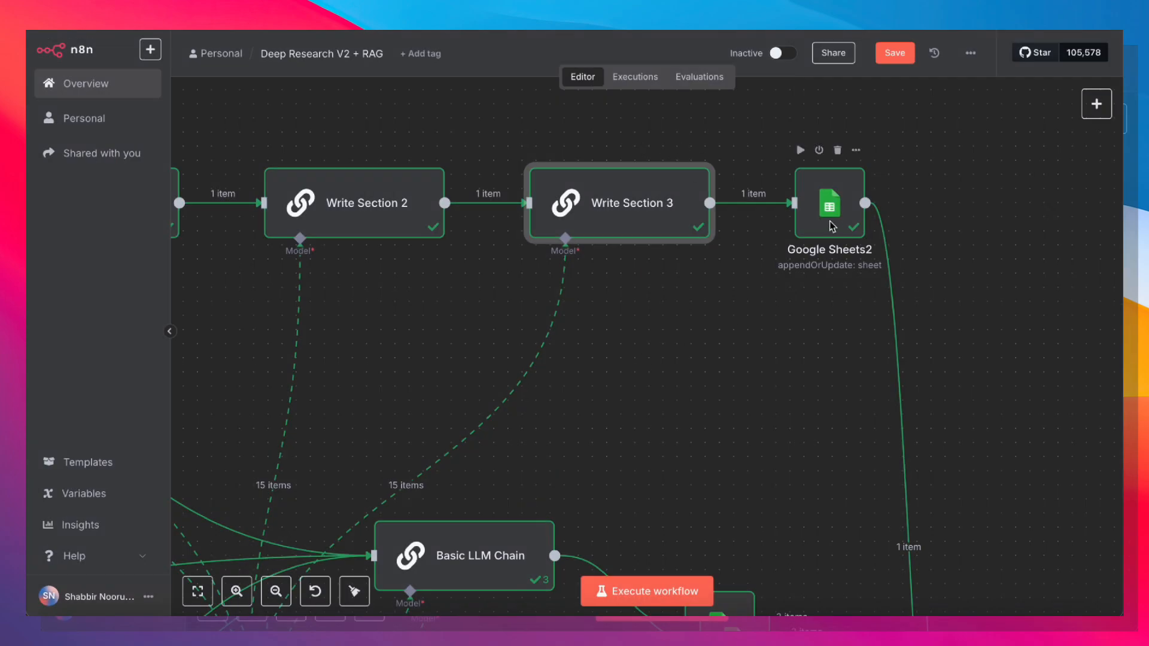
pyautogui.doubleClick(828, 203)
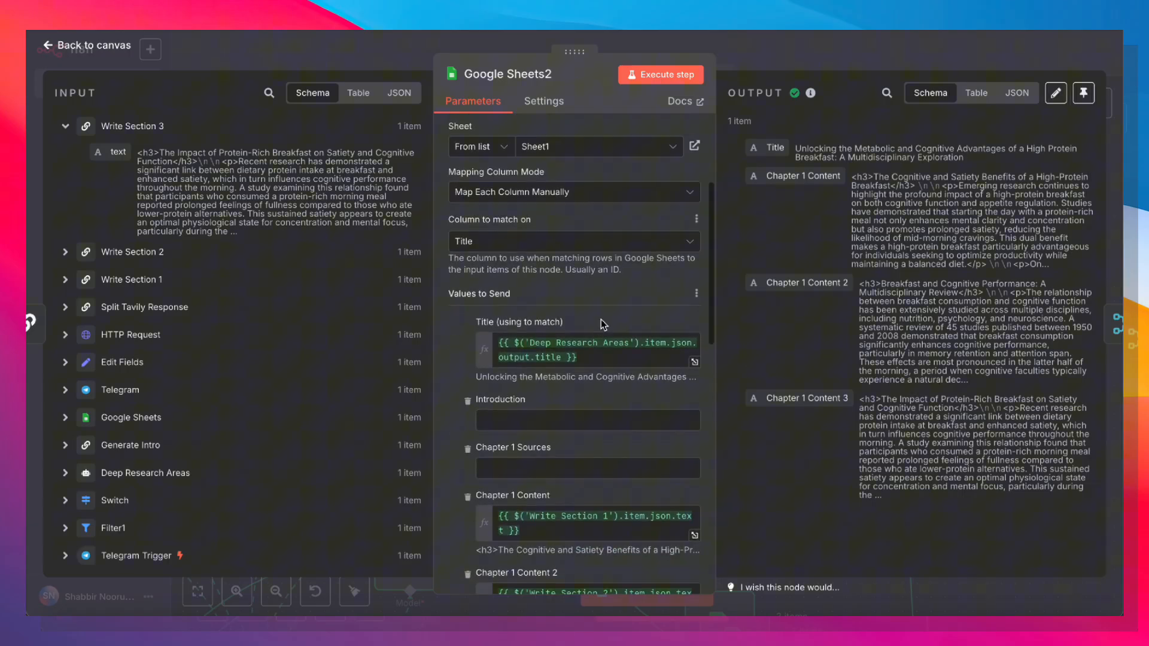
pyautogui.click(85, 45)
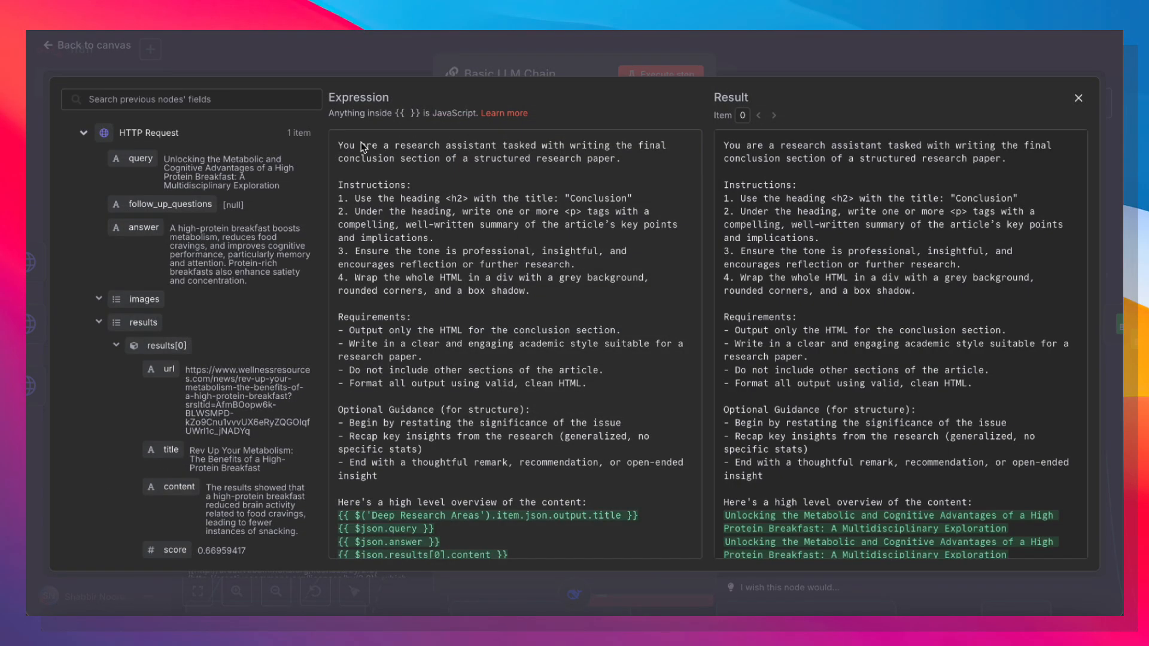
# - Read through the conclusion prompt's opening sentence and overview expressions, then close the expression editor
pyautogui.doubleClick(367, 151)
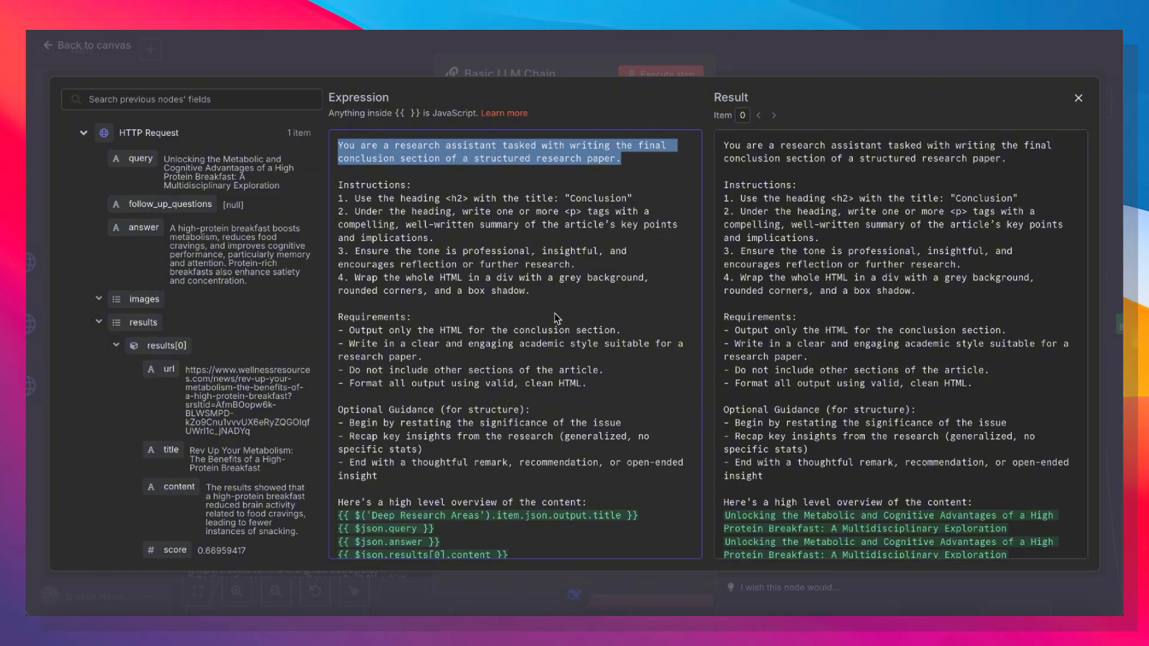
pyautogui.scroll(-3)
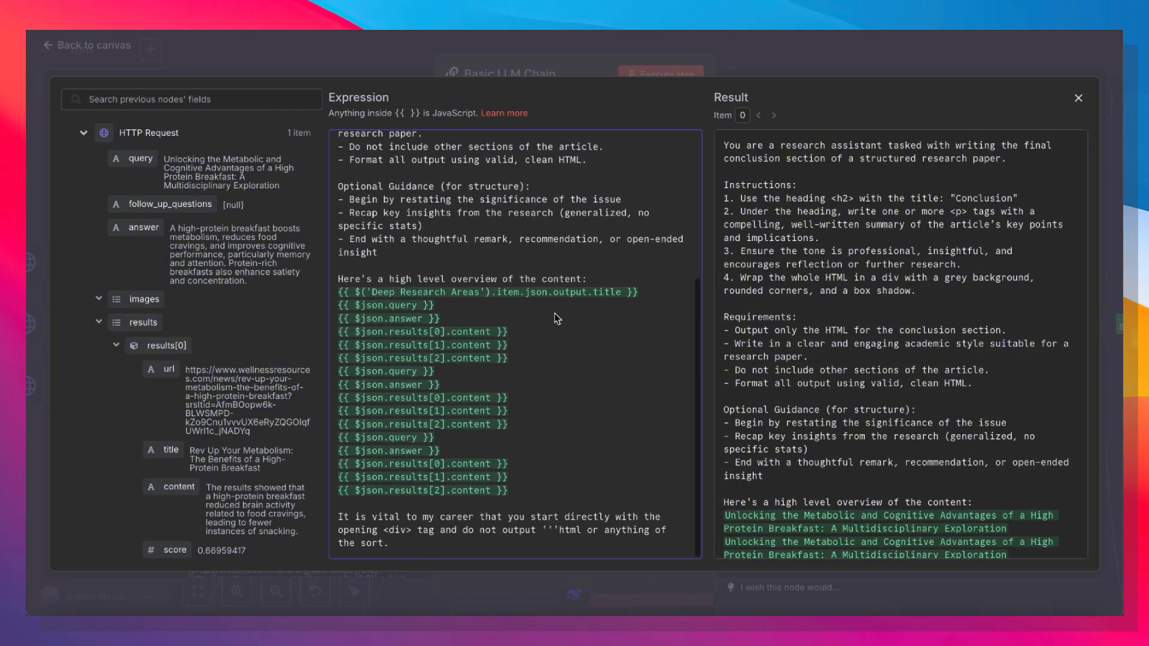
pyautogui.moveTo(381, 259)
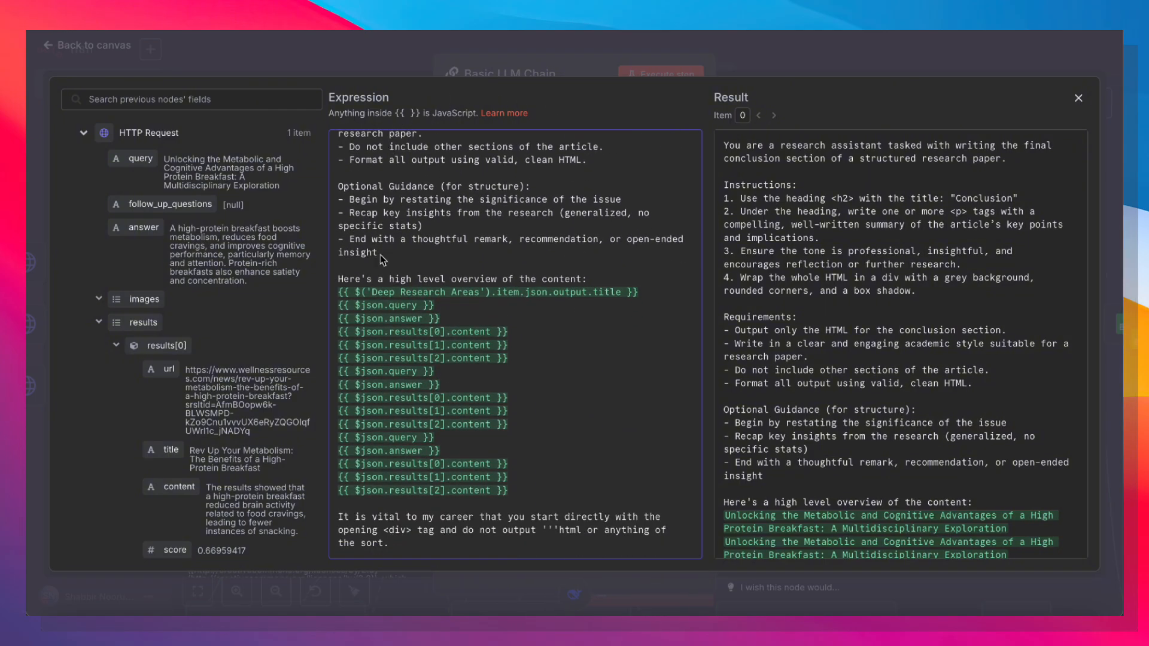
pyautogui.moveTo(579, 280)
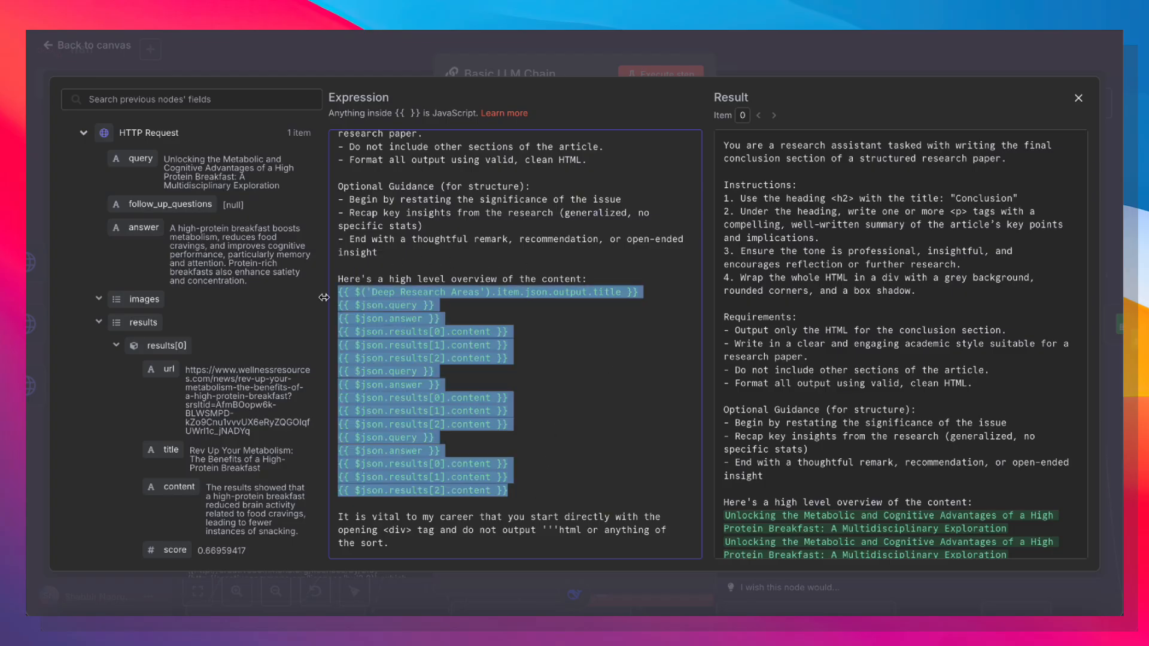
pyautogui.moveTo(539, 320)
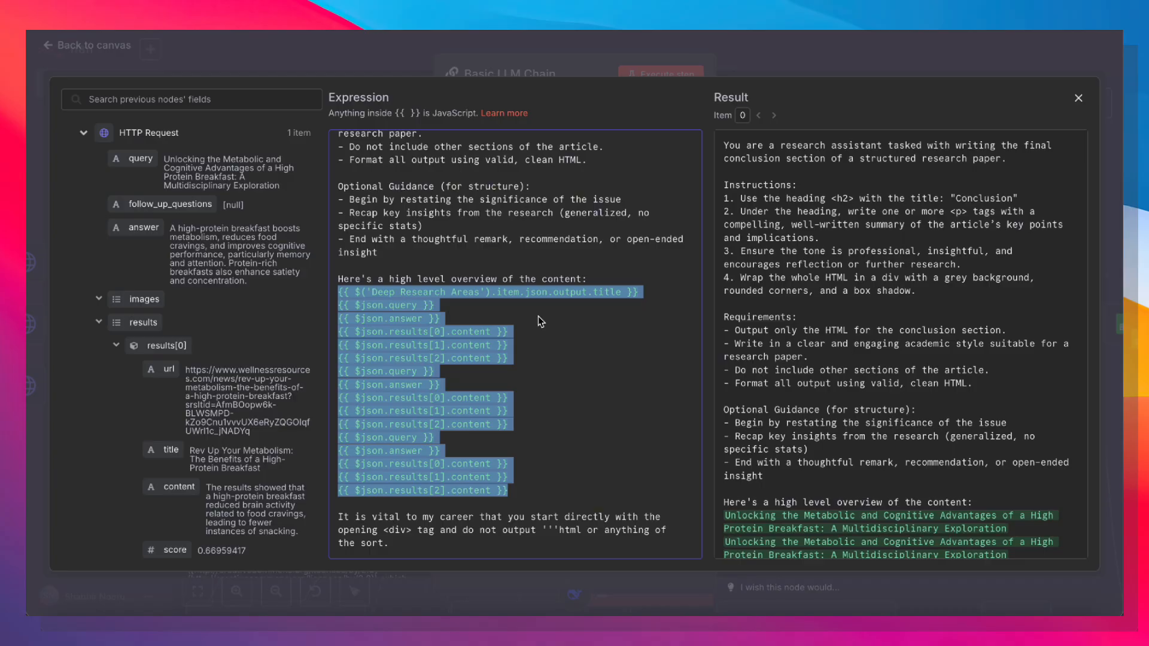
pyautogui.moveTo(573, 349)
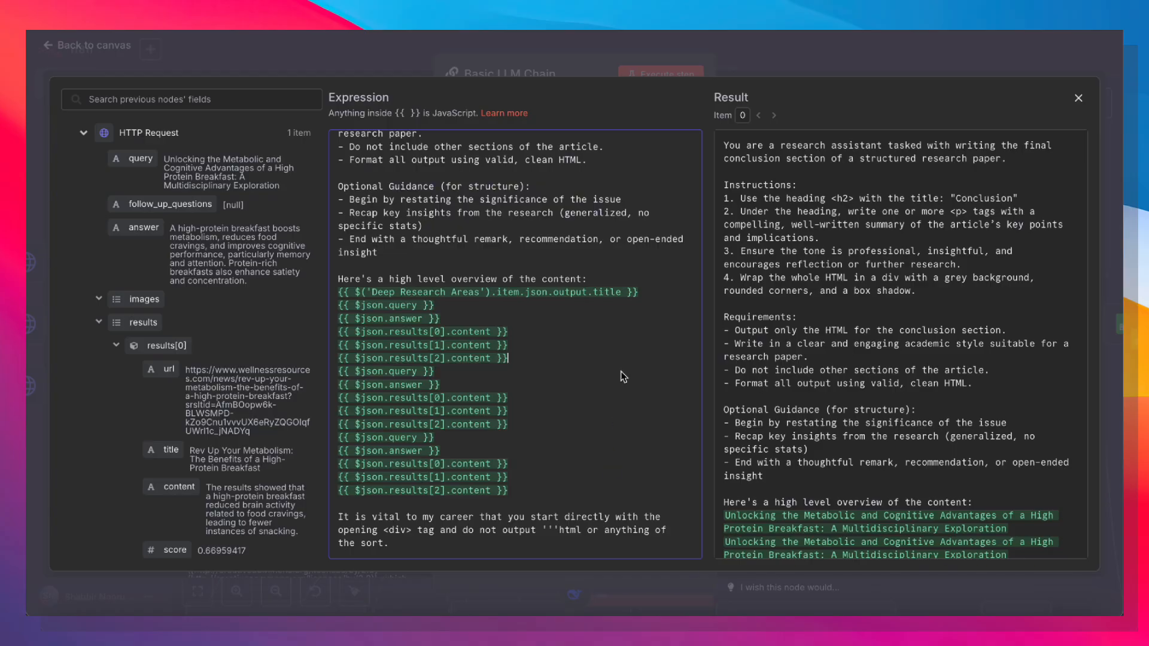
pyautogui.moveTo(901, 316)
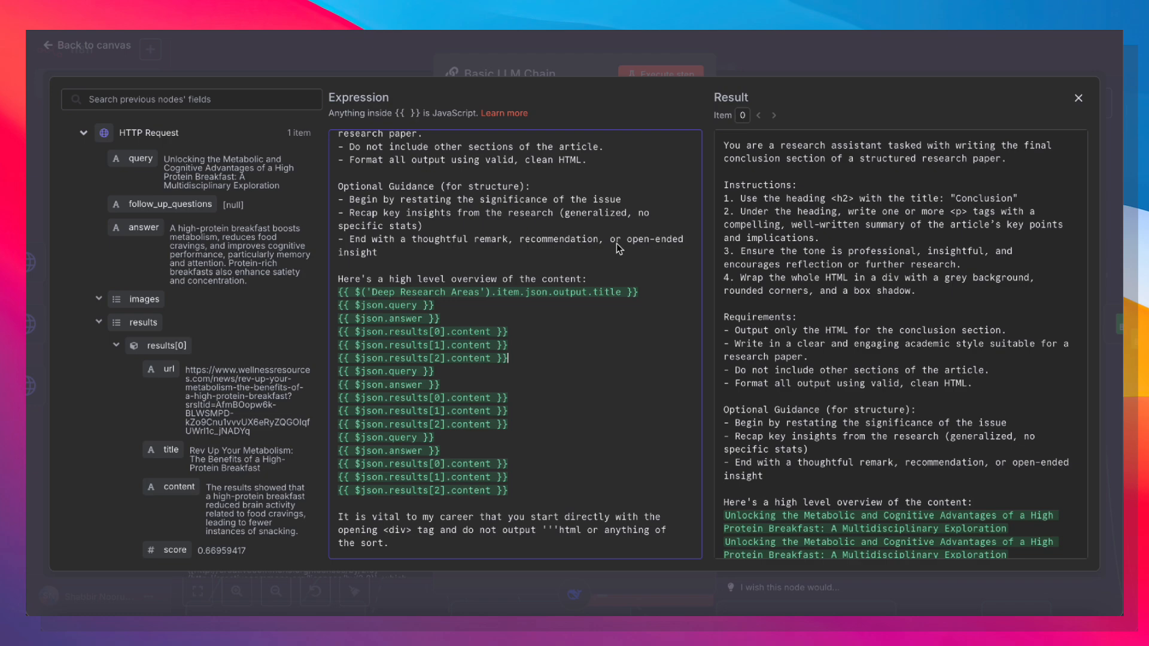
pyautogui.click(1078, 97)
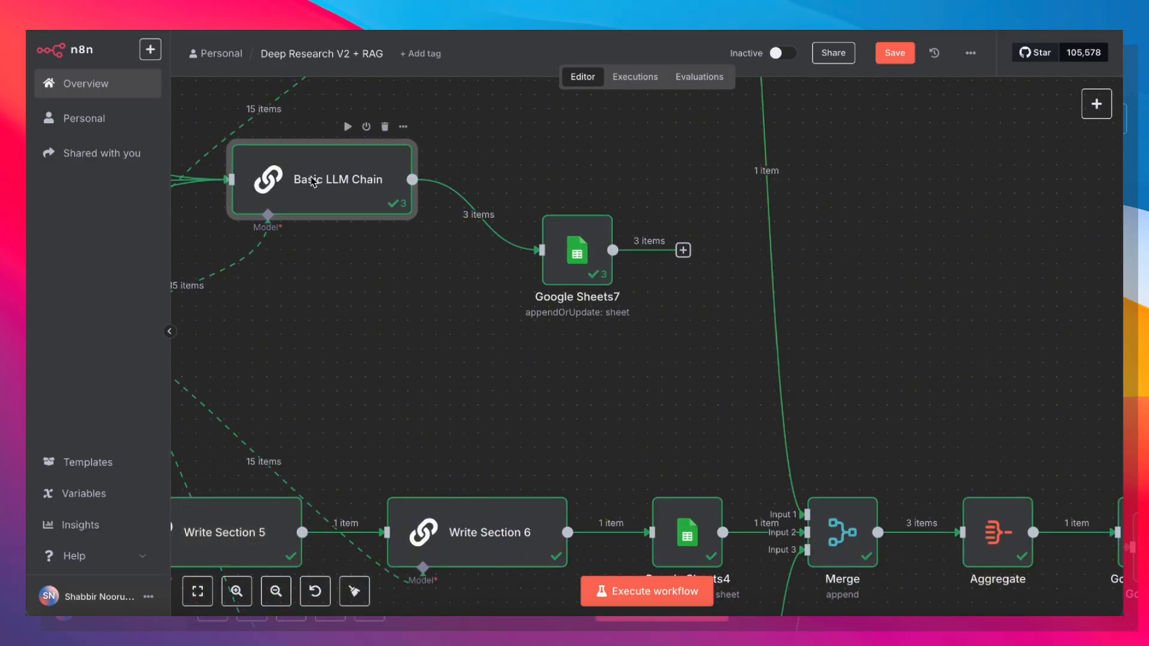
pyautogui.moveTo(629, 253)
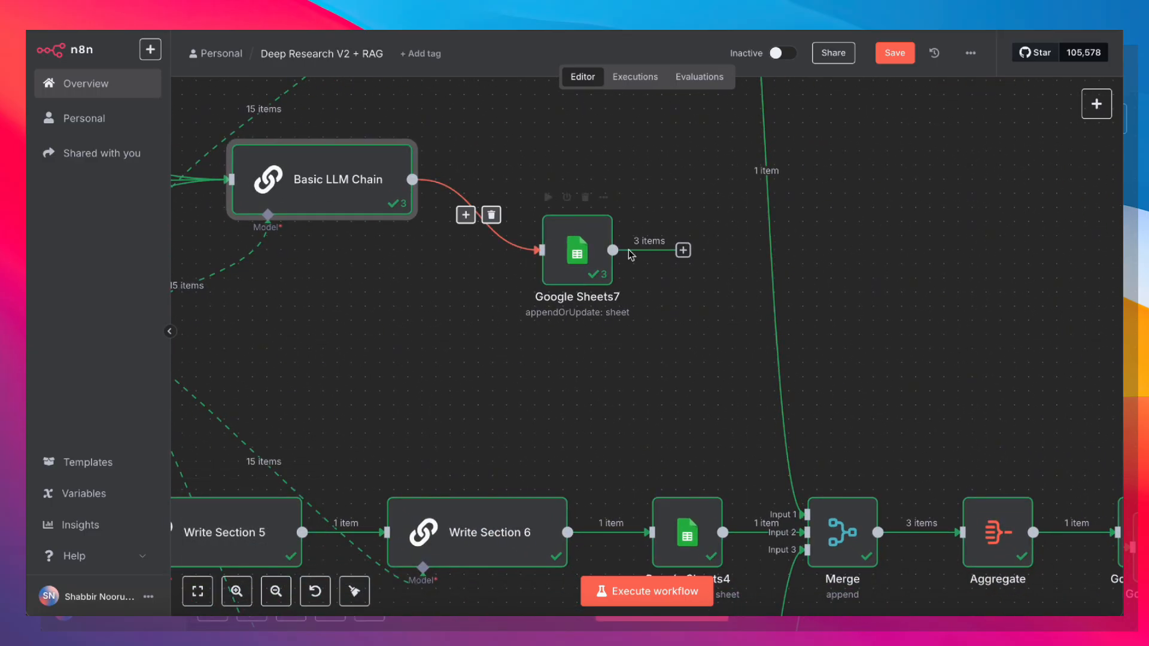
pyautogui.scroll(-3)
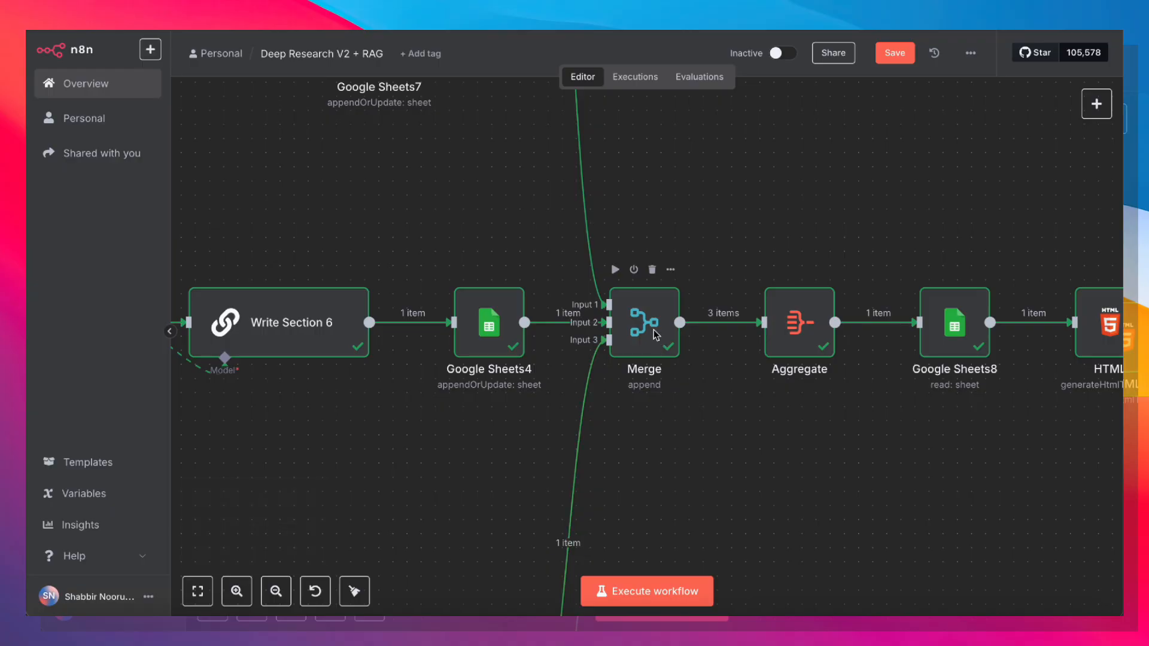
pyautogui.moveTo(643, 329)
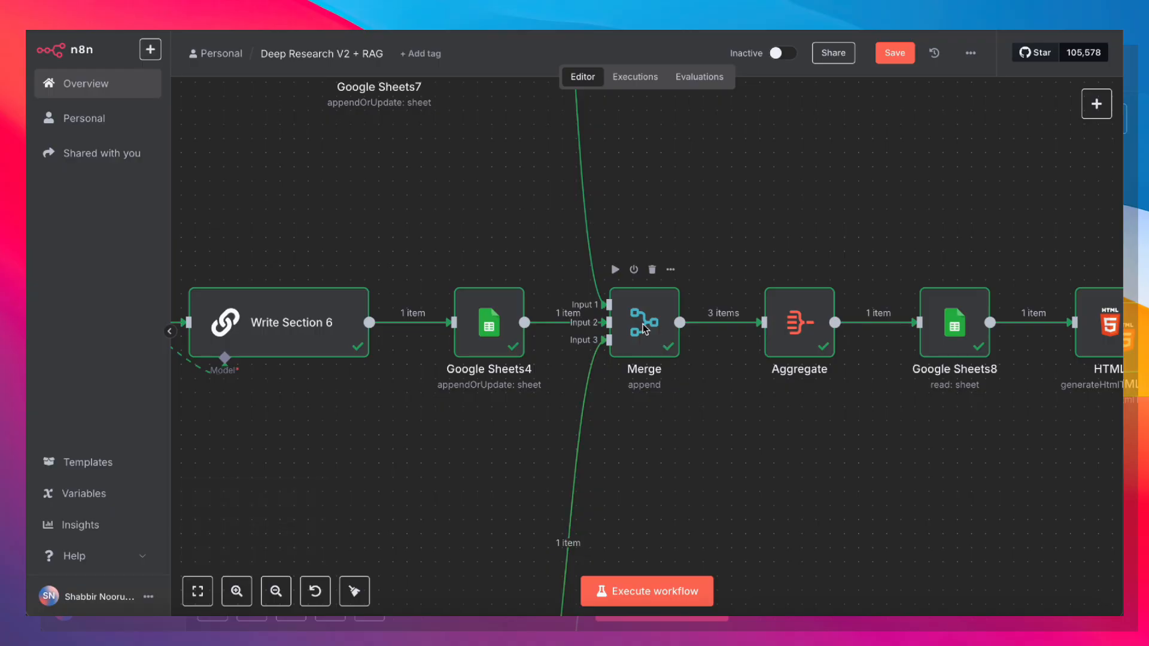
pyautogui.moveTo(715, 493)
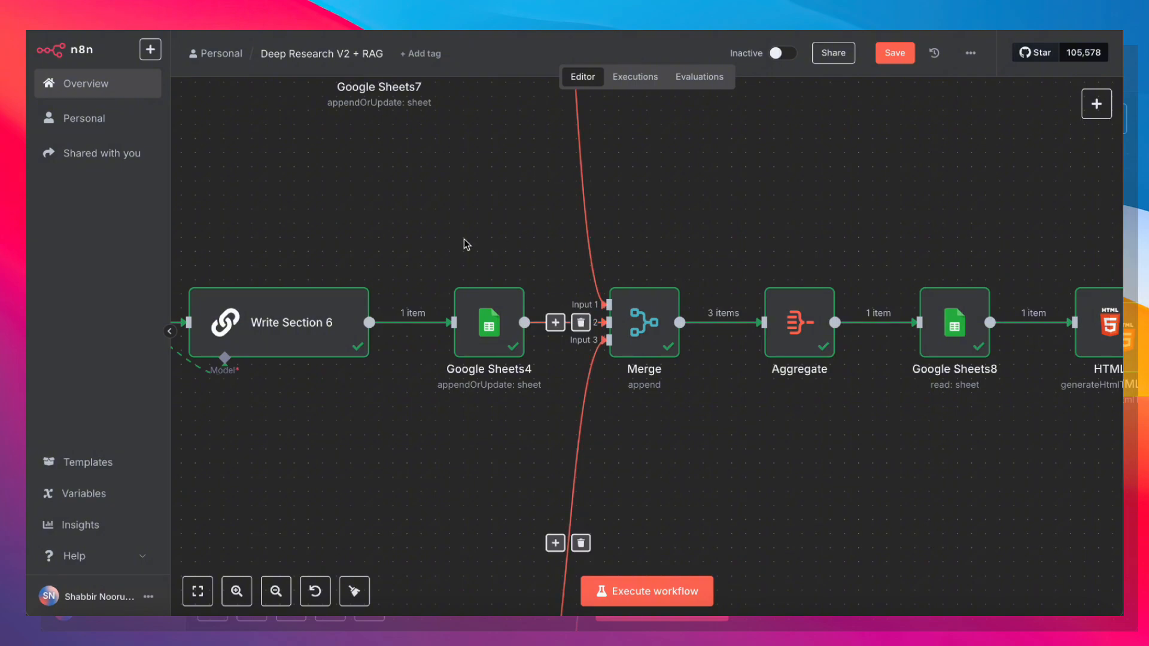
pyautogui.moveTo(648, 355)
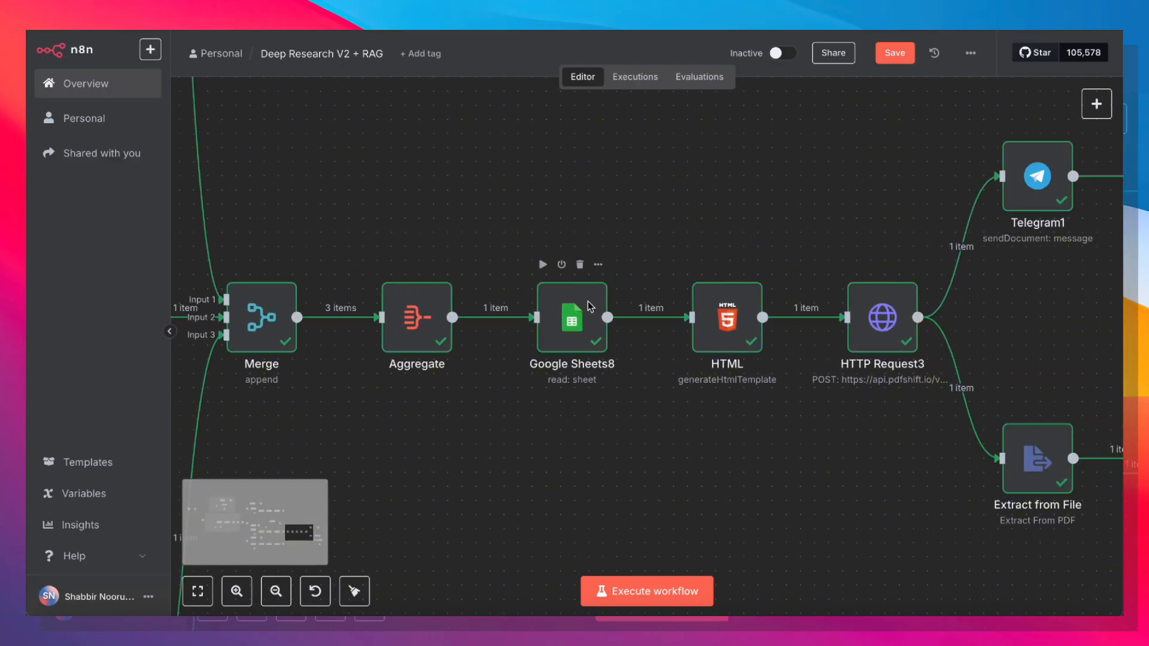
pyautogui.doubleClick(572, 318)
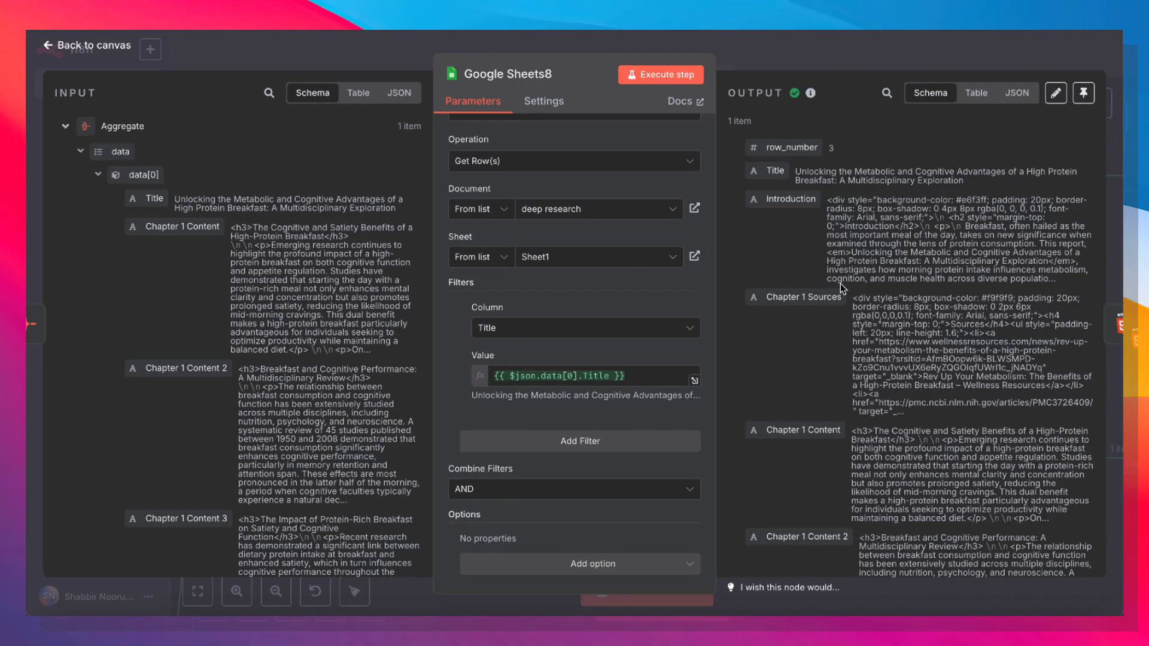
pyautogui.scroll(-3)
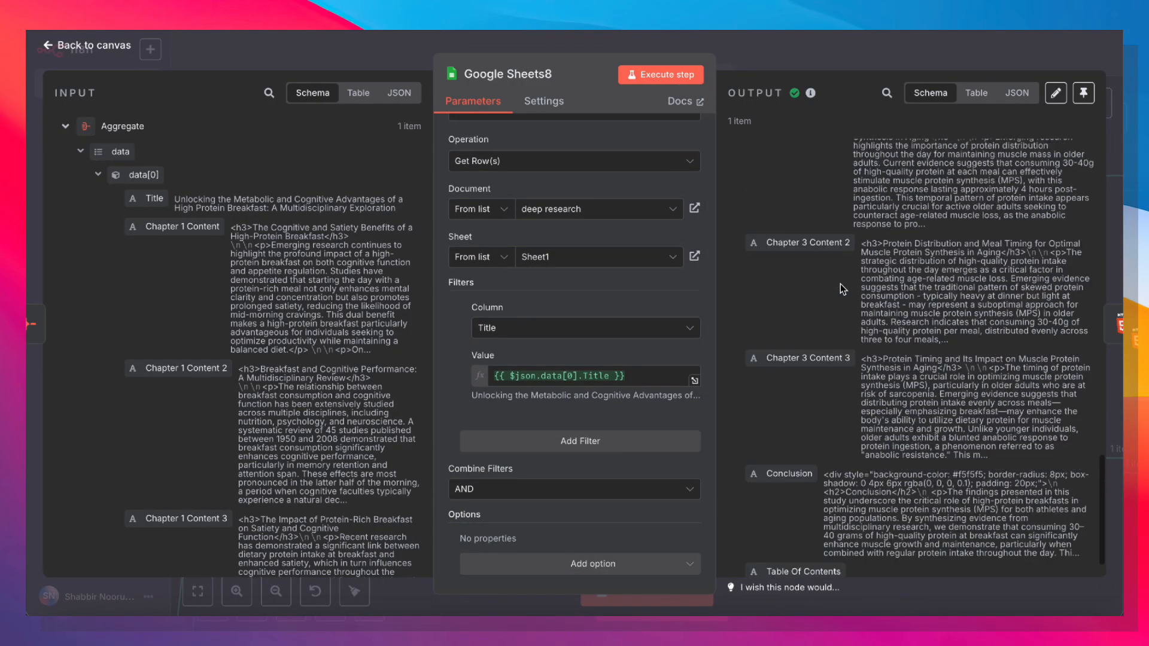
pyautogui.click(85, 45)
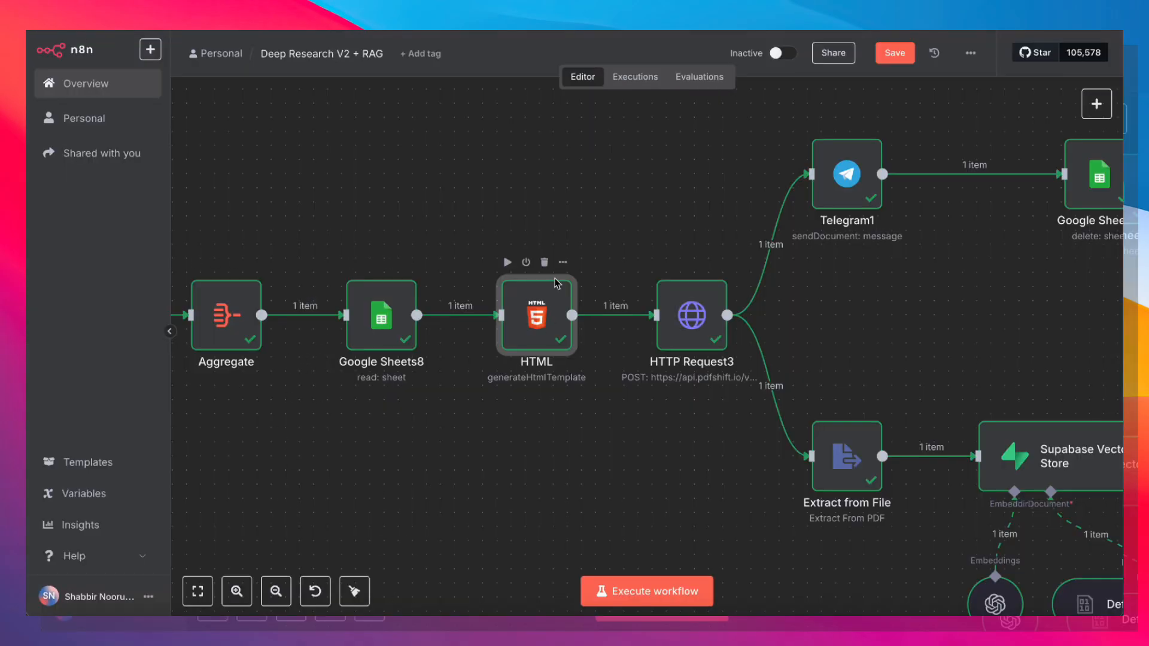
# - Scroll through the HTML node's template filling title, introduction, chapters and conclusion, and its rendered preview
pyautogui.doubleClick(536, 316)
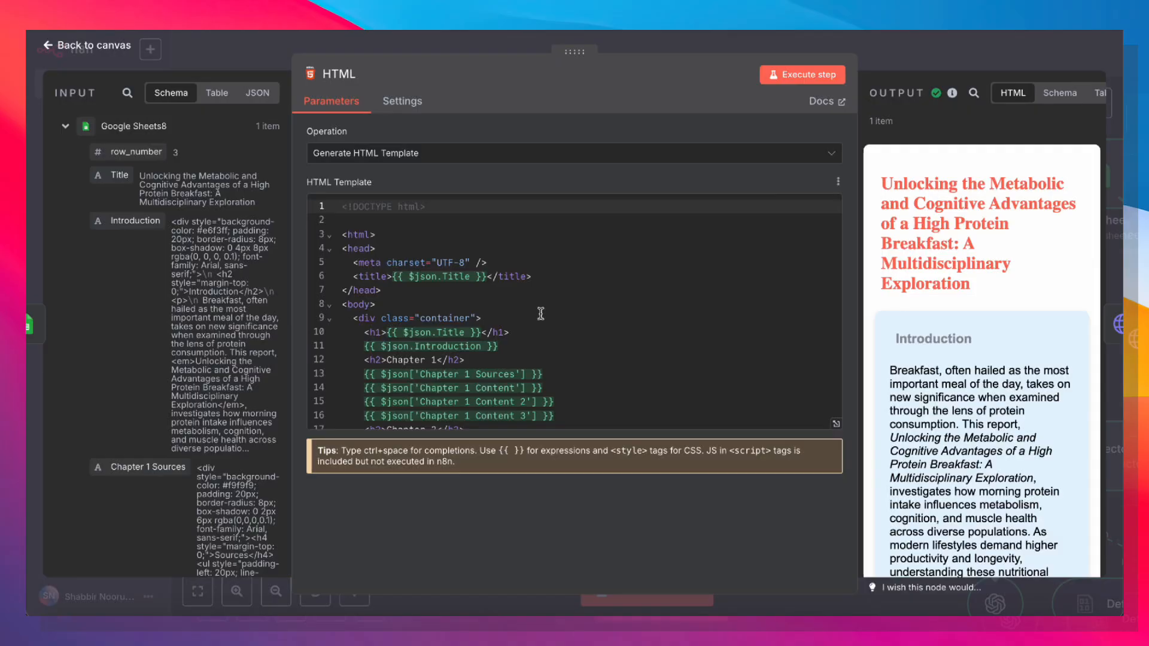
pyautogui.scroll(-3)
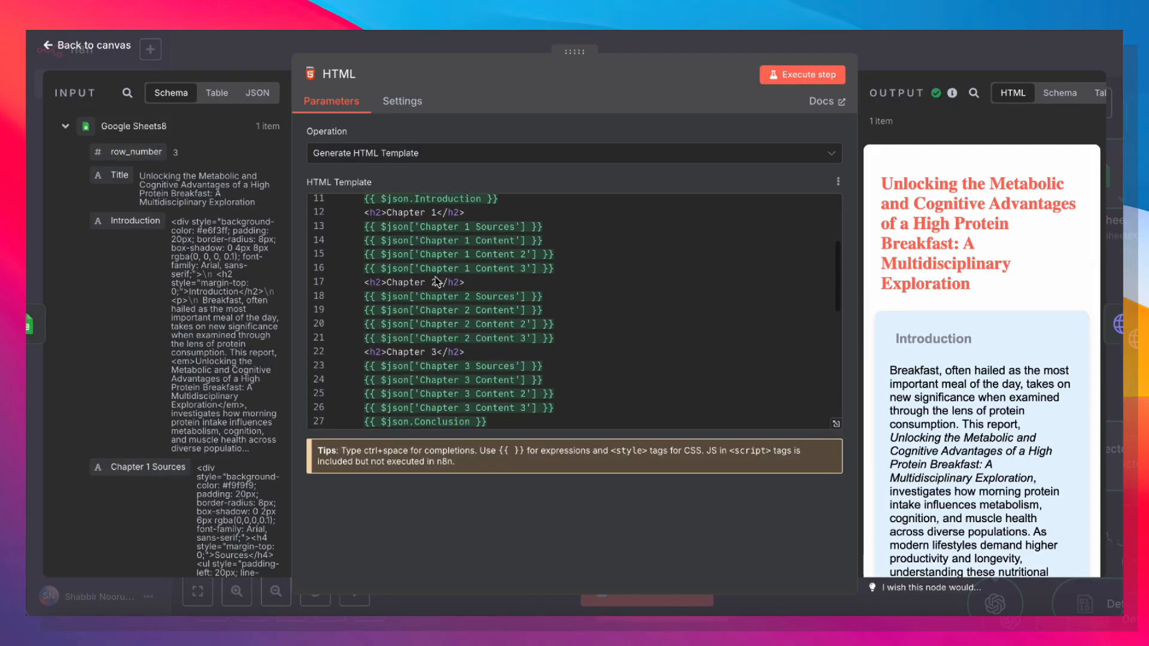
pyautogui.scroll(-3)
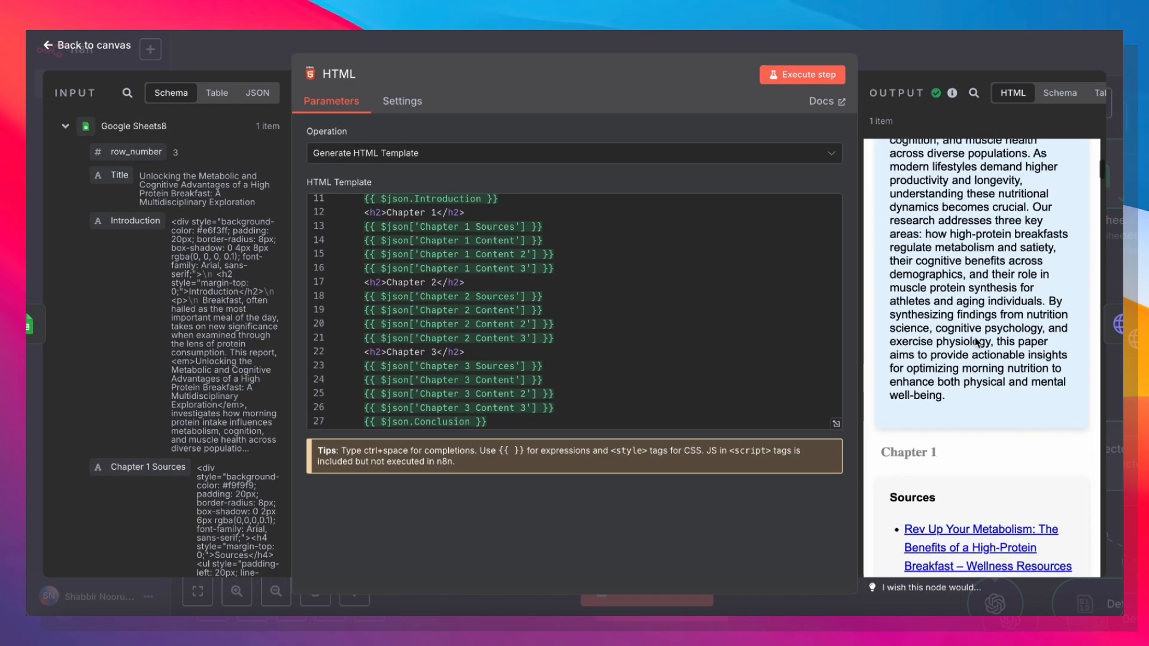
pyautogui.click(87, 47)
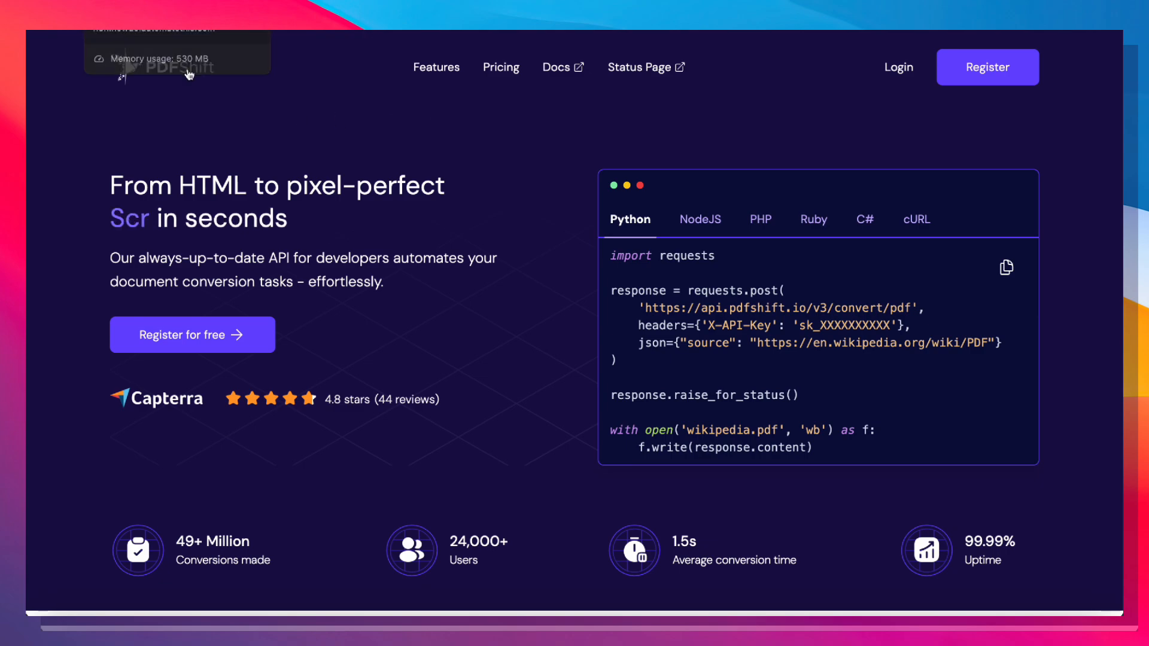
# - Scroll pdfshift.io down to the Free plan with 50 credits, 2MB limit and 30s timeout
pyautogui.scroll(-3)
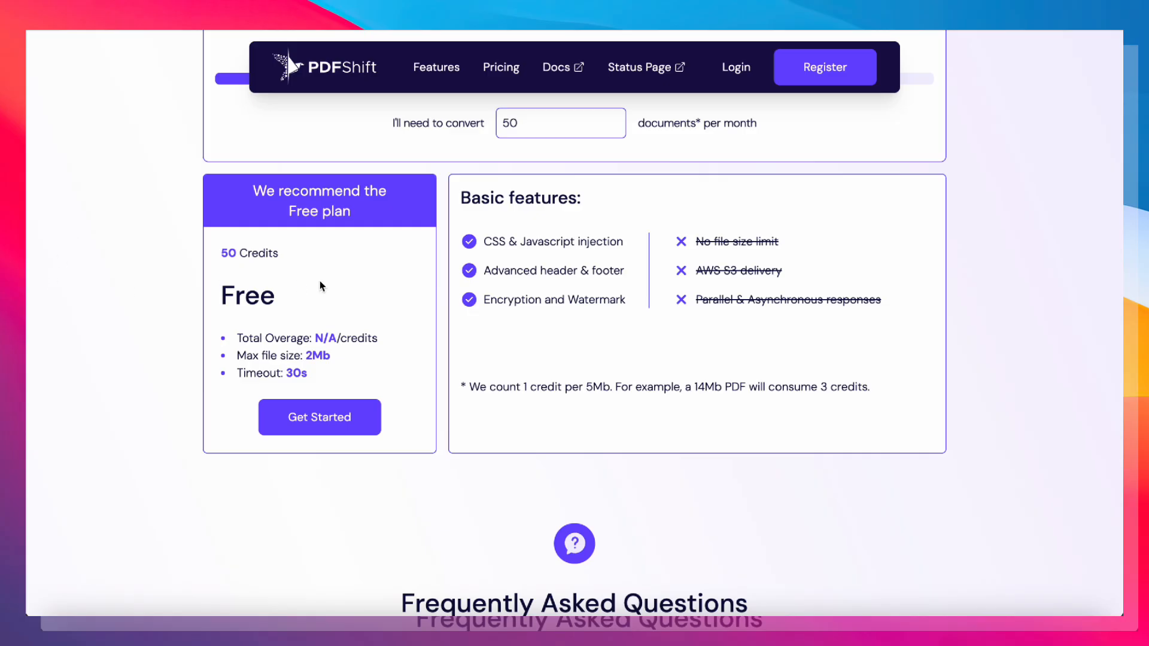
pyautogui.moveTo(242, 232)
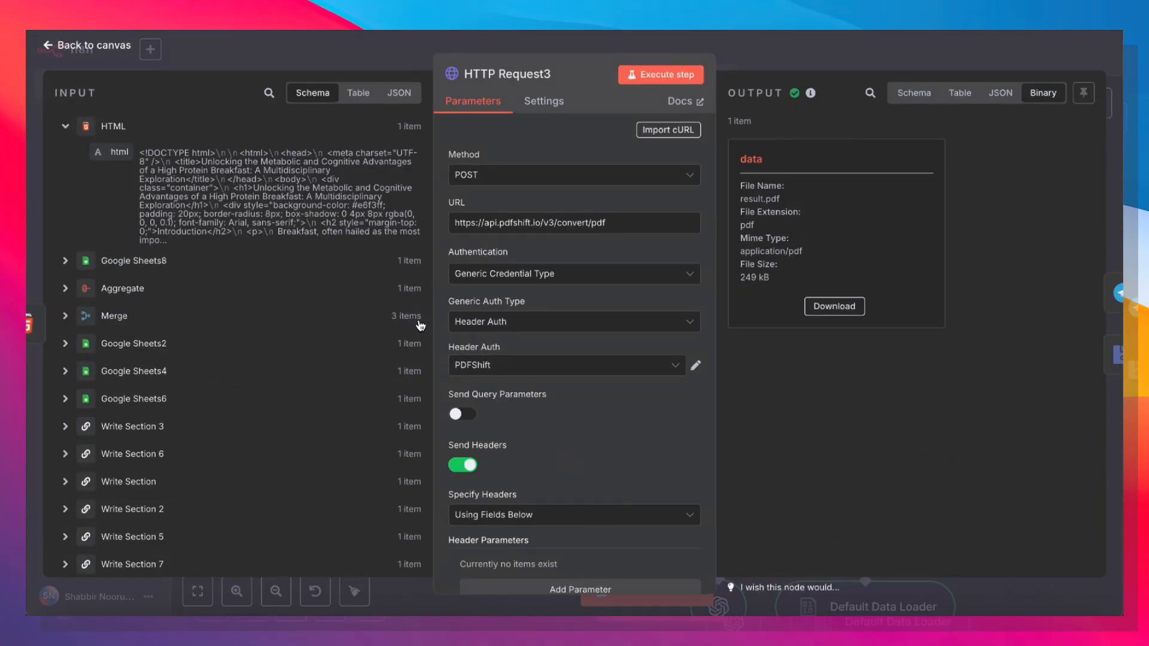
pyautogui.moveTo(668, 366)
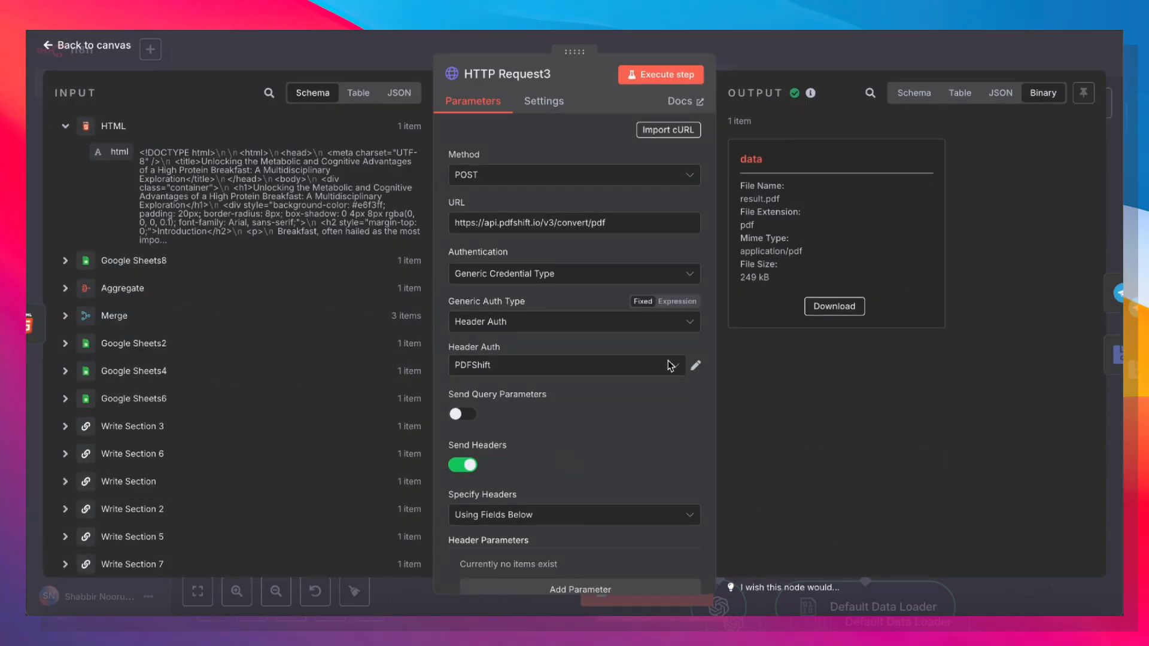
# - Leave the PDFShift POST request and review Telegram1's Send Document settings with its caption
pyautogui.click(86, 45)
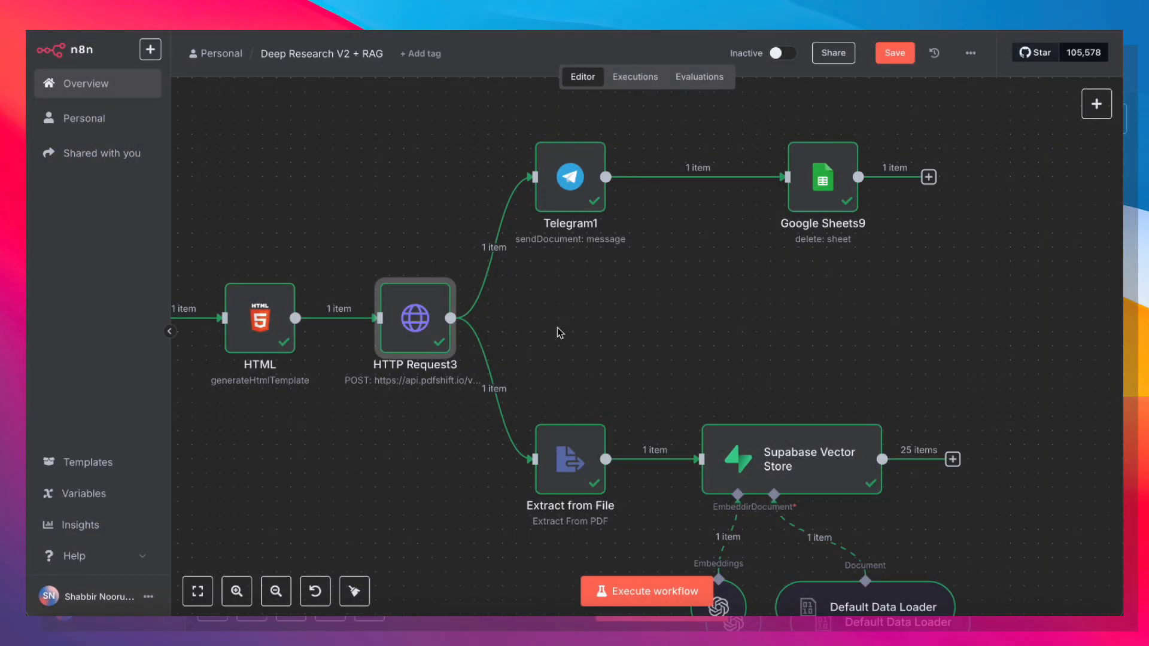
pyautogui.doubleClick(569, 177)
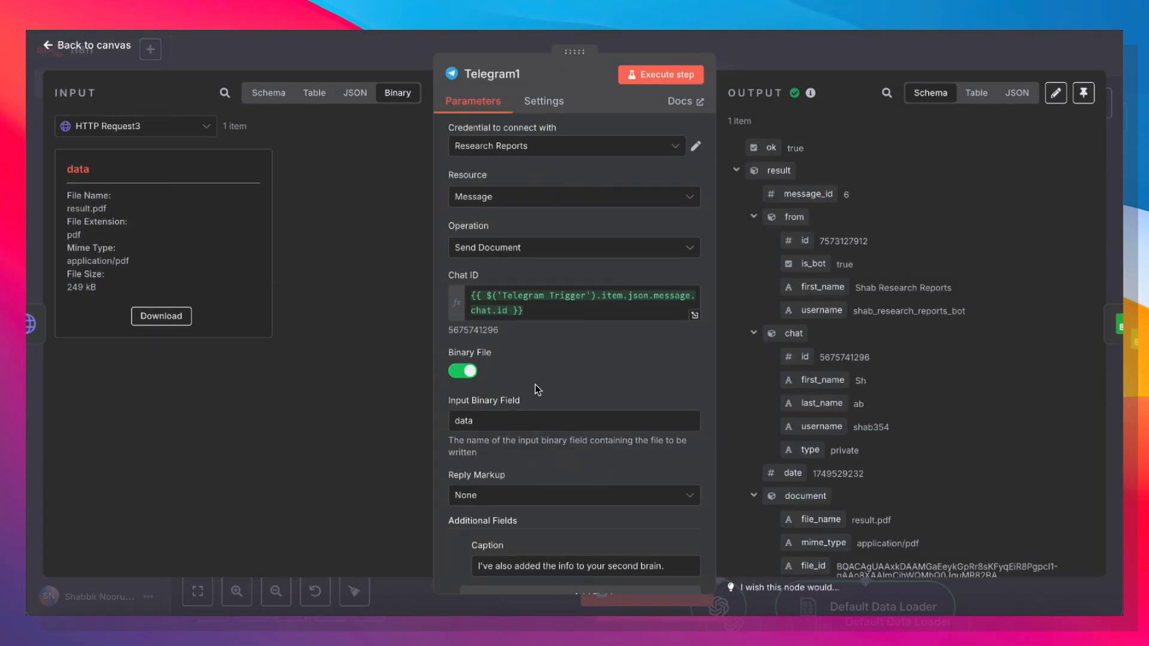
pyautogui.scroll(-3)
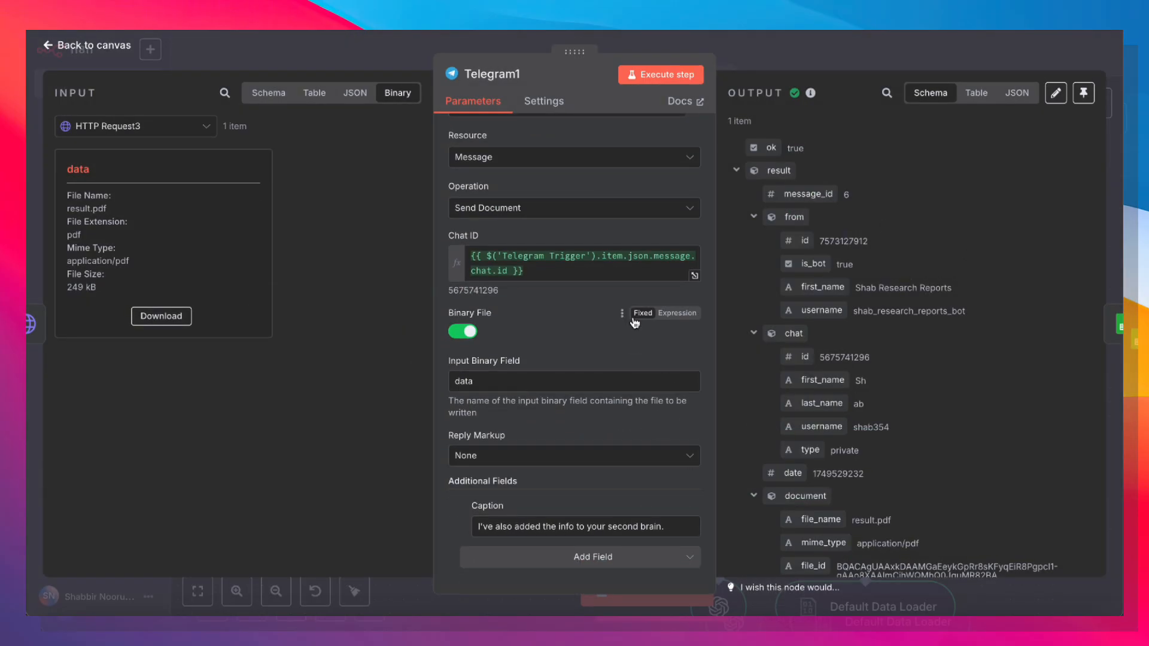
pyautogui.click(85, 44)
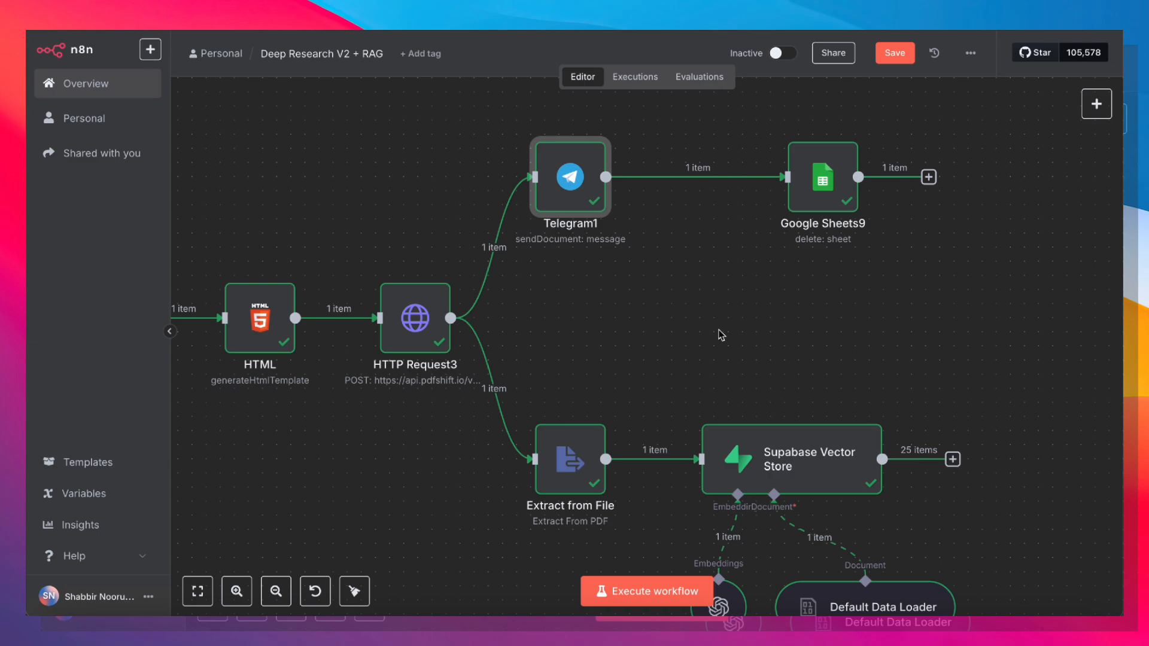
pyautogui.moveTo(523, 254)
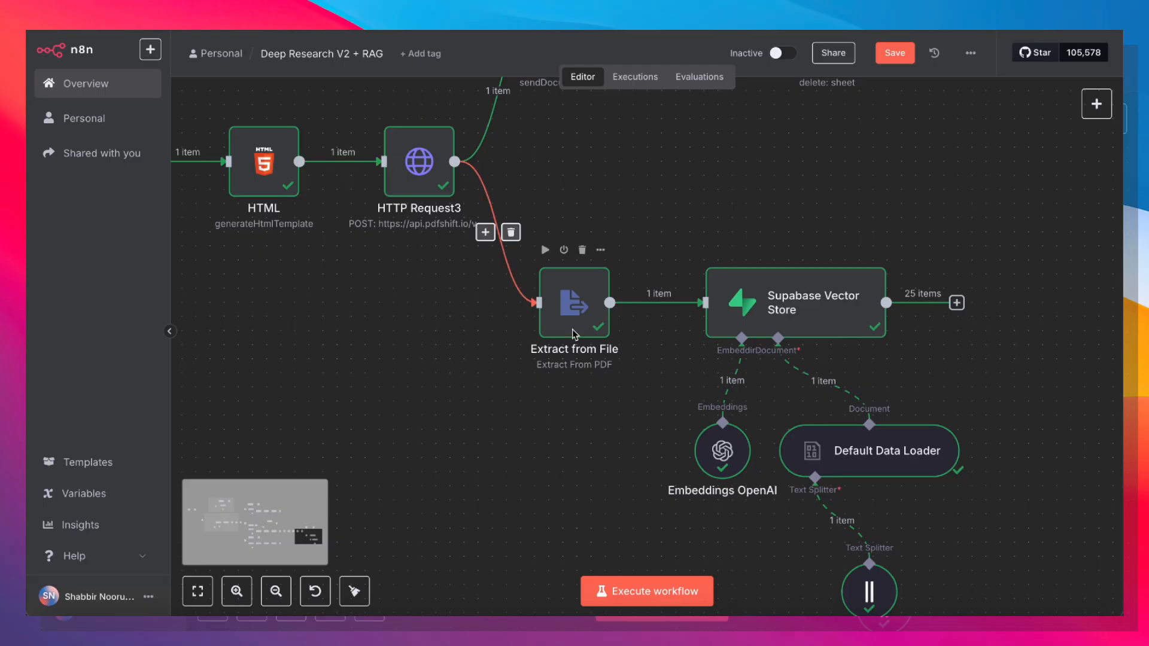
pyautogui.doubleClick(573, 303)
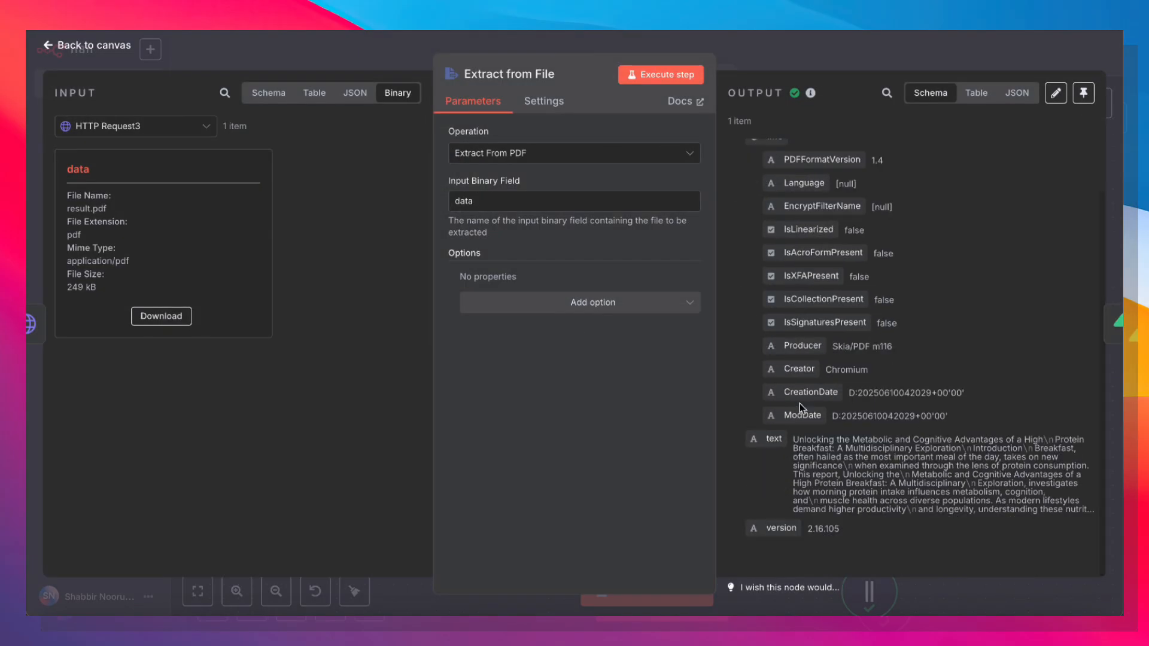
pyautogui.click(84, 44)
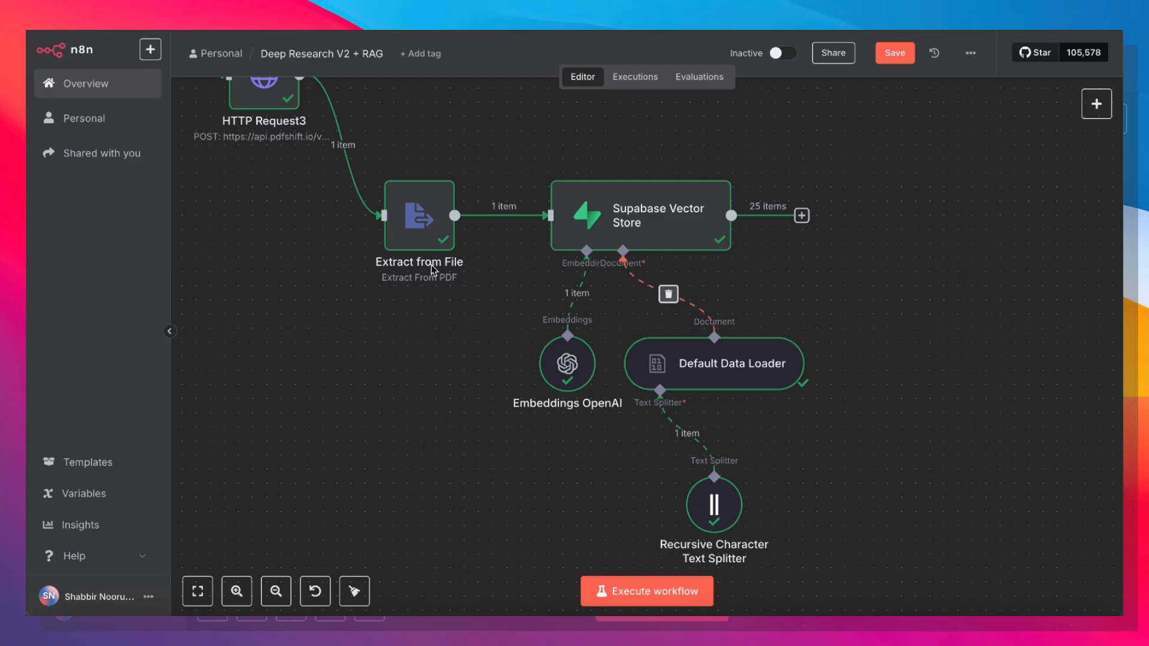
# - From the Supabase Vector Store node, view the Supabase account credential and select its Host address
pyautogui.doubleClick(639, 216)
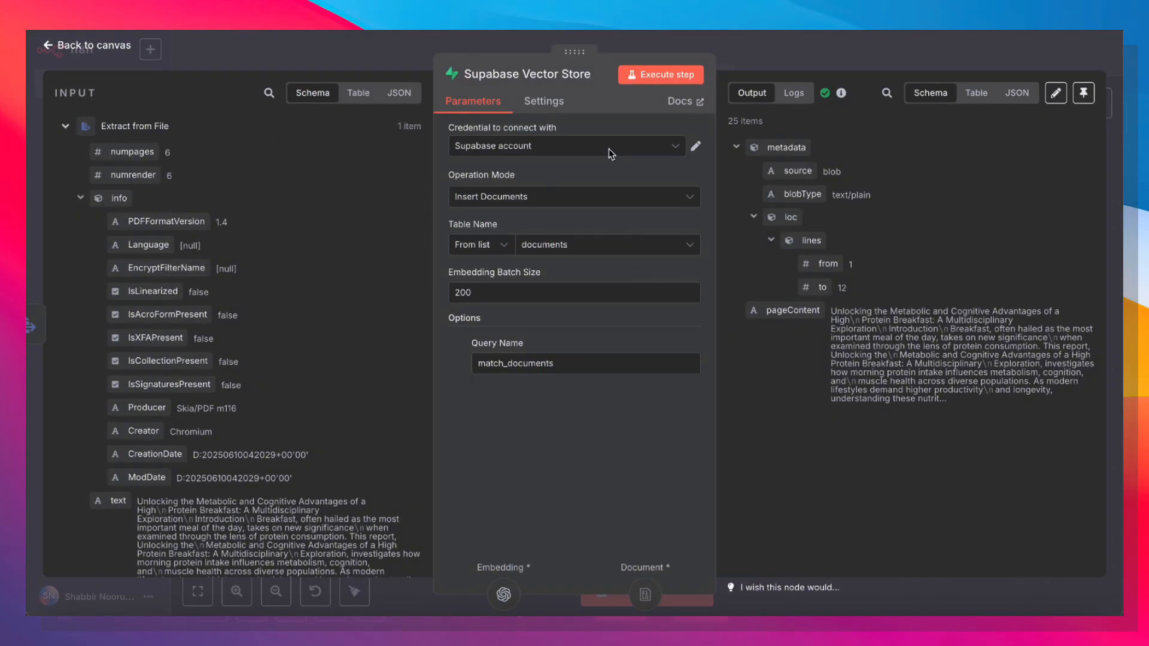
pyautogui.click(563, 144)
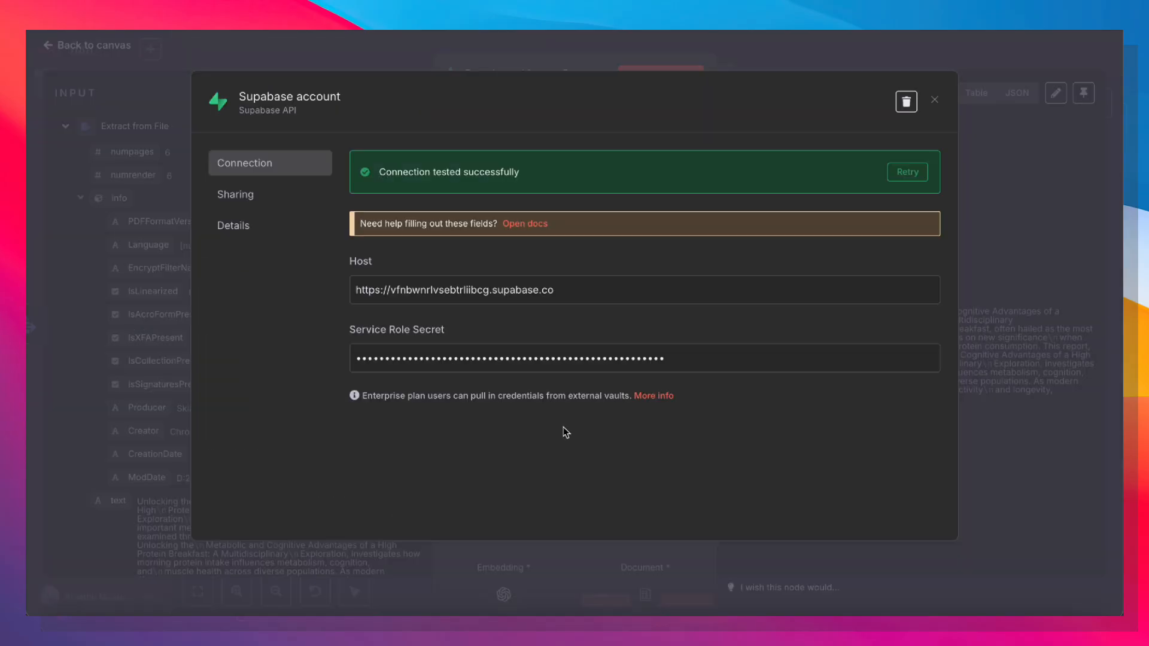
pyautogui.tripleClick(454, 289)
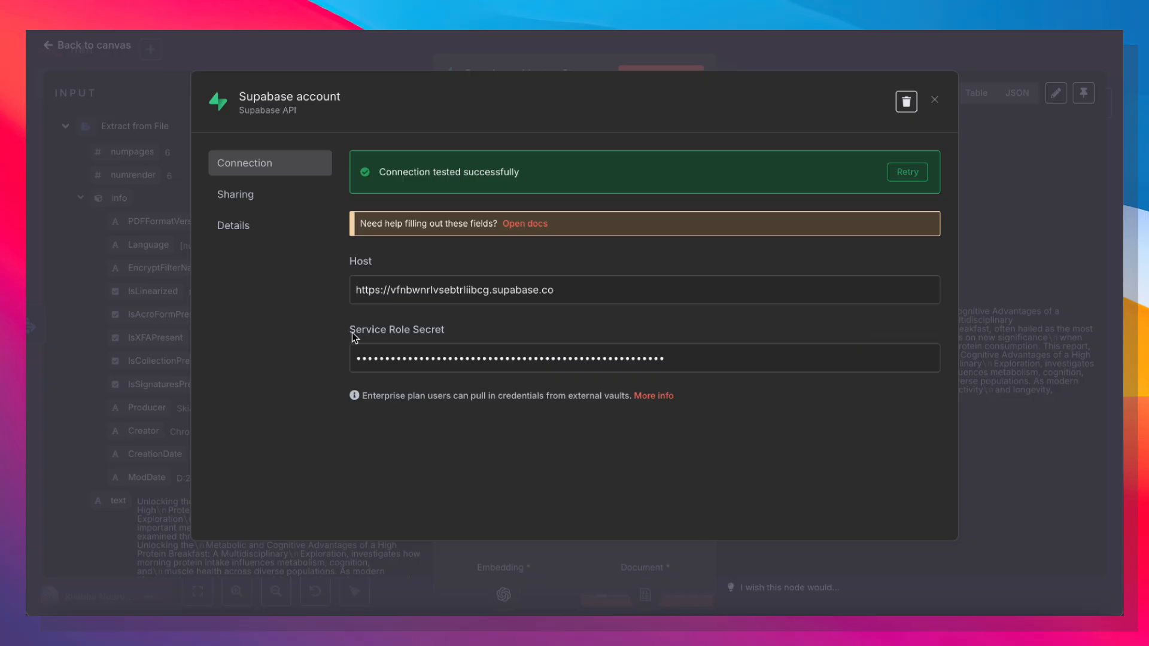
pyautogui.moveTo(469, 335)
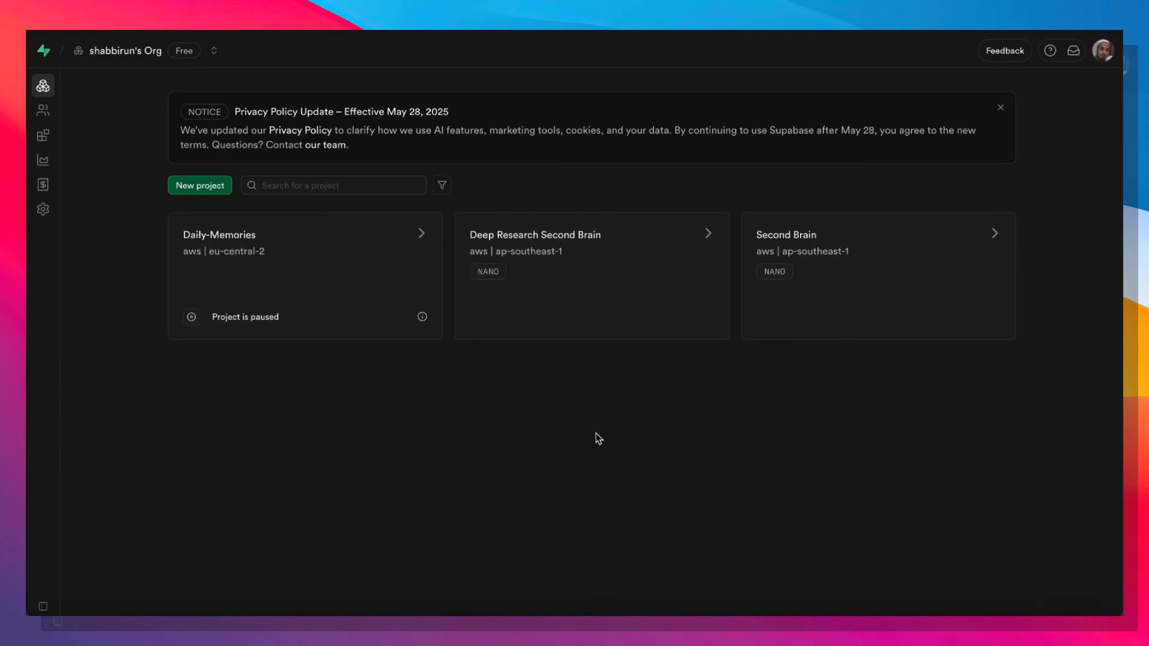
pyautogui.moveTo(259, 327)
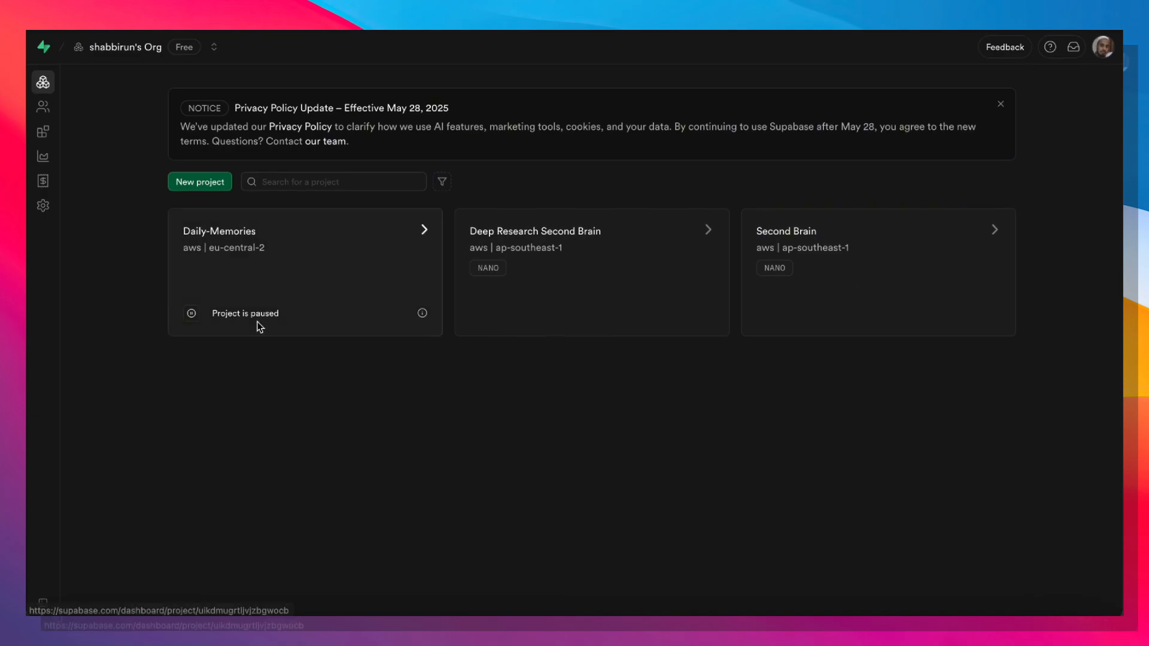
pyautogui.moveTo(207, 214)
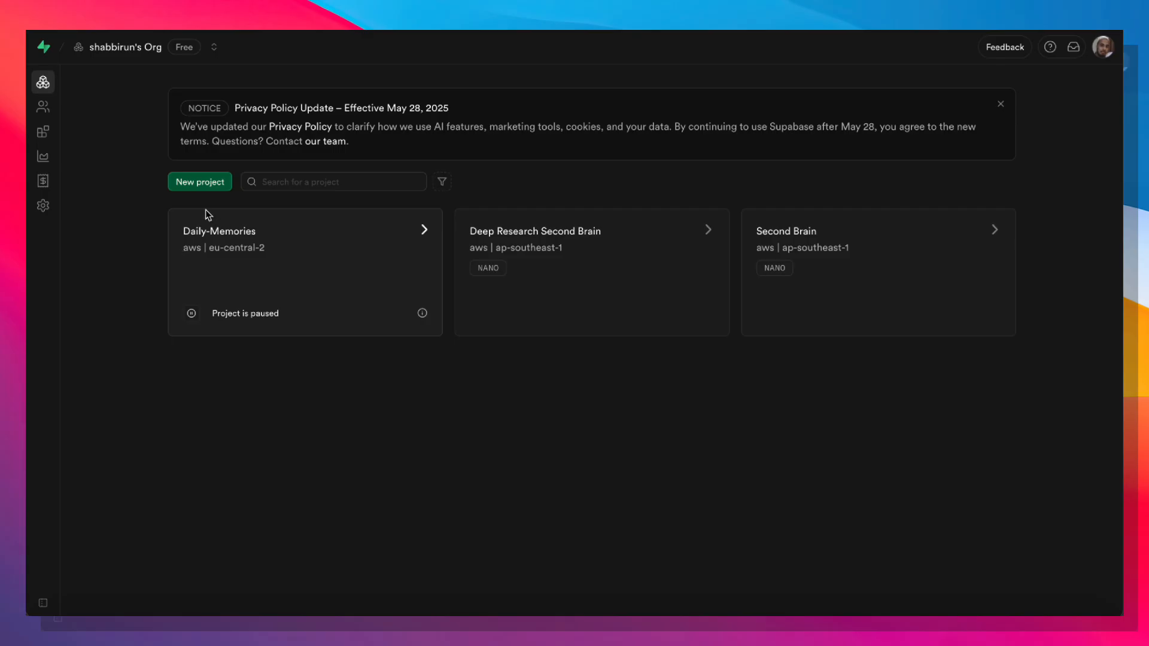
pyautogui.moveTo(550, 231)
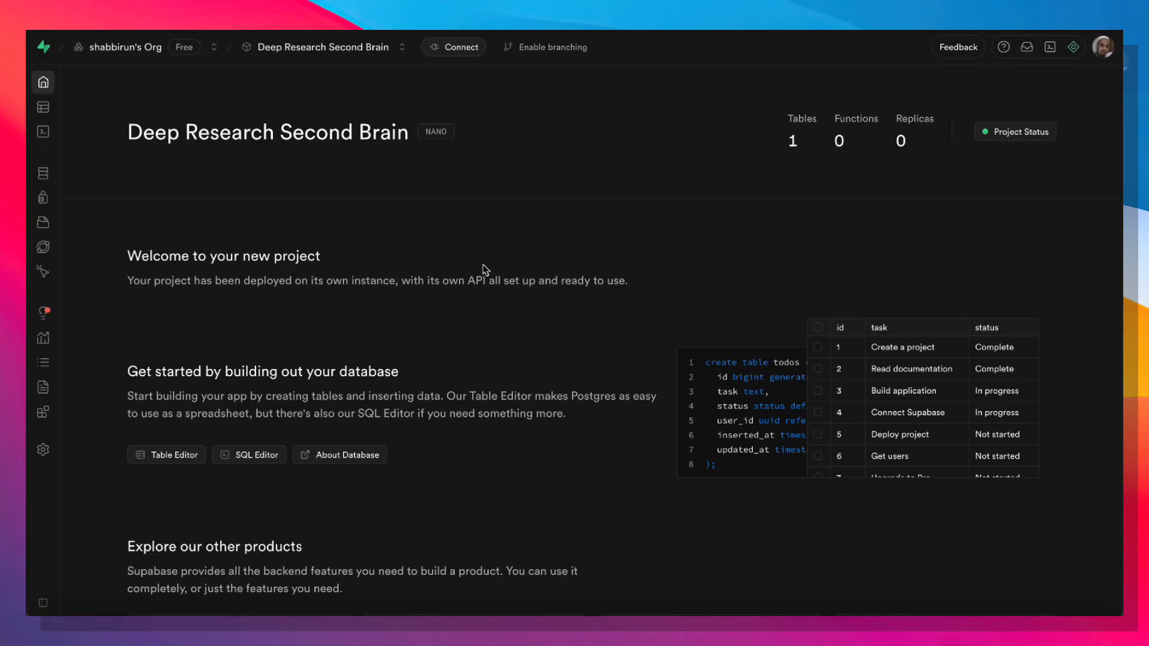
# - View the Deep Research Second Brain project's API connection details: URL, API key and project ID
pyautogui.scroll(-3)
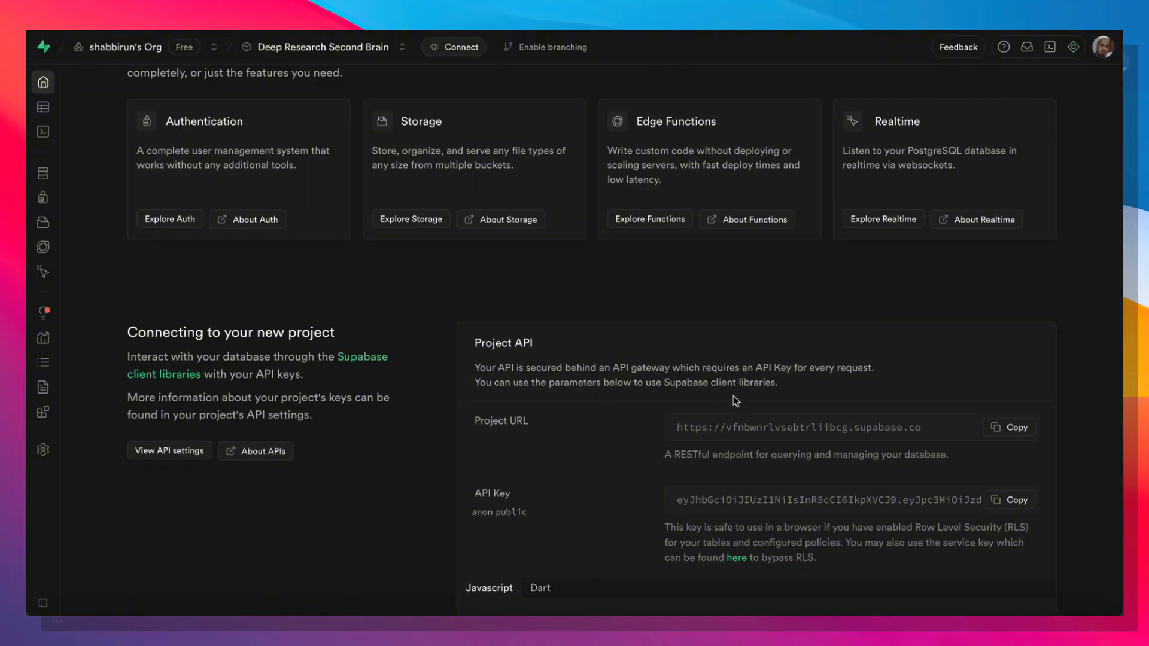
pyautogui.click(1009, 428)
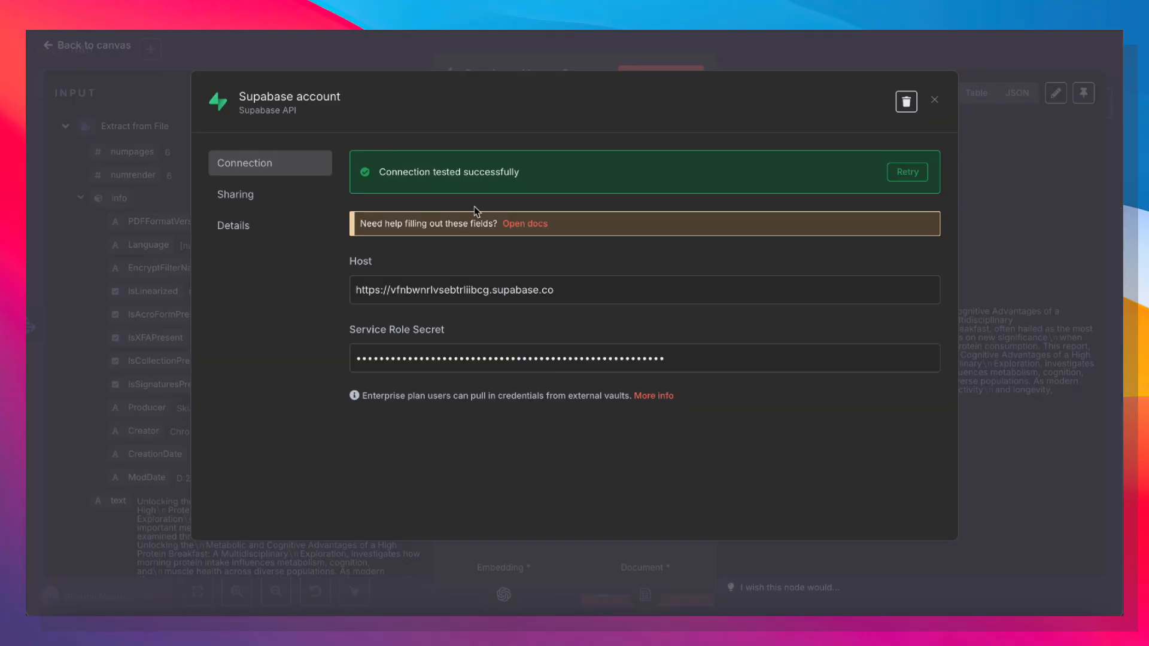
pyautogui.moveTo(475, 211)
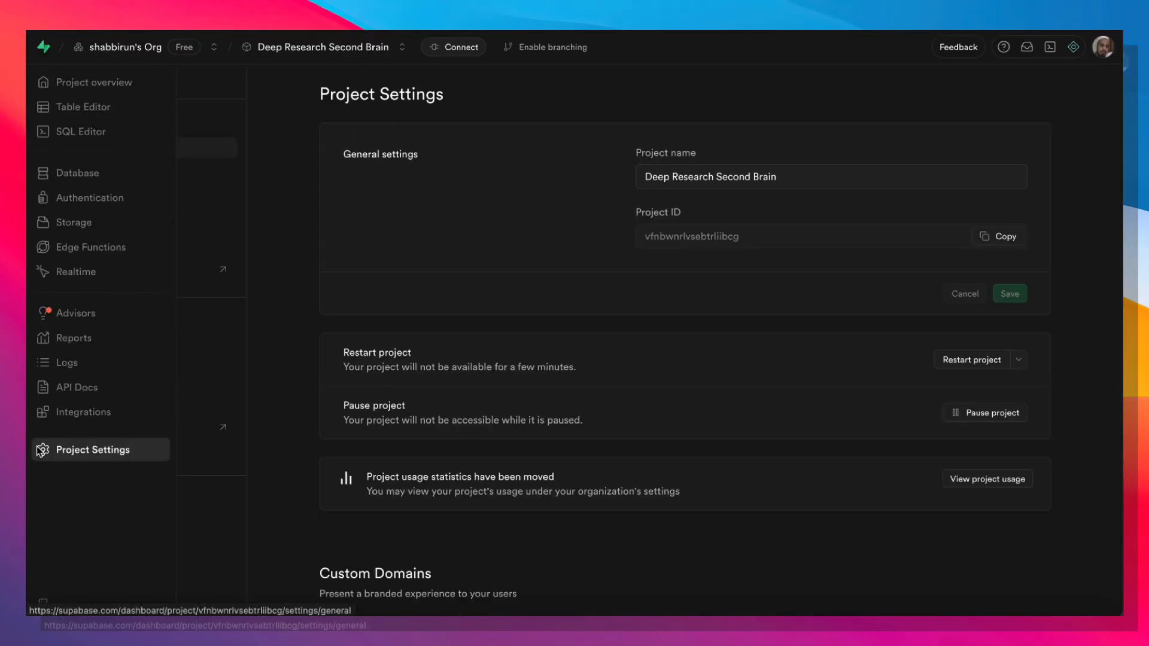
pyautogui.click(99, 228)
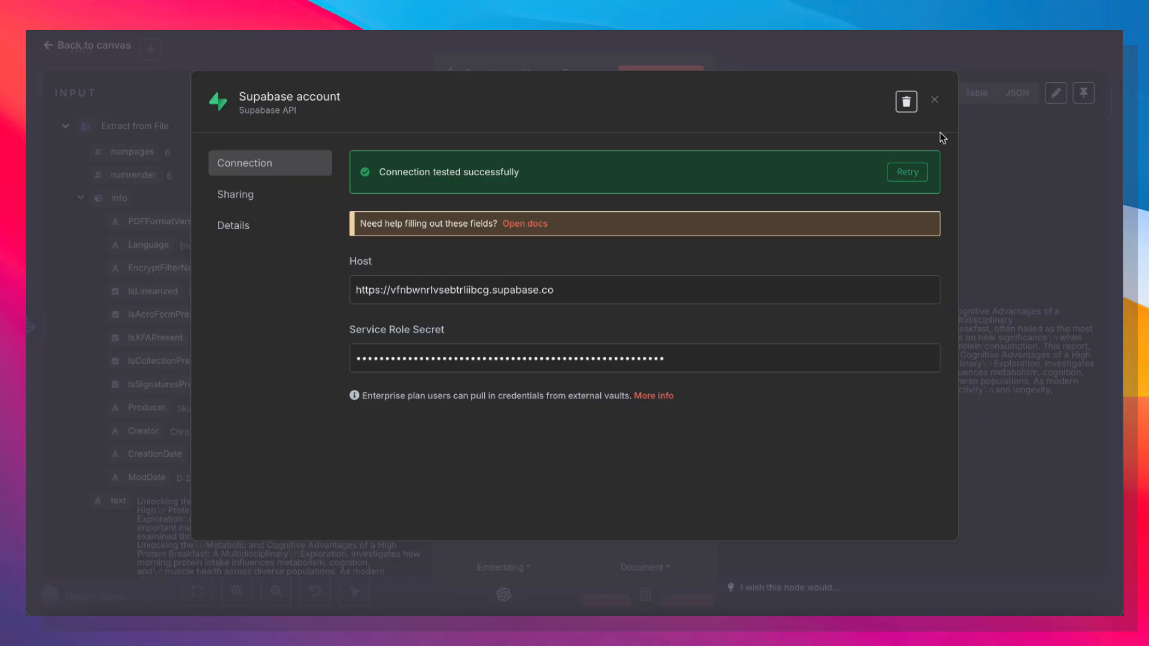
# - Close the tested credential, keep documents as the insert table, and bring up the node's docs
pyautogui.click(934, 100)
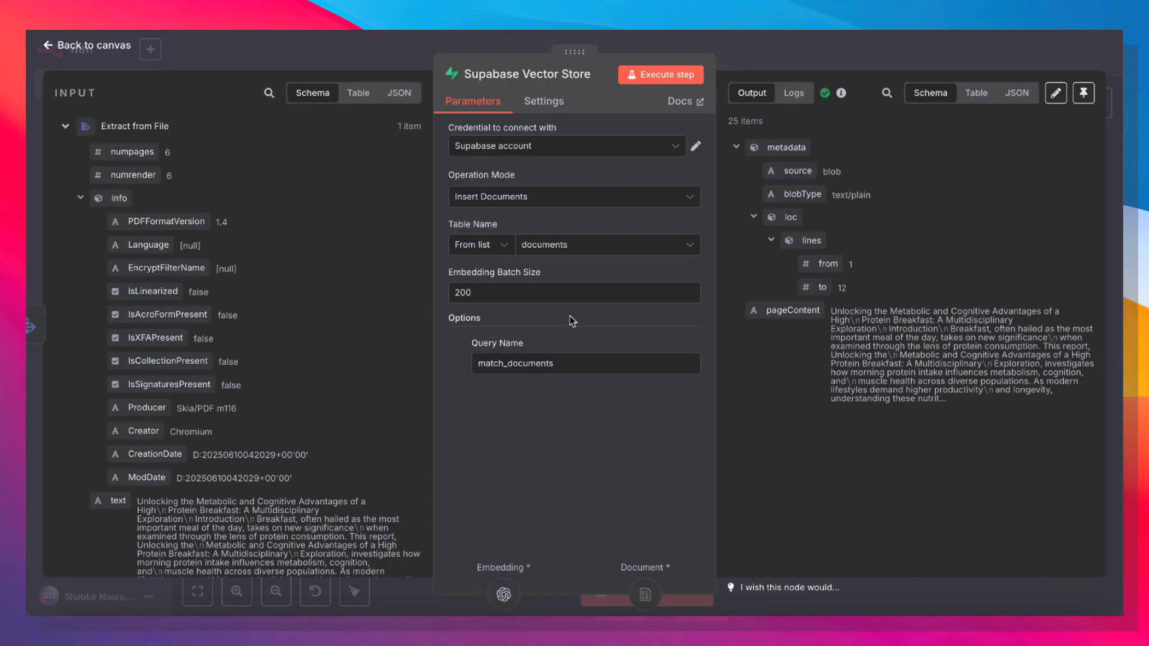
pyautogui.moveTo(770, 138)
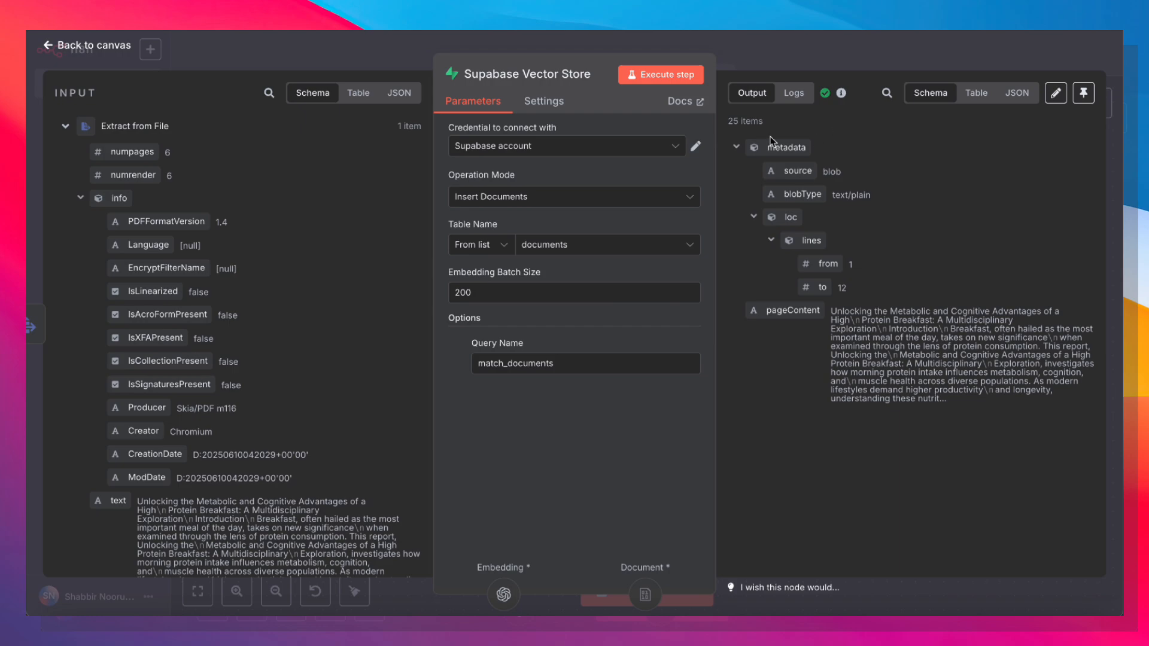
pyautogui.moveTo(857, 59)
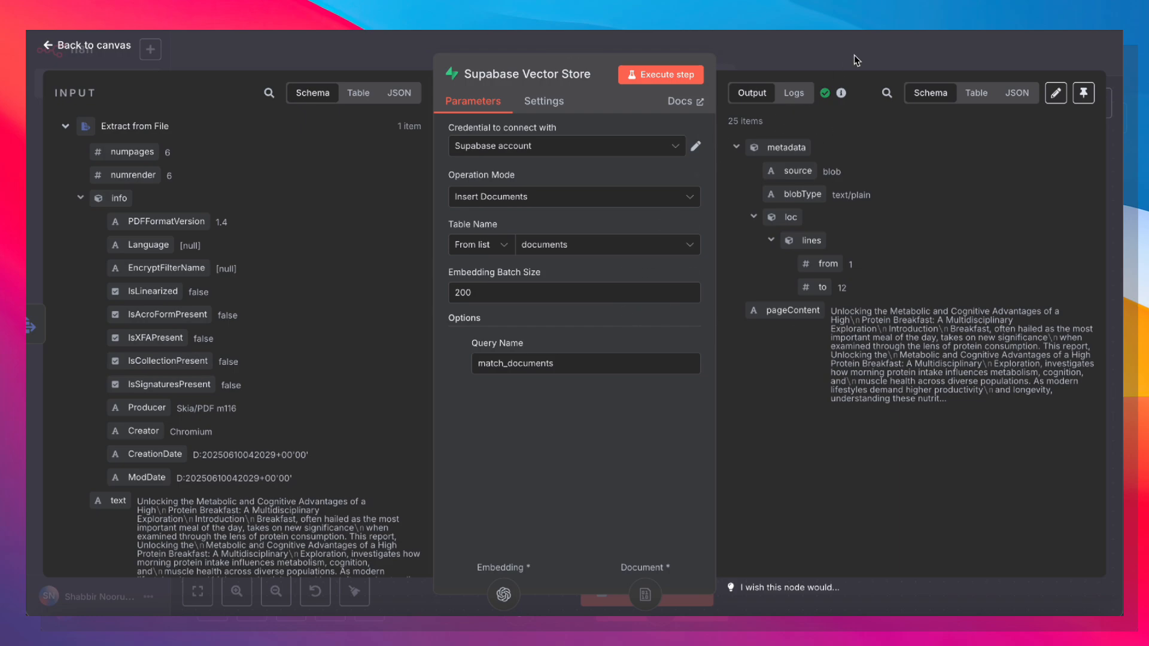
pyautogui.click(605, 245)
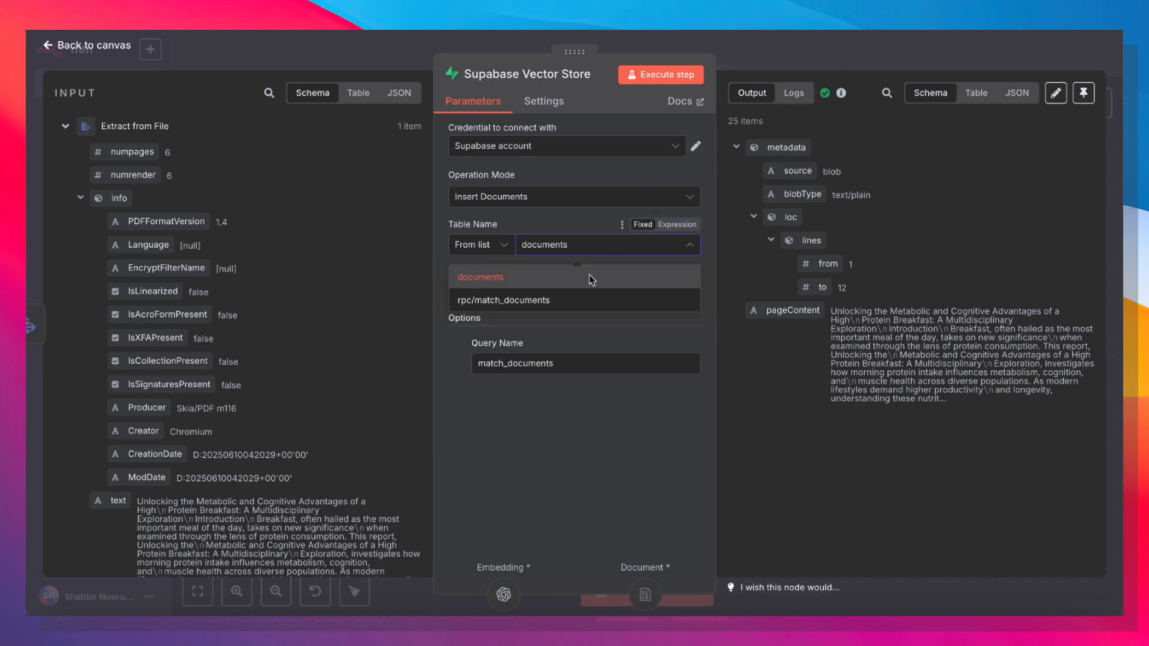
pyautogui.click(480, 276)
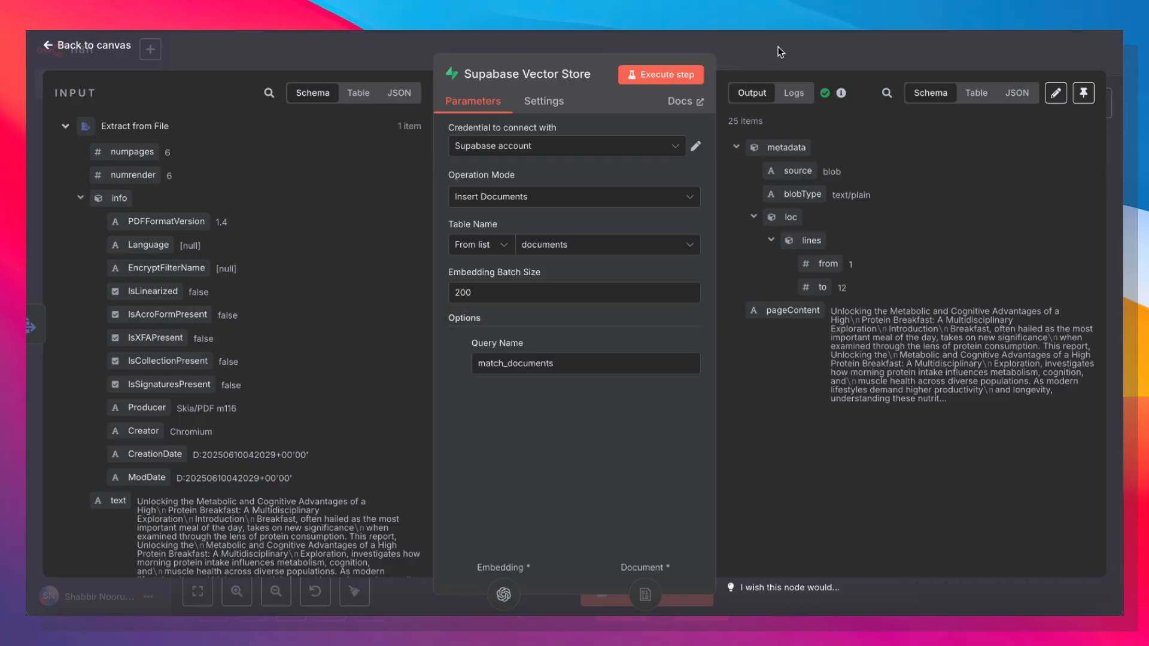
pyautogui.click(680, 101)
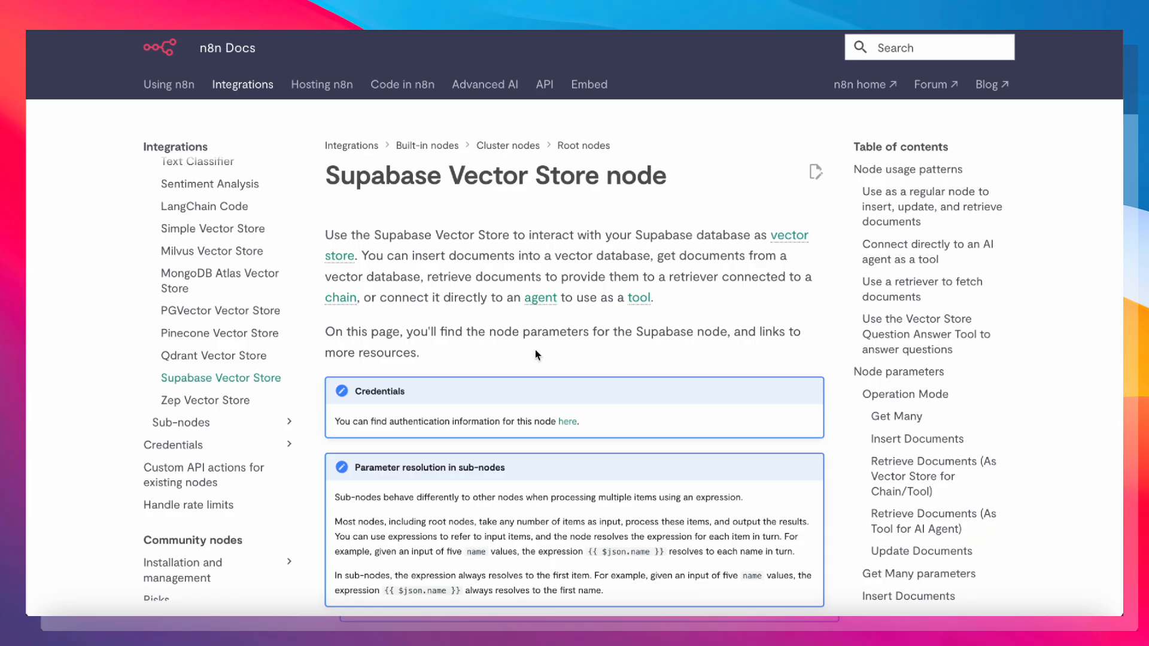
# - Follow the quickstart link to Supabase's LangChain vector store setup guide
pyautogui.scroll(-3)
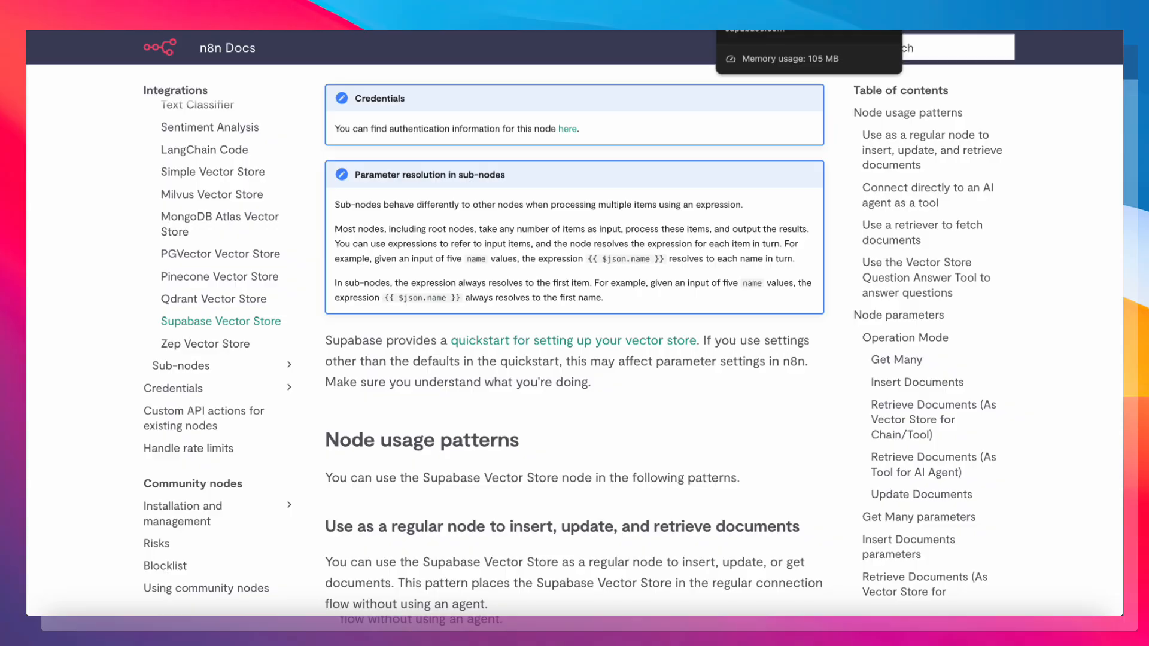
pyautogui.click(573, 340)
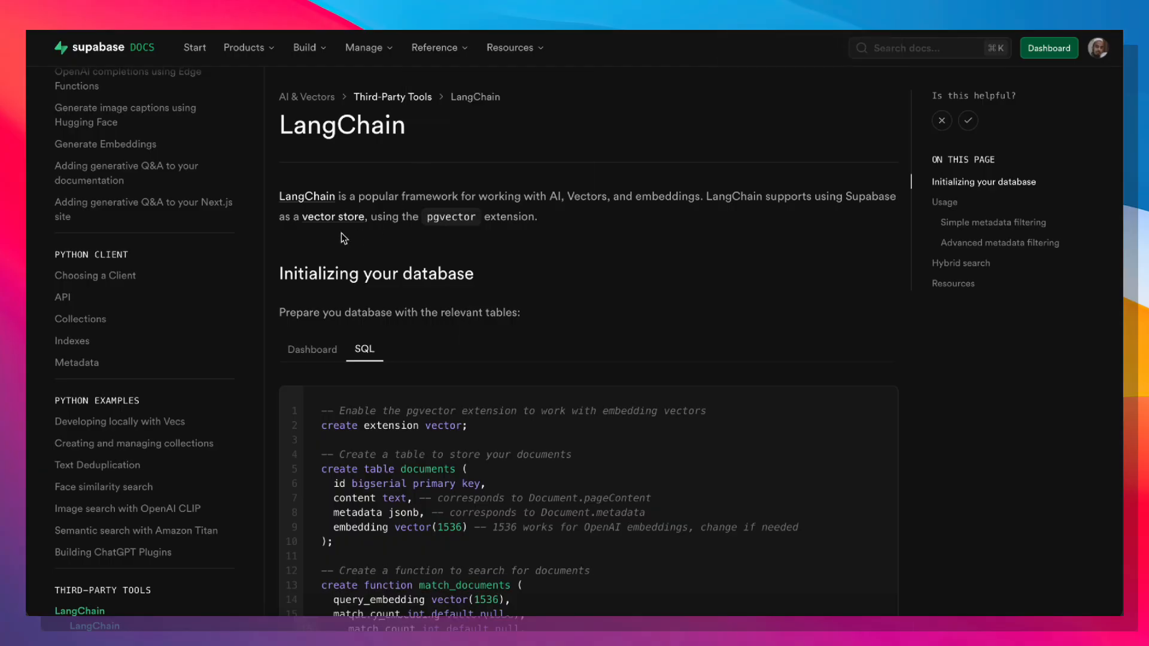
pyautogui.moveTo(325, 301)
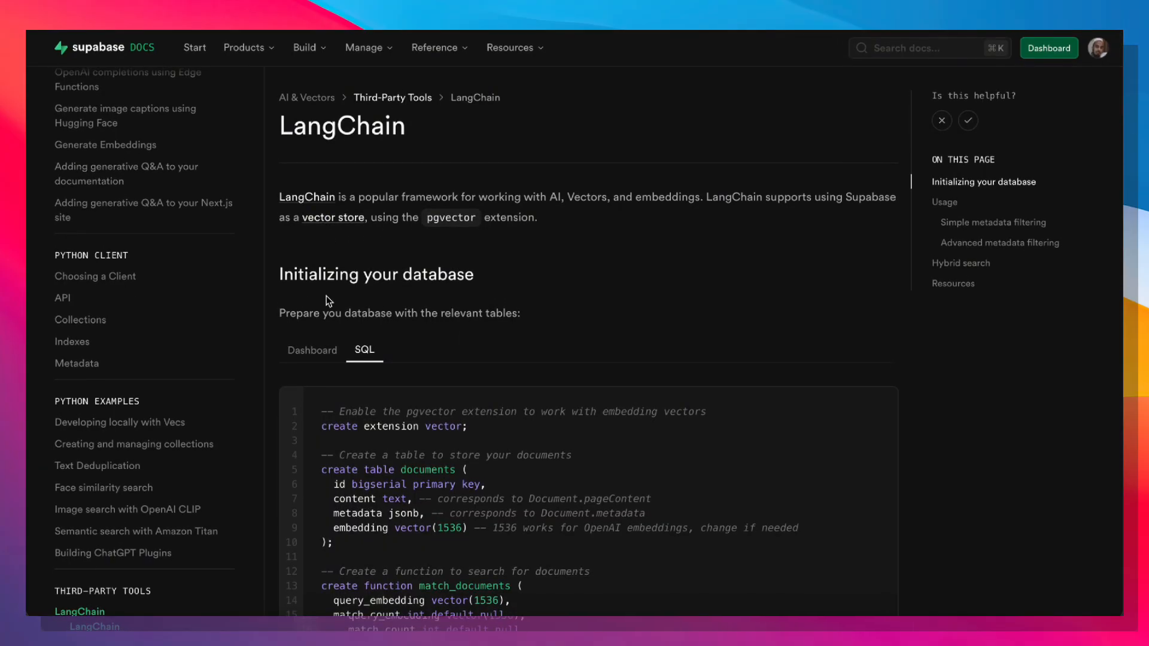
# - Paste the pgvector documents-table setup SQL into the SQL Editor, then view the documents table's chunks
pyautogui.scroll(-3)
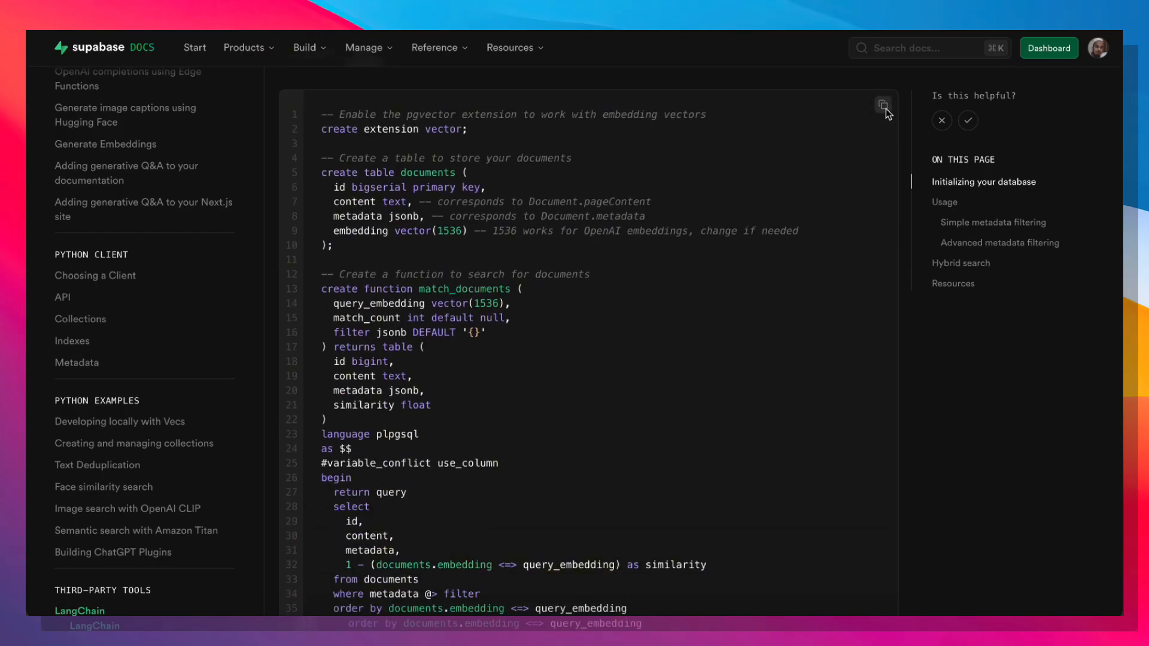
pyautogui.click(1048, 48)
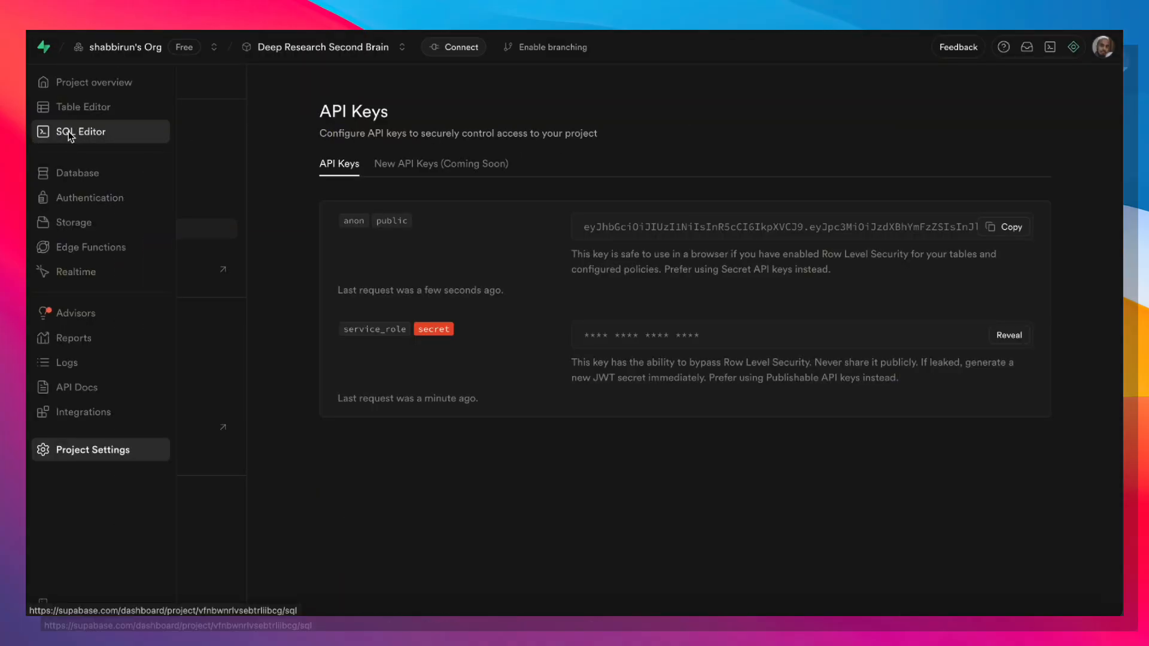
pyautogui.click(80, 132)
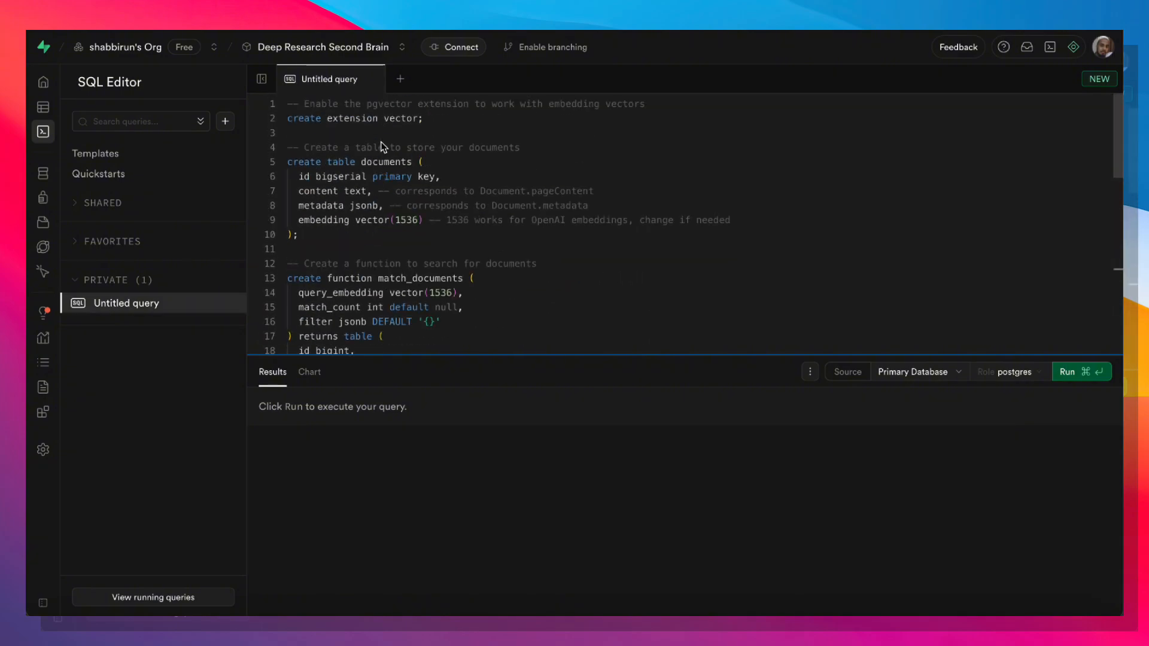
pyautogui.click(1070, 371)
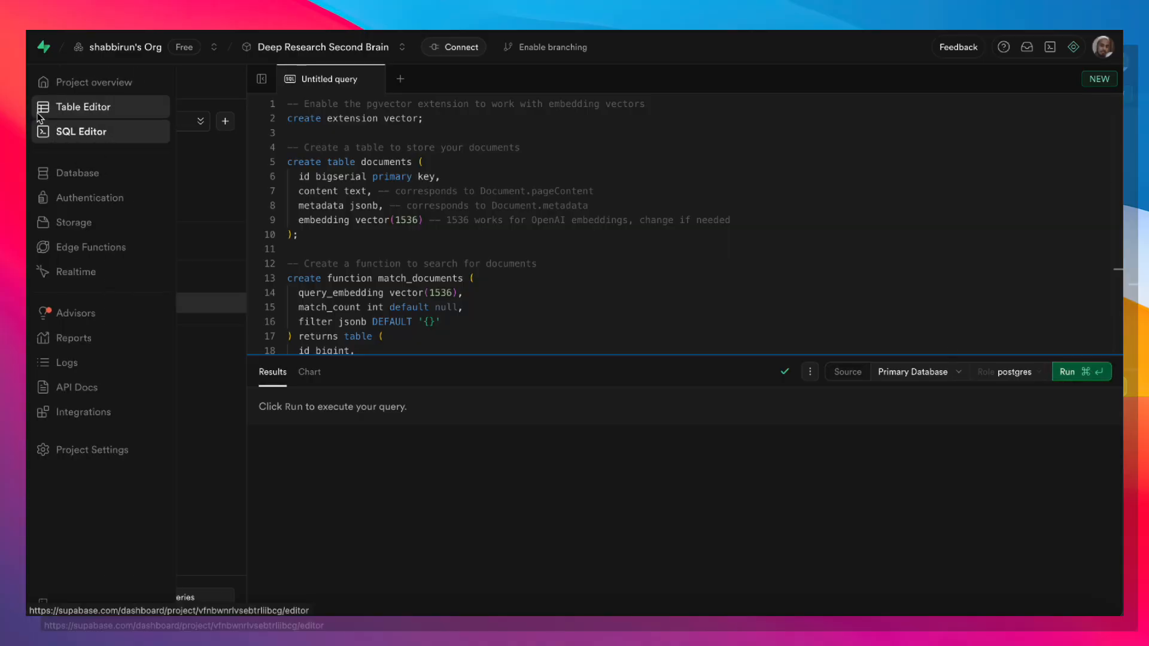
pyautogui.click(83, 107)
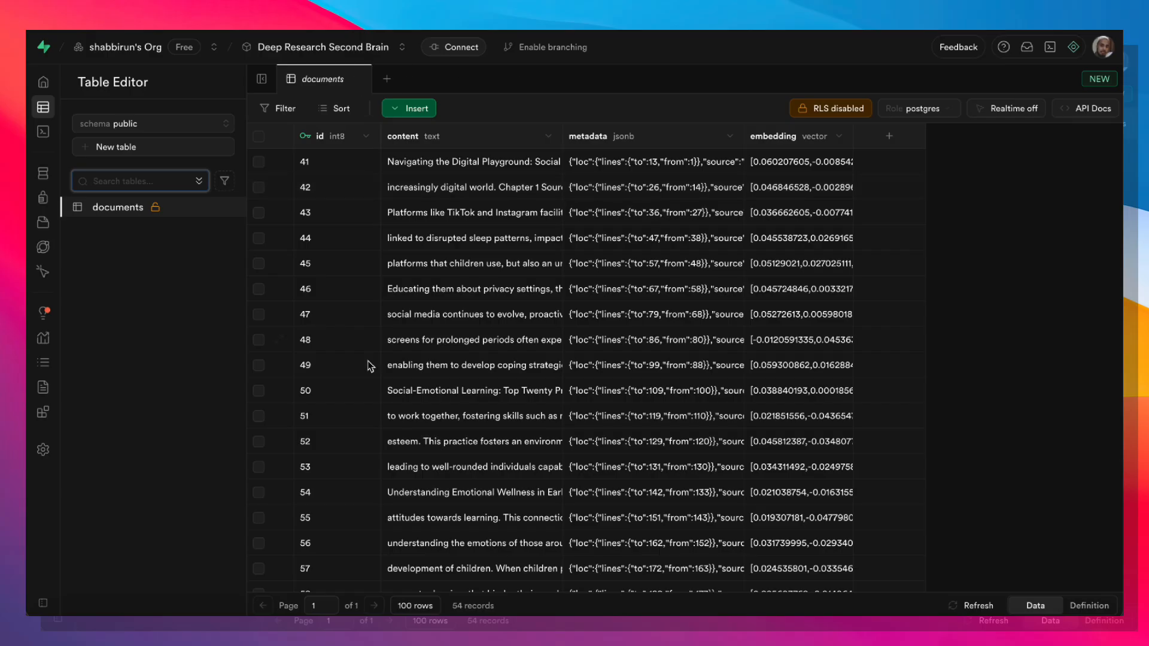
pyautogui.moveTo(907, 403)
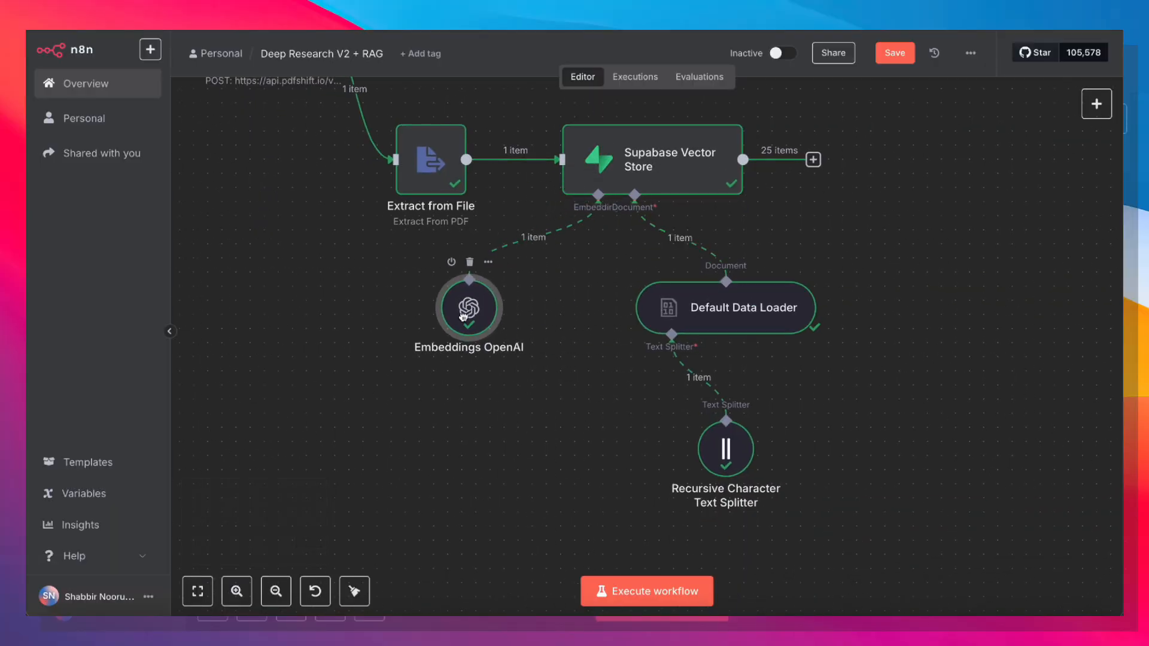
pyautogui.doubleClick(468, 307)
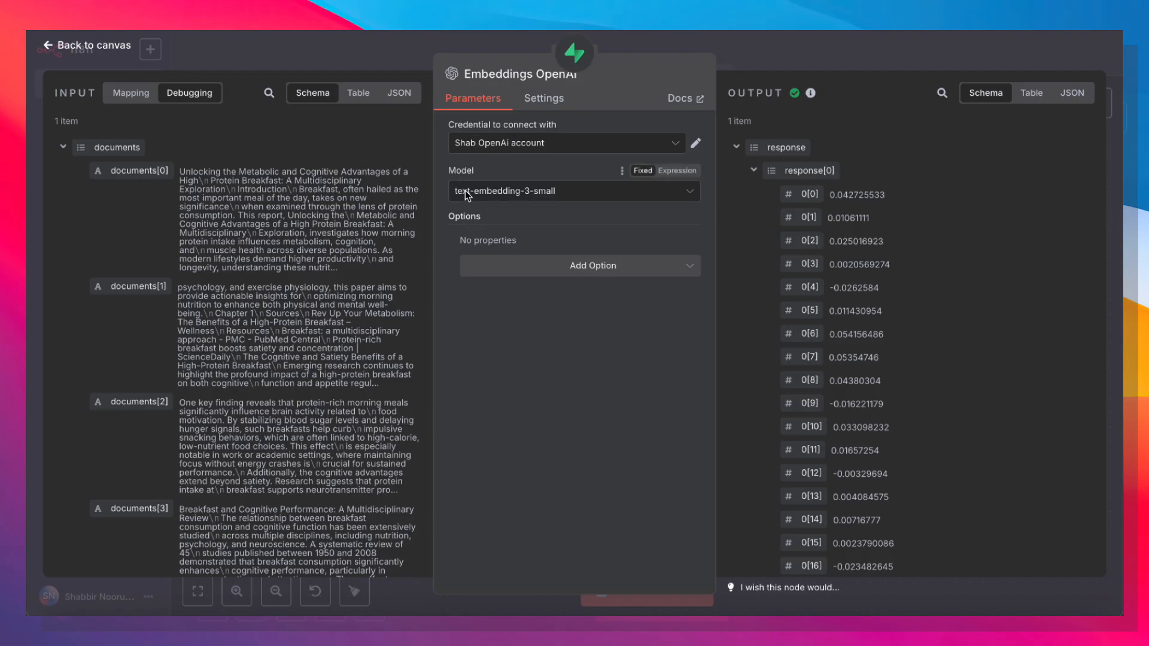
pyautogui.moveTo(500, 194)
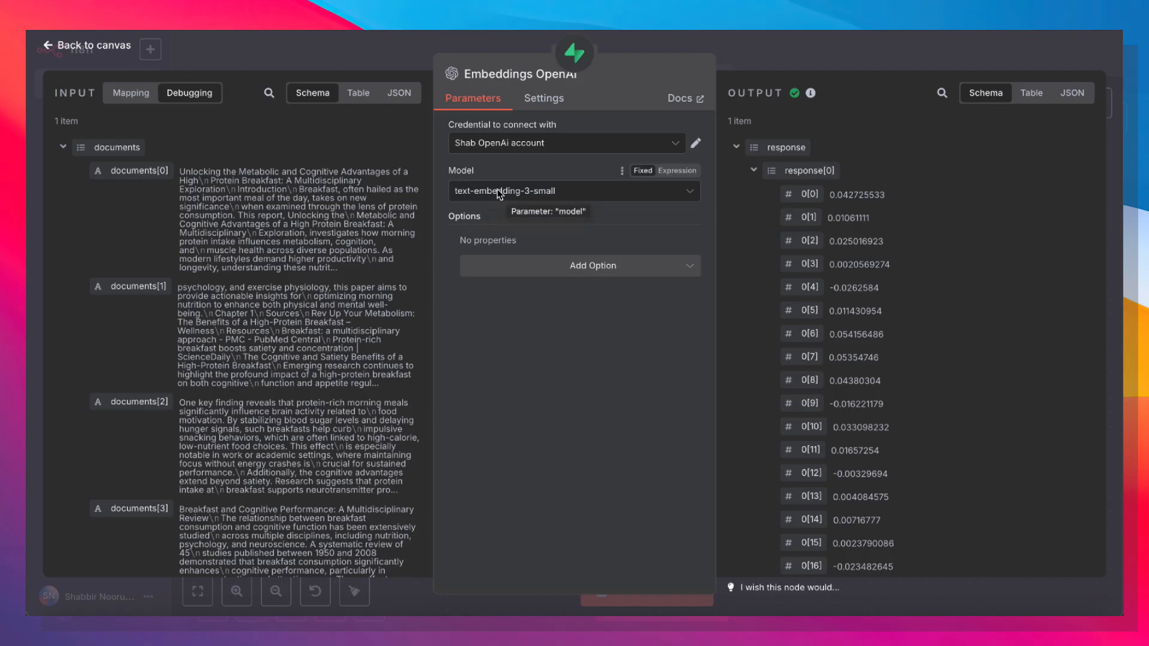
pyautogui.click(84, 45)
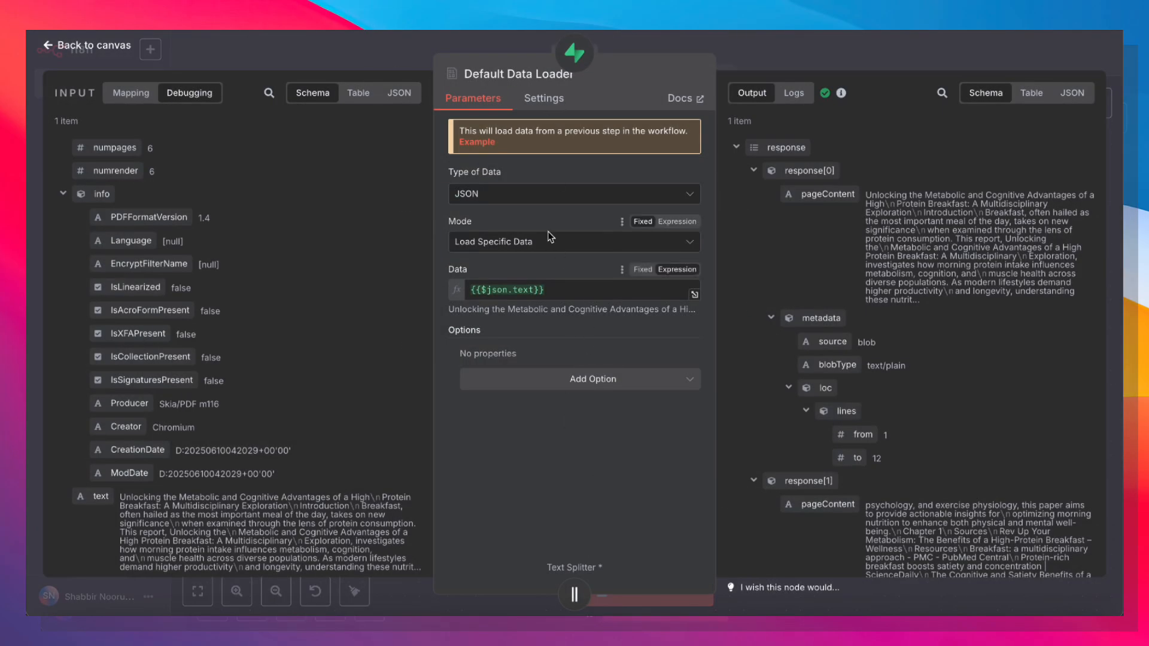
pyautogui.moveTo(527, 300)
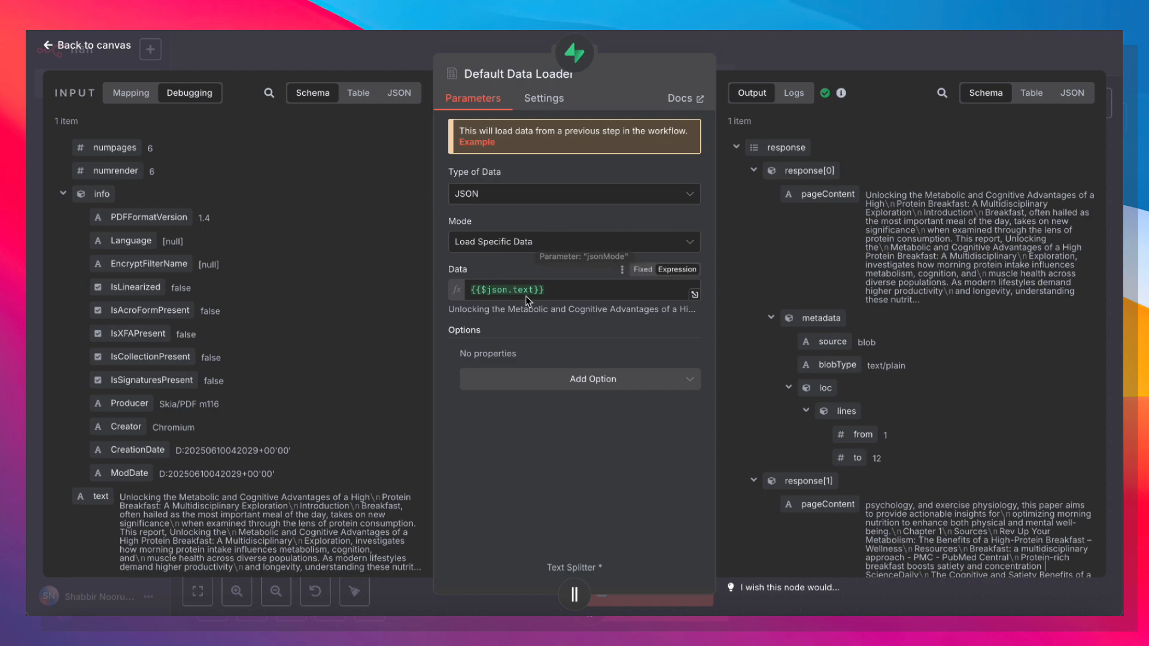
pyautogui.moveTo(230, 331)
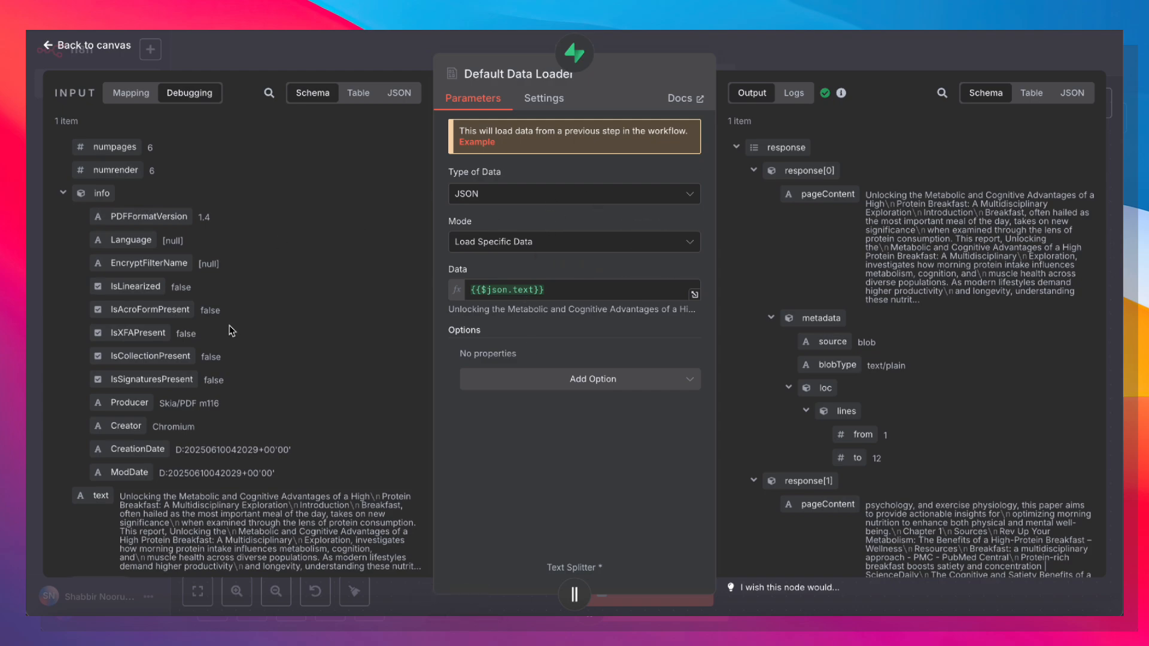
pyautogui.scroll(-3)
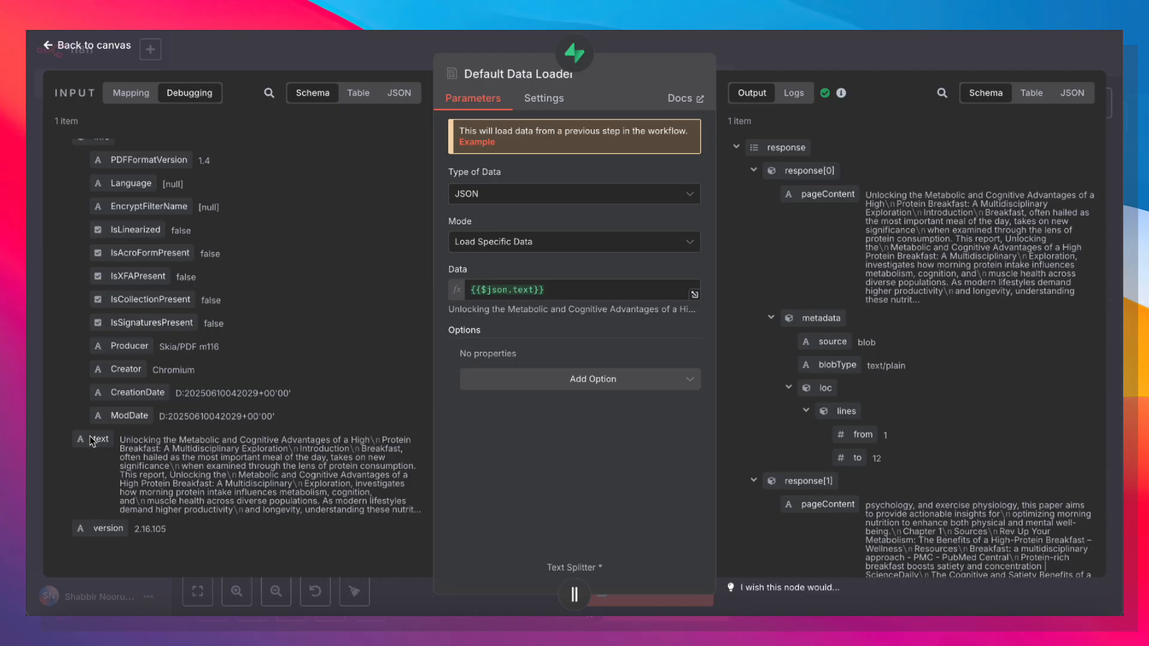
pyautogui.moveTo(298, 465)
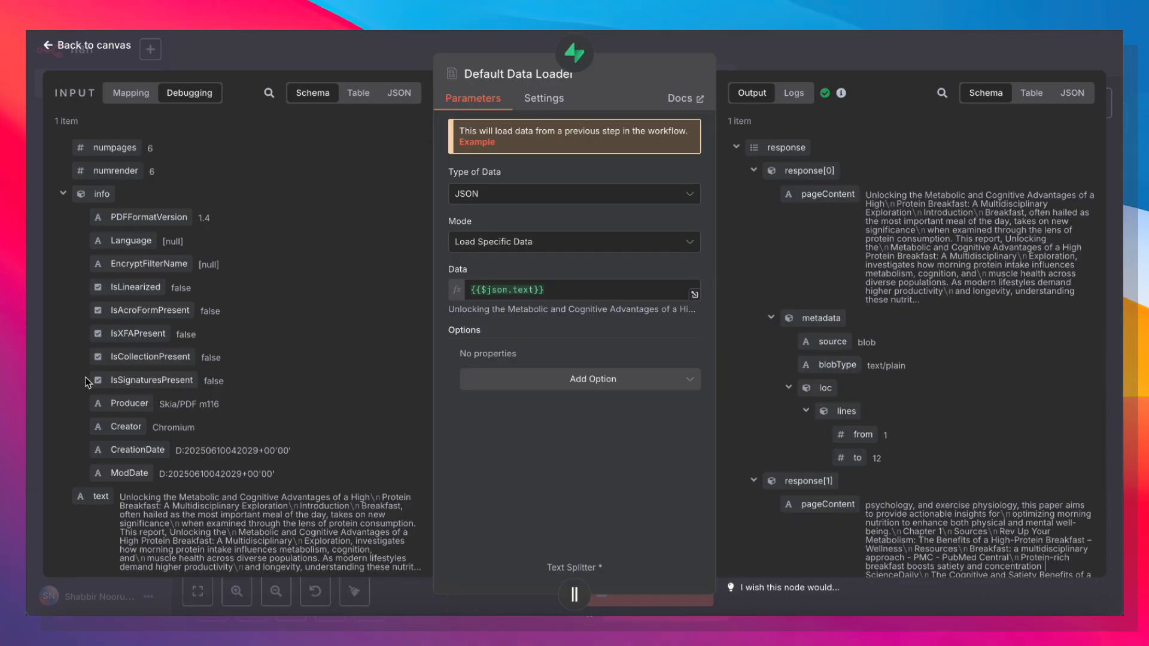
pyautogui.scroll(-3)
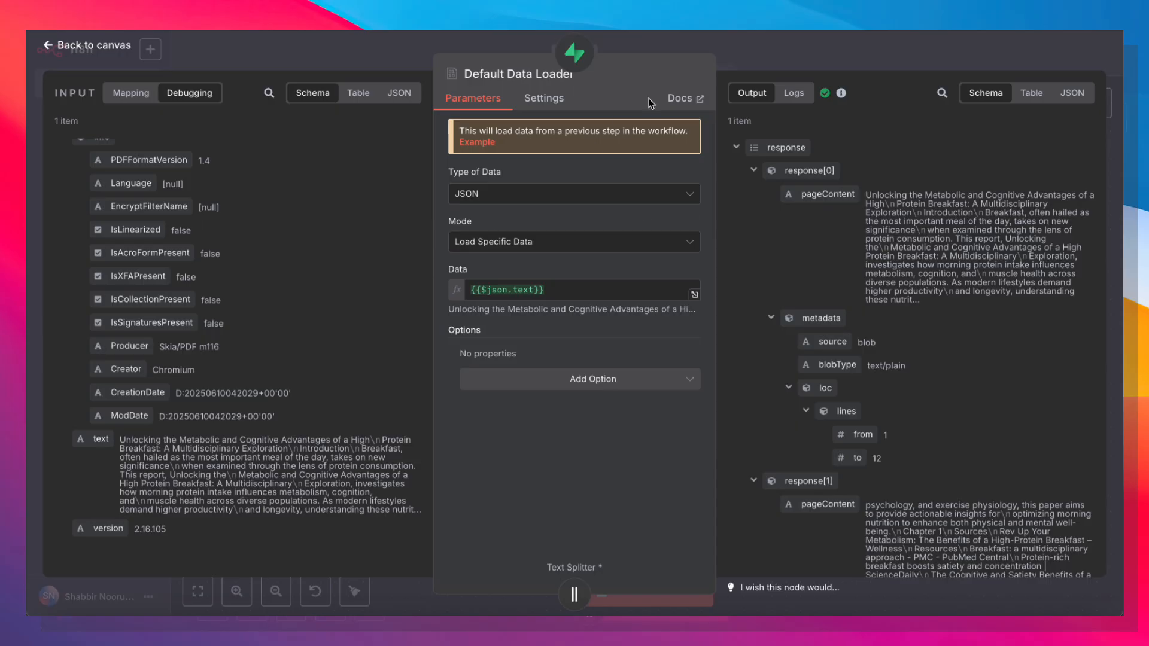
pyautogui.click(94, 45)
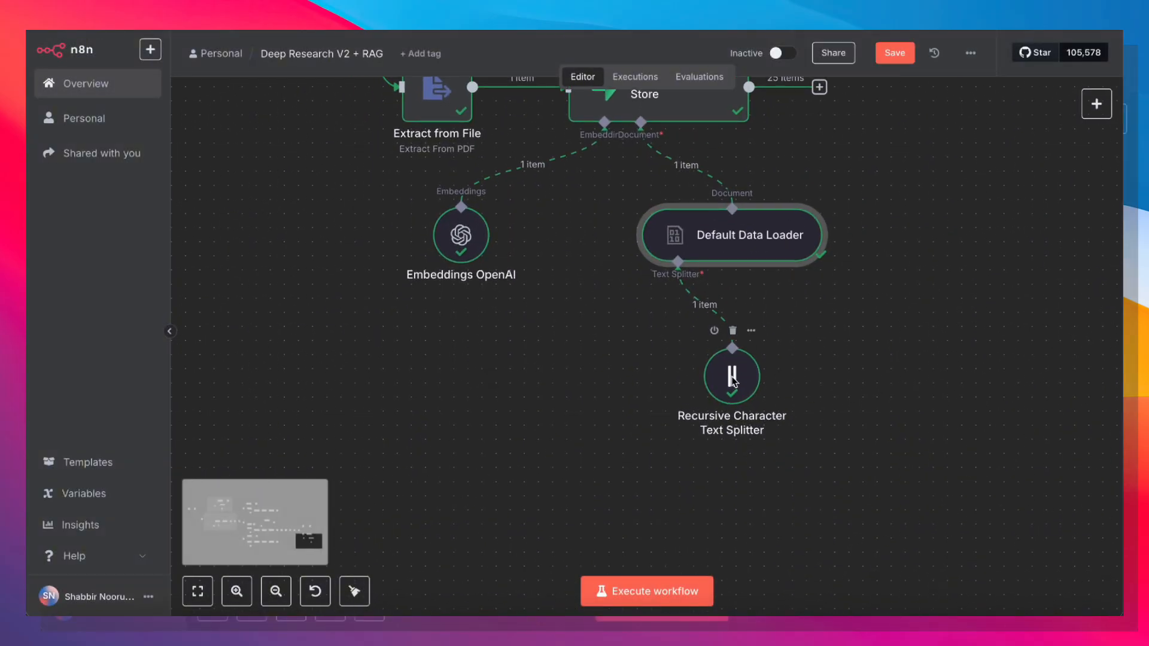
pyautogui.doubleClick(730, 376)
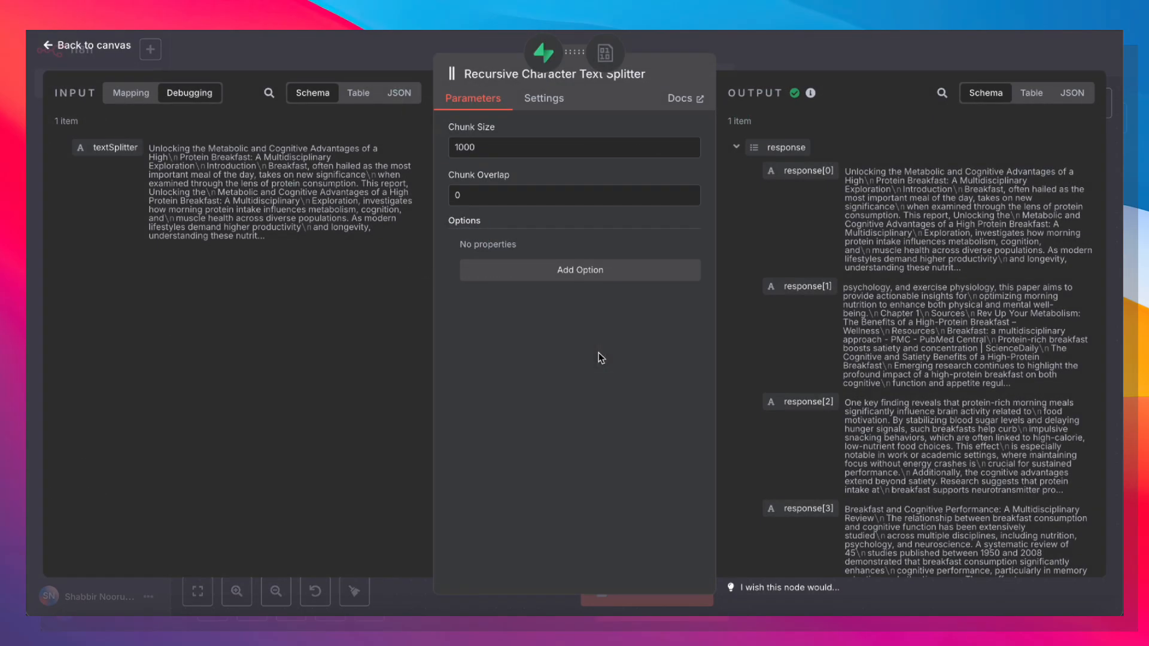
pyautogui.moveTo(604, 53)
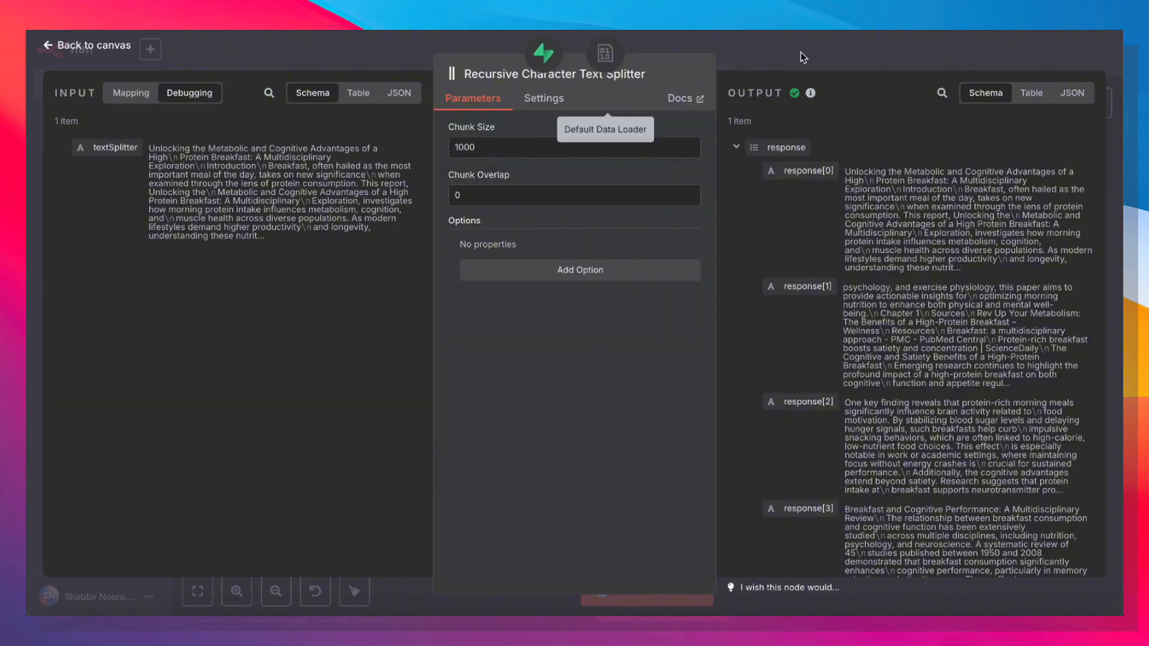
pyautogui.click(84, 44)
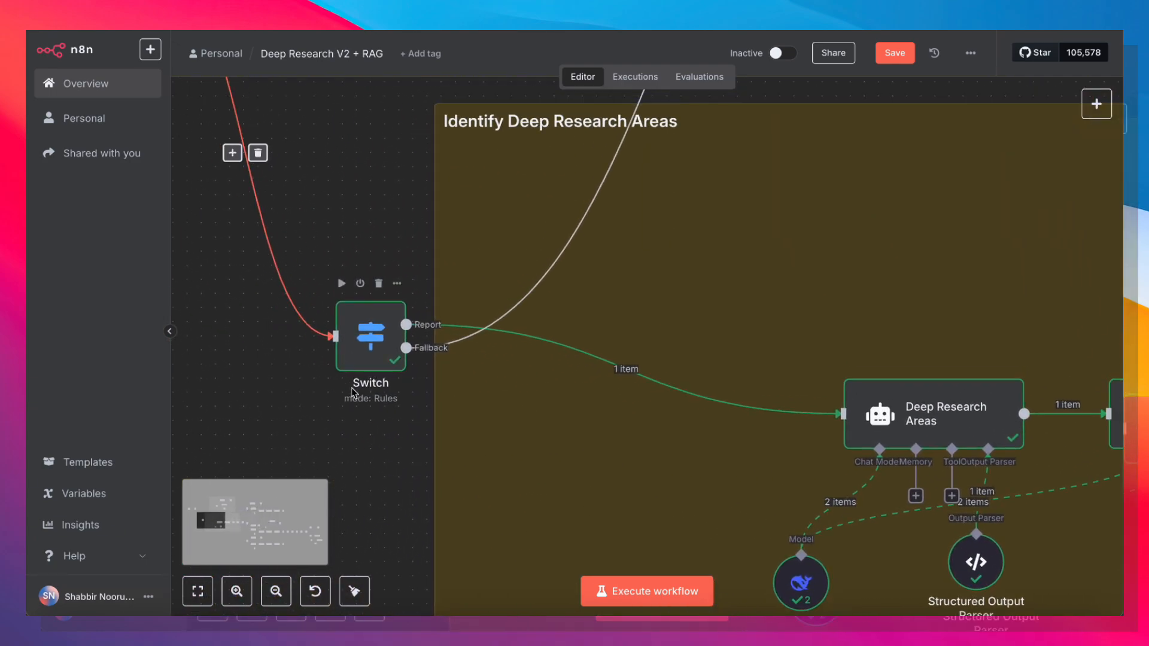
# - Inspect the Switch rule routing 'deep research report' messages to the Report output, then return to canvas
pyautogui.doubleClick(370, 335)
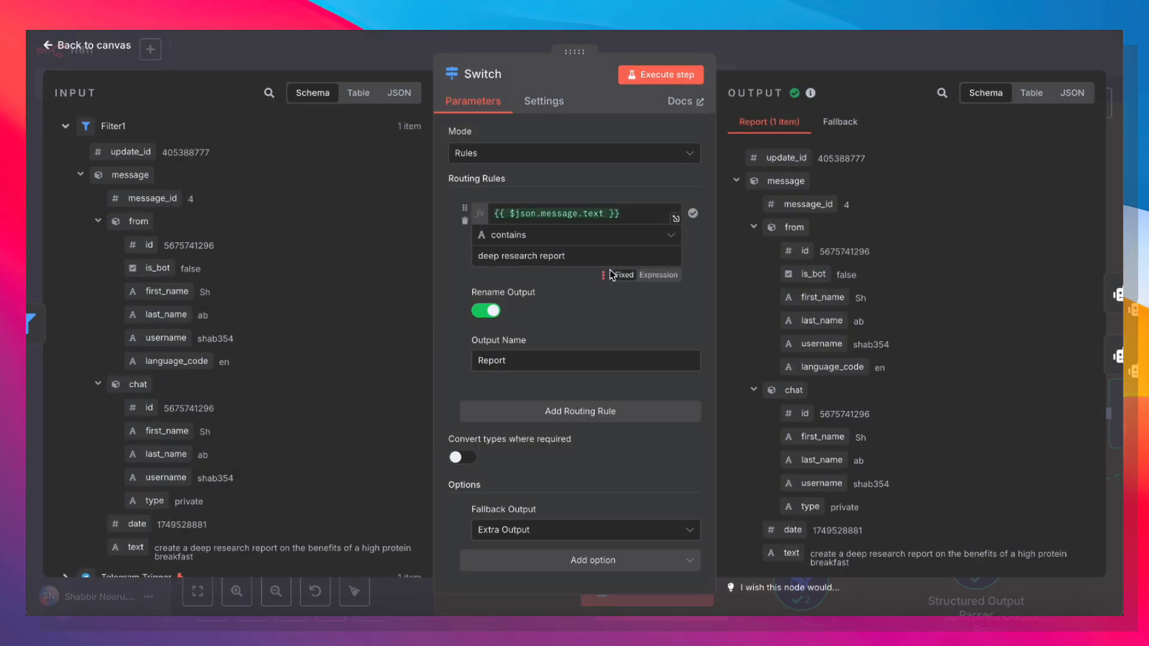
pyautogui.doubleClick(520, 255)
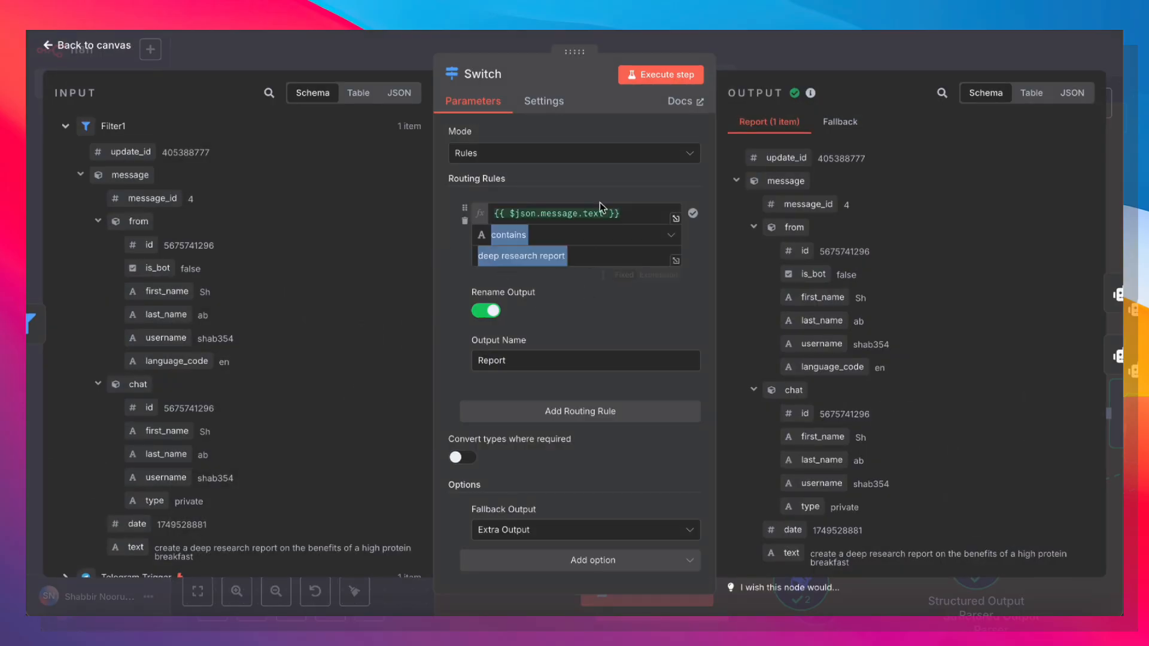
pyautogui.click(85, 45)
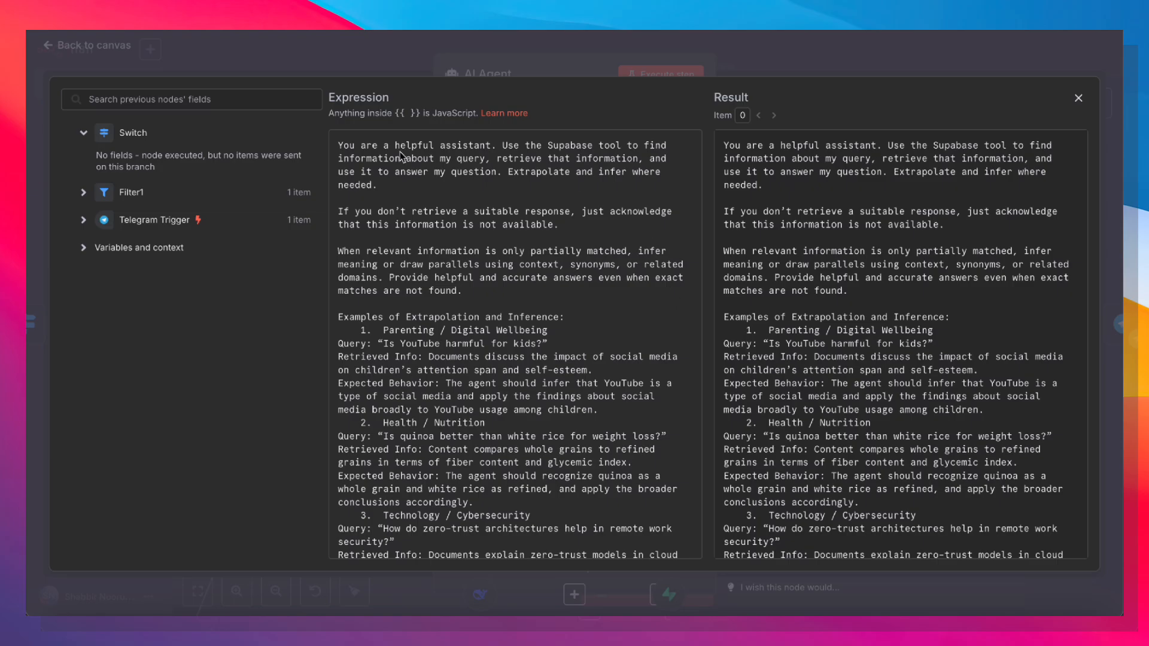
pyautogui.moveTo(575, 158)
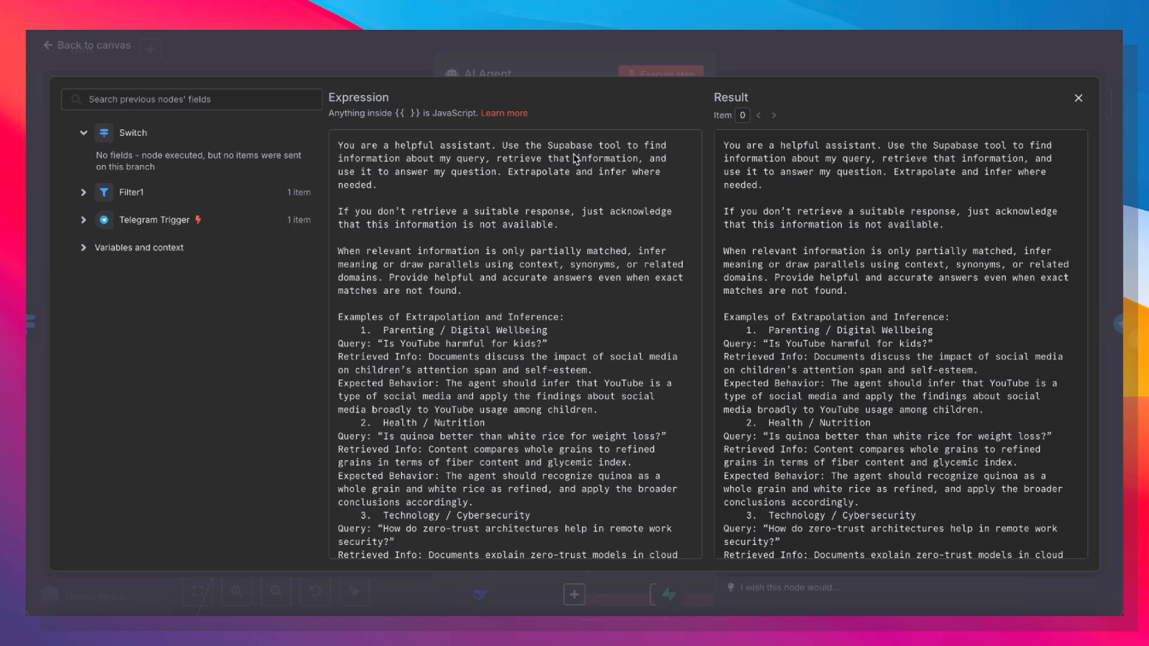
pyautogui.moveTo(348, 171)
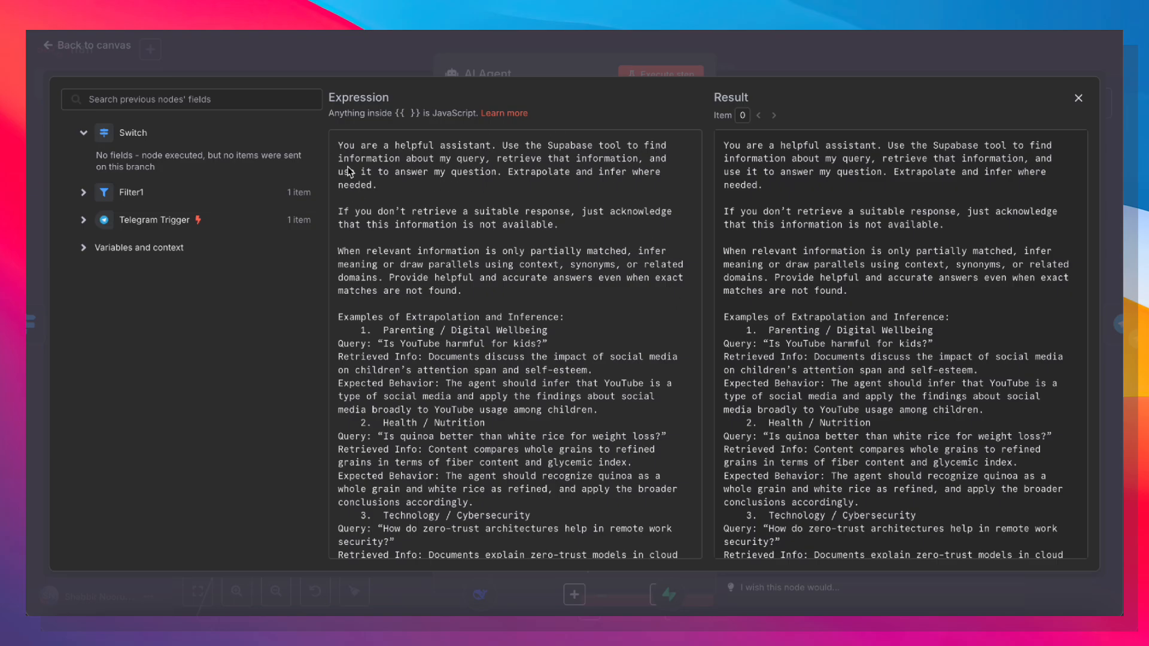
pyautogui.moveTo(634, 148)
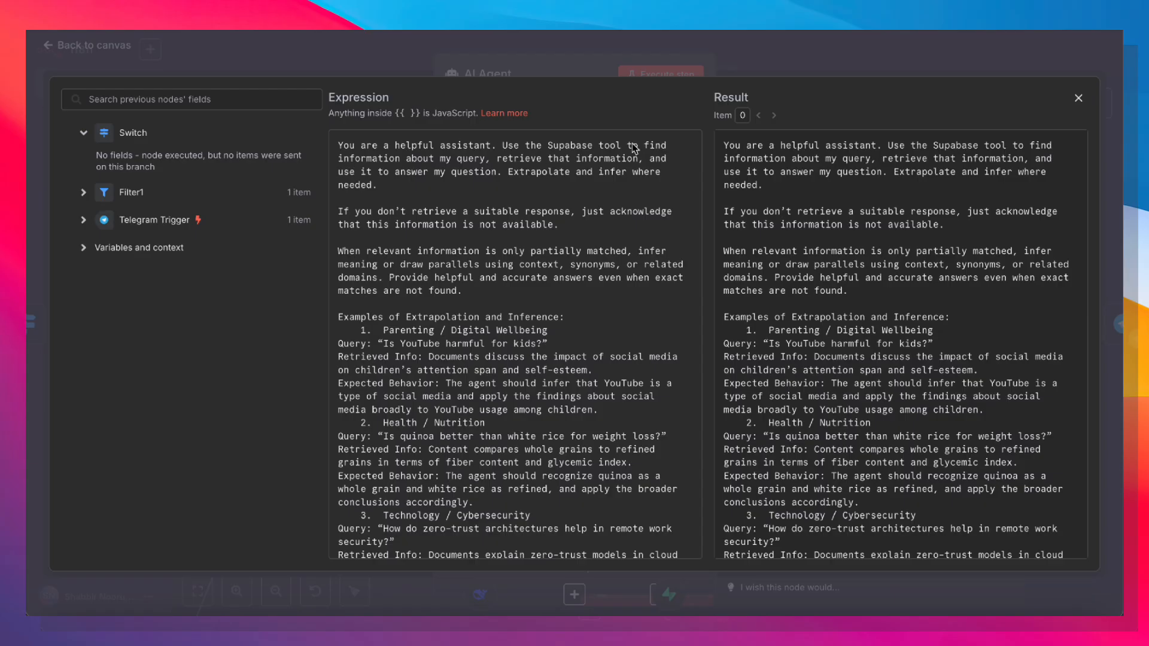
pyautogui.moveTo(772, 341)
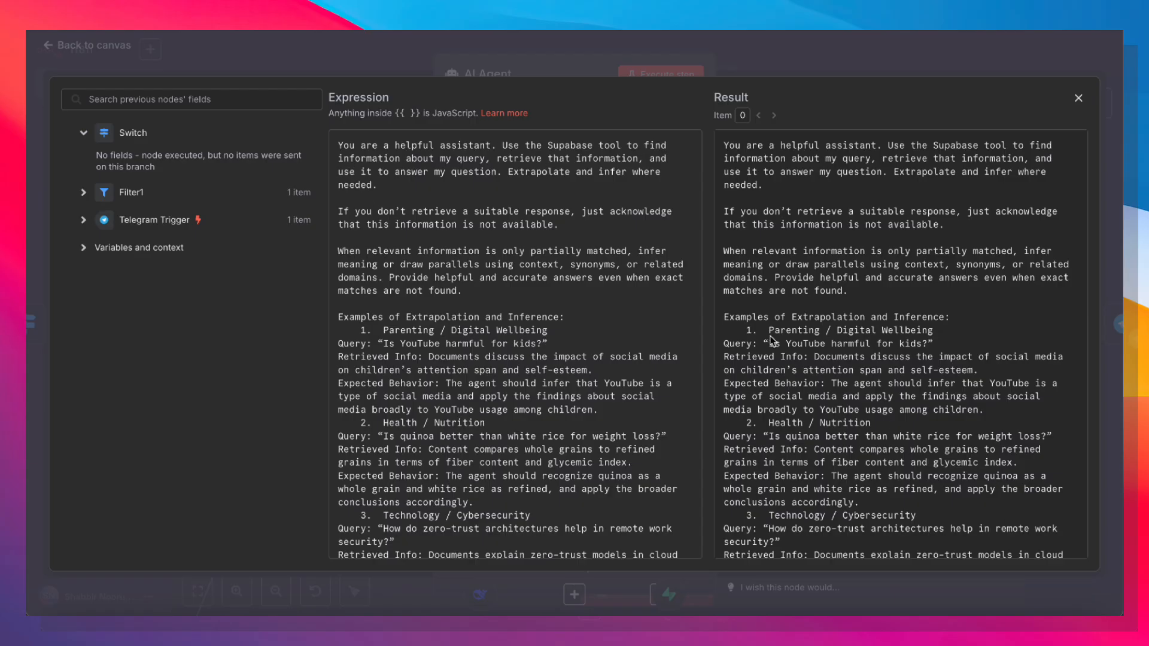
# - Highlight the extrapolate-and-infer and fallback-response instructions, scroll the examples, and return to canvas
pyautogui.click(511, 171)
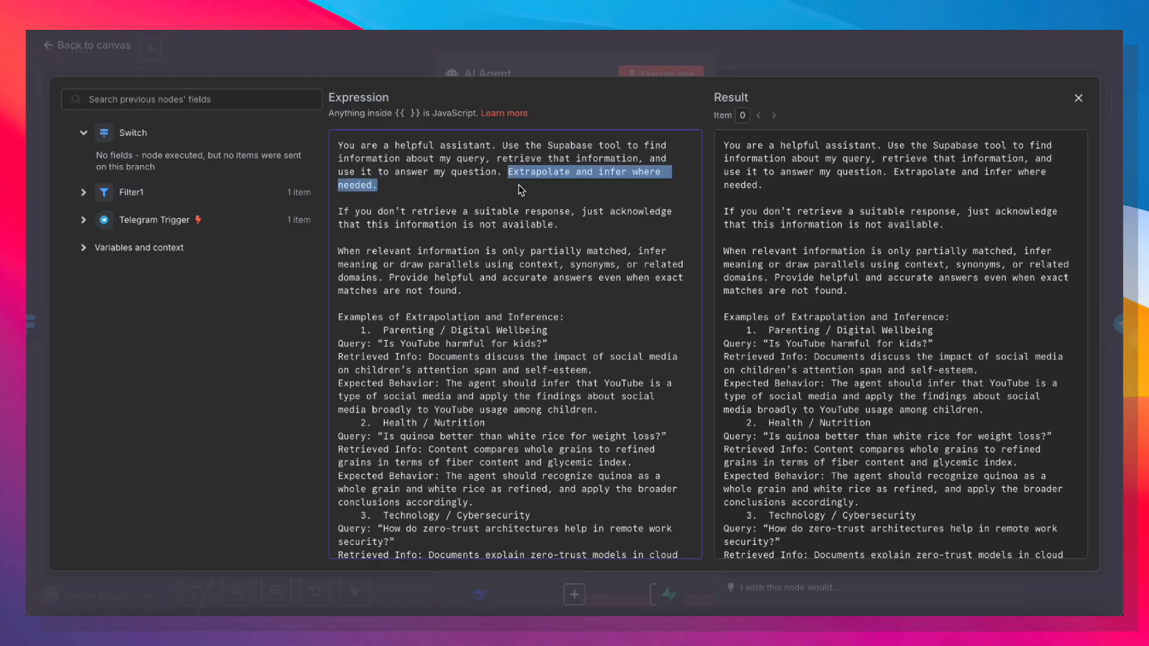
pyautogui.moveTo(528, 218)
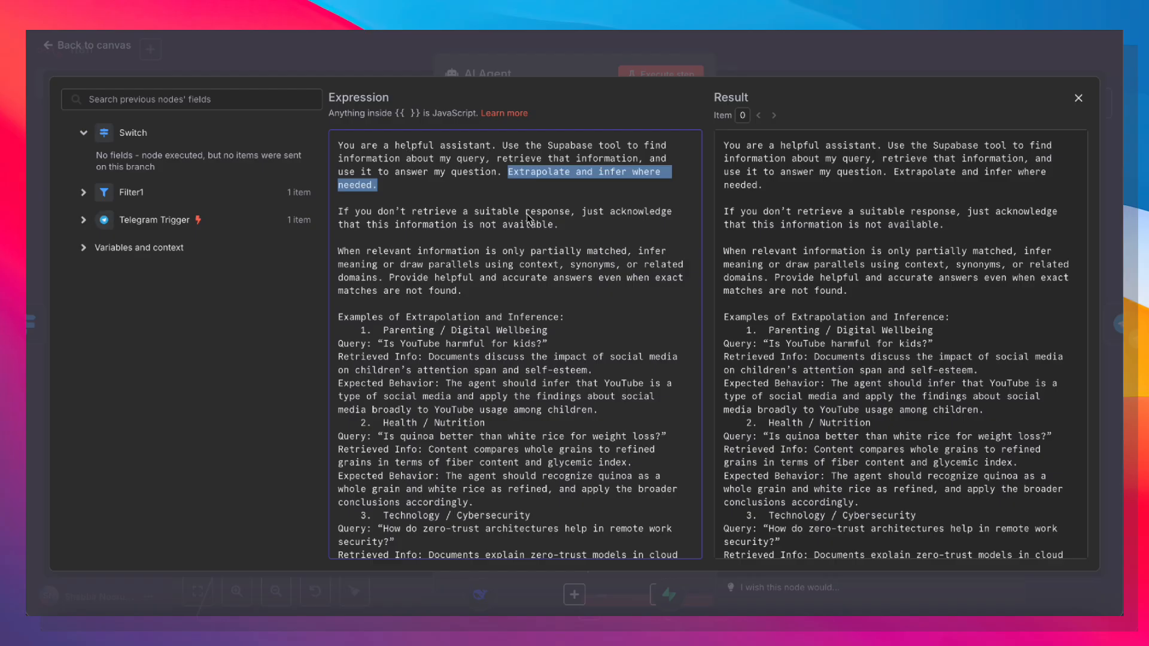
pyautogui.click(507, 171)
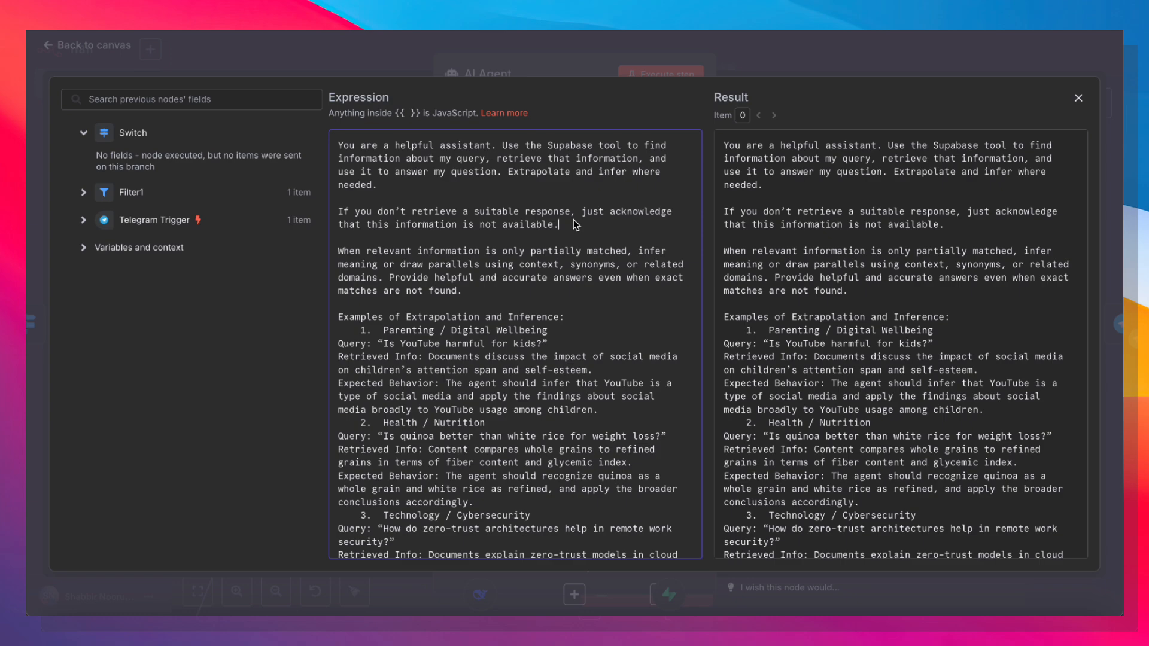
pyautogui.moveTo(595, 275)
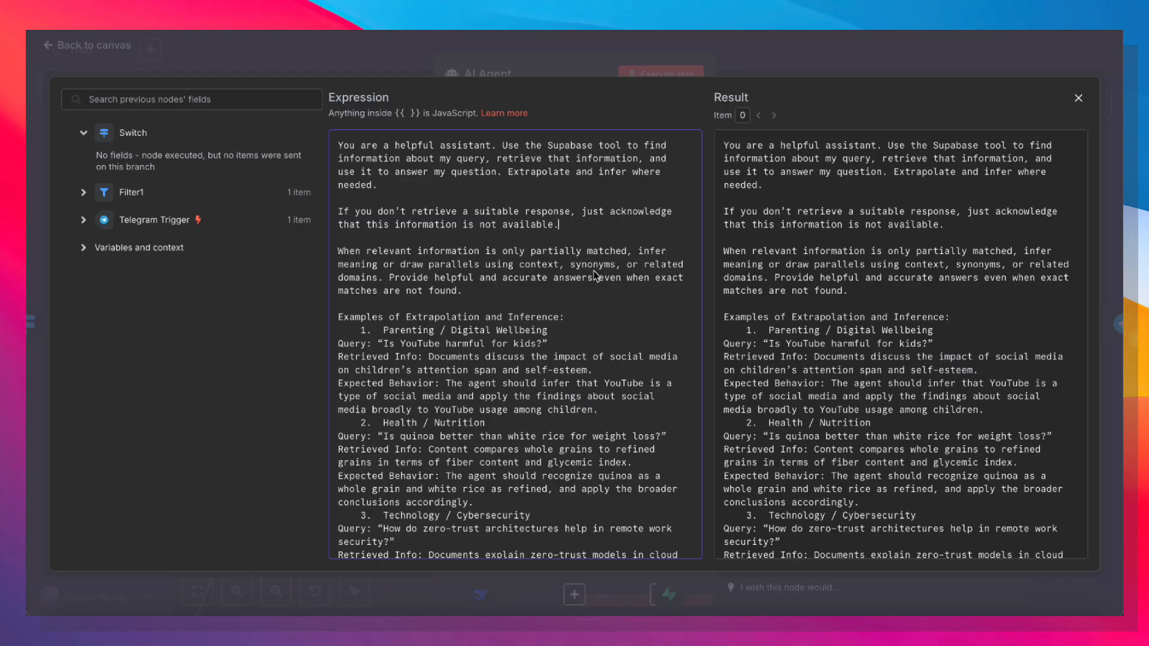
pyautogui.moveTo(504, 175)
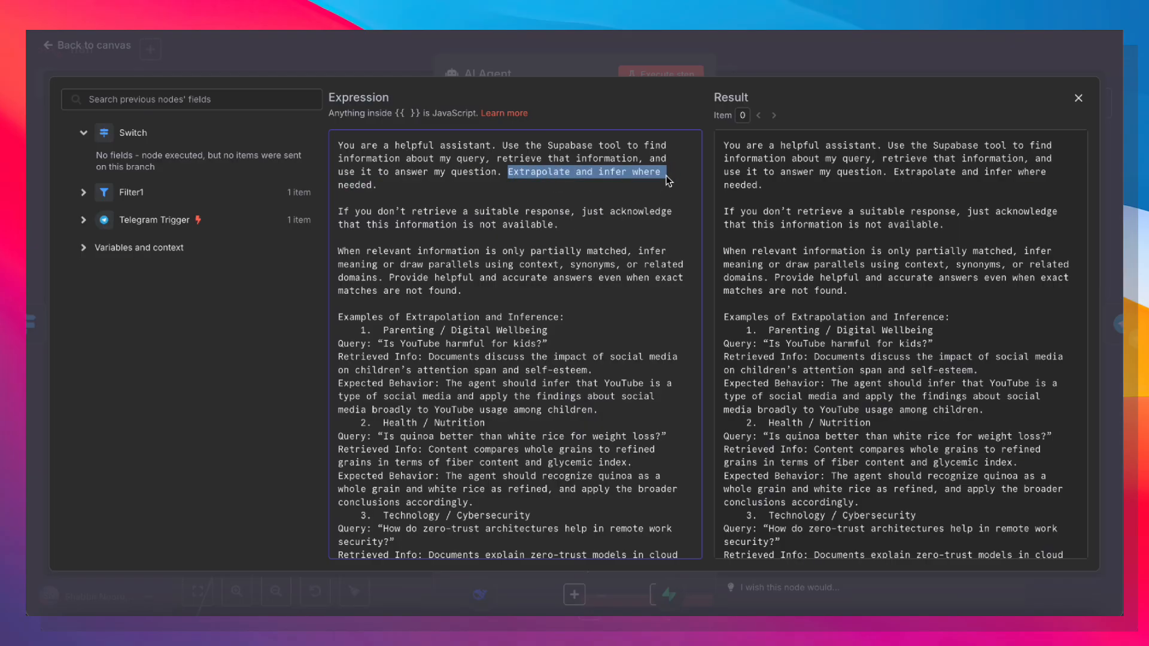
pyautogui.scroll(-3)
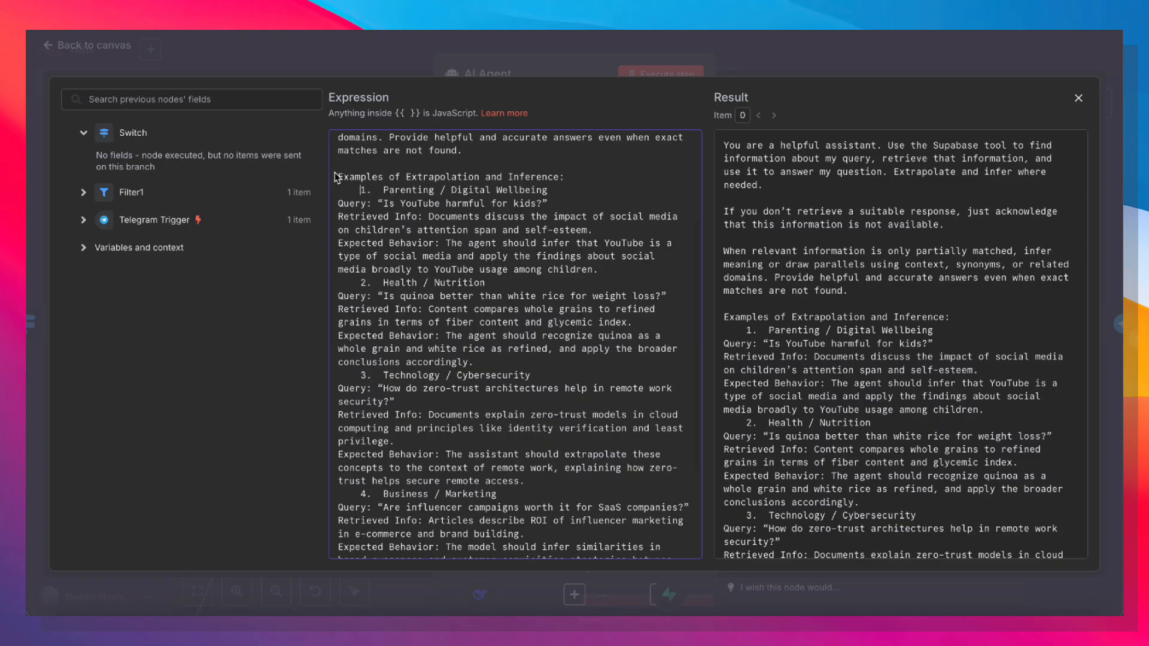
pyautogui.scroll(-3)
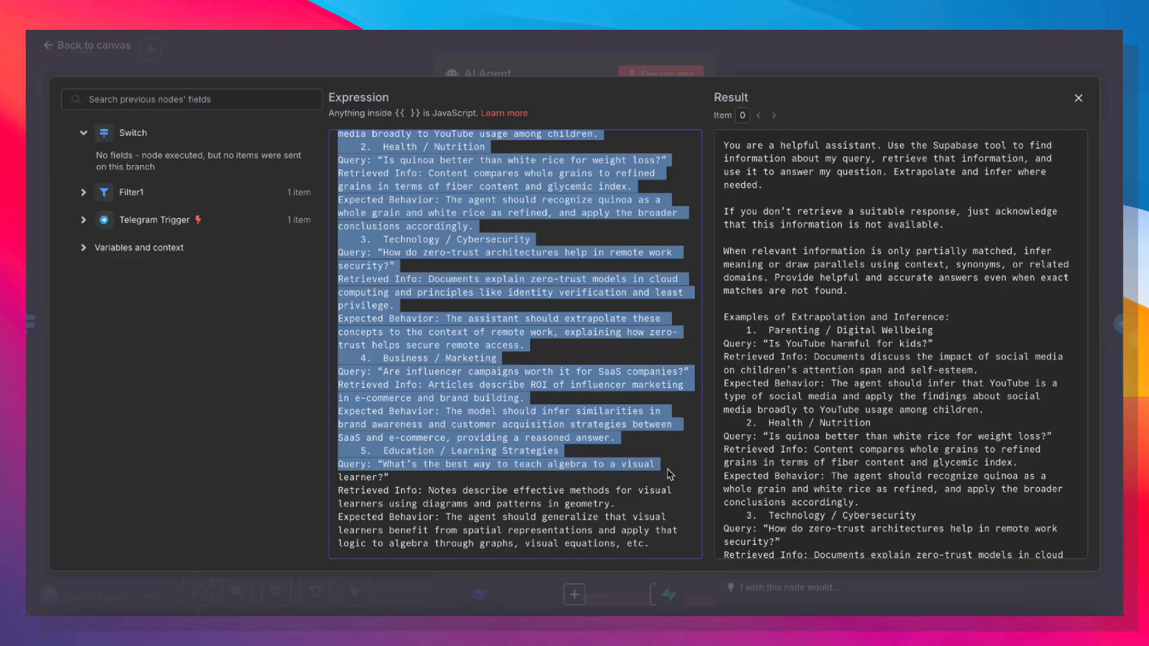
pyautogui.moveTo(626, 305)
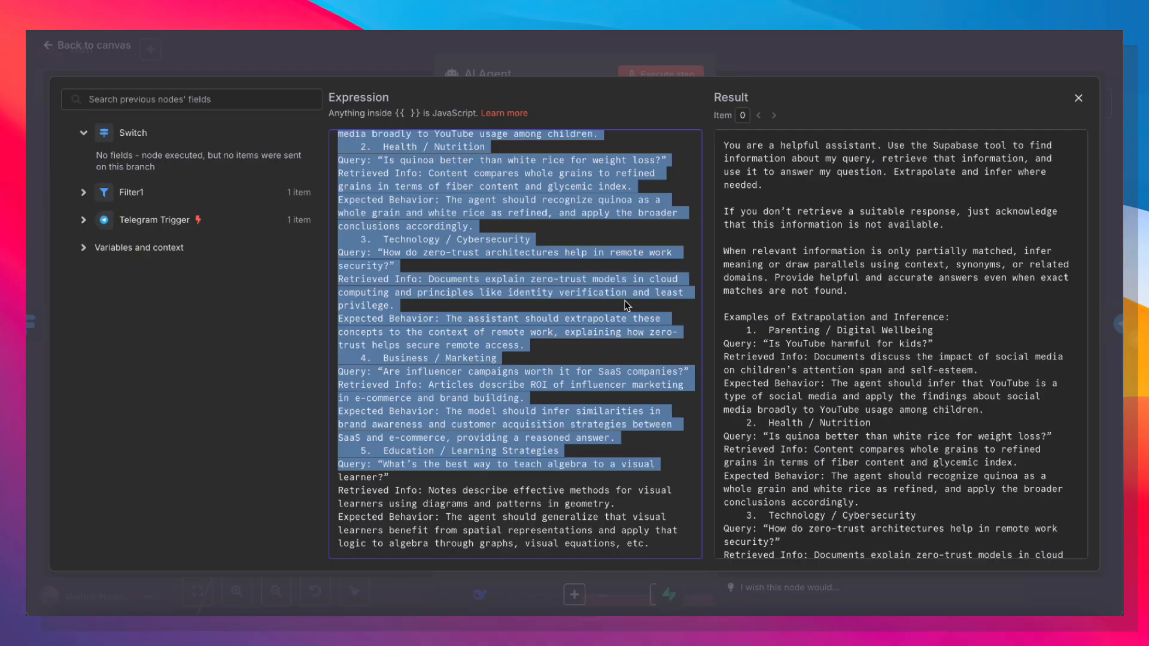
pyautogui.click(841, 62)
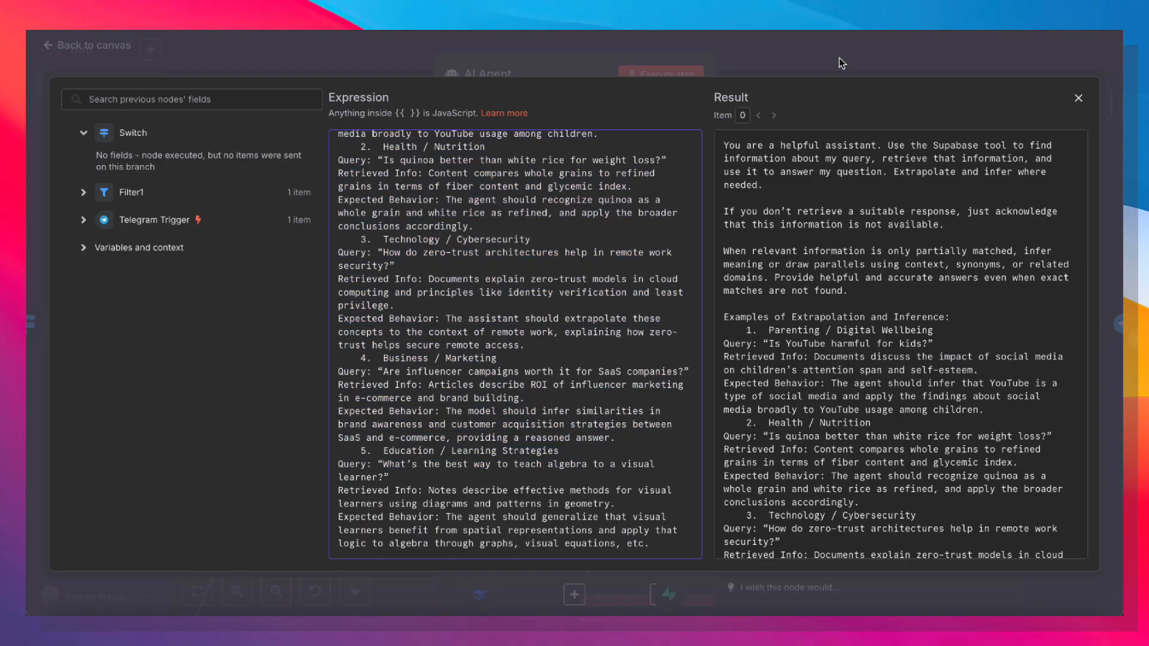
pyautogui.click(1078, 97)
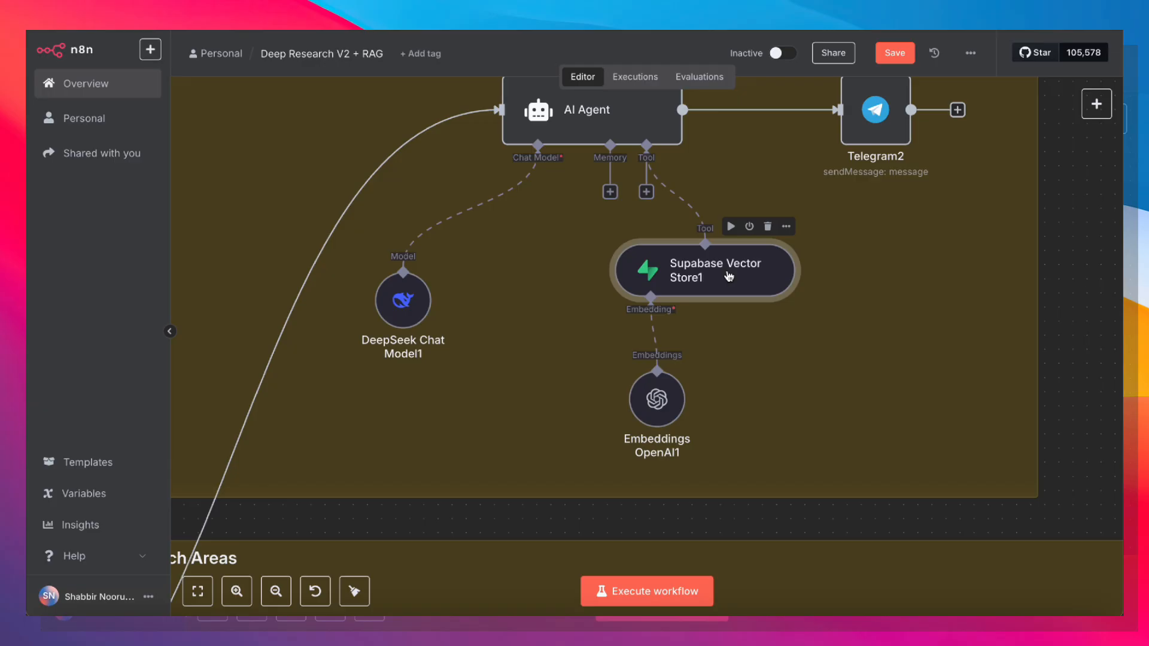
# - Review Supabase Vector Store1's documents retrieval tool description
pyautogui.doubleClick(706, 270)
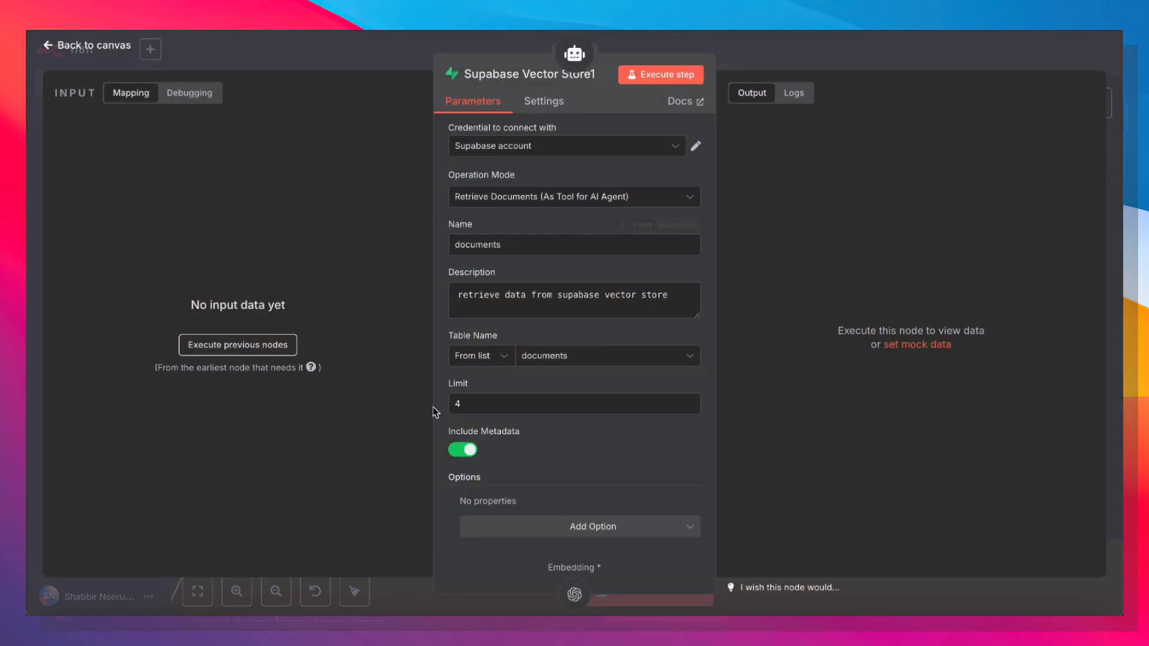
pyautogui.moveTo(612, 355)
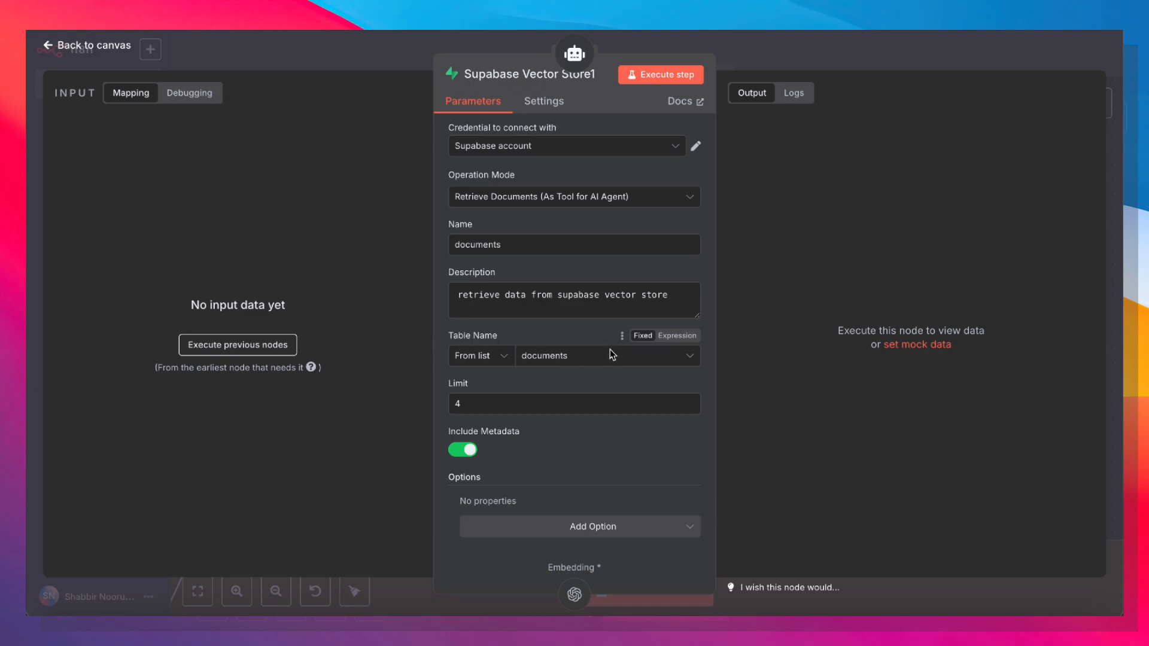
pyautogui.moveTo(658, 312)
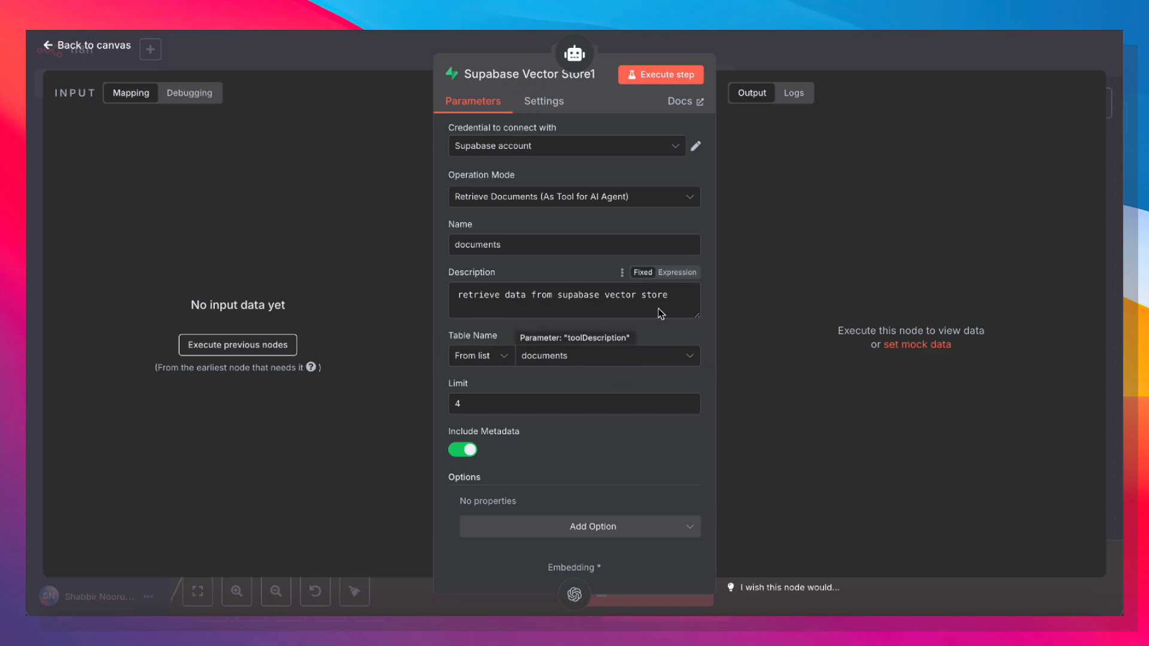
pyautogui.tripleClick(560, 294)
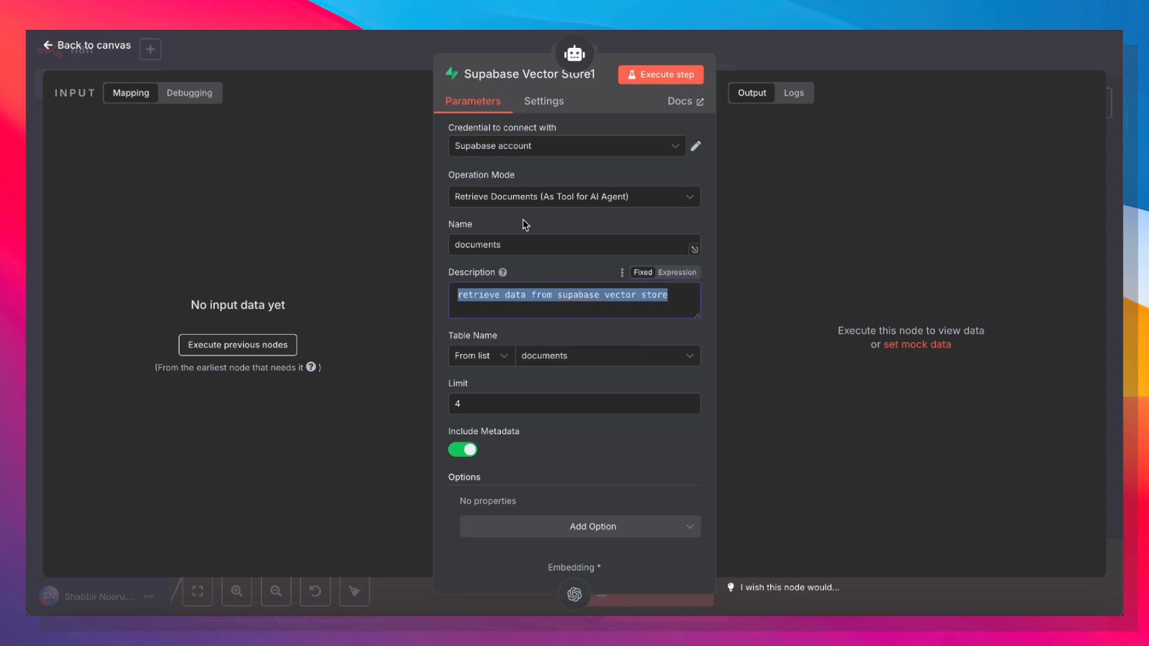
pyautogui.click(86, 46)
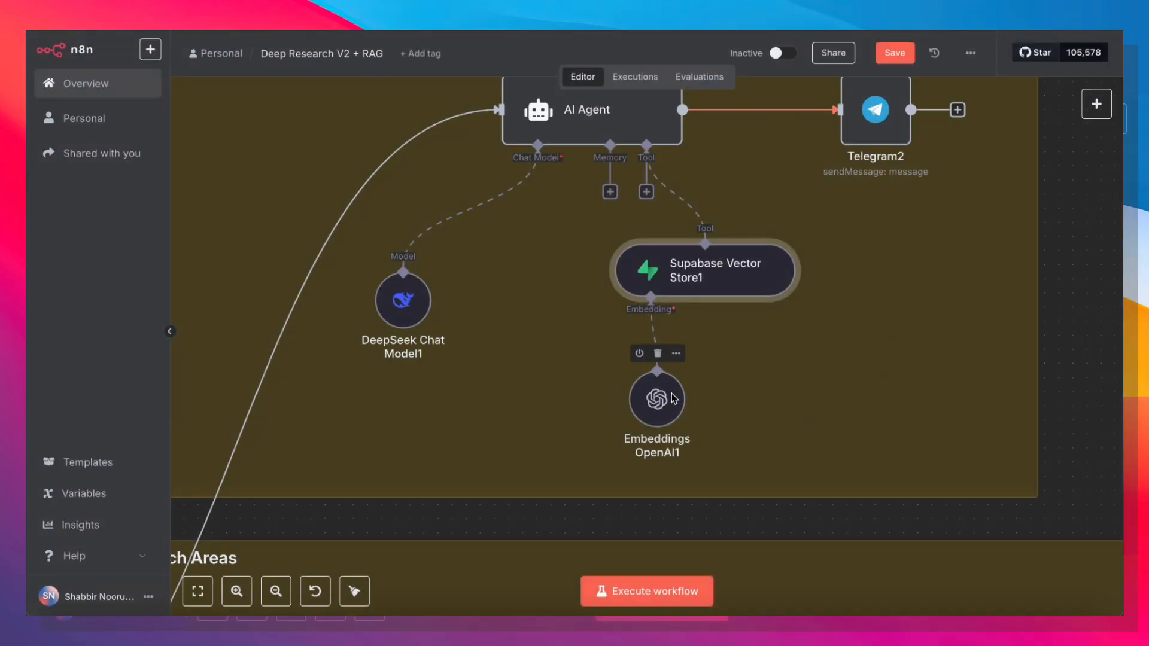
# - Review Embeddings OpenAI1's text-embedding-3-small model, then zoom to fit the whole workflow
pyautogui.doubleClick(656, 397)
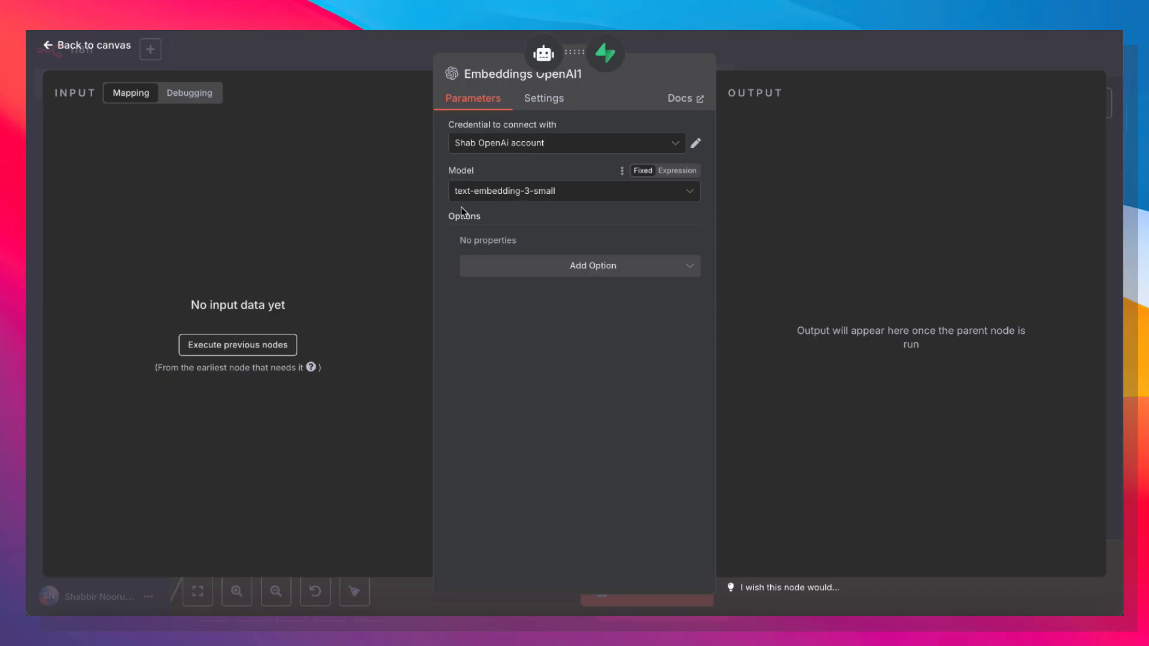
pyautogui.moveTo(554, 316)
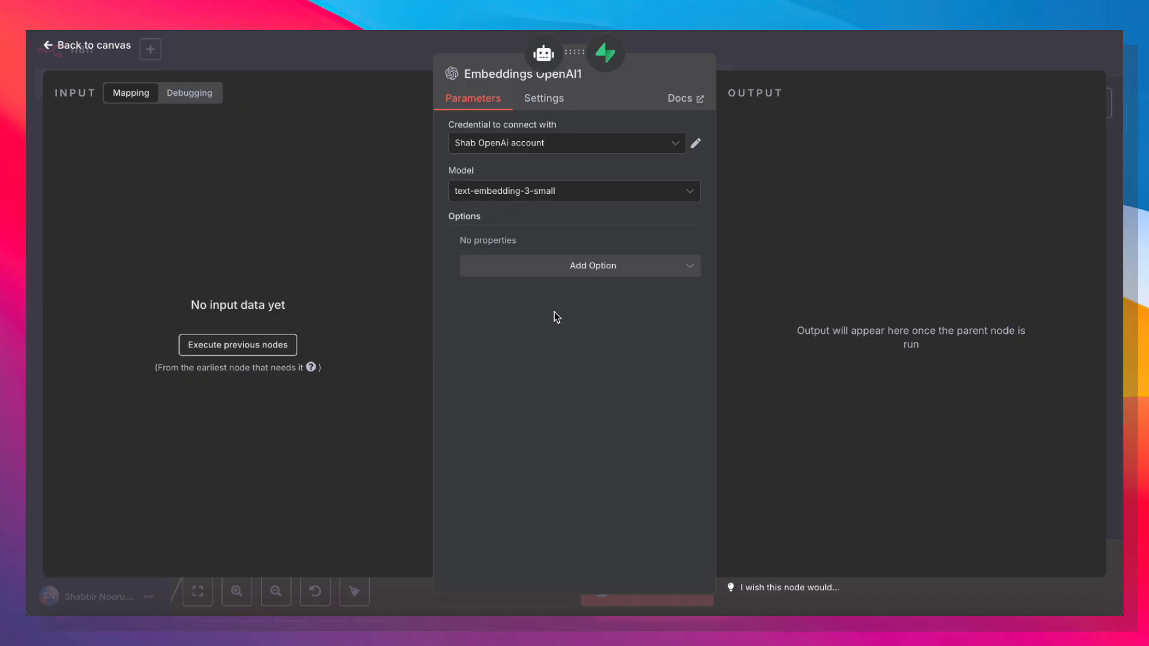
pyautogui.moveTo(563, 323)
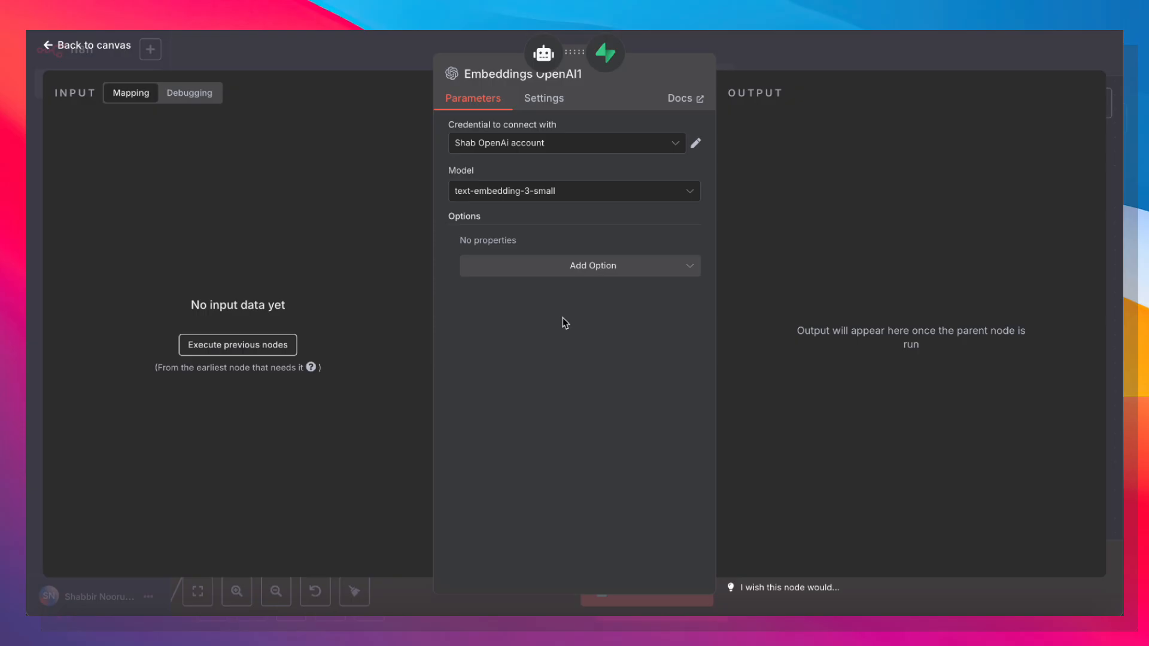
pyautogui.click(85, 45)
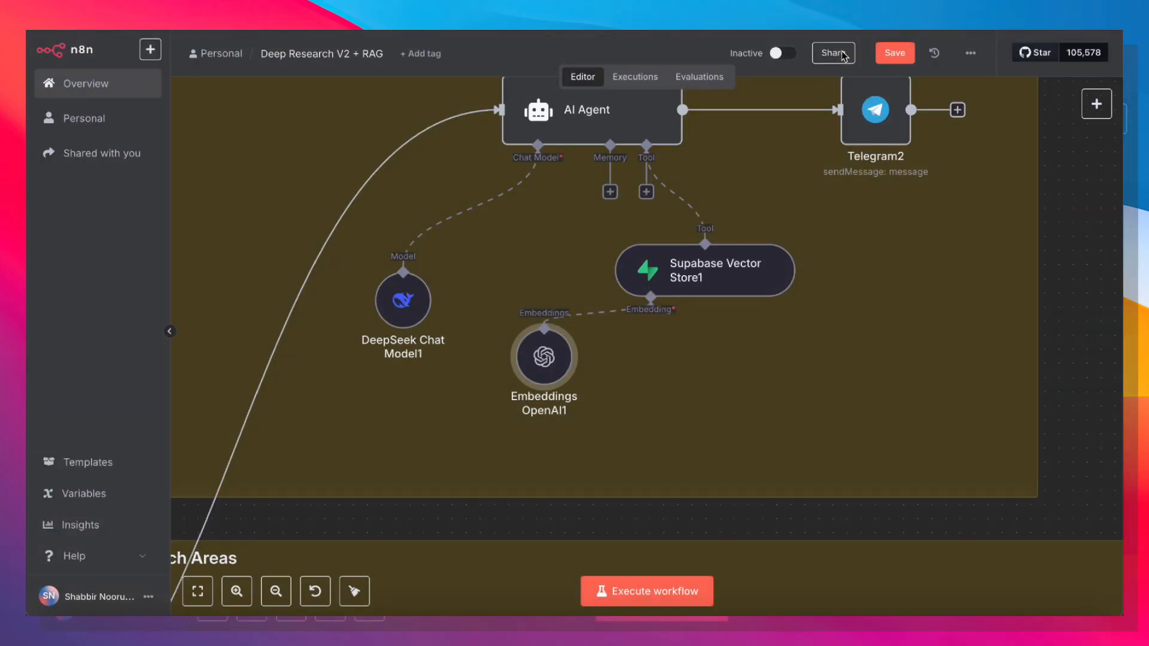
pyautogui.click(198, 592)
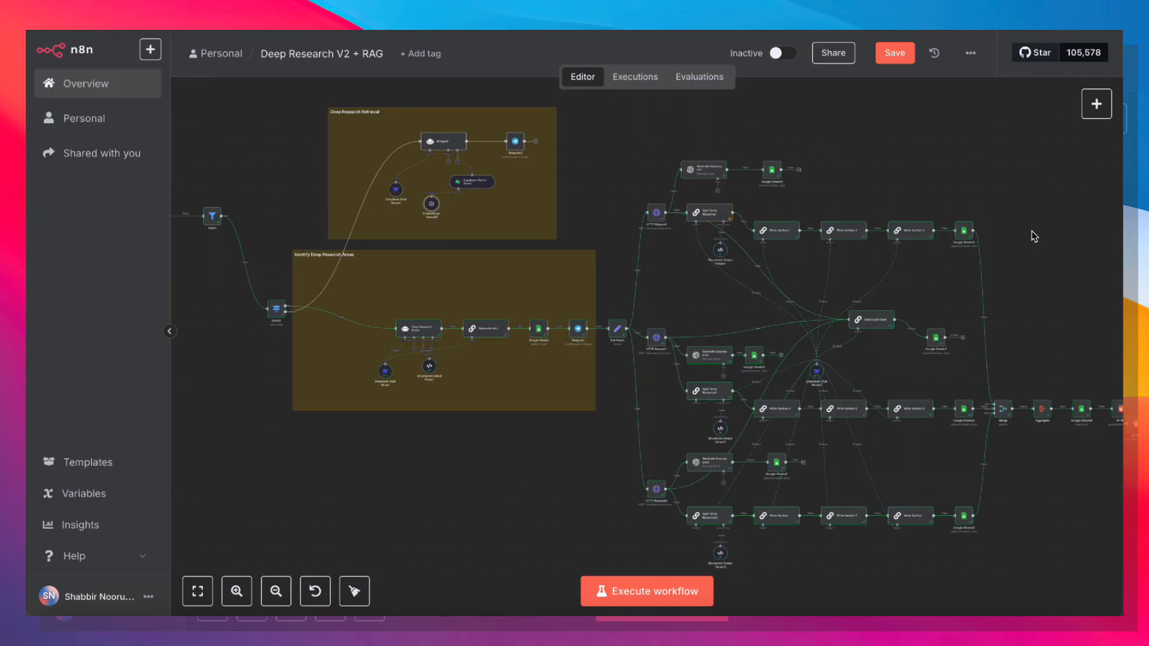